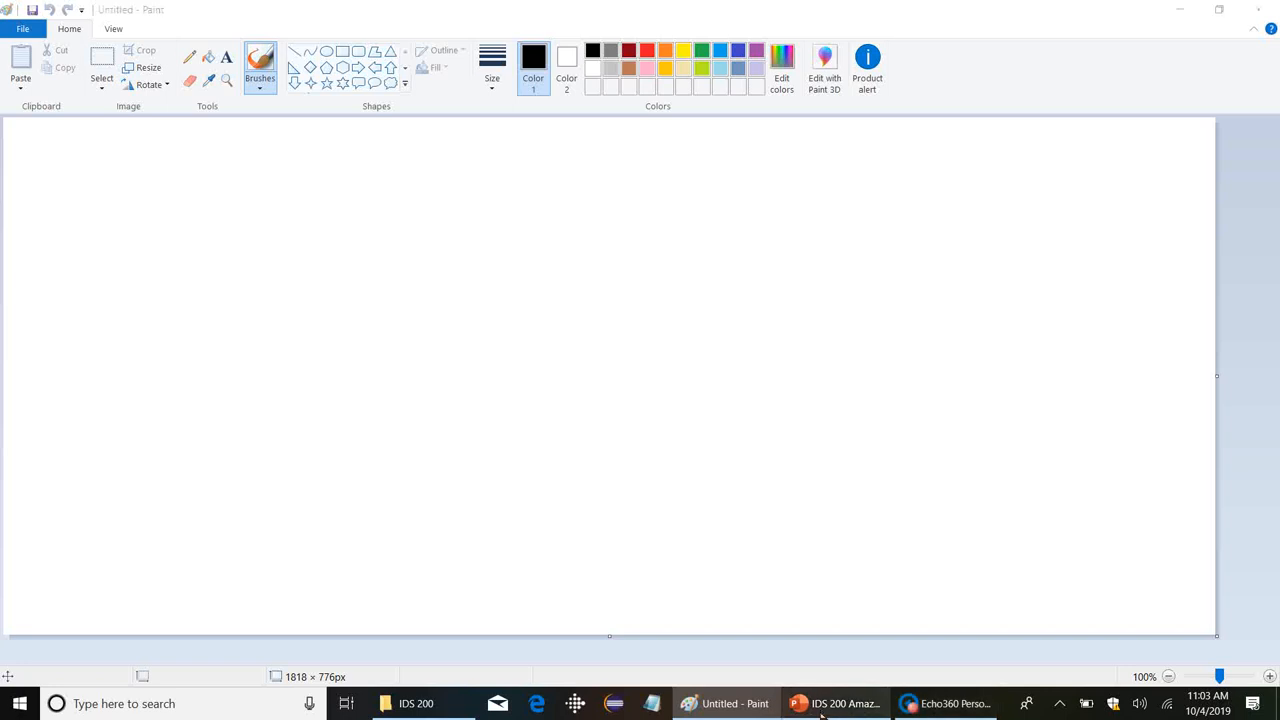
Switch to the lecture deck and show the Changing the Value Chain slide.
left_click(836, 704)
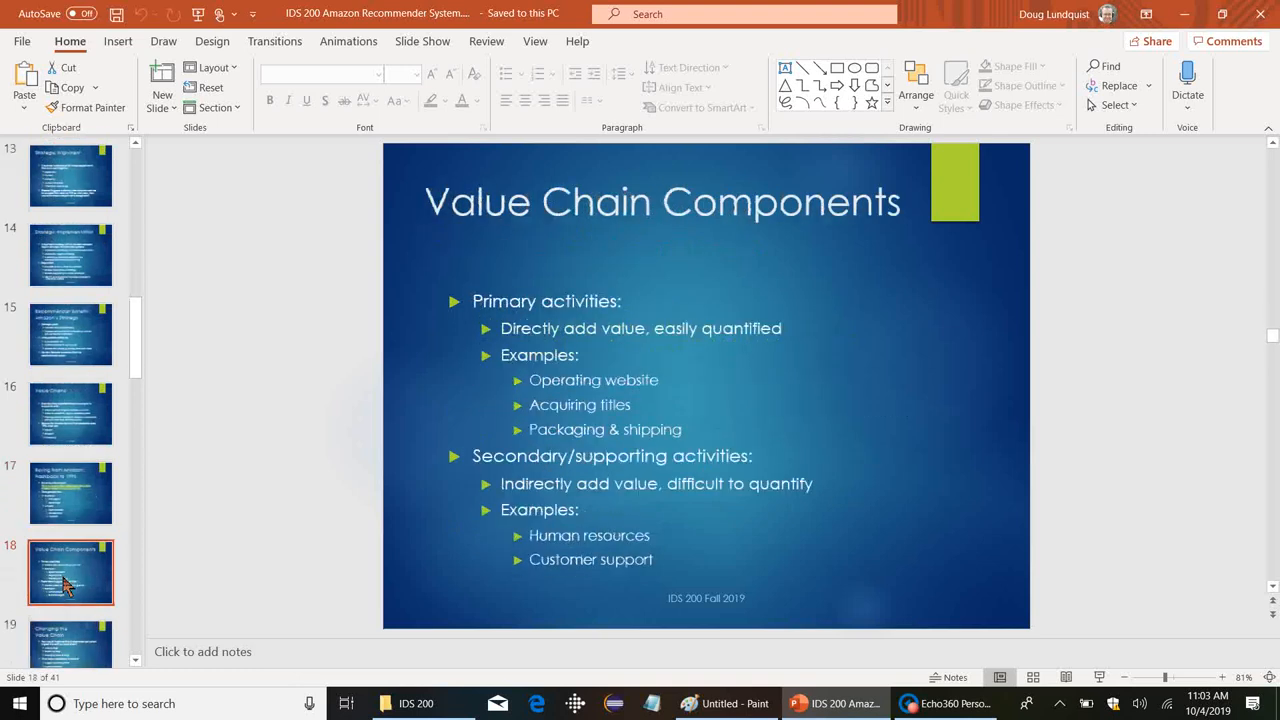
left_click(70, 492)
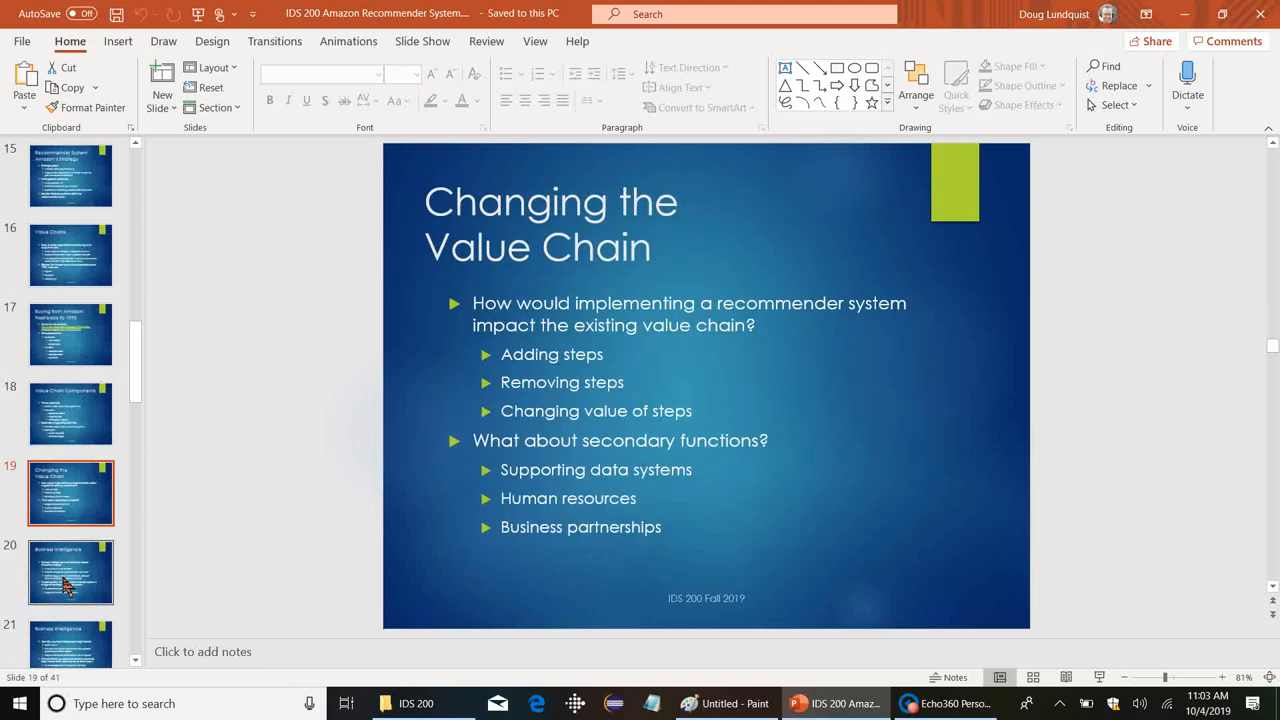
left_click(70, 412)
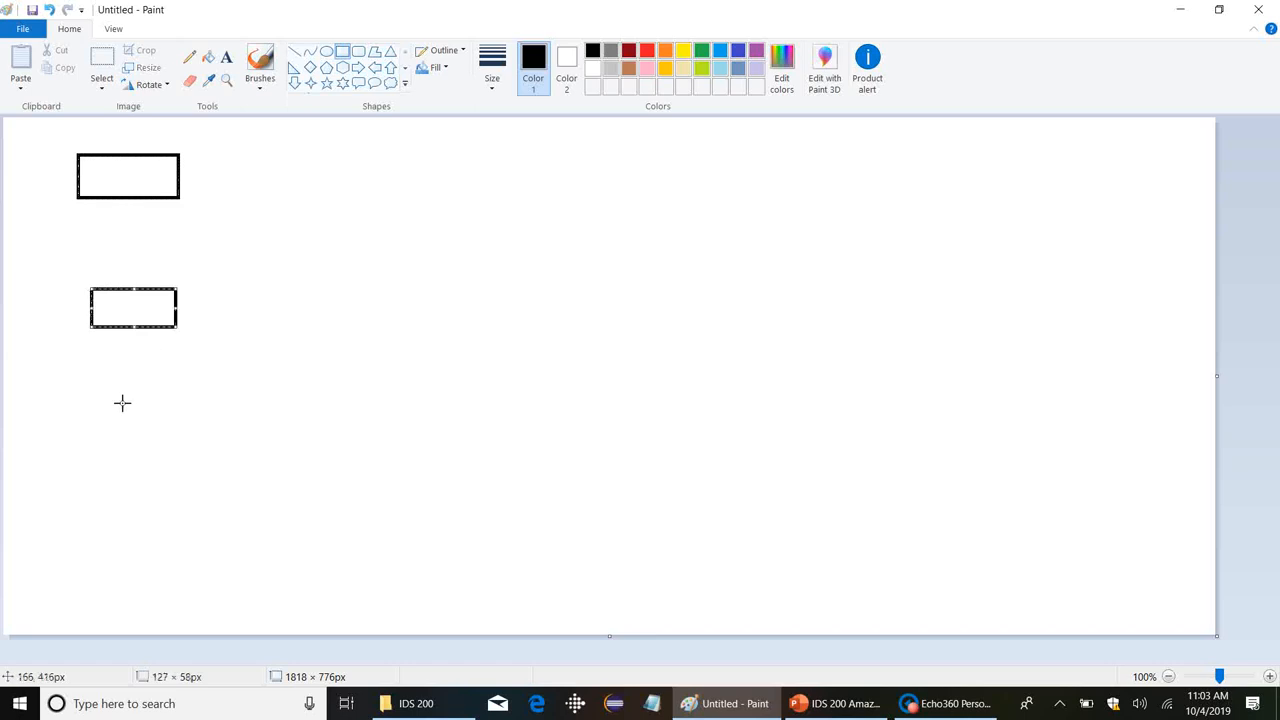
Draw another rectangle box in the left column of the diagram.
left_click_drag(418, 296, 580, 364)
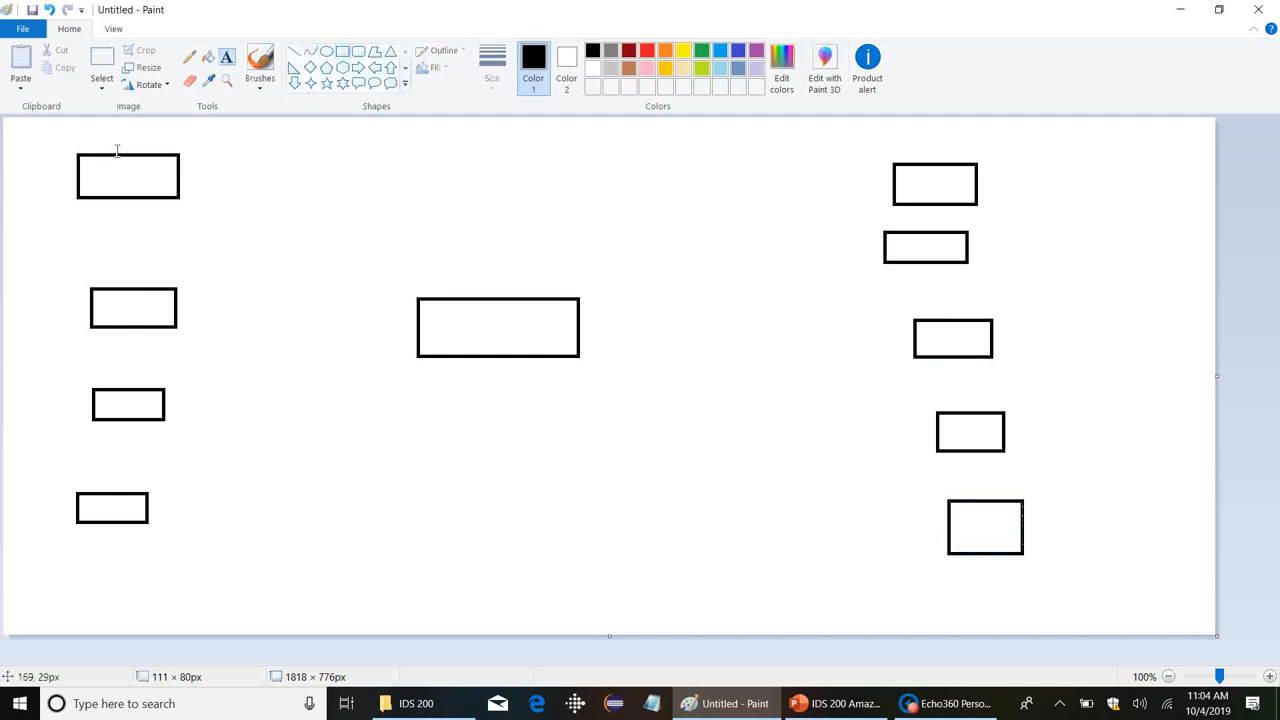
Label the left column publishers and title the middle box Amazon.
type("pub")
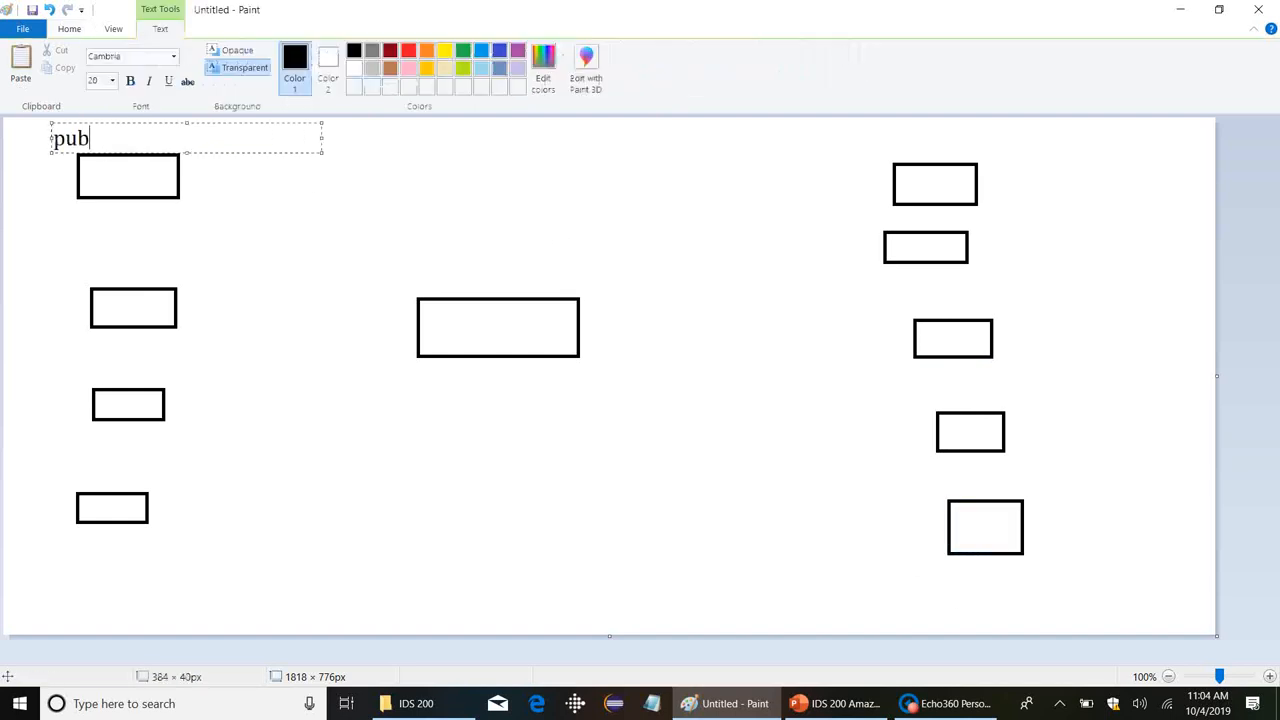
type("lishers")
type("site visitors")
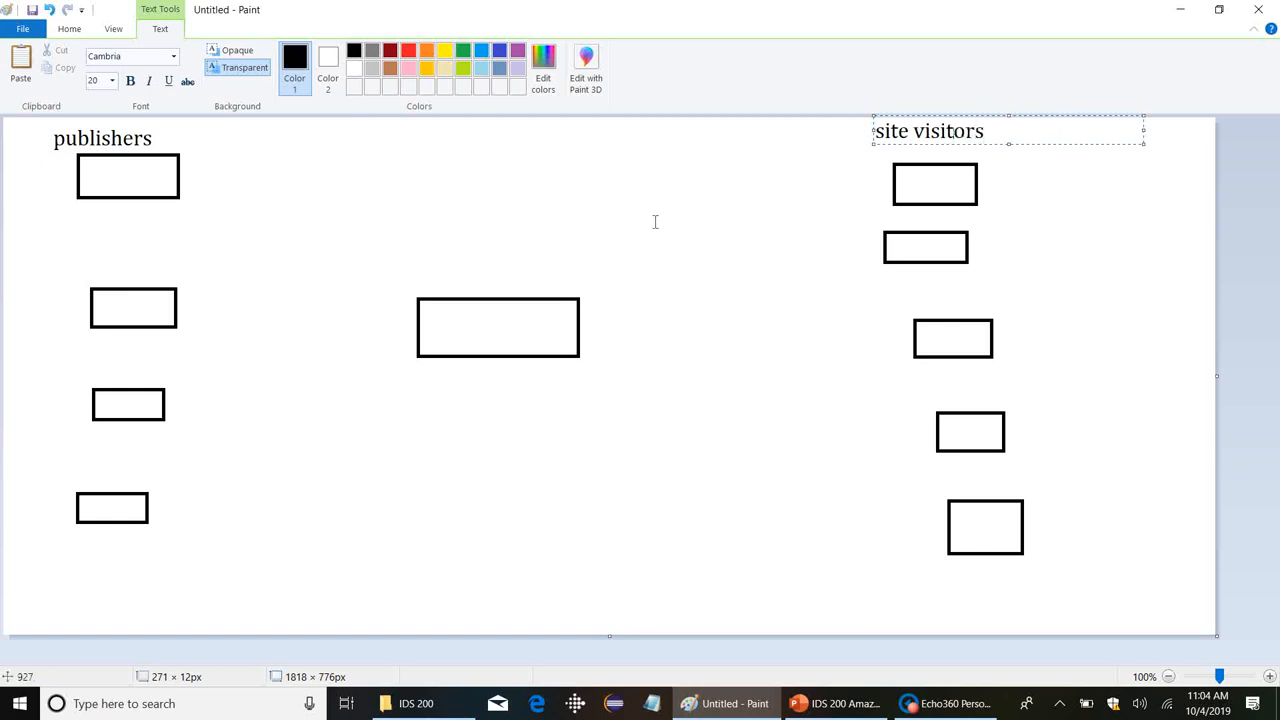
left_click(560, 264)
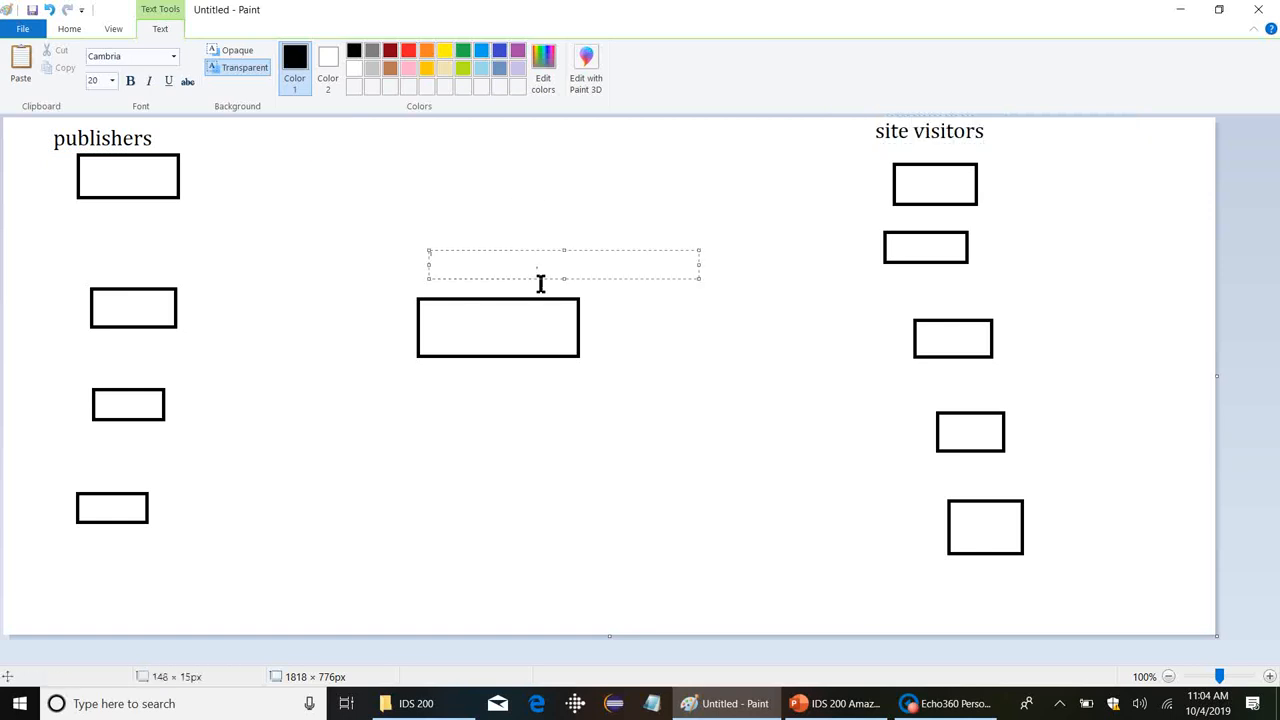
type("Amazon")
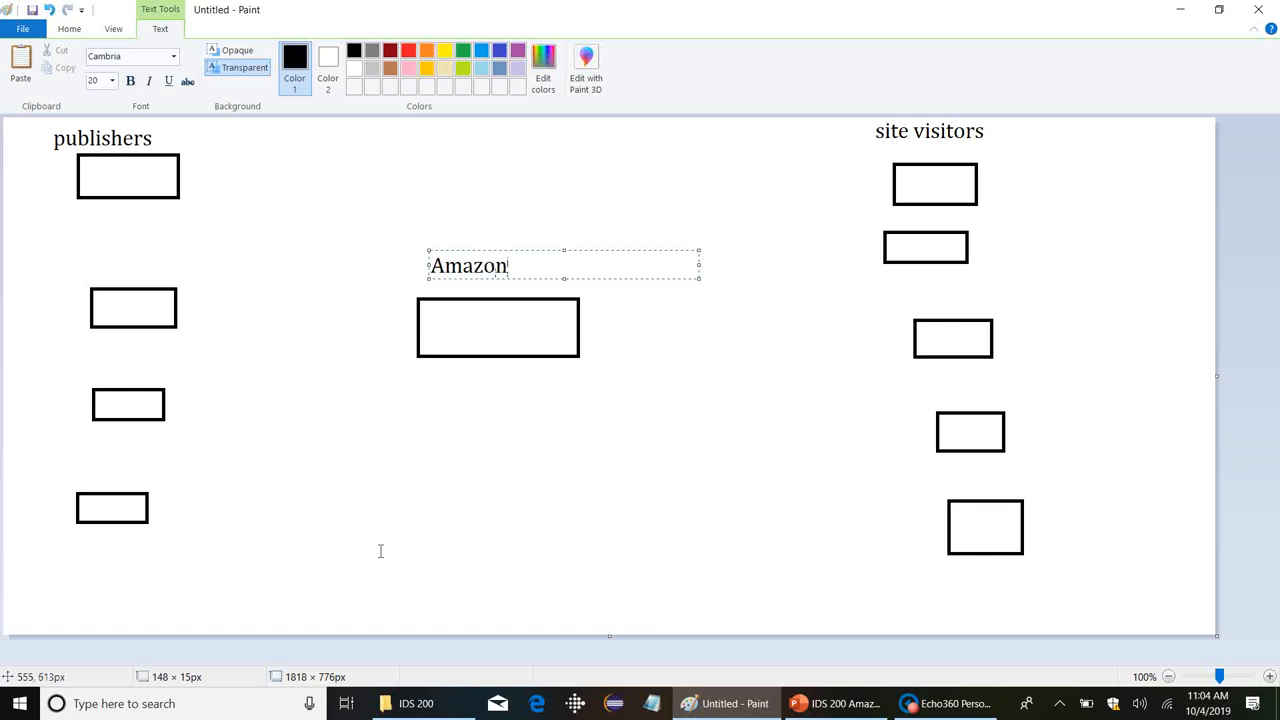
Add a taking orders label inside the middle Amazon box.
left_click(696, 320)
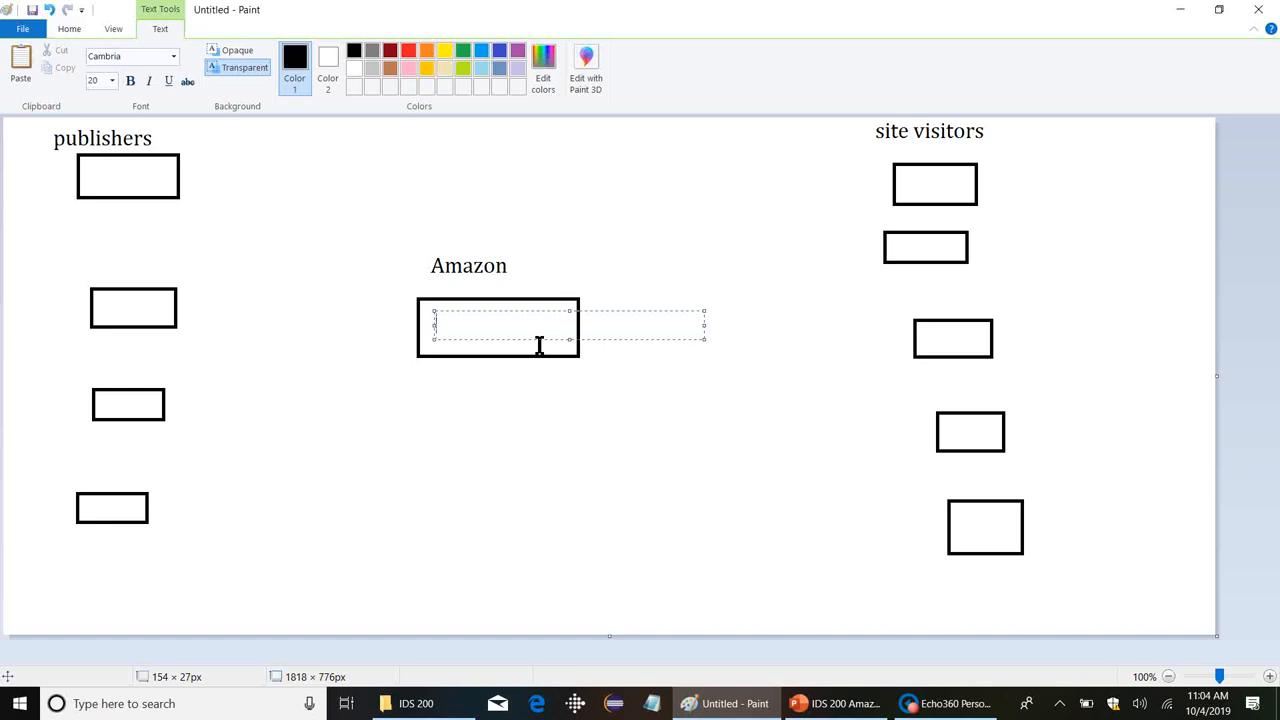
type("taking on")
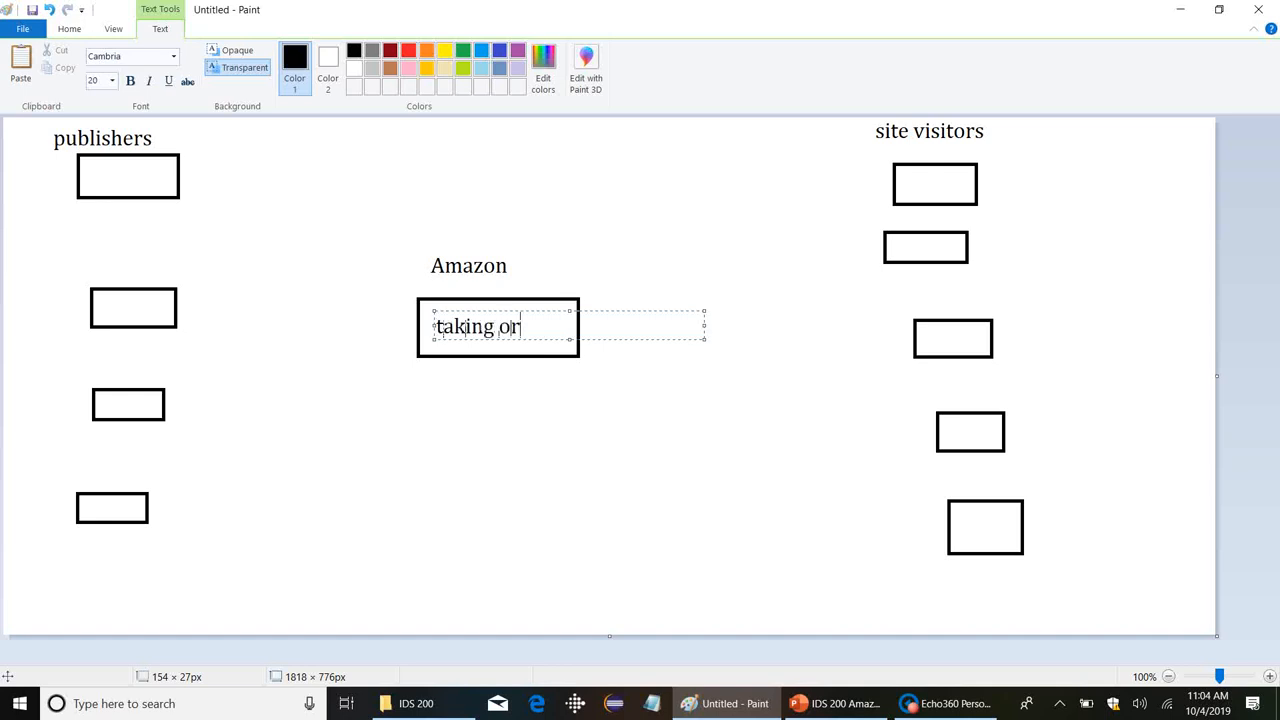
type("ders")
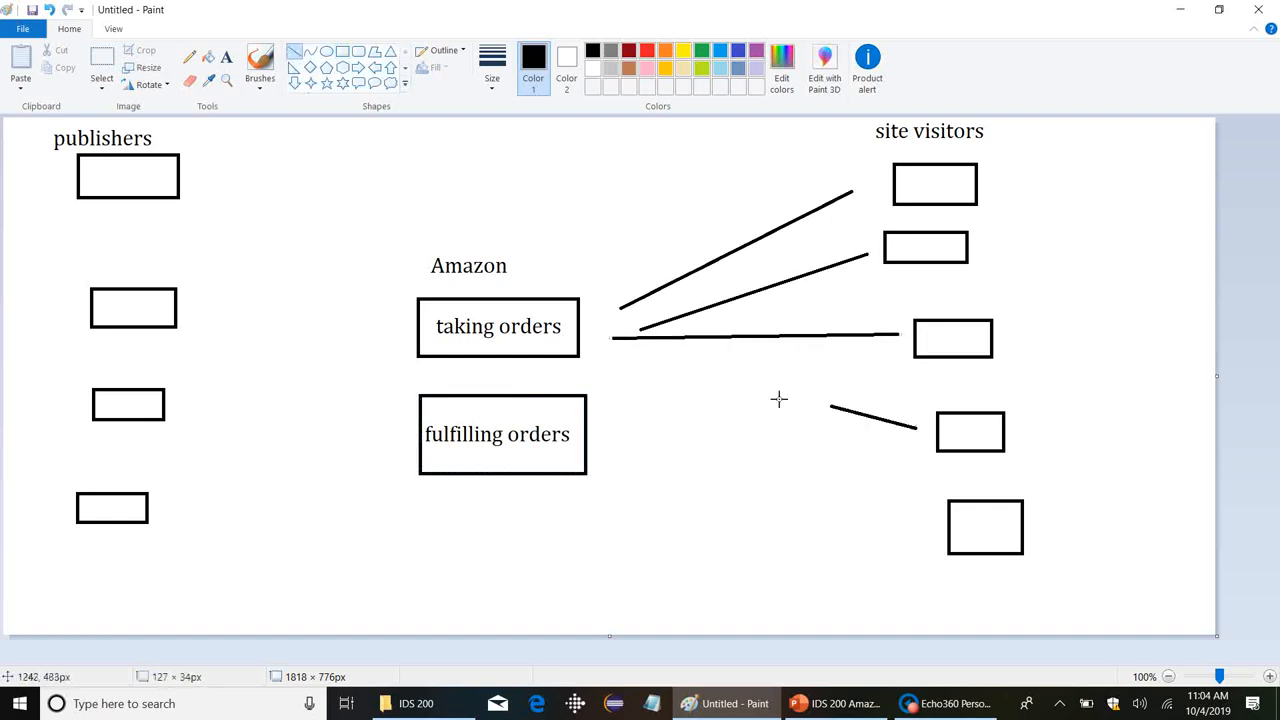
Link taking orders to the site visitor boxes and the four publisher boxes to fulfilling orders.
left_click_drag(616, 344, 940, 524)
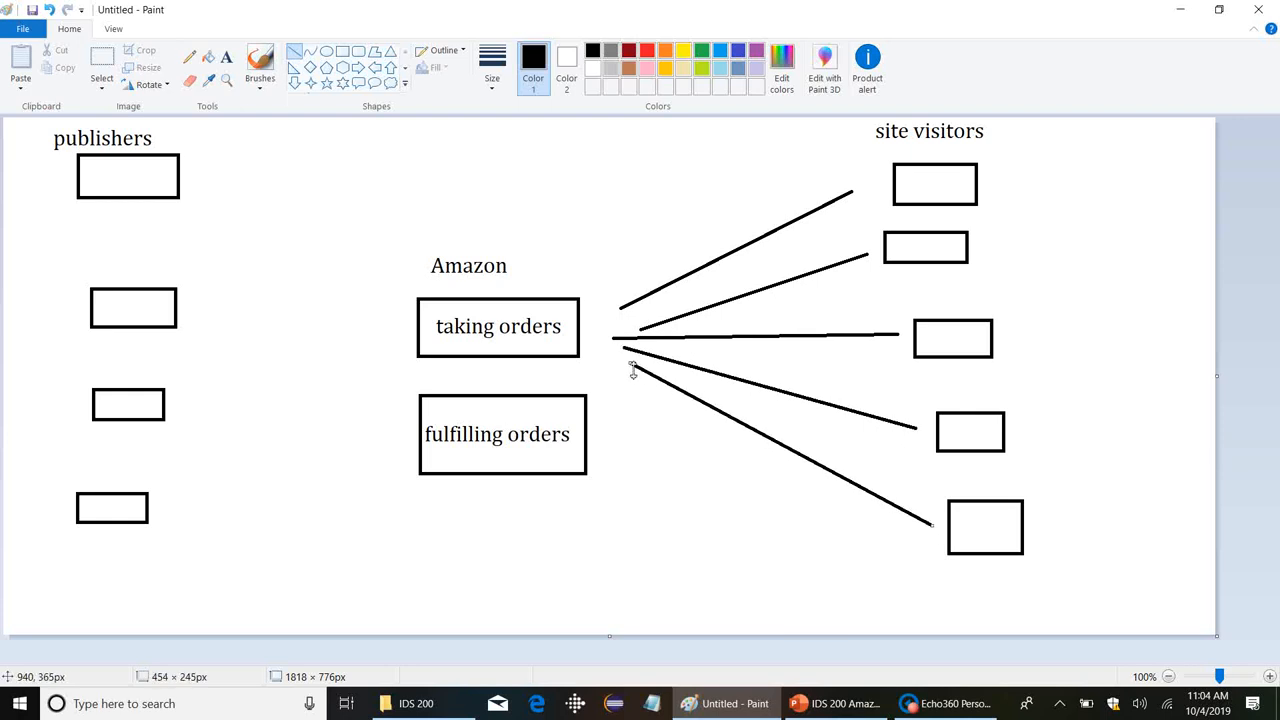
mouse_move(510, 20)
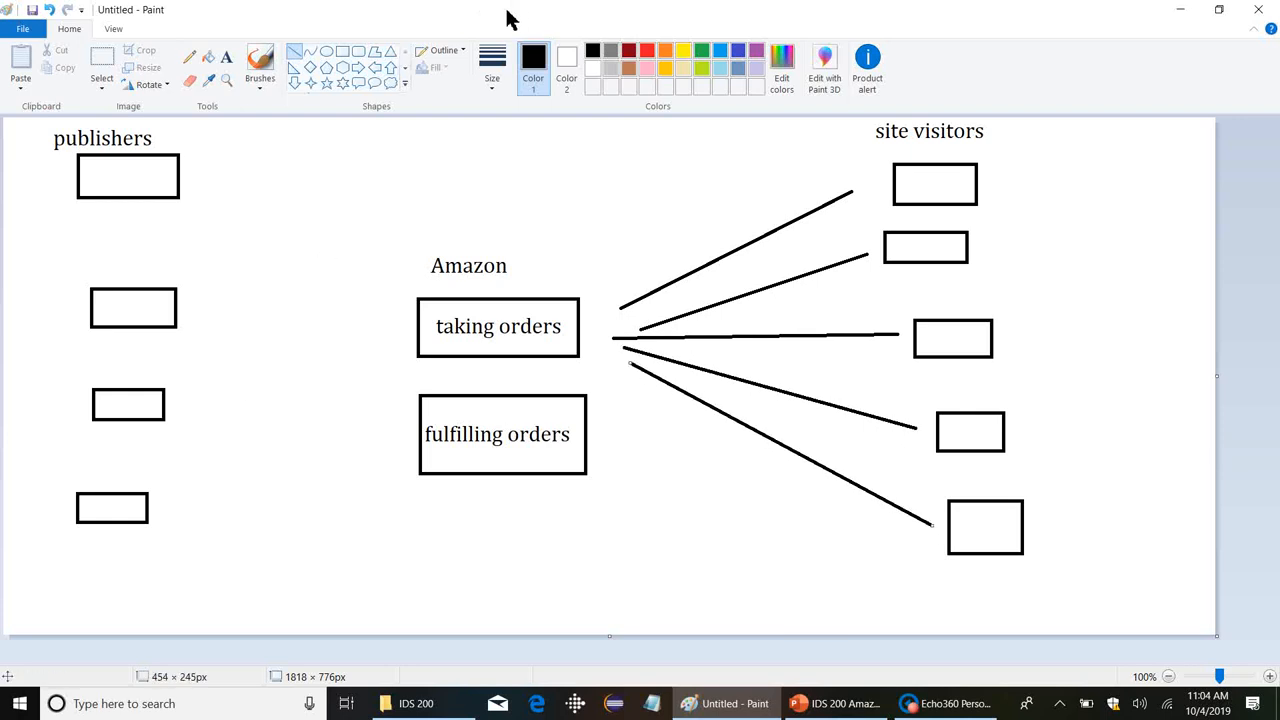
left_click_drag(200, 190, 296, 304)
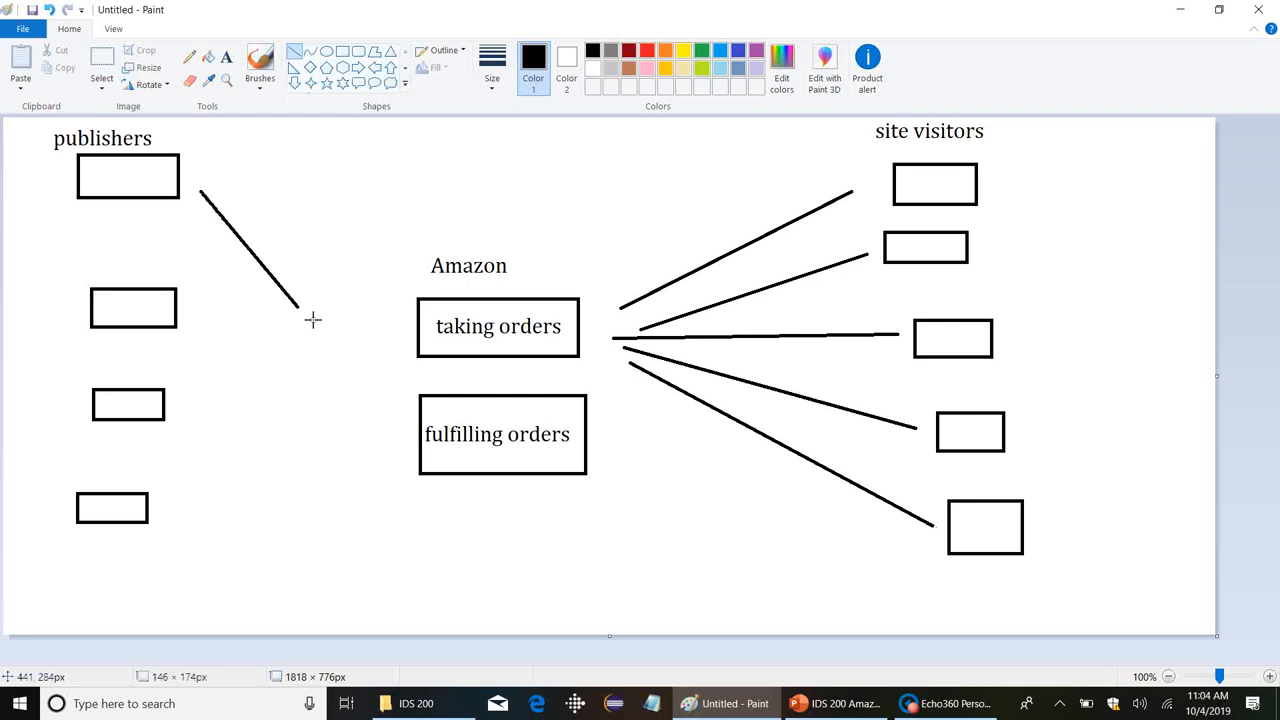
left_click_drag(200, 196, 390, 420)
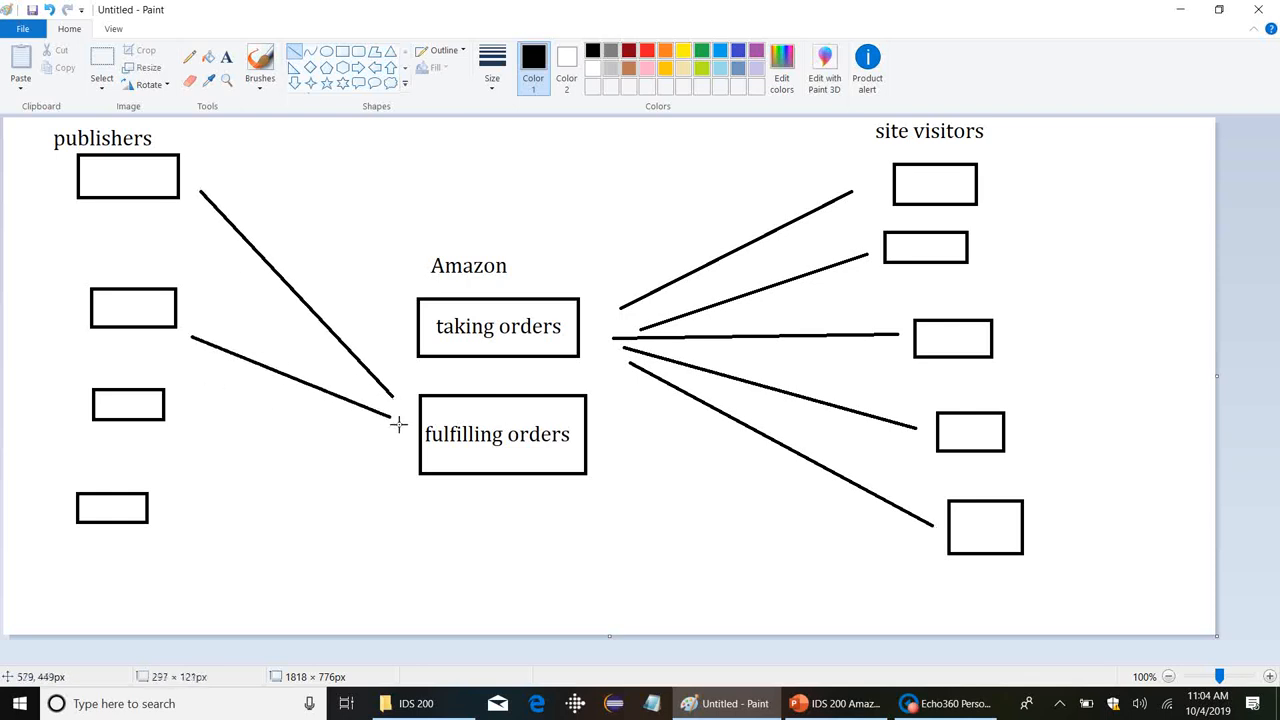
left_click_drag(192, 412, 372, 434)
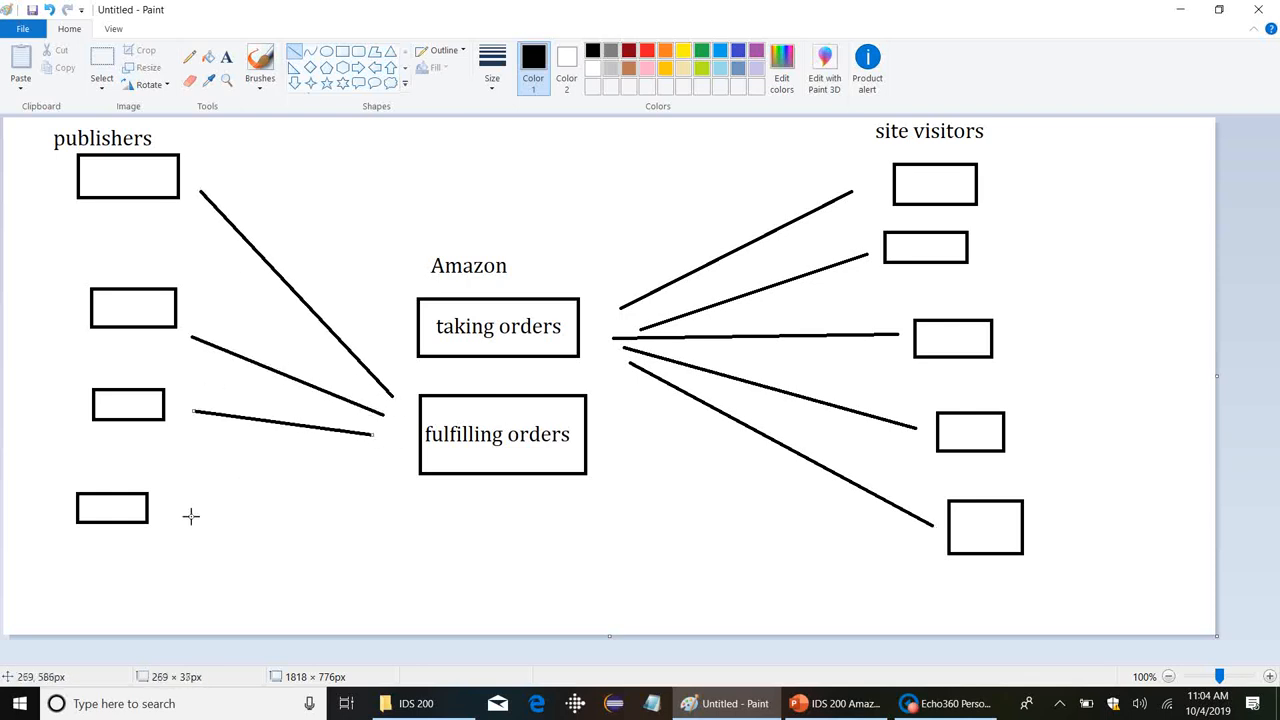
left_click_drag(180, 508, 376, 458)
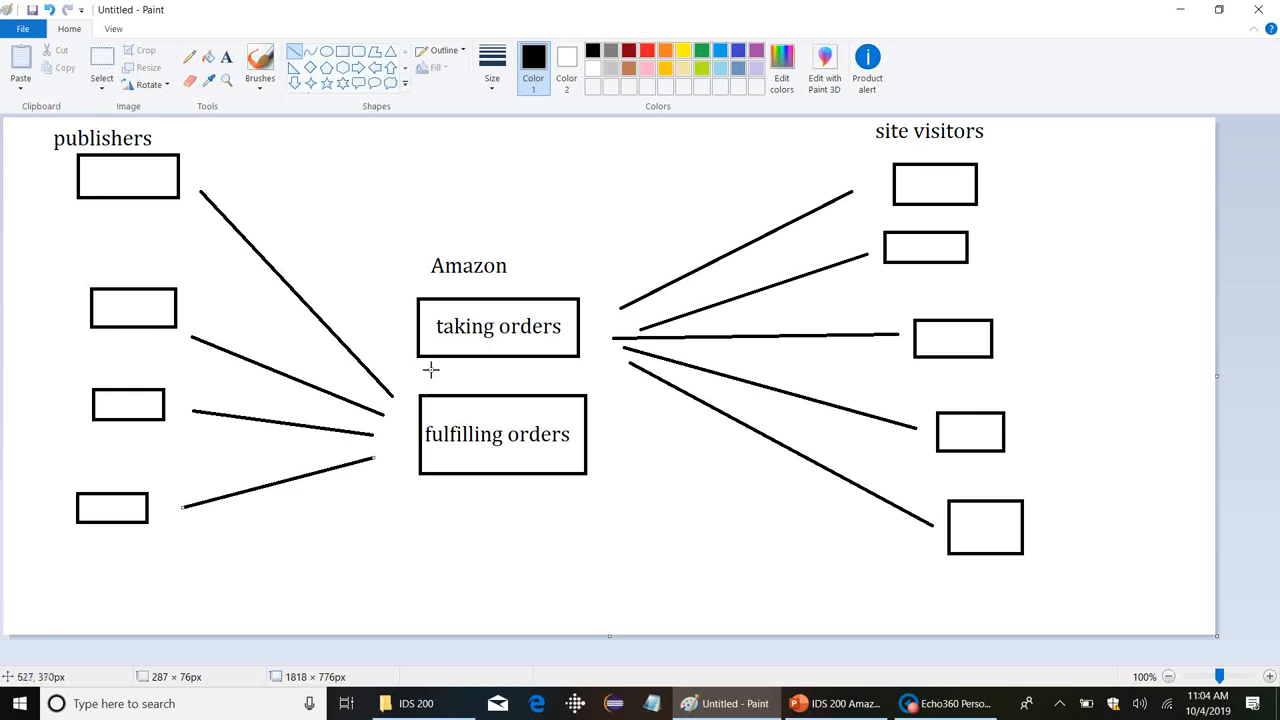
mouse_move(548, 288)
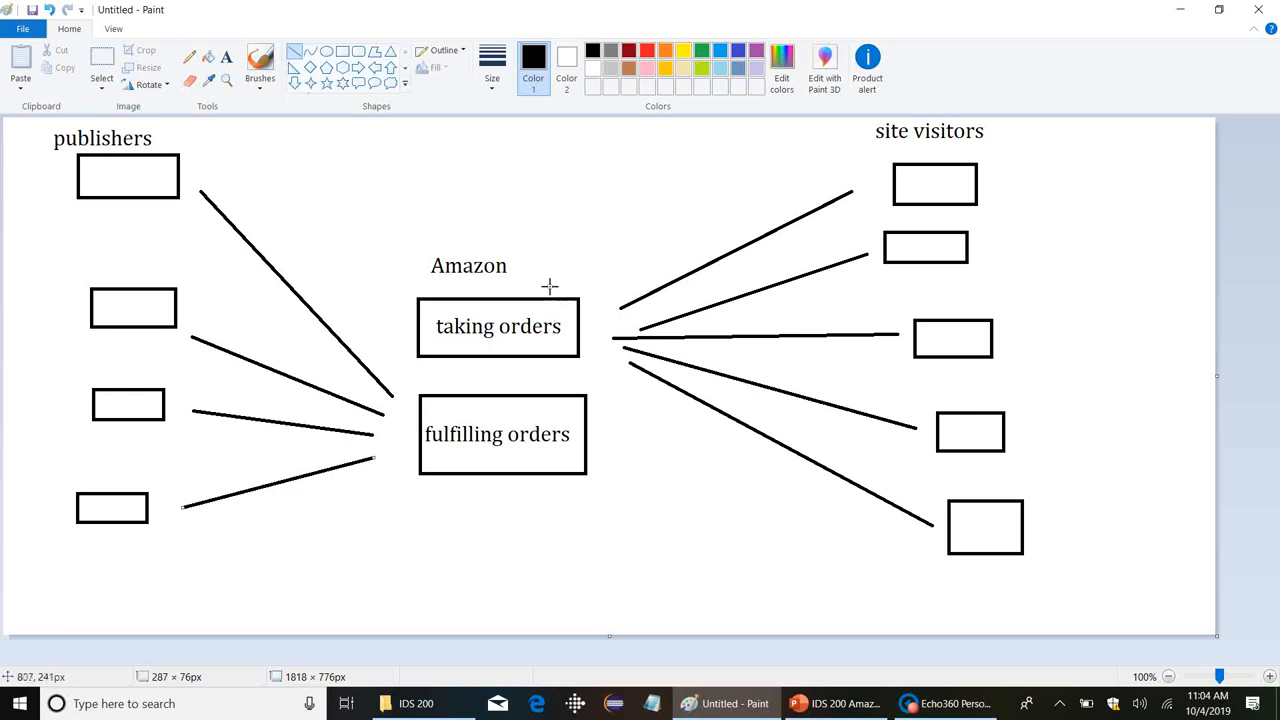
mouse_move(558, 298)
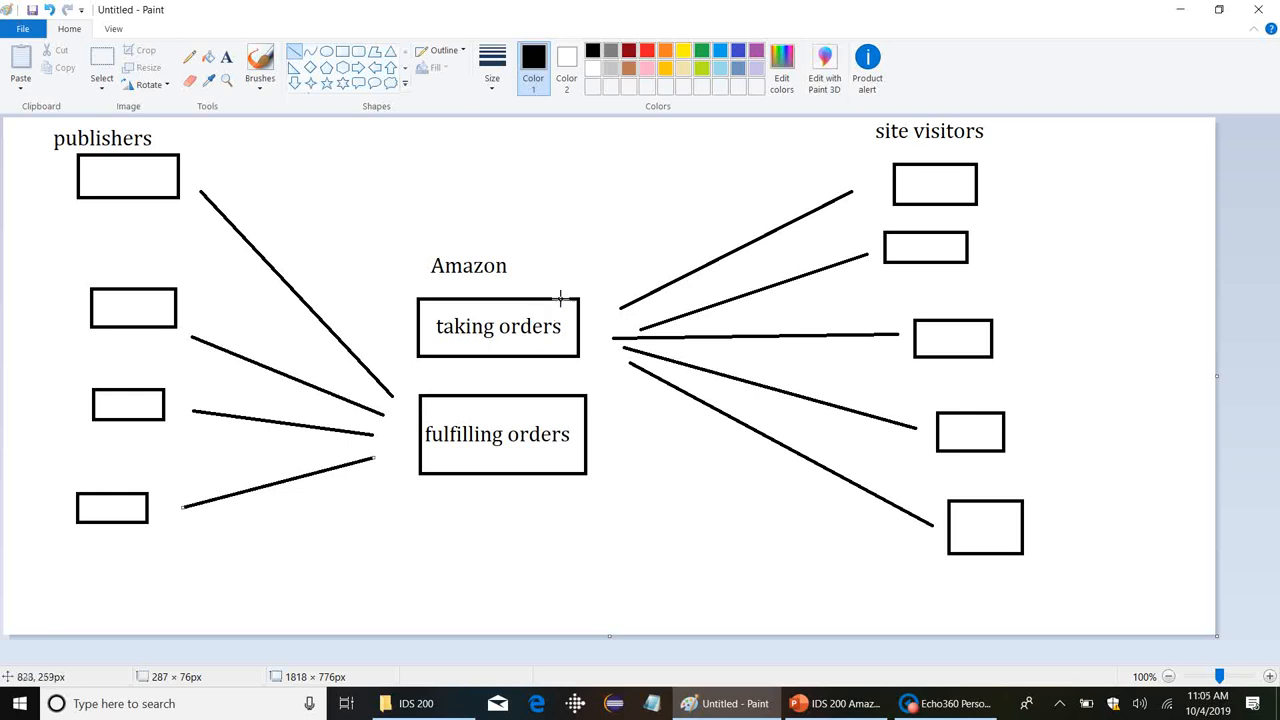
mouse_move(544, 278)
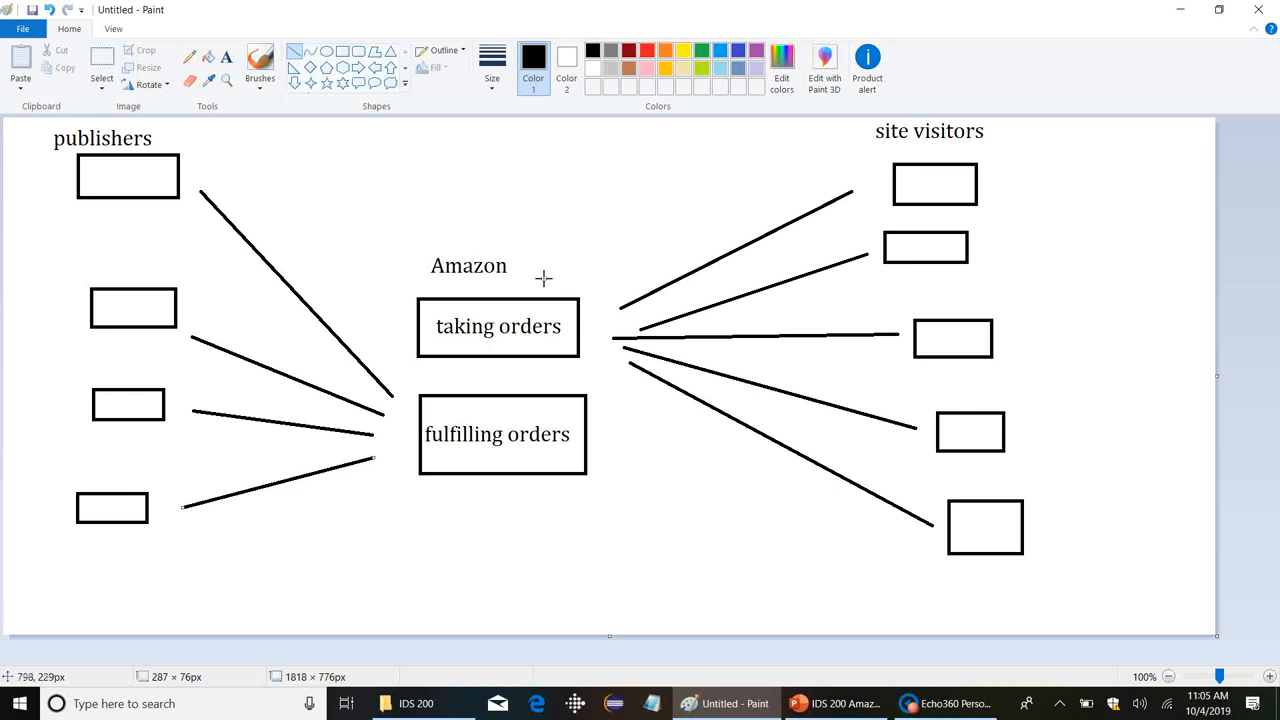
mouse_move(534, 366)
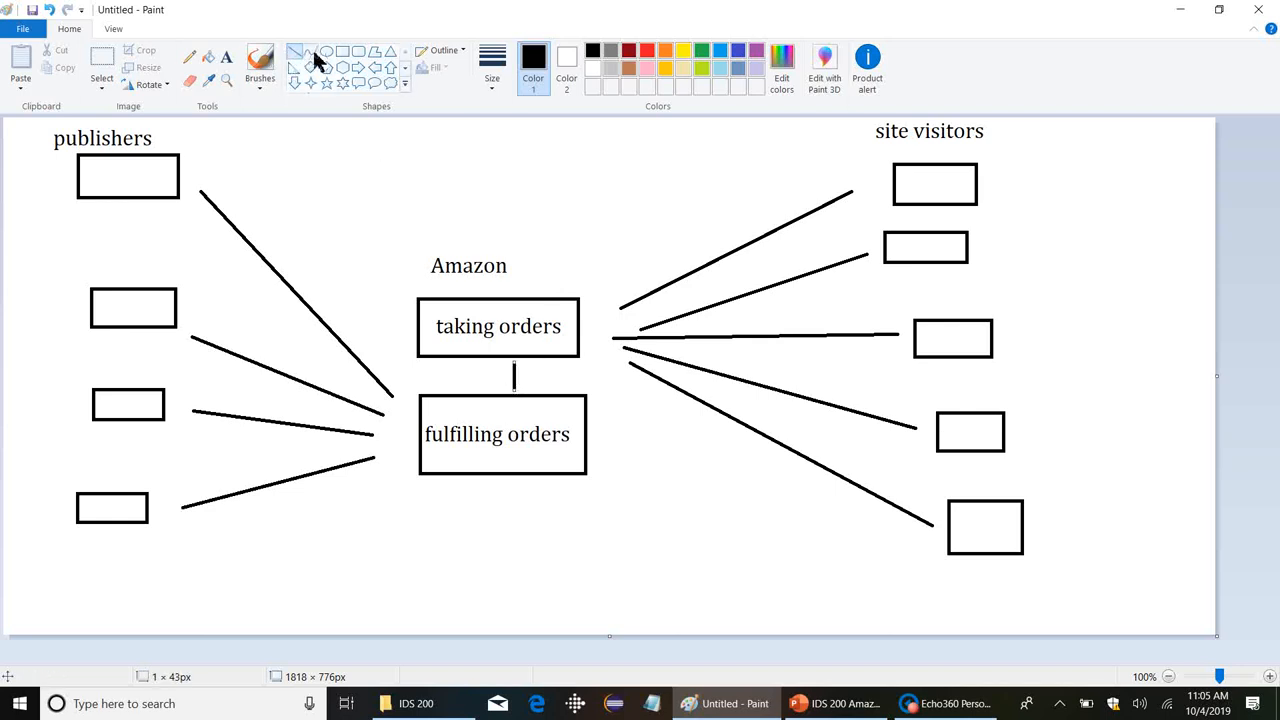
mouse_move(360, 72)
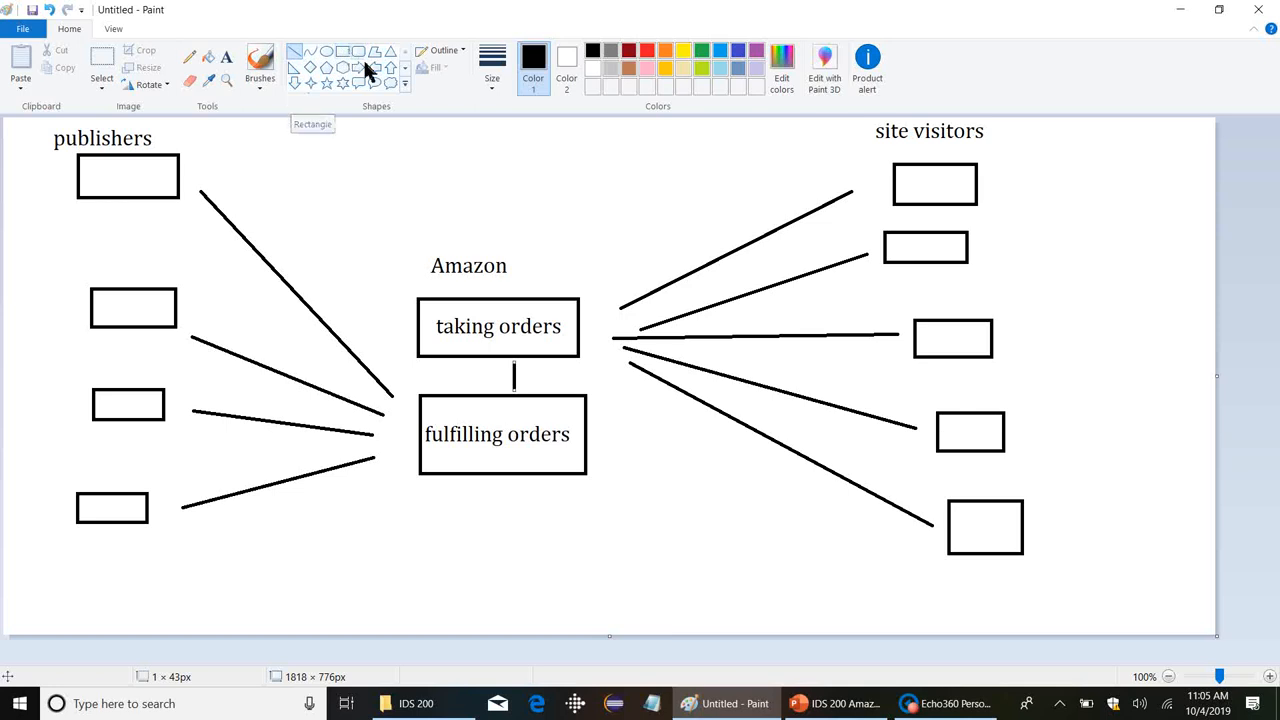
Draw branch lines fanning out below fulfilling orders.
left_click_drag(460, 560, 490, 516)
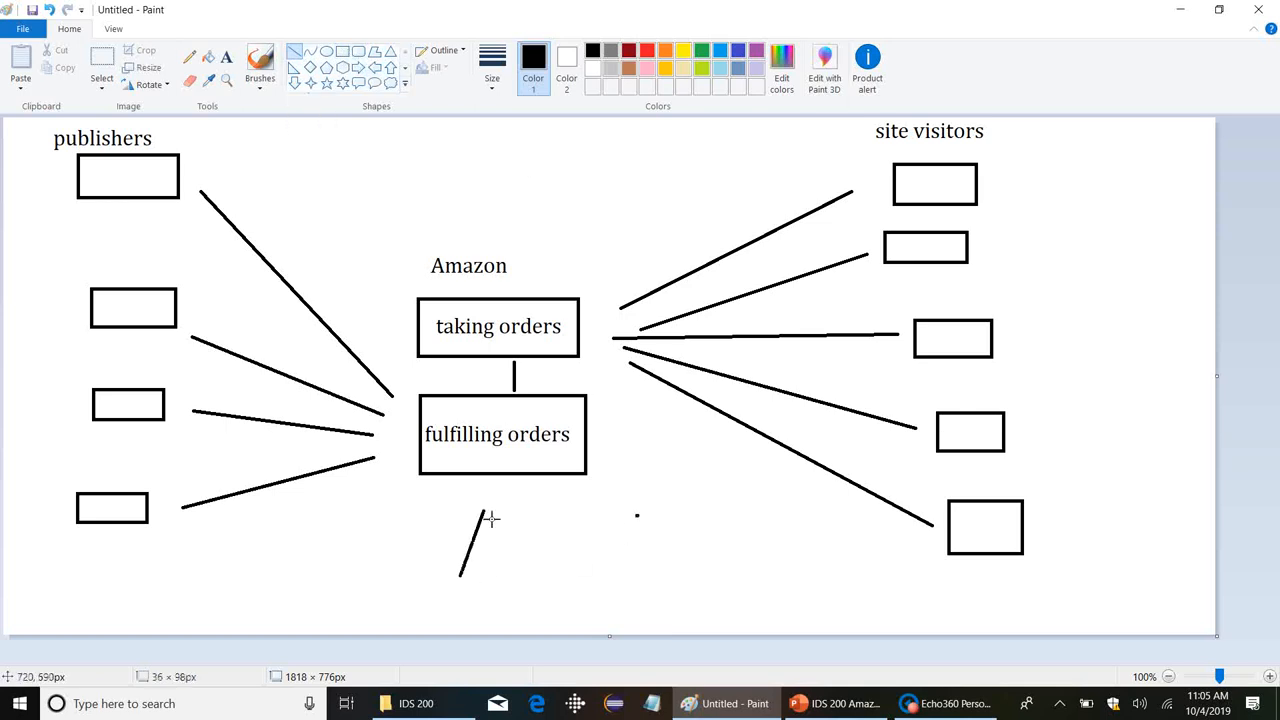
left_click_drag(484, 496, 588, 556)
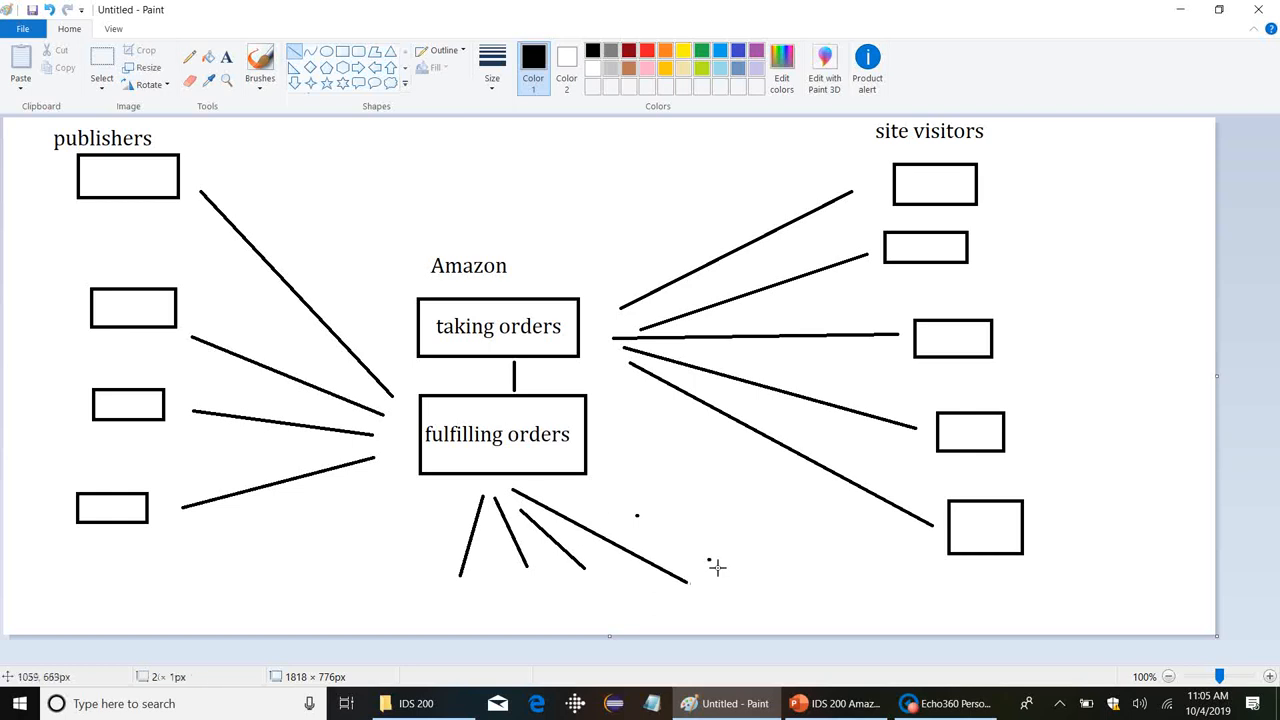
left_click_drag(560, 490, 710, 558)
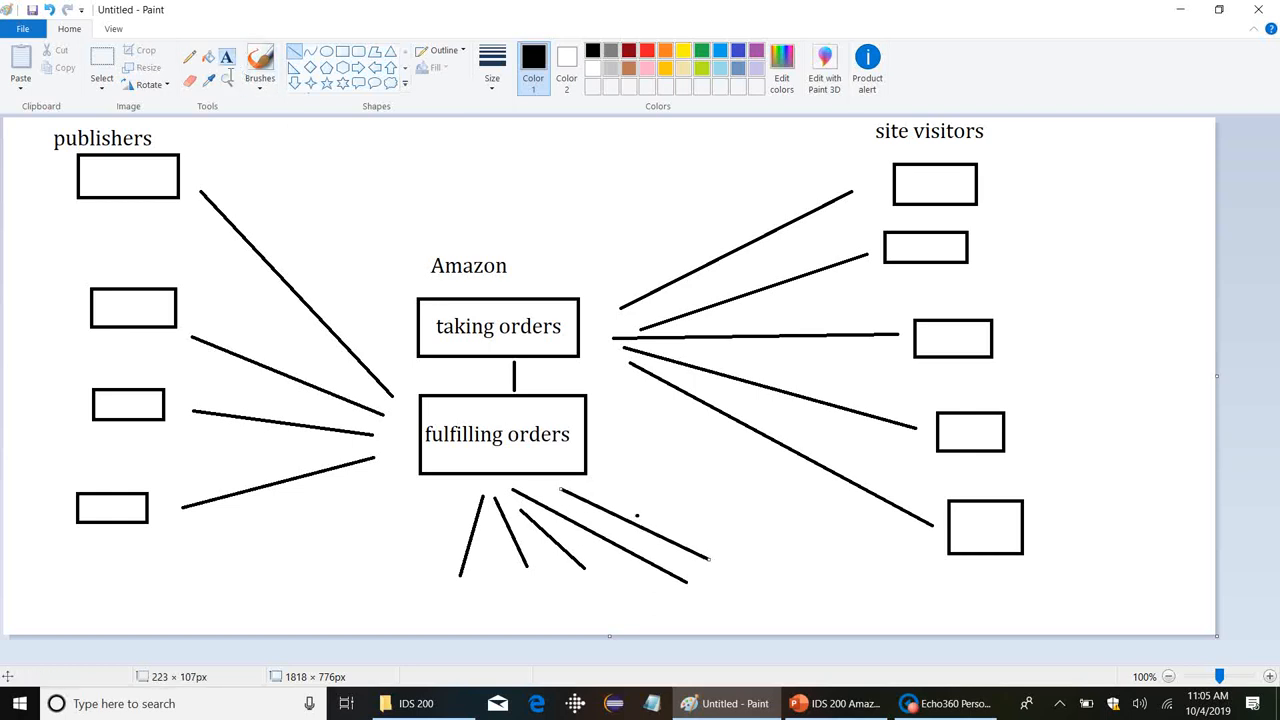
Label the branches shipping, UPS, FedEx, USPS and local services.
type("shipping")
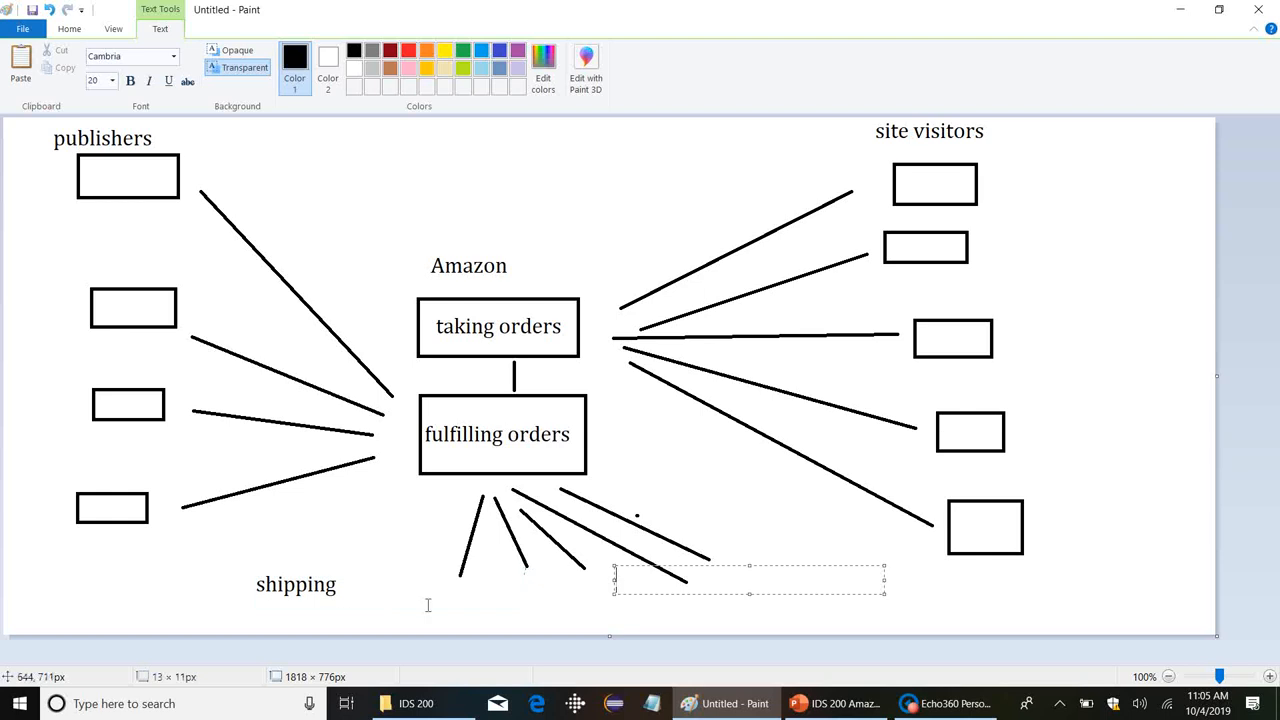
type("UPS")
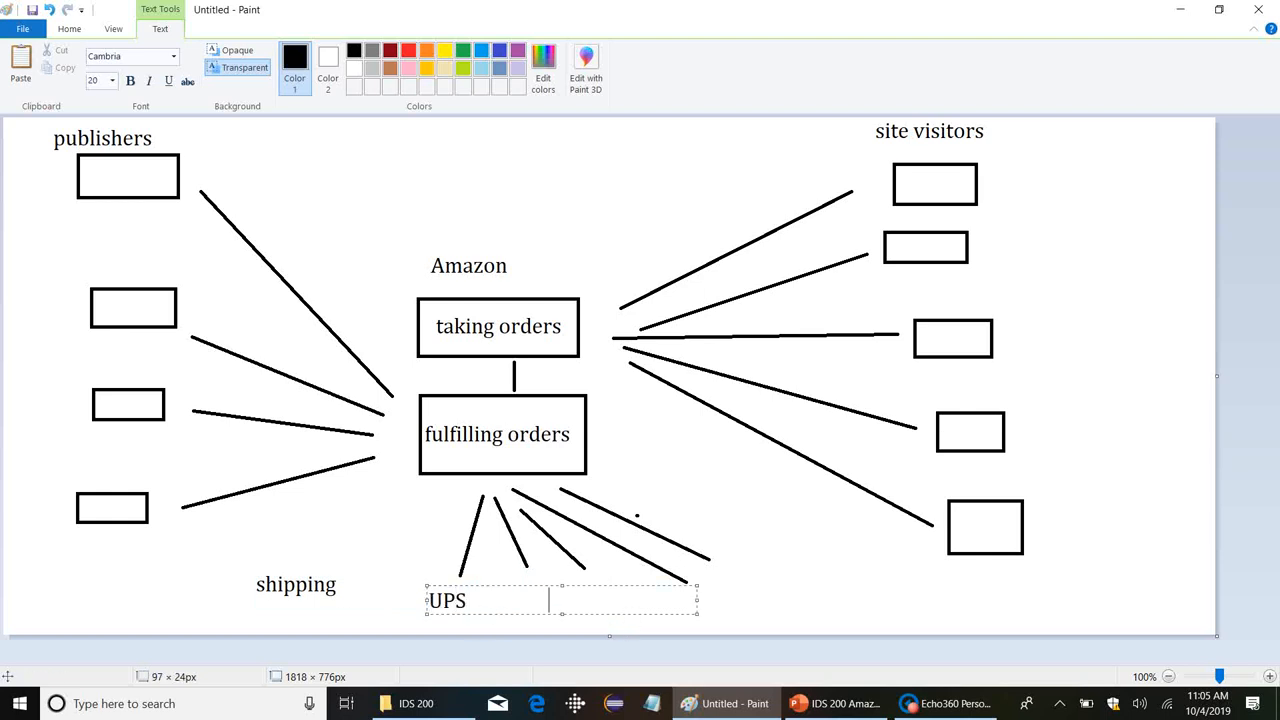
type("FedEx")
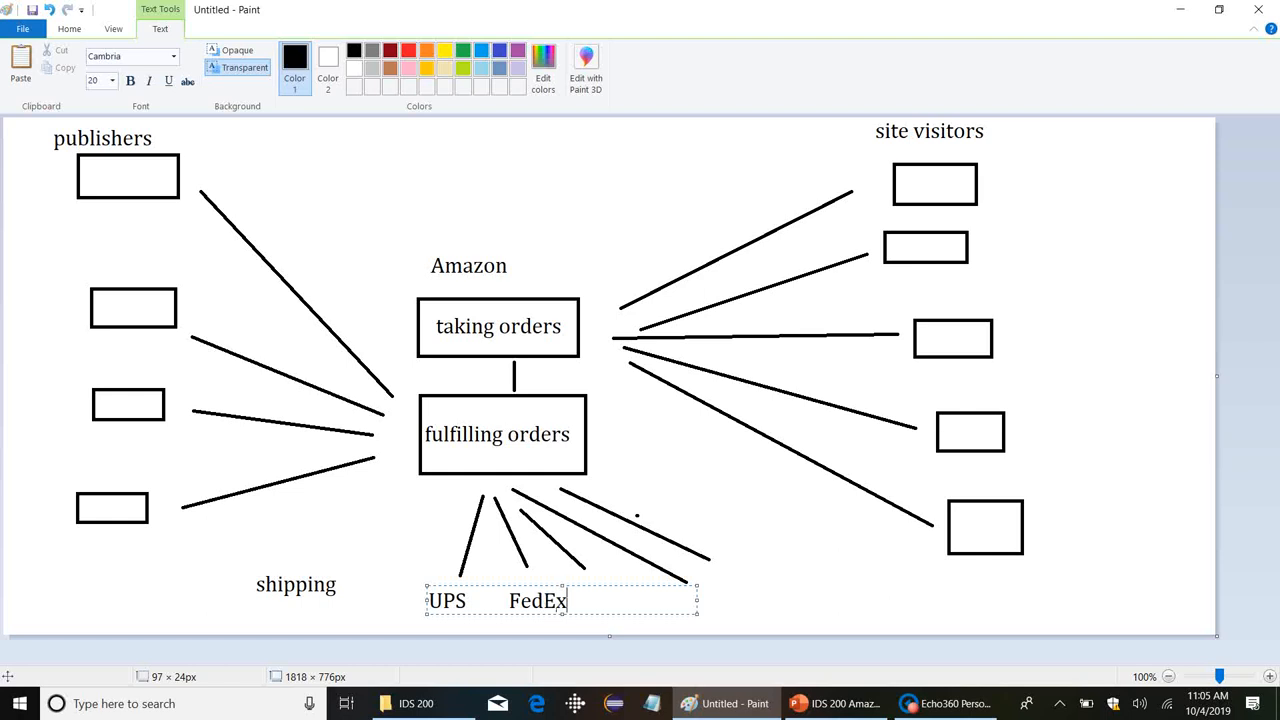
type("USPS")
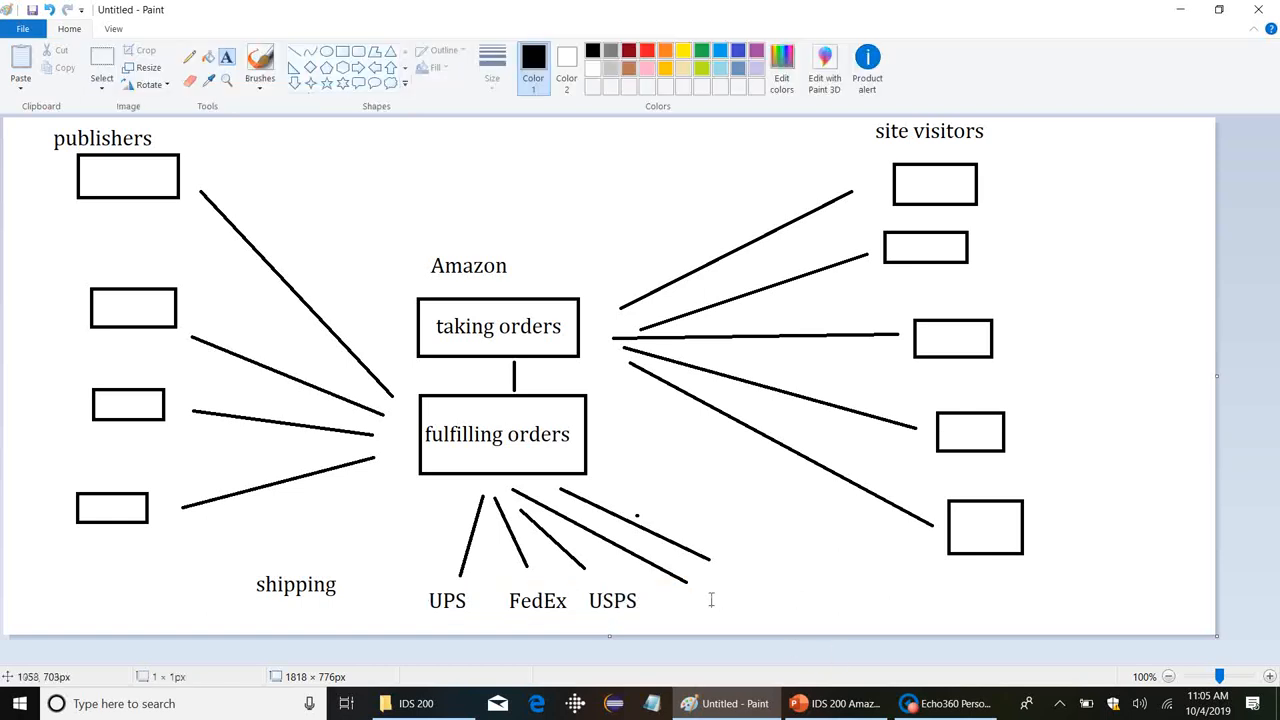
type("local services")
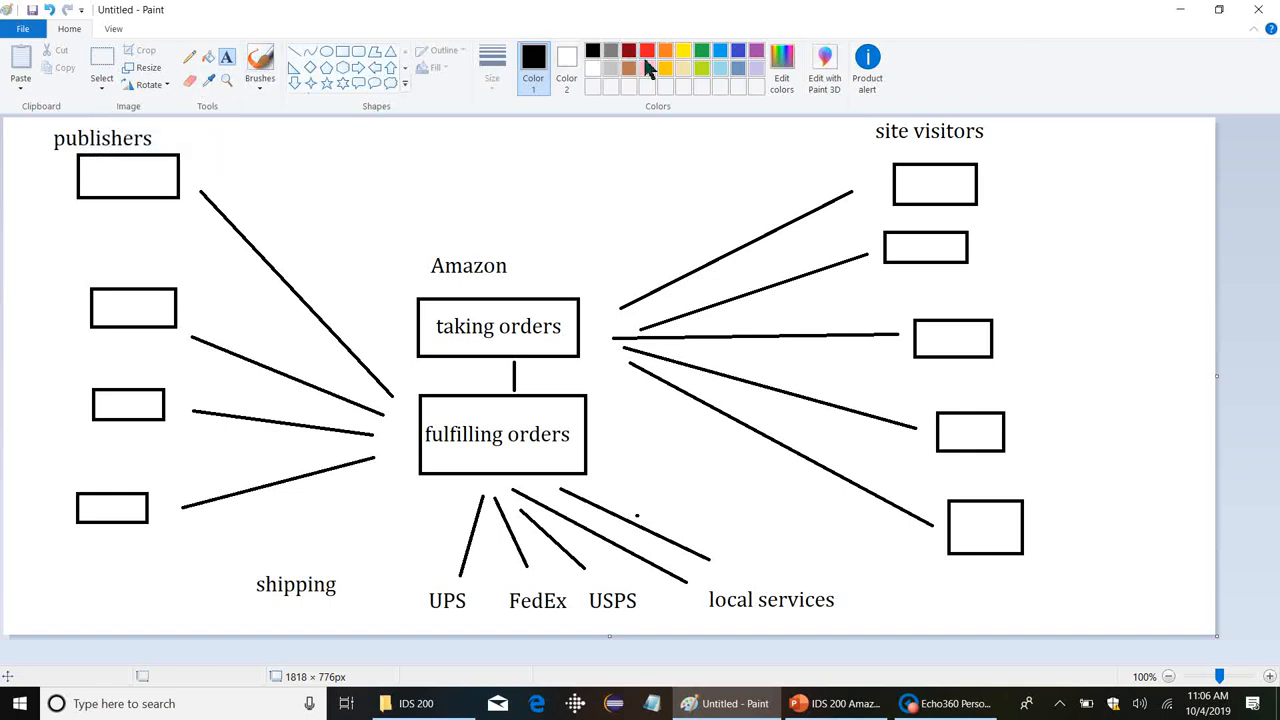
Write the red note "recommender system: direct effects?" above the diagram.
left_click(648, 50)
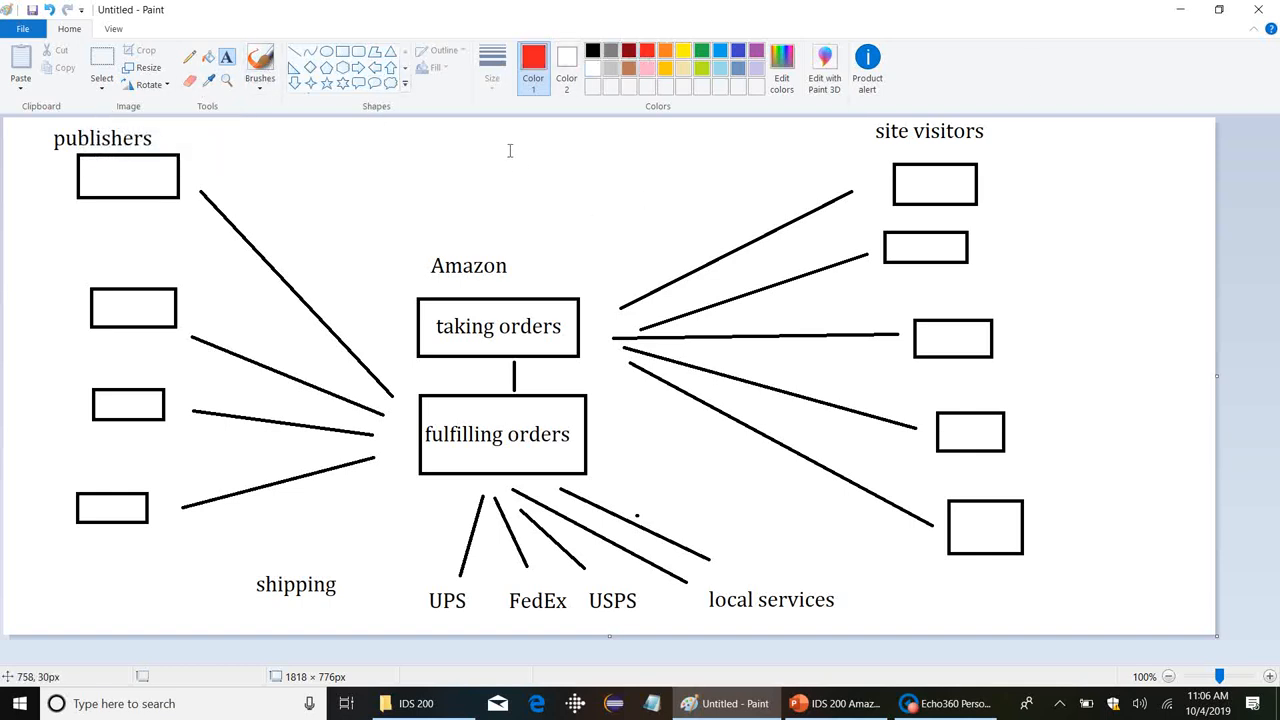
type("re")
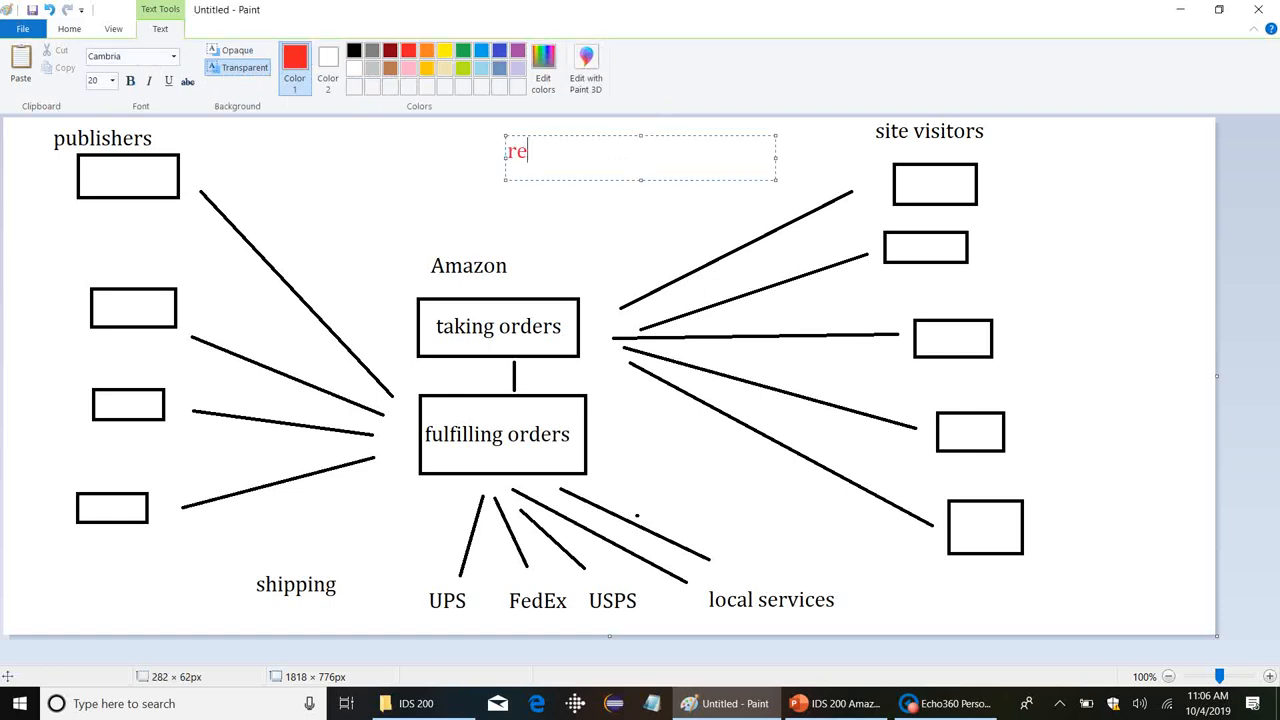
type("commend")
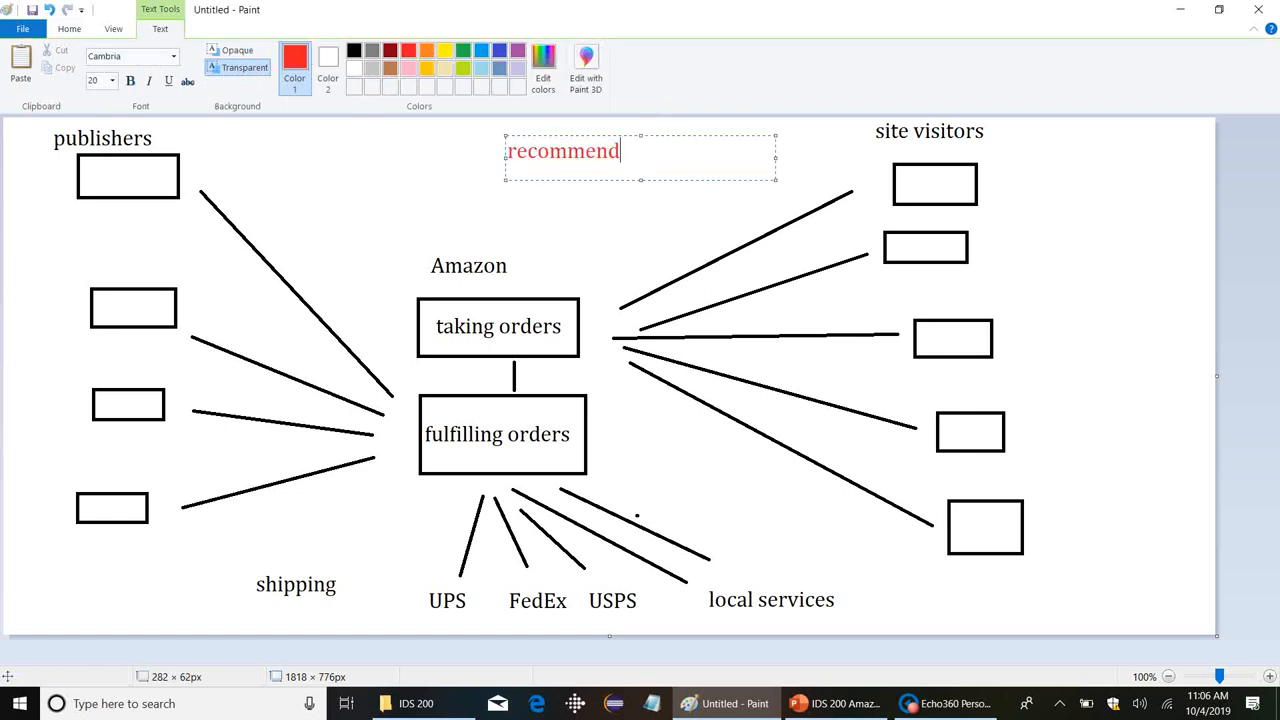
type("er syste")
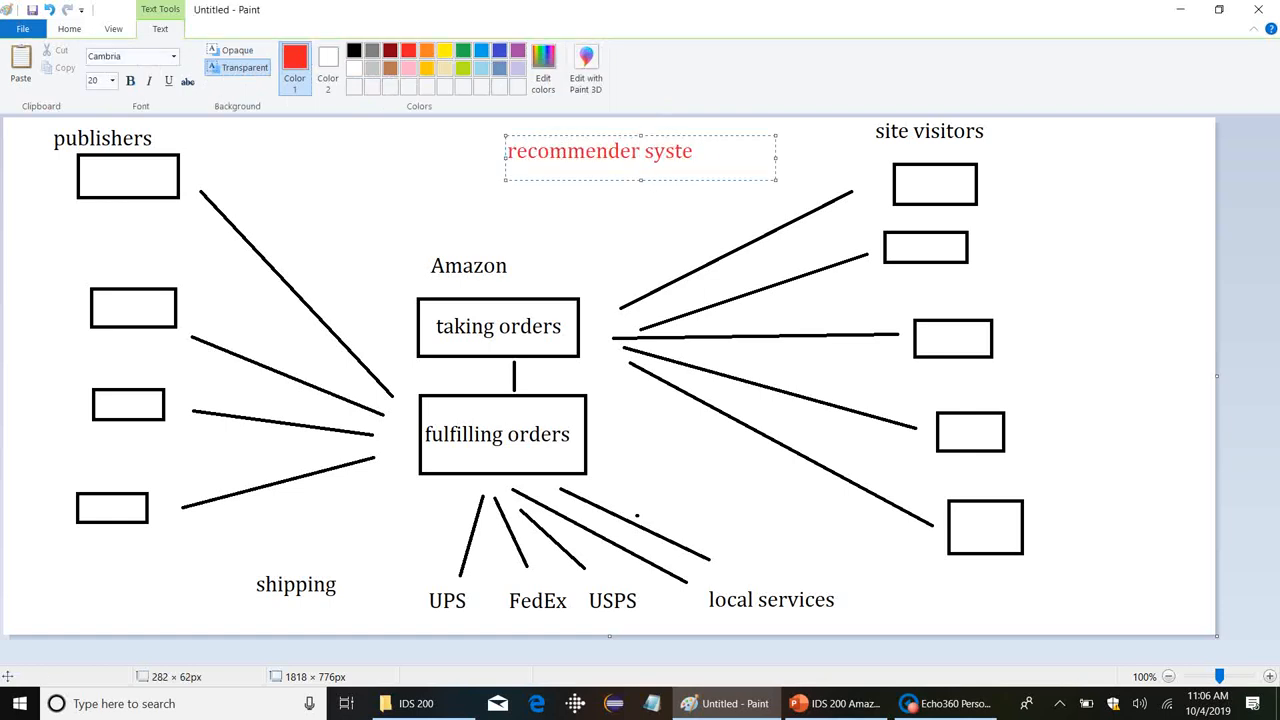
type("m: direct effects")
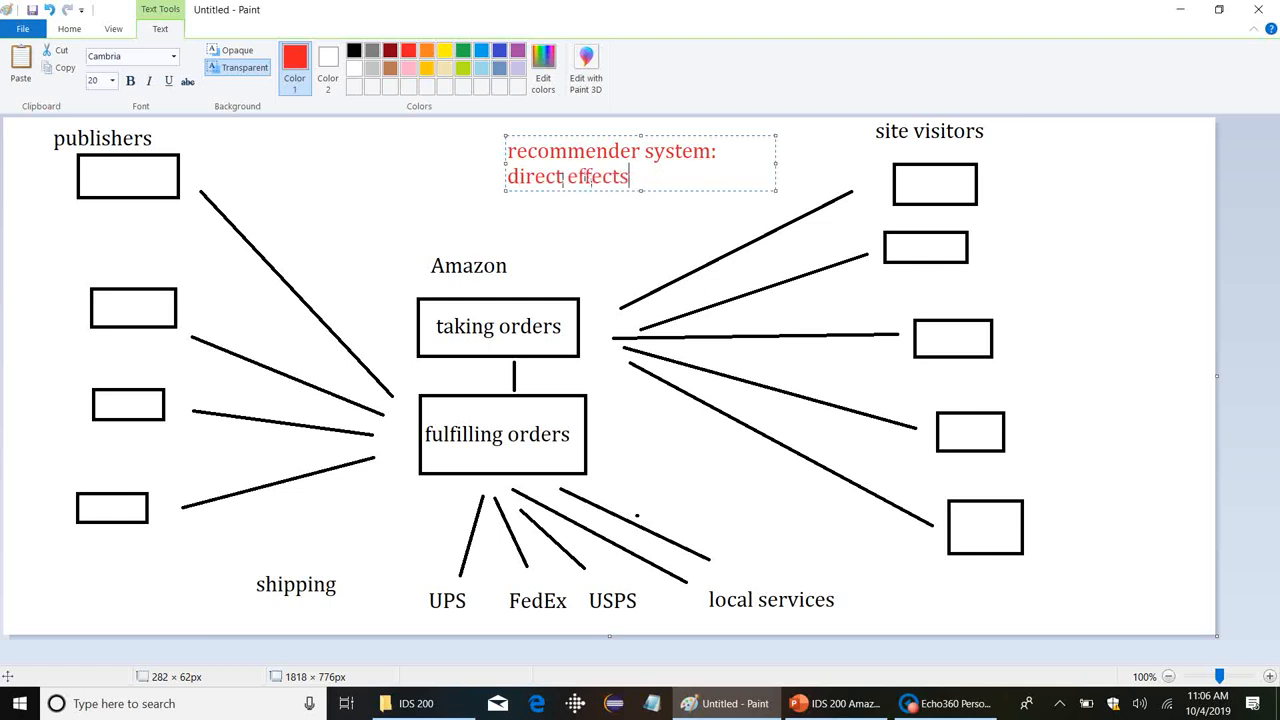
type("?")
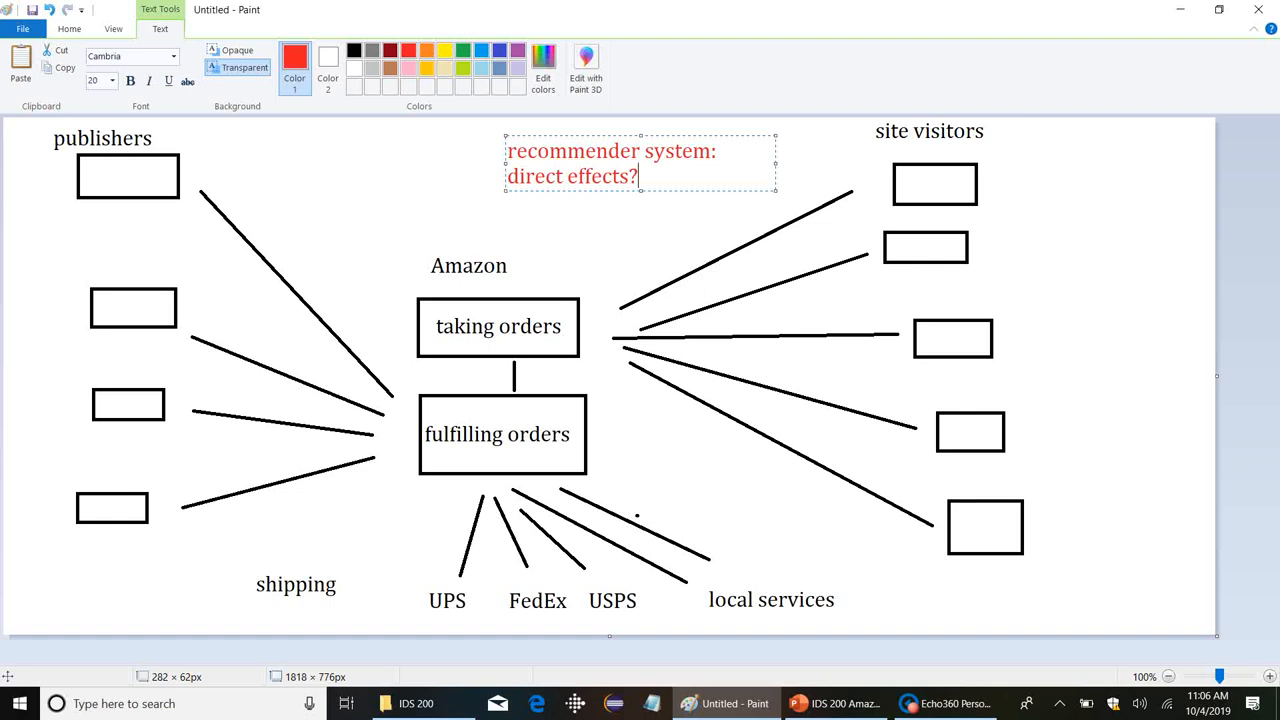
mouse_move(584, 356)
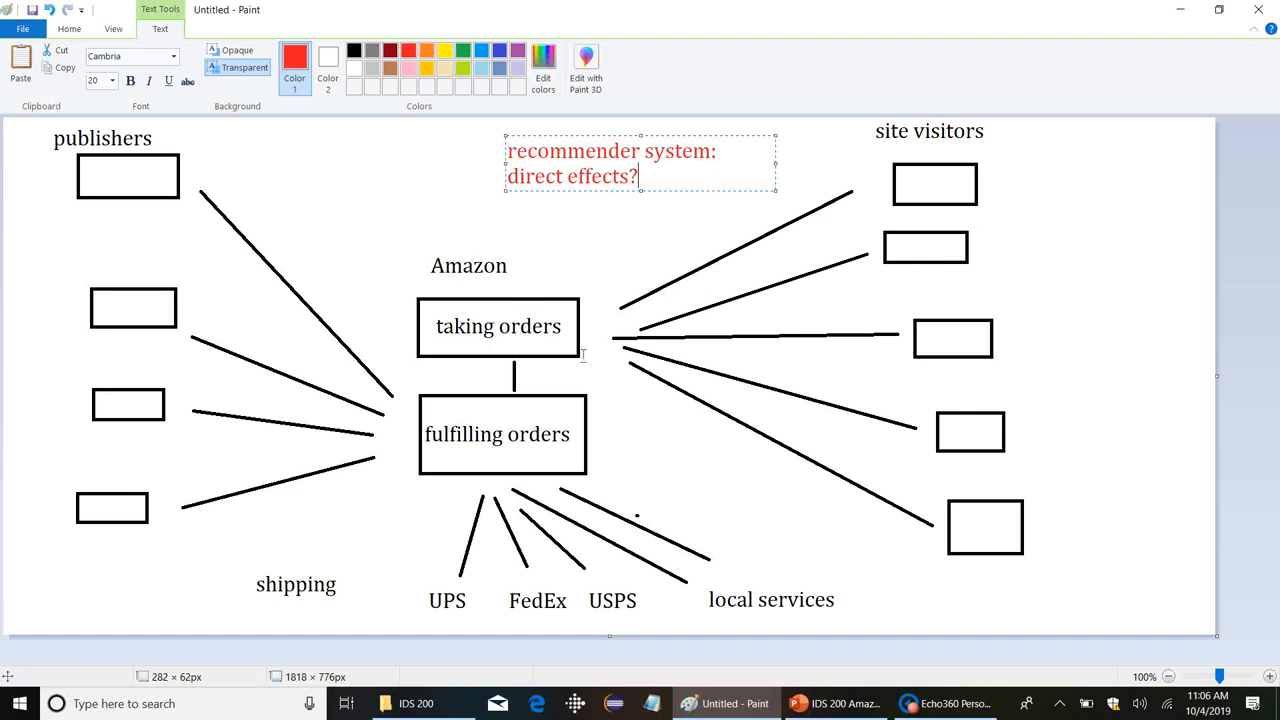
mouse_move(588, 340)
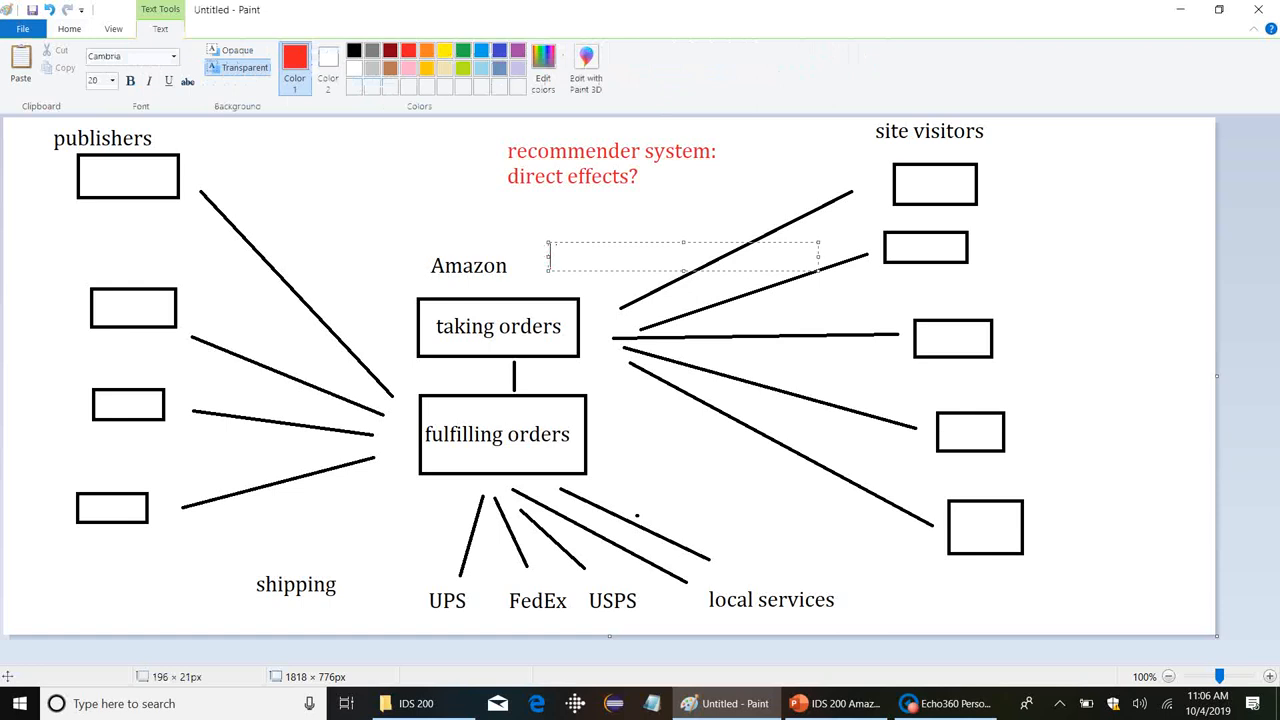
Add a red two-line note "old: catalog" / "new: RS" beside Amazon.
type("old: catal")
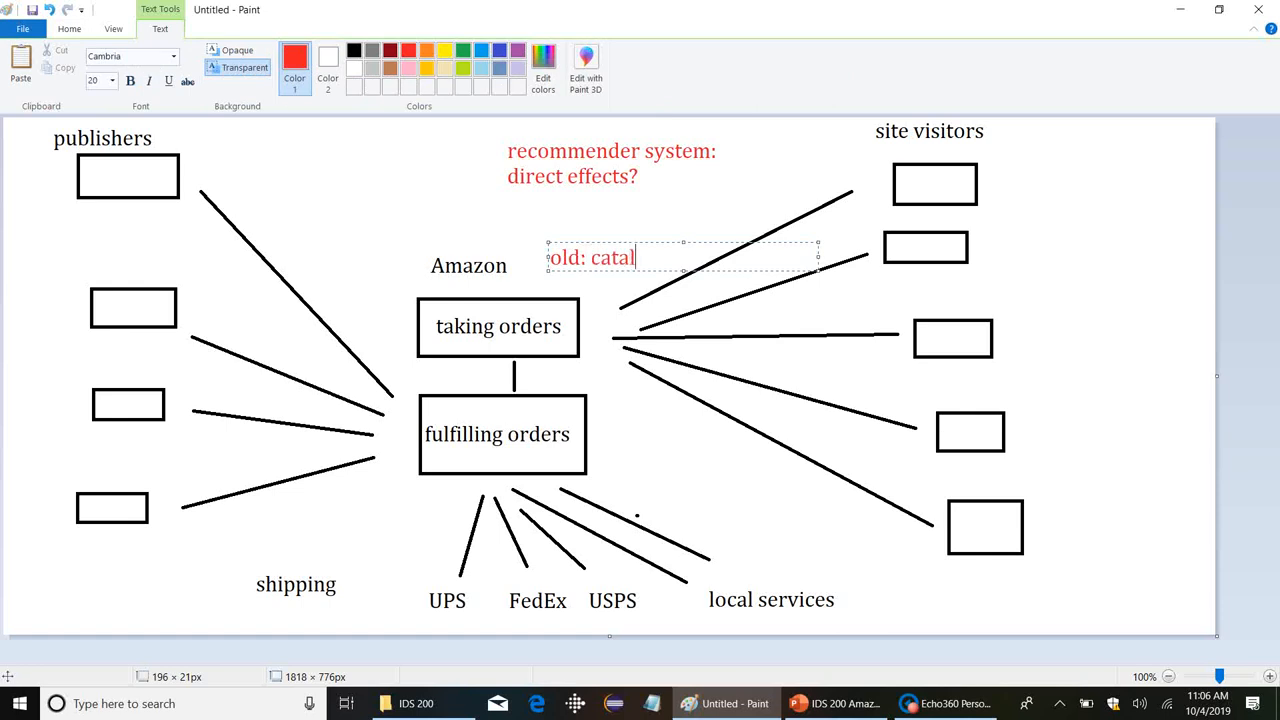
type("og")
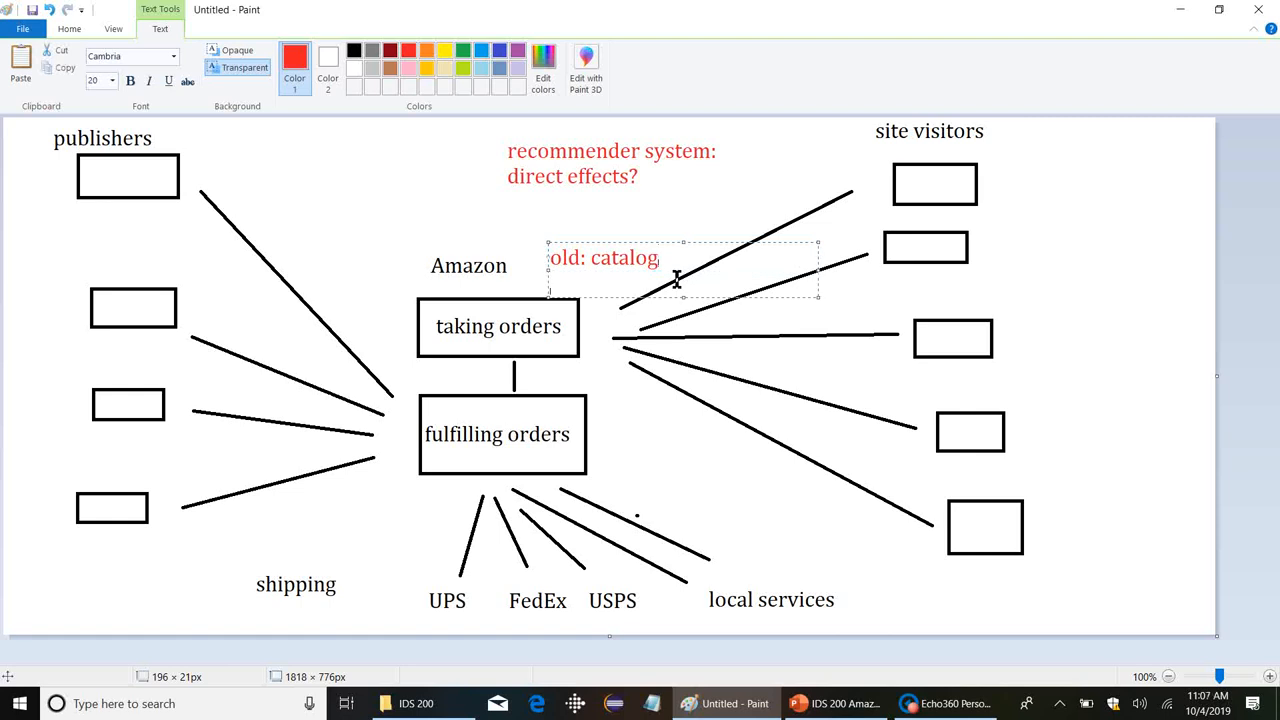
type("new: RS")
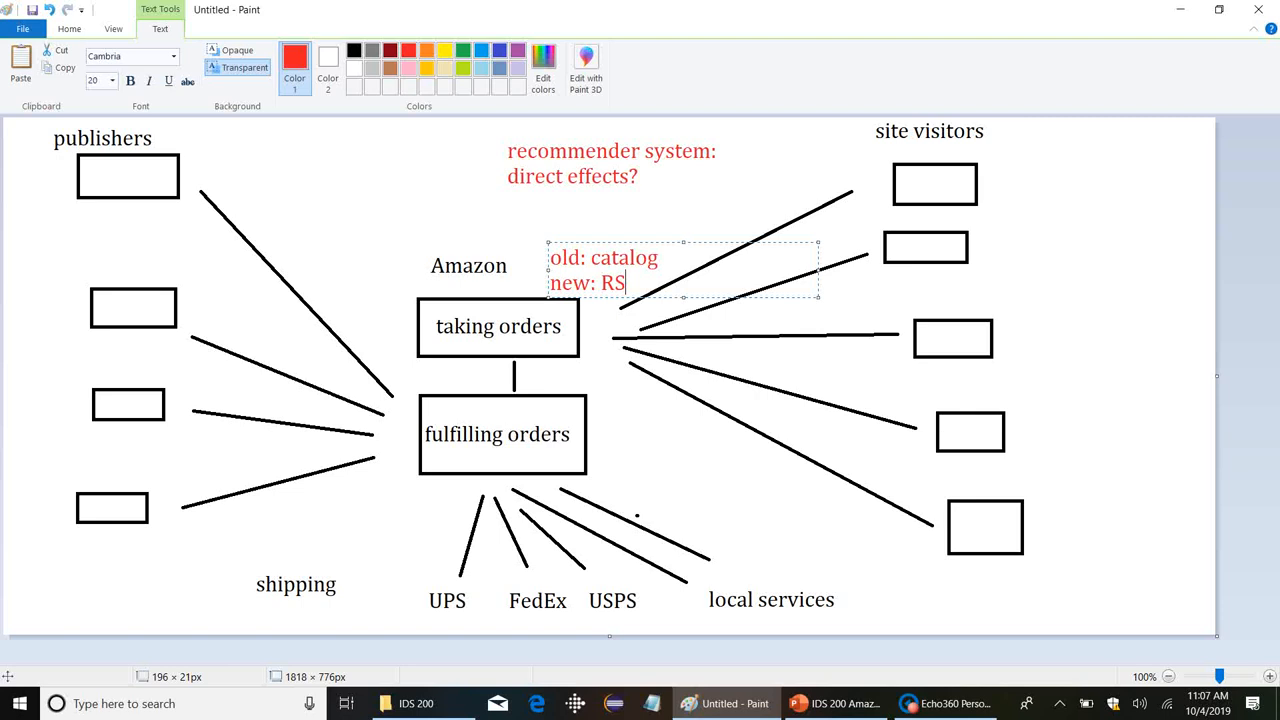
mouse_move(566, 264)
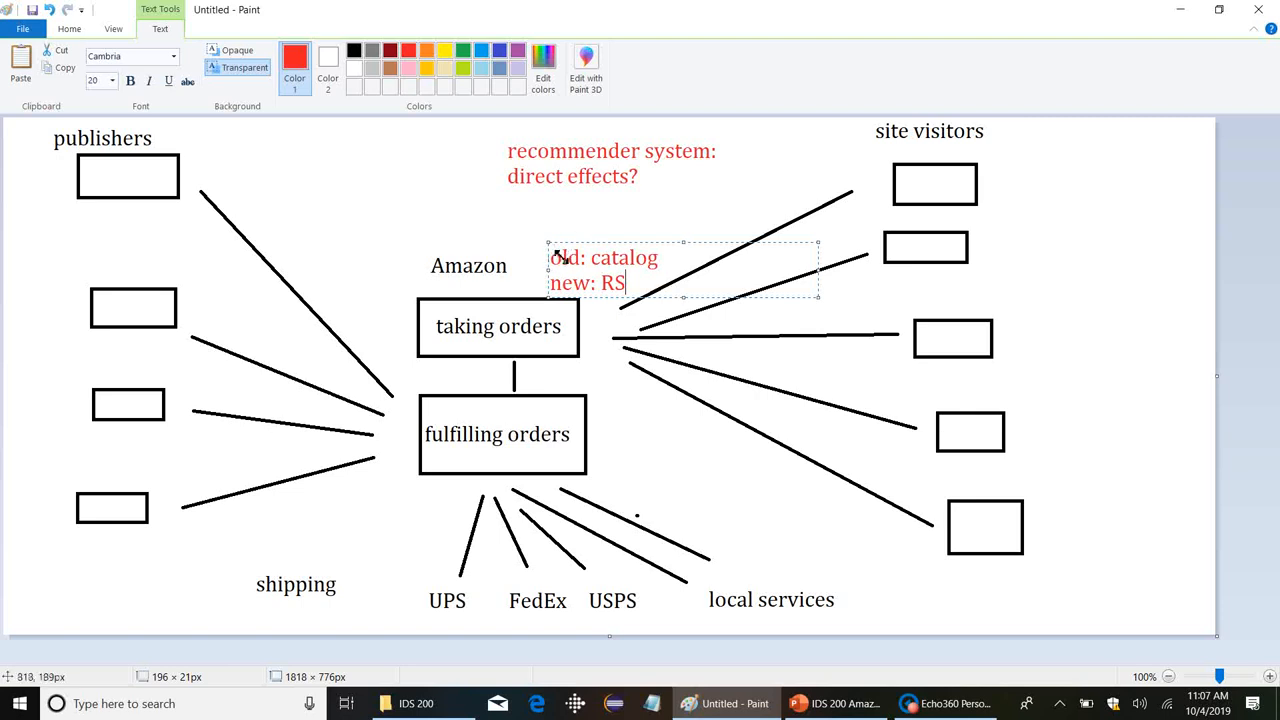
Move the note above Amazon and extend it to "new: RS, at scale, separate".
left_click_drag(604, 270, 500, 224)
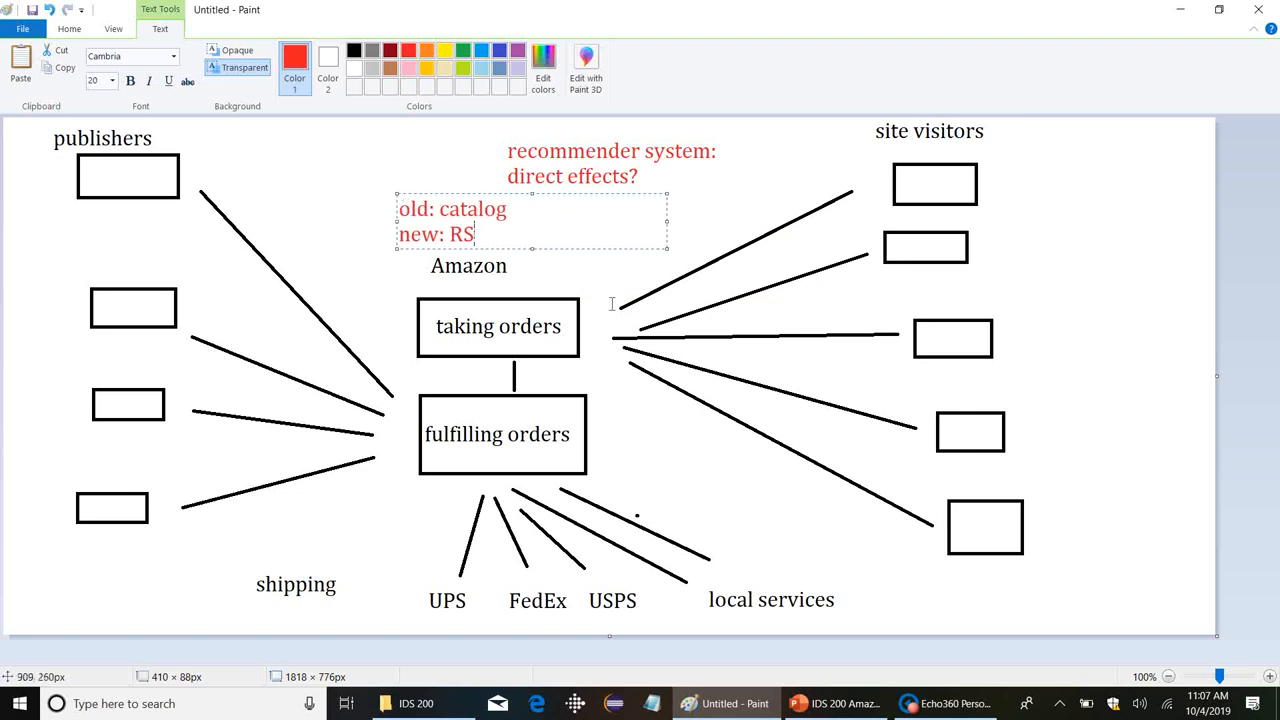
type(", at")
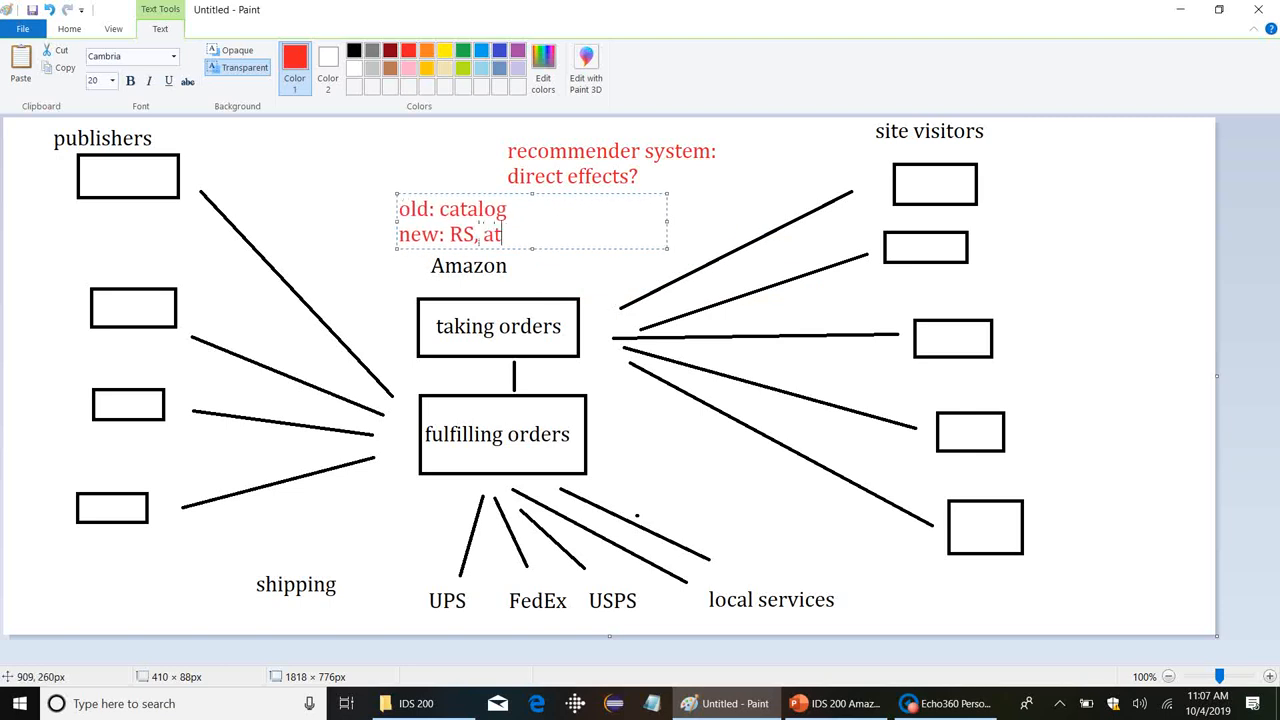
type("scale, sepa")
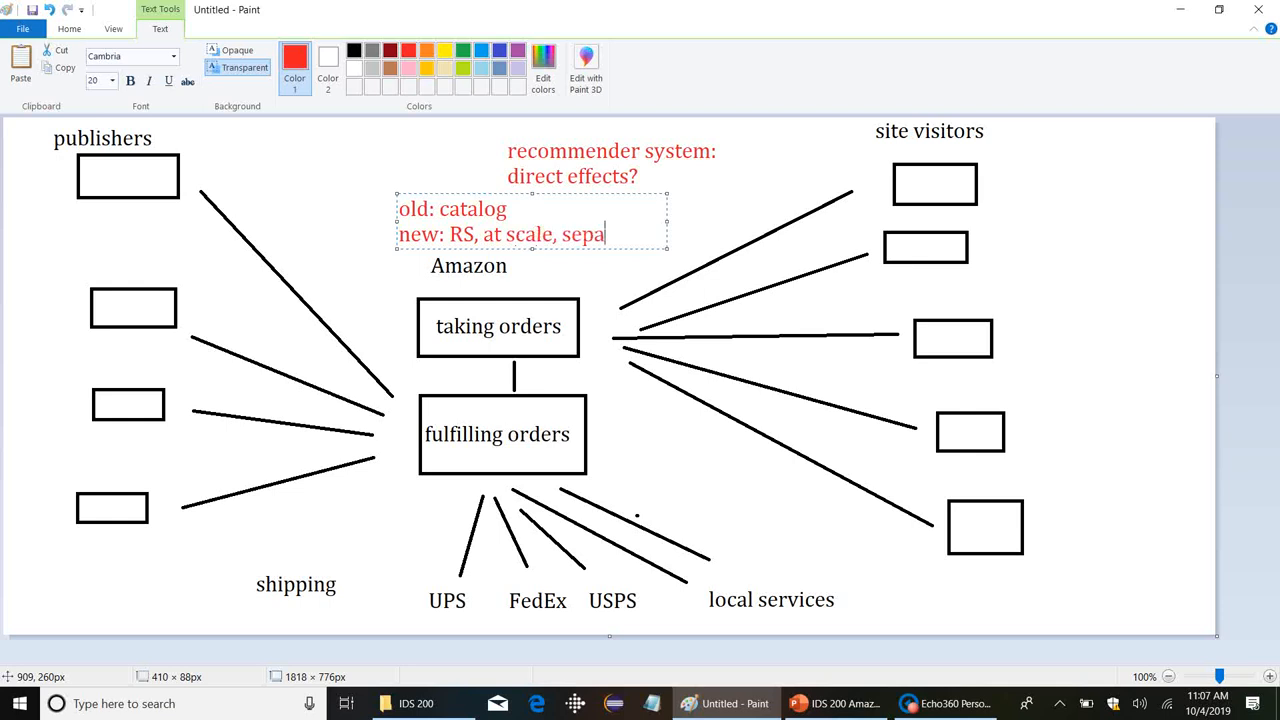
type("rate")
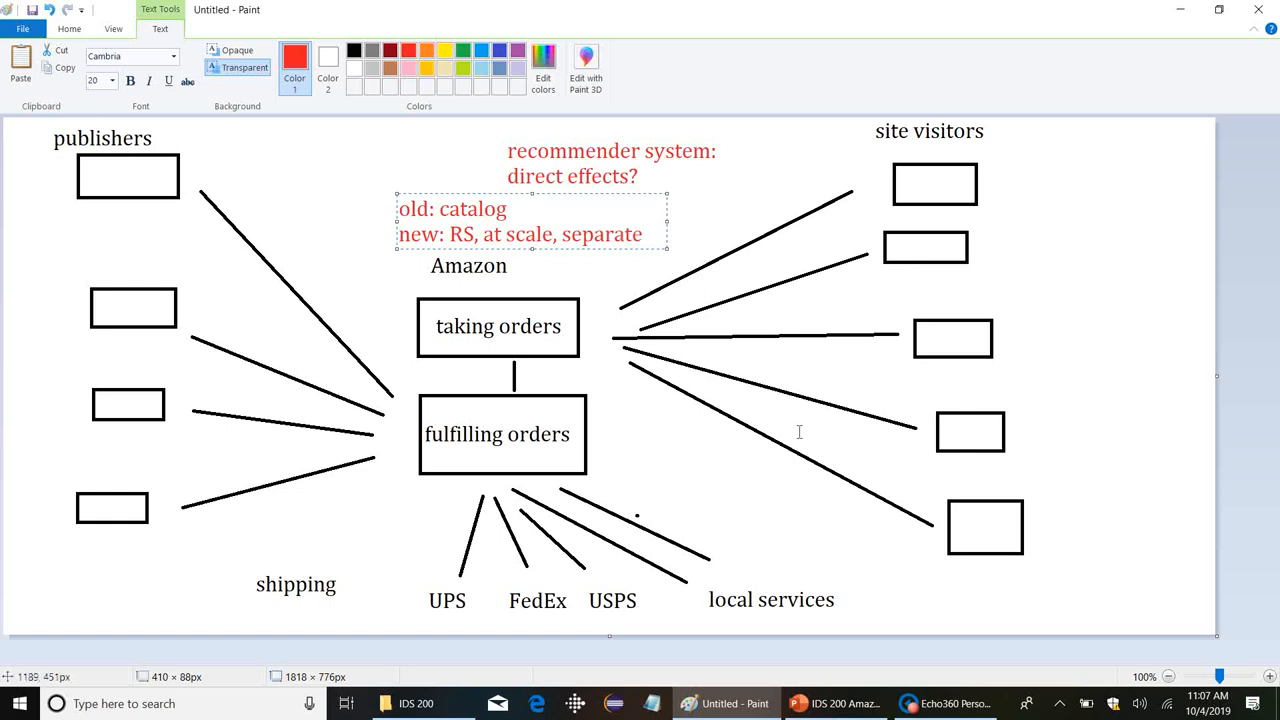
mouse_move(820, 410)
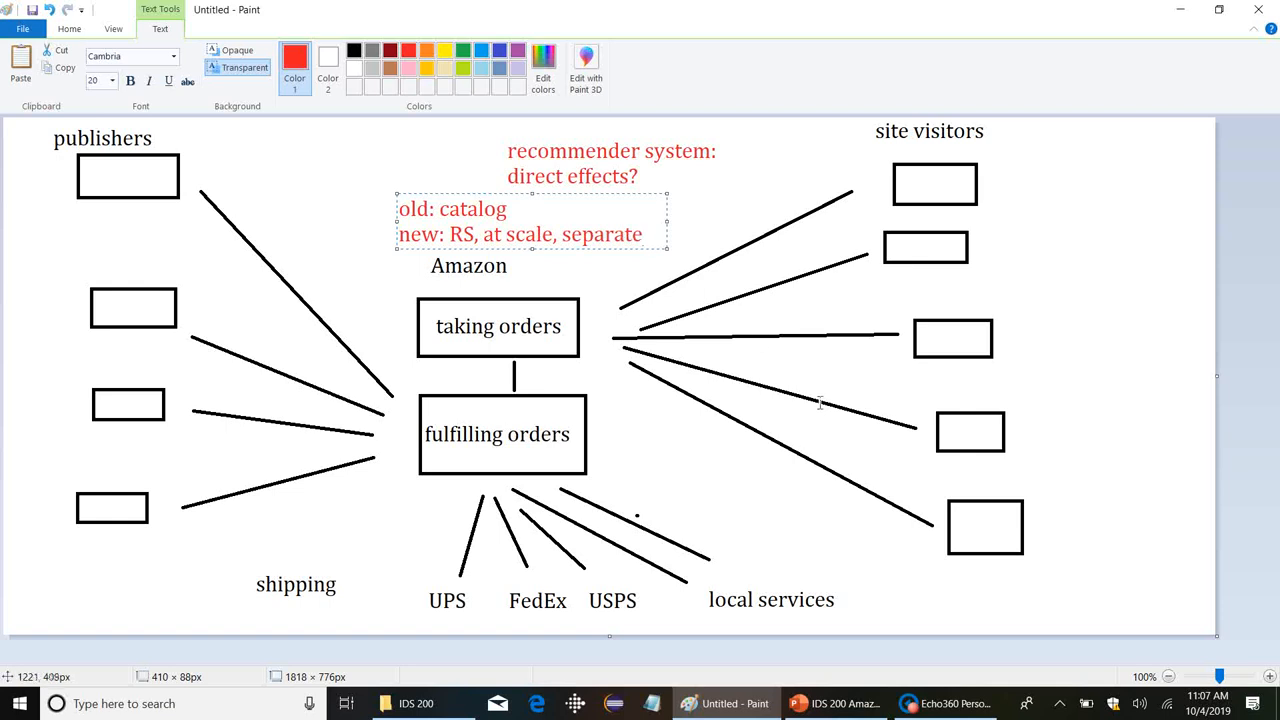
left_click(640, 232)
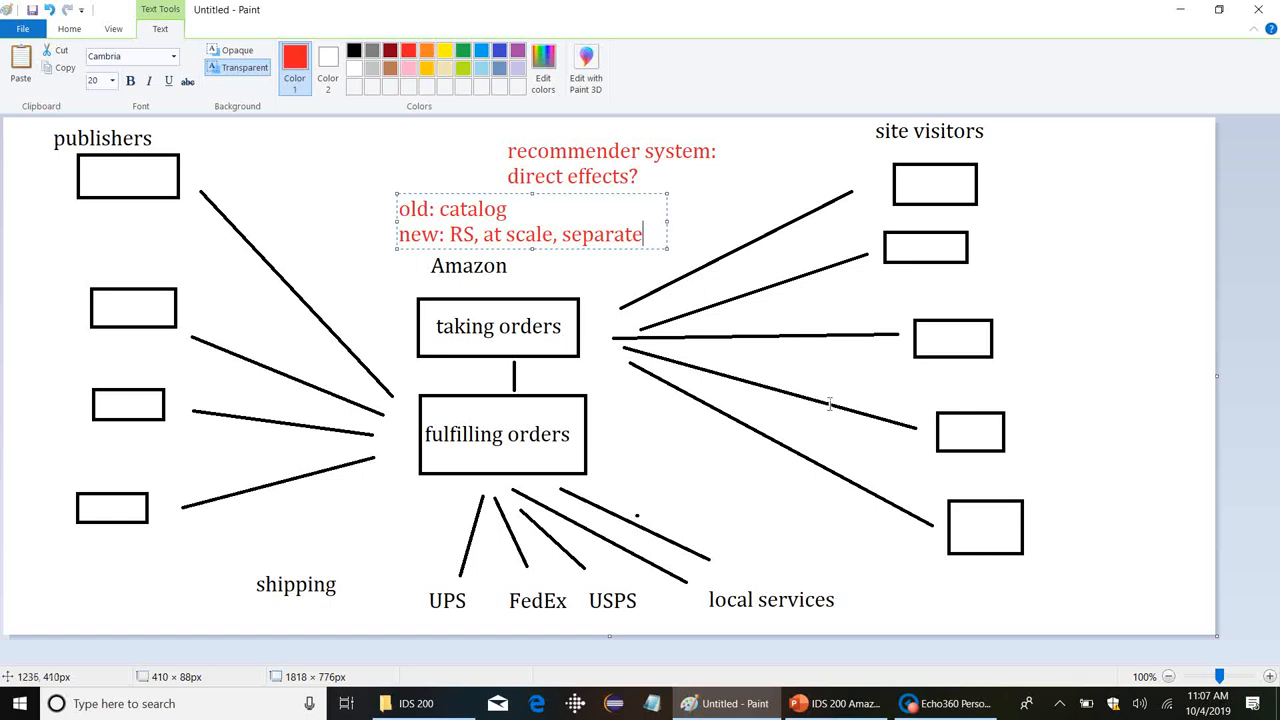
mouse_move(878, 408)
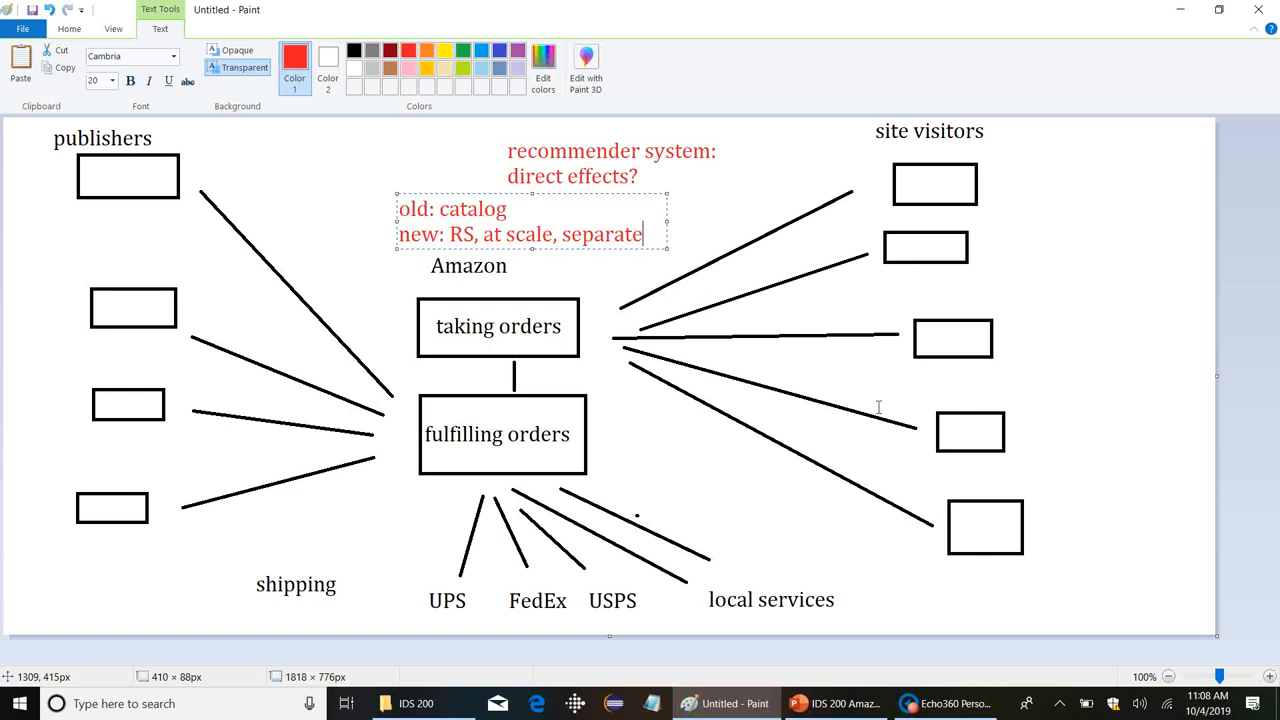
mouse_move(1270, 308)
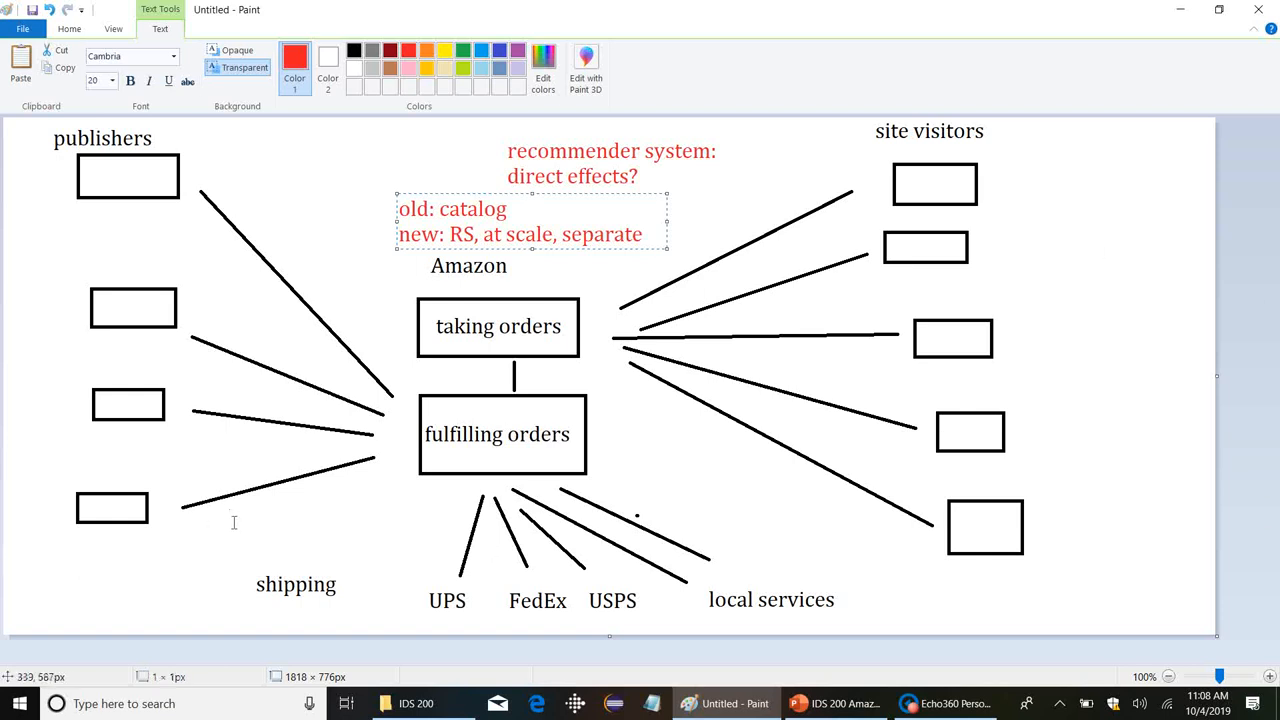
Write the red note "indirect: more business for publishers & shippers" near shipping.
type("indir")
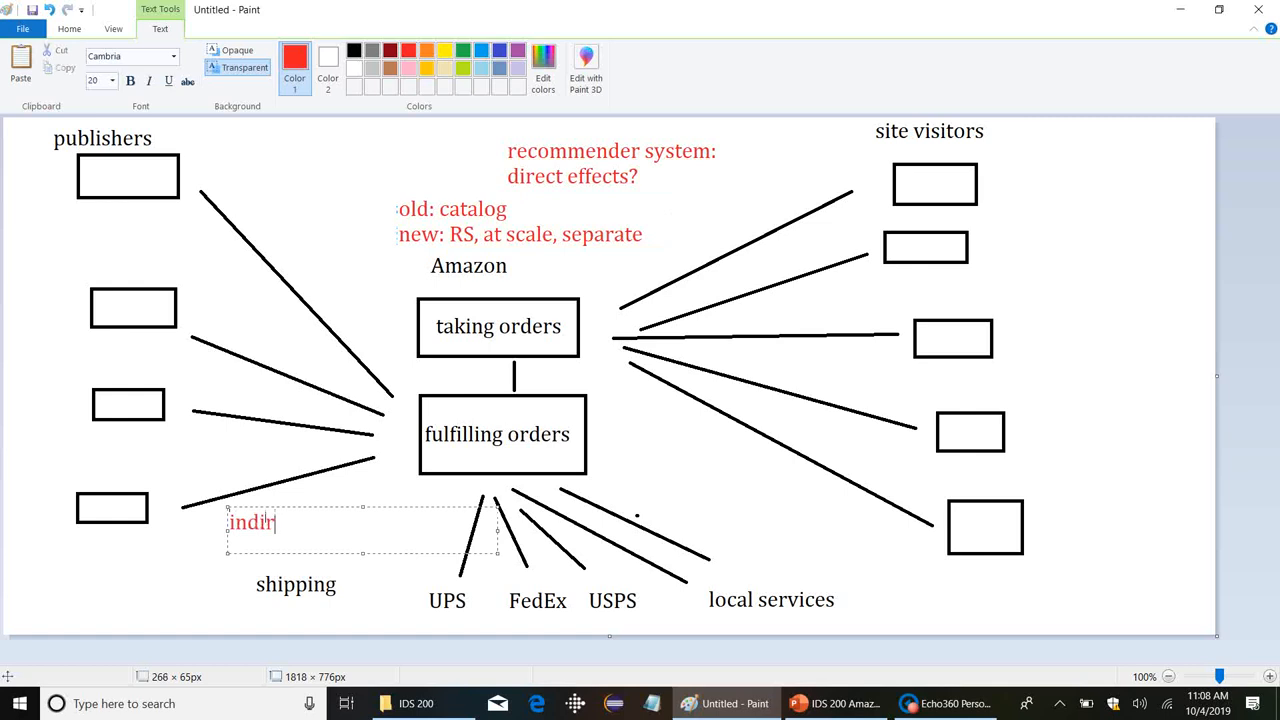
type("ect:")
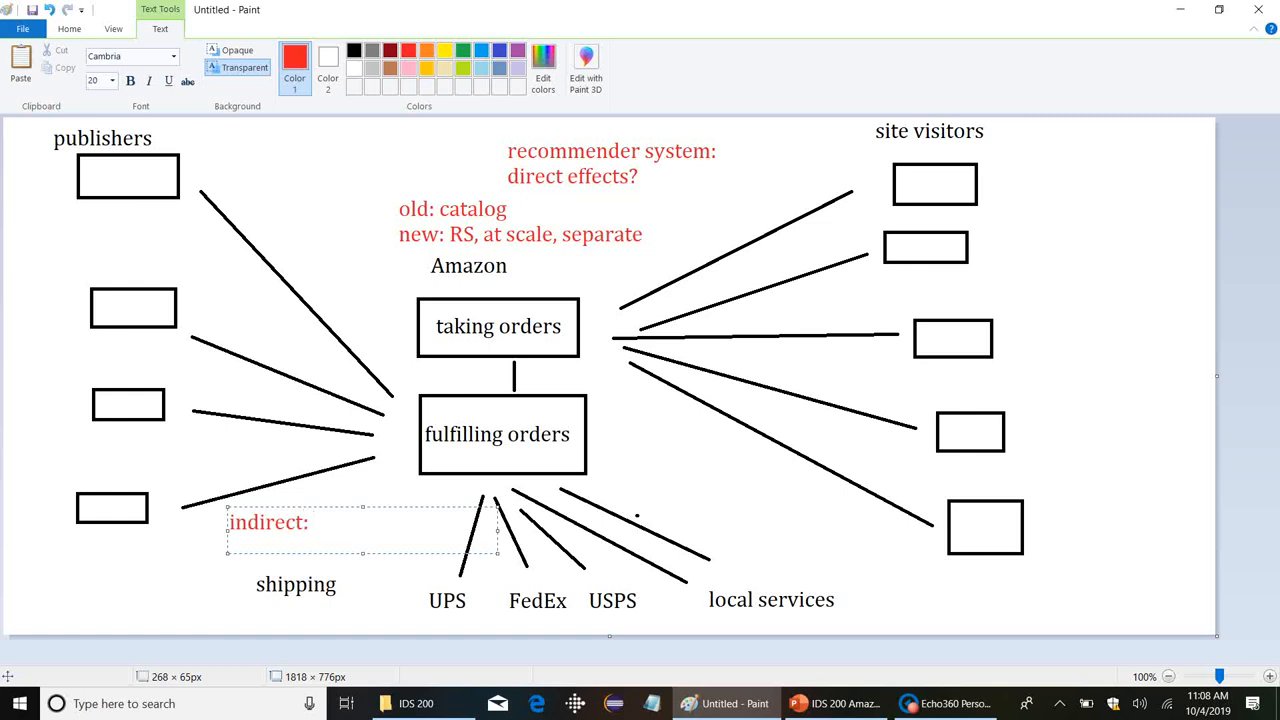
type("more business")
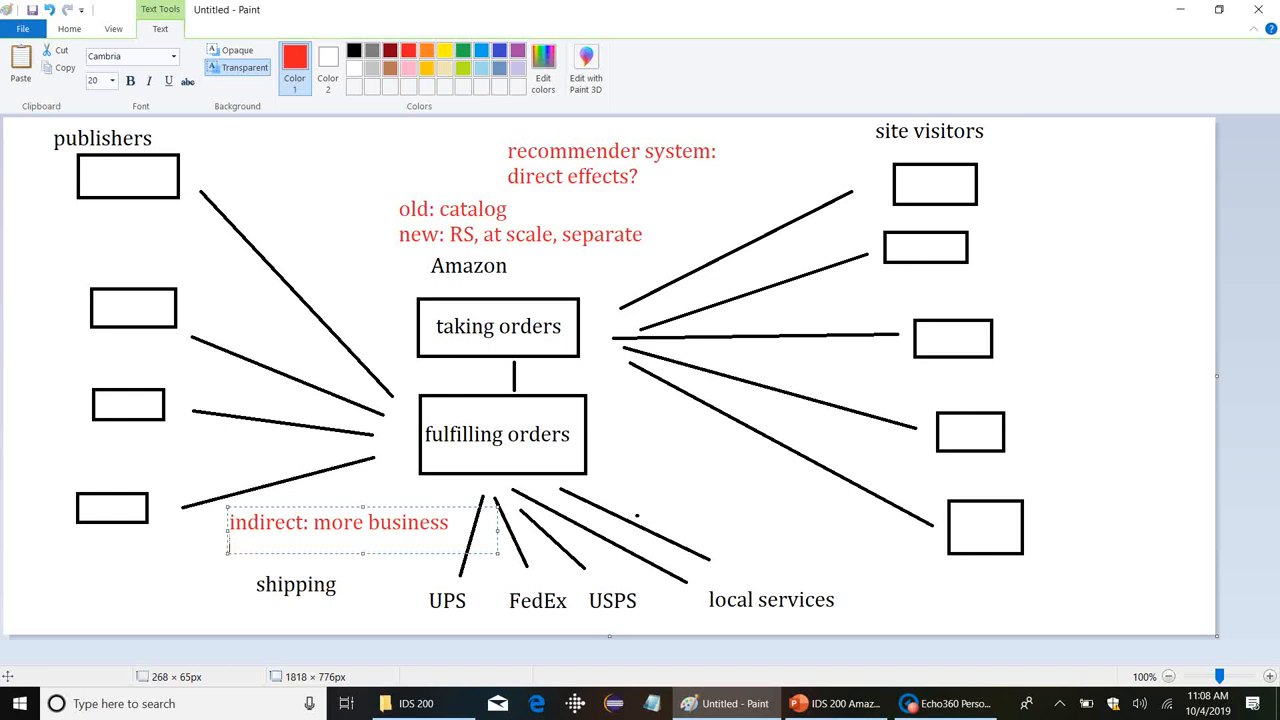
type("for publishers & shippers")
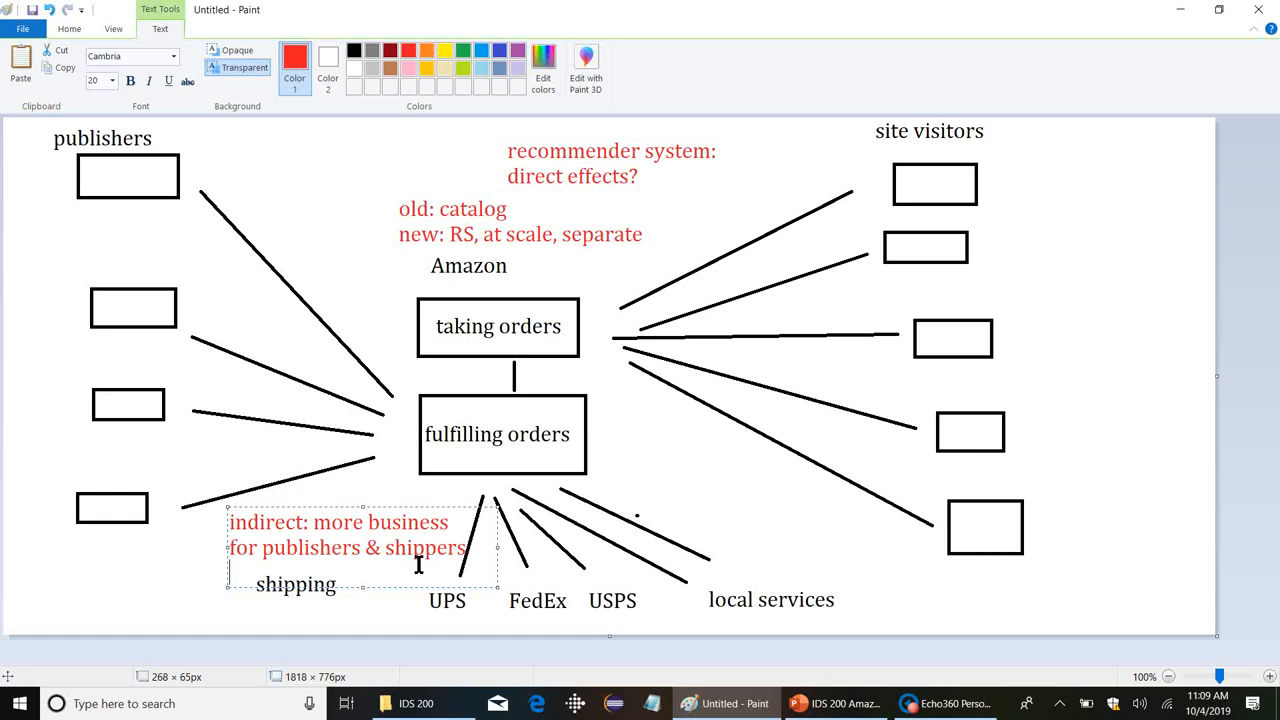
mouse_move(680, 358)
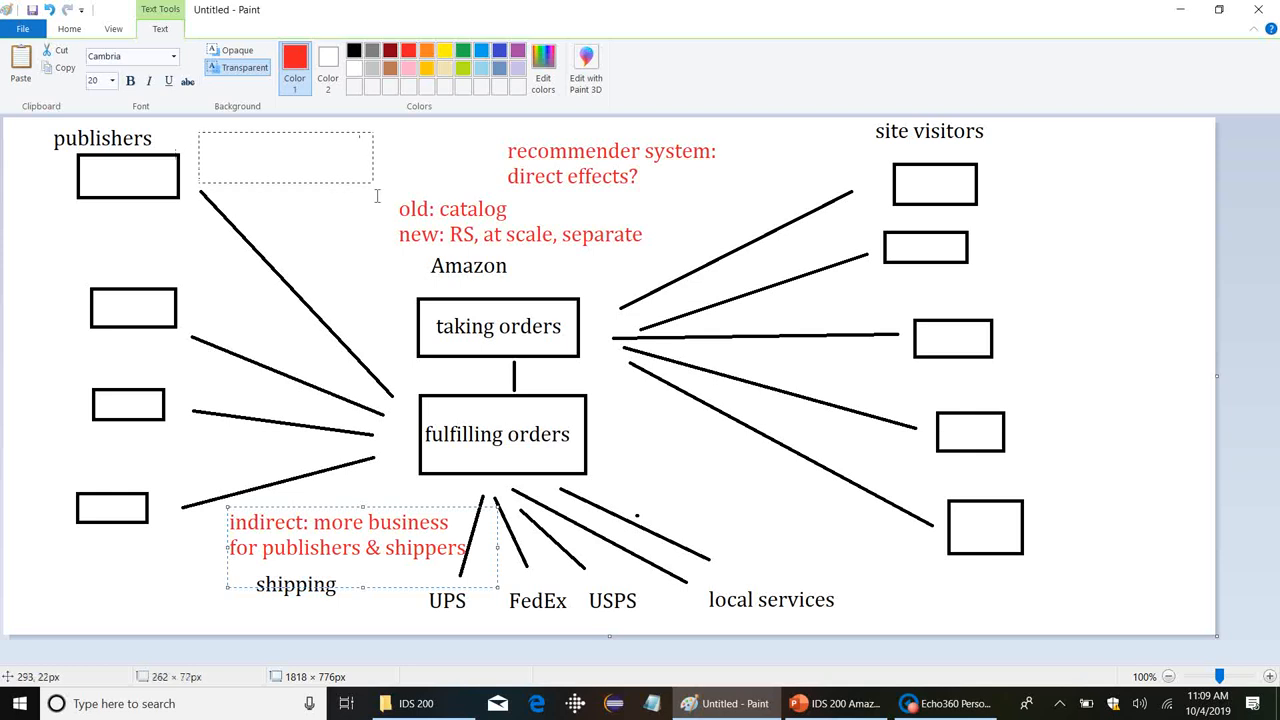
Write the red note "also: potential sponsoring of recommendations & associated ads" under publishers.
type("also")
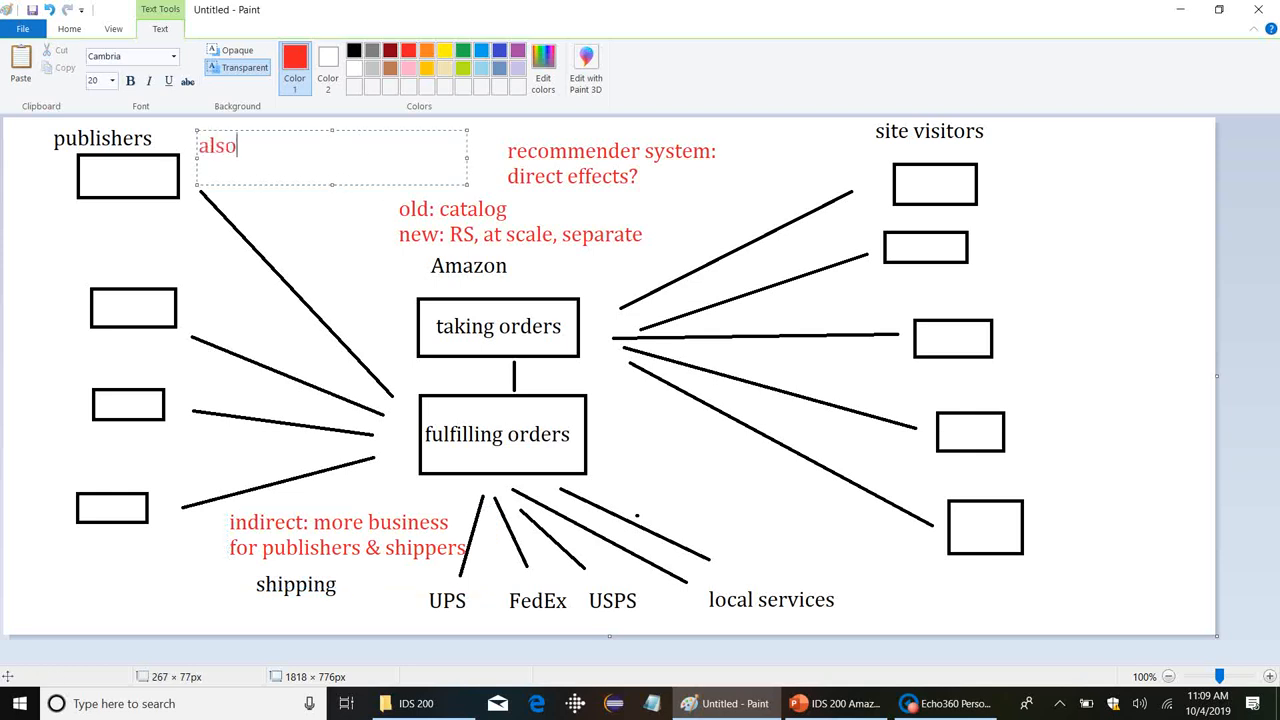
type("potential")
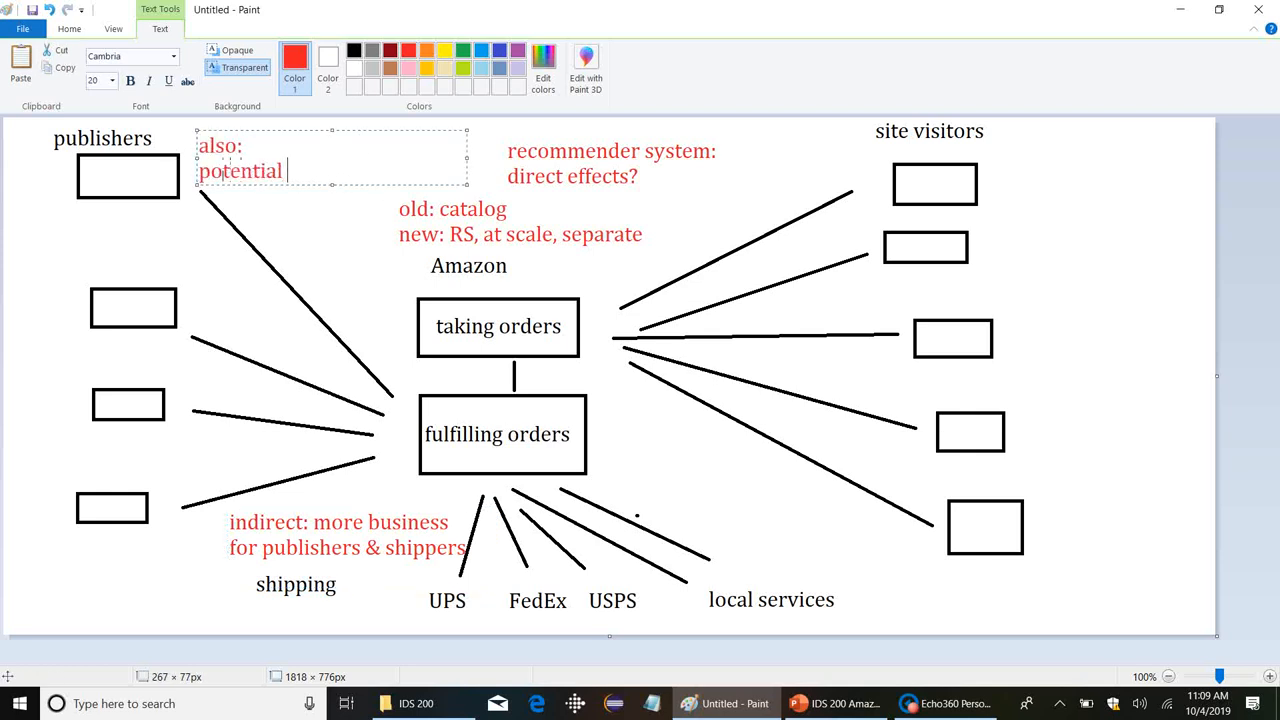
type("sponsorin")
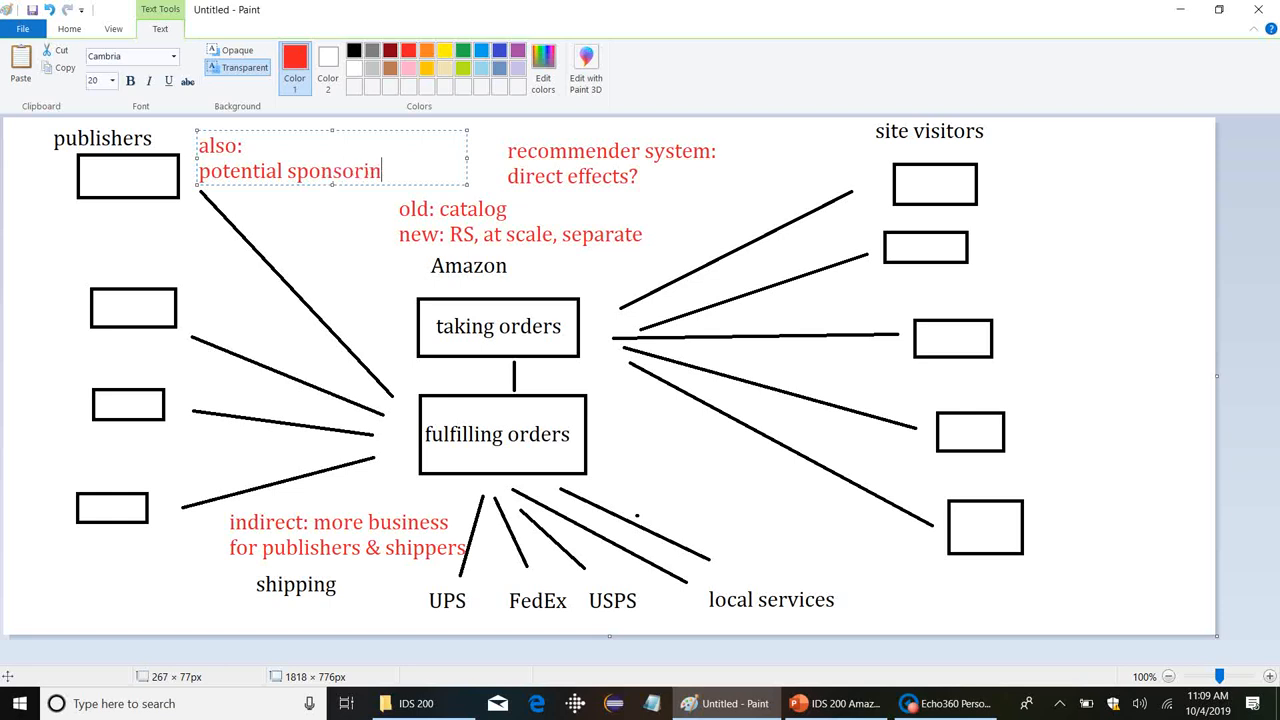
type("g of rec")
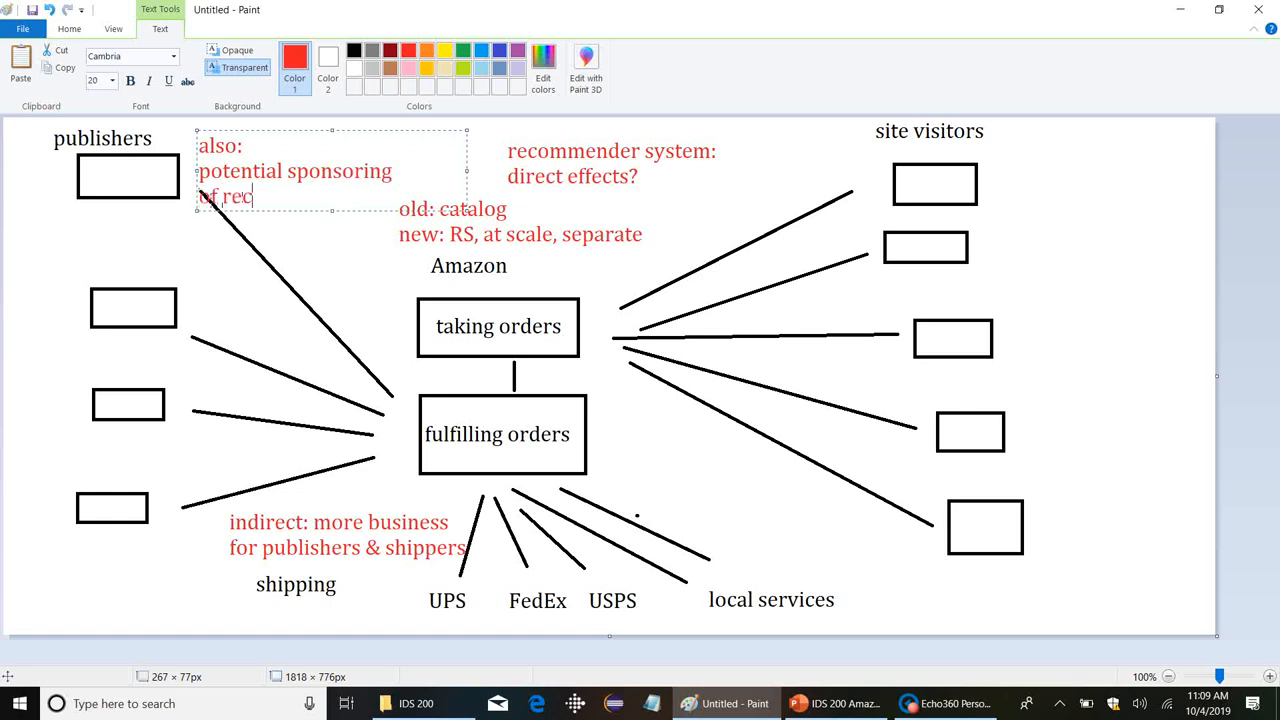
type("ommendatio")
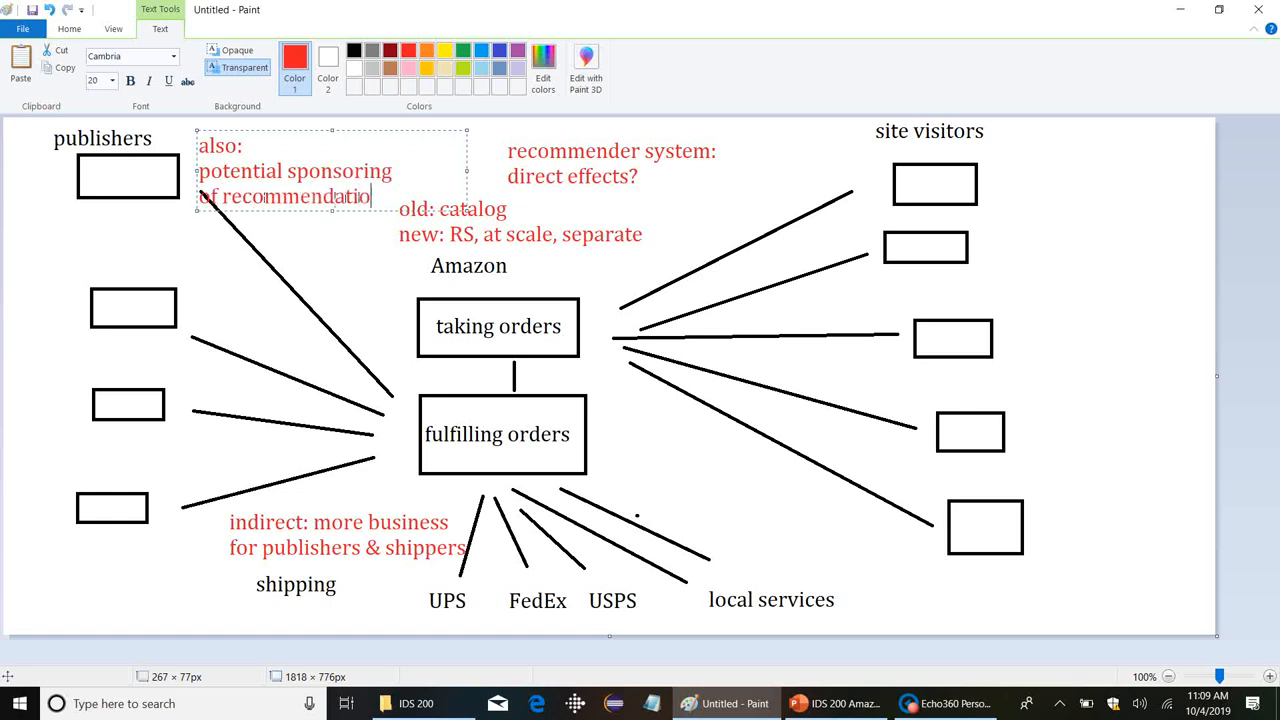
type("s & associ")
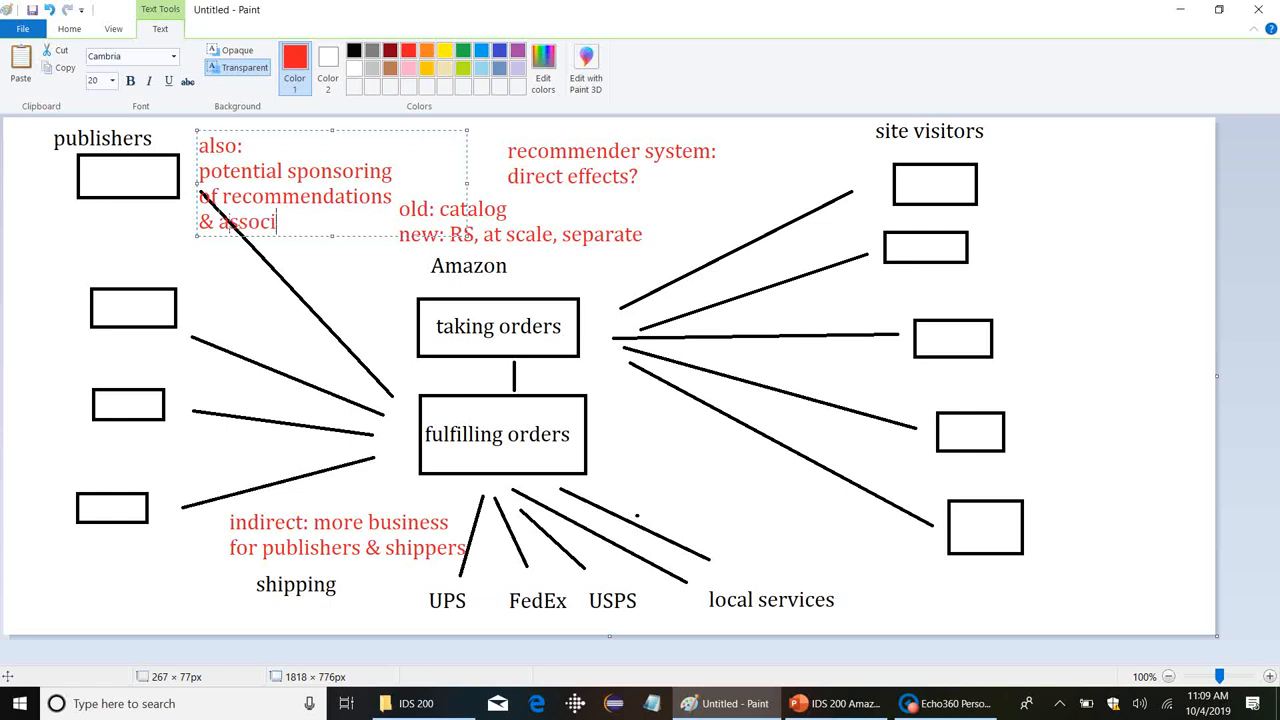
type("ated ads")
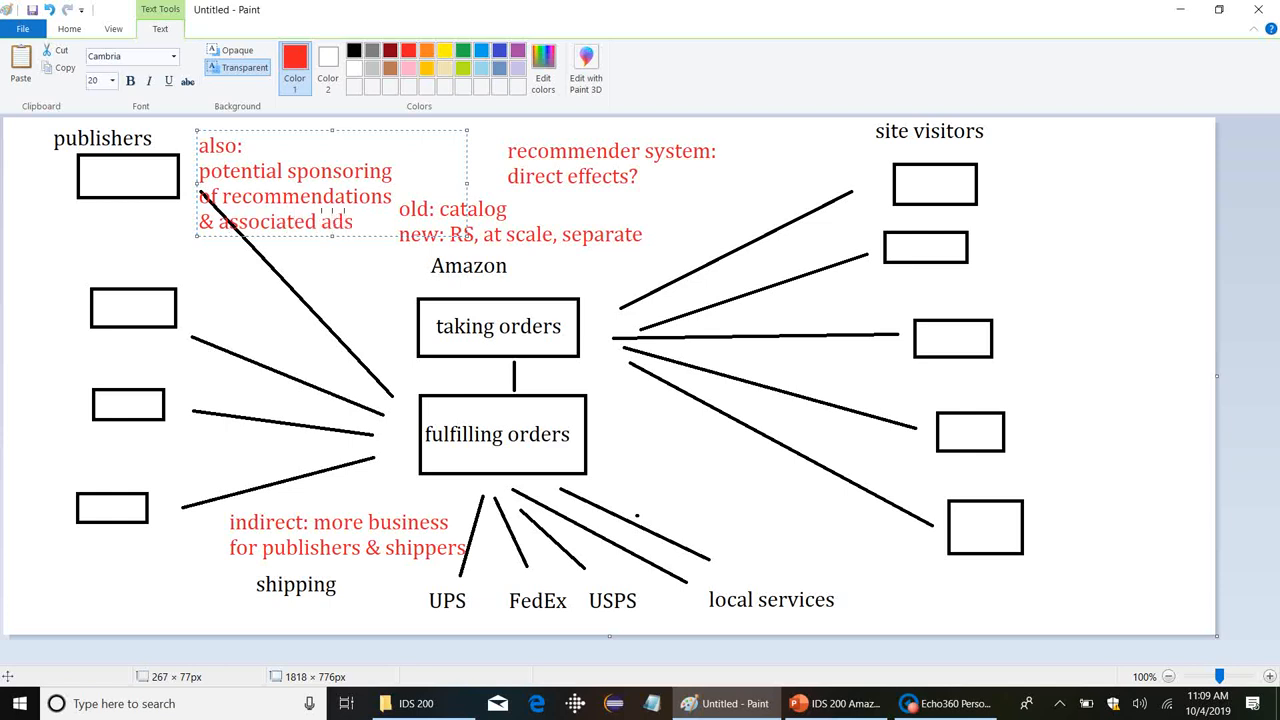
left_click(352, 220)
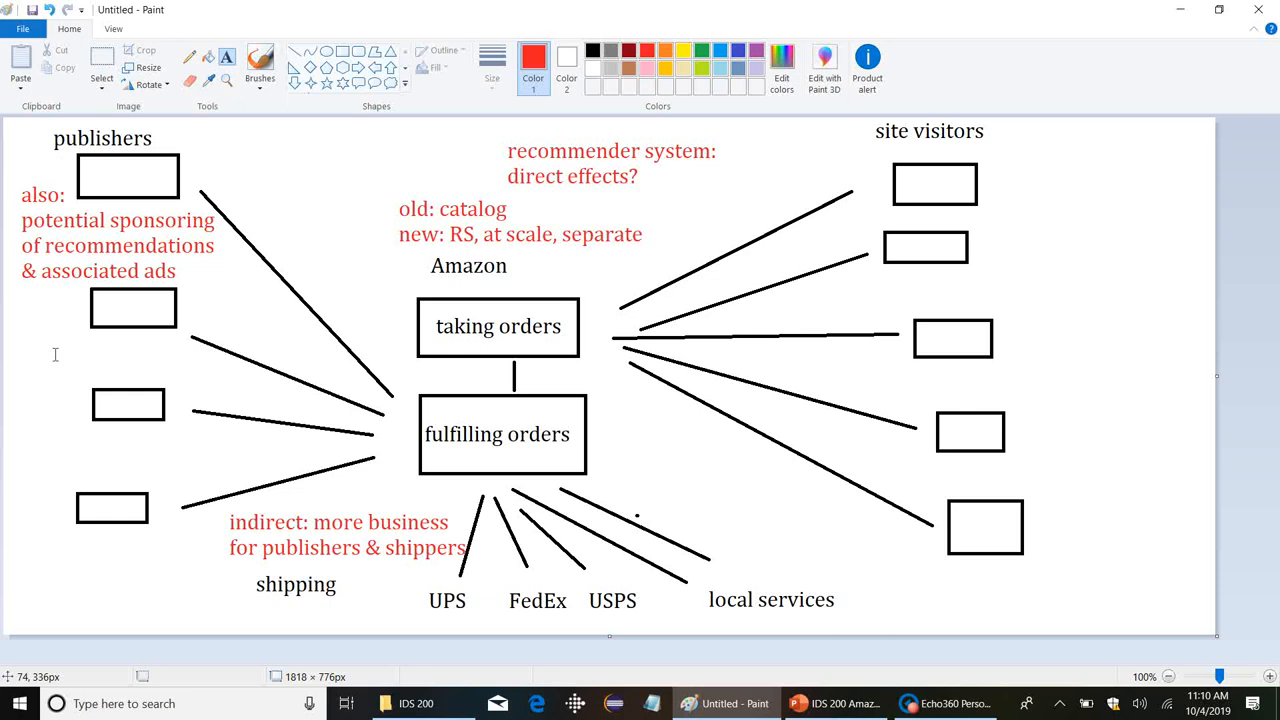
mouse_move(1170, 12)
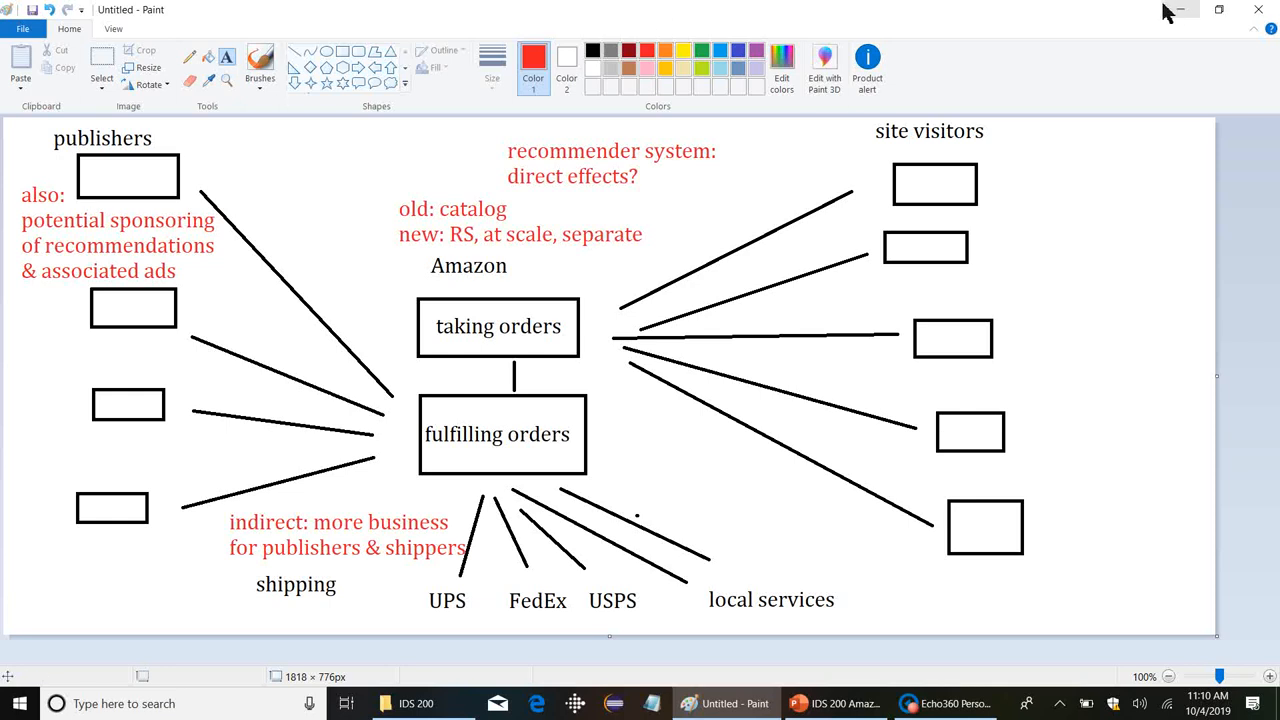
mouse_move(1178, 12)
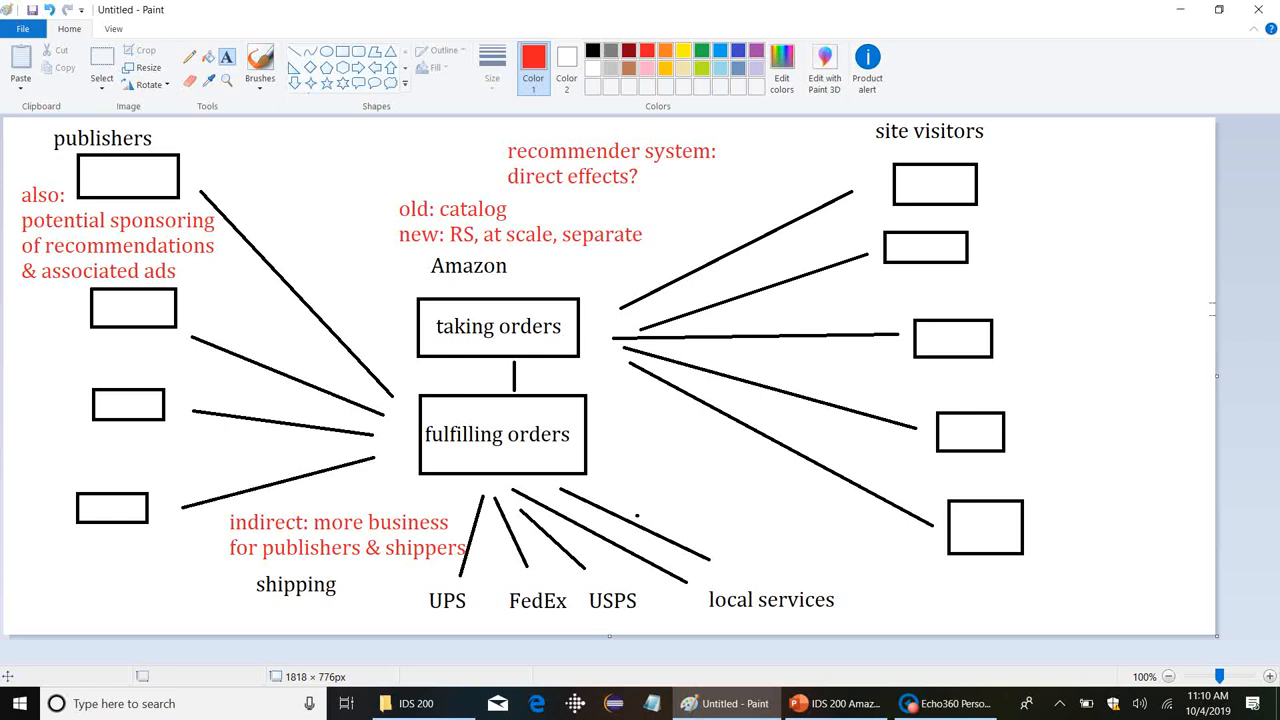
Bring the lecture deck back and select slide 19, Changing the Value Chain, ready to present.
left_click(836, 704)
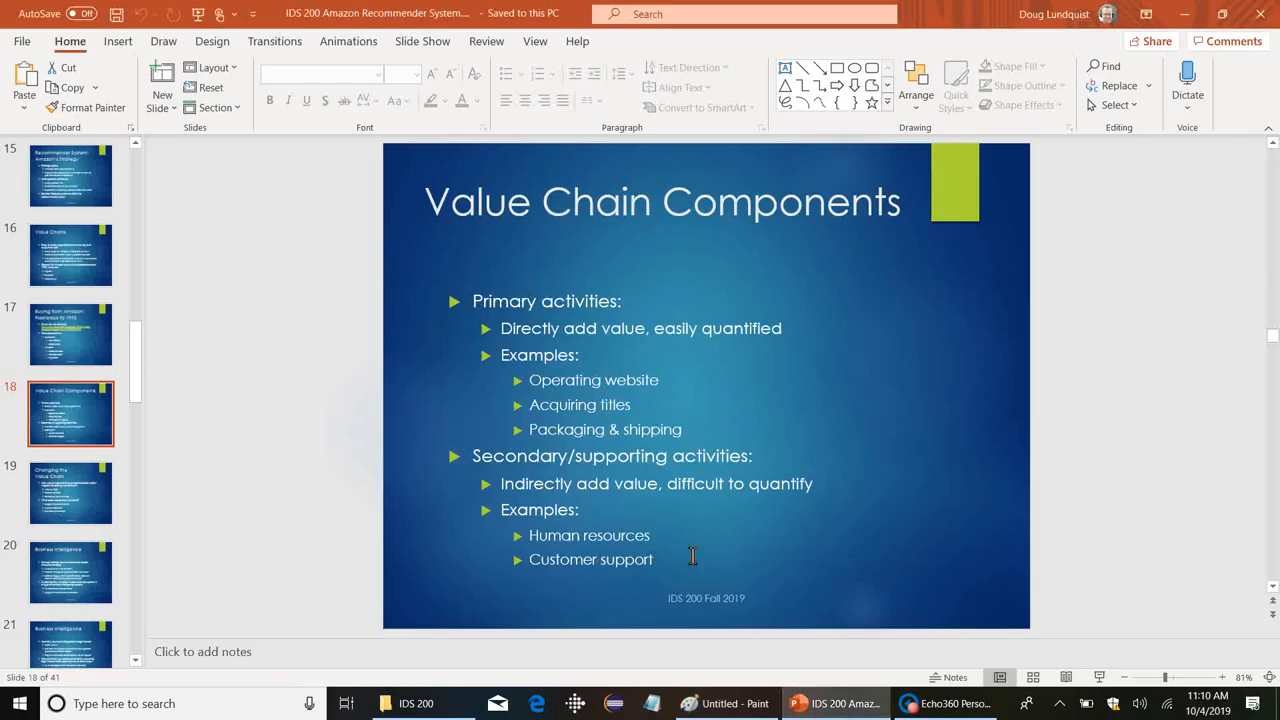
left_click(70, 492)
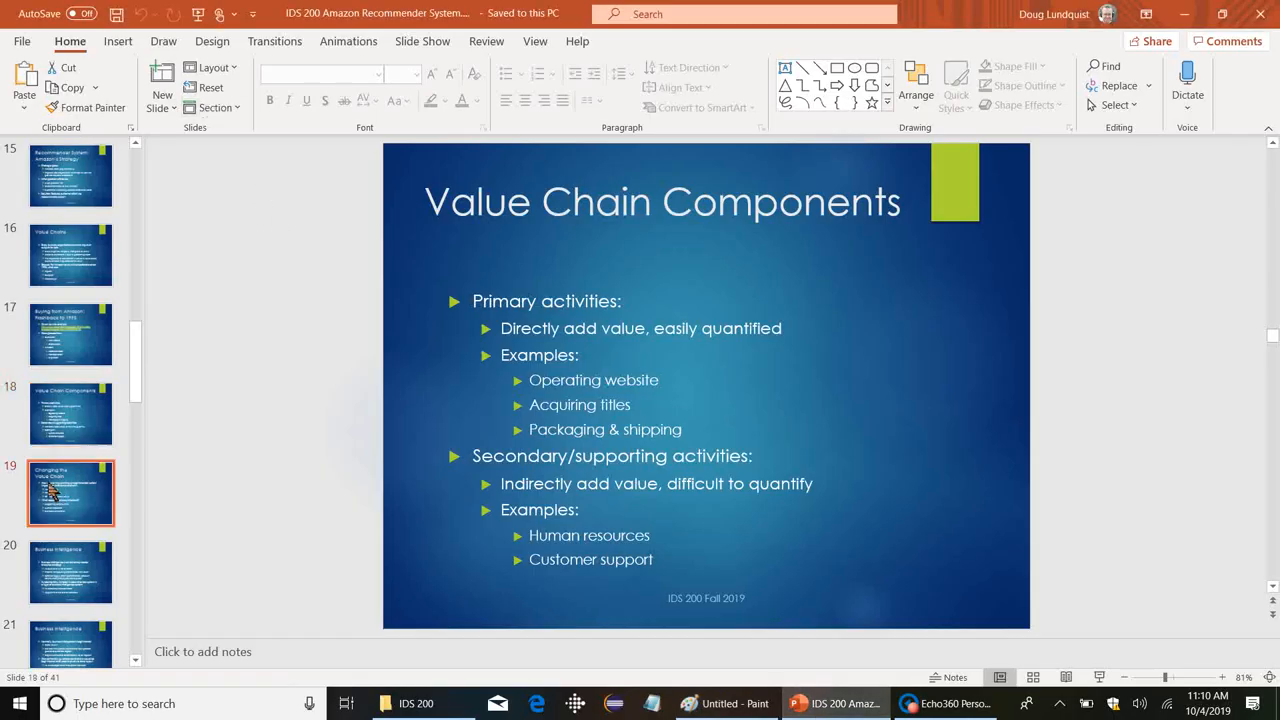
left_click(72, 492)
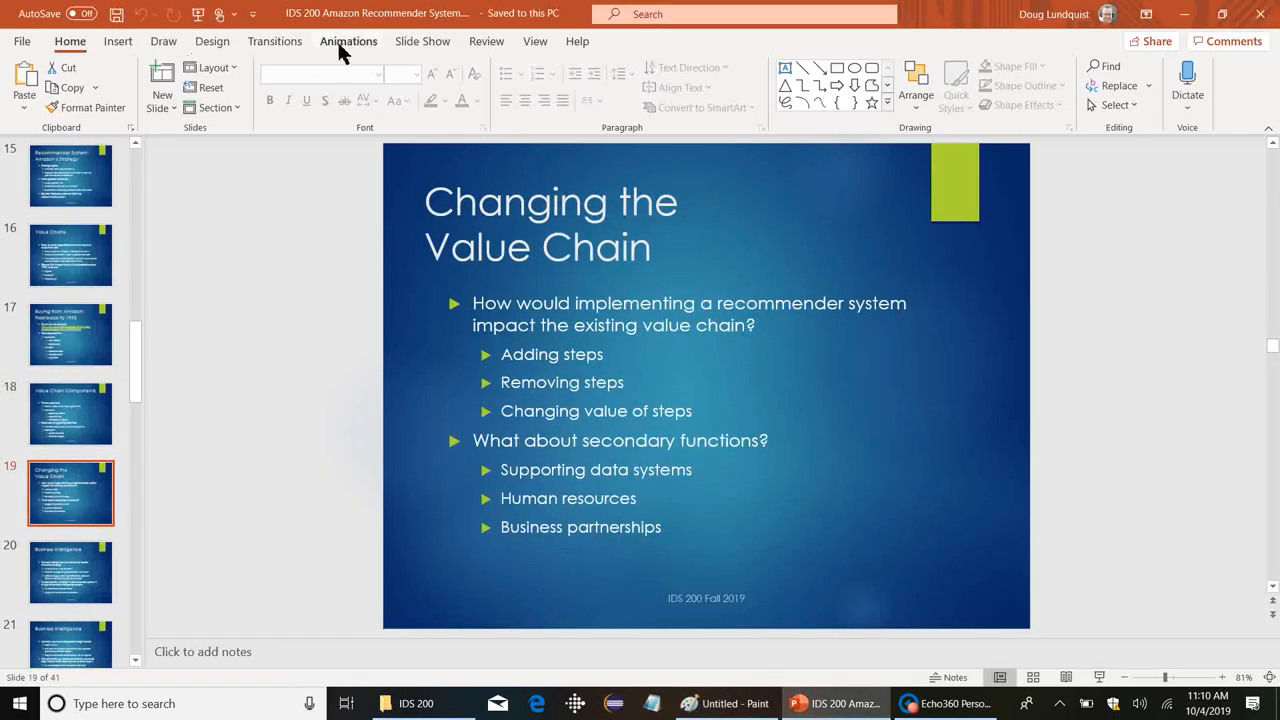
left_click(422, 40)
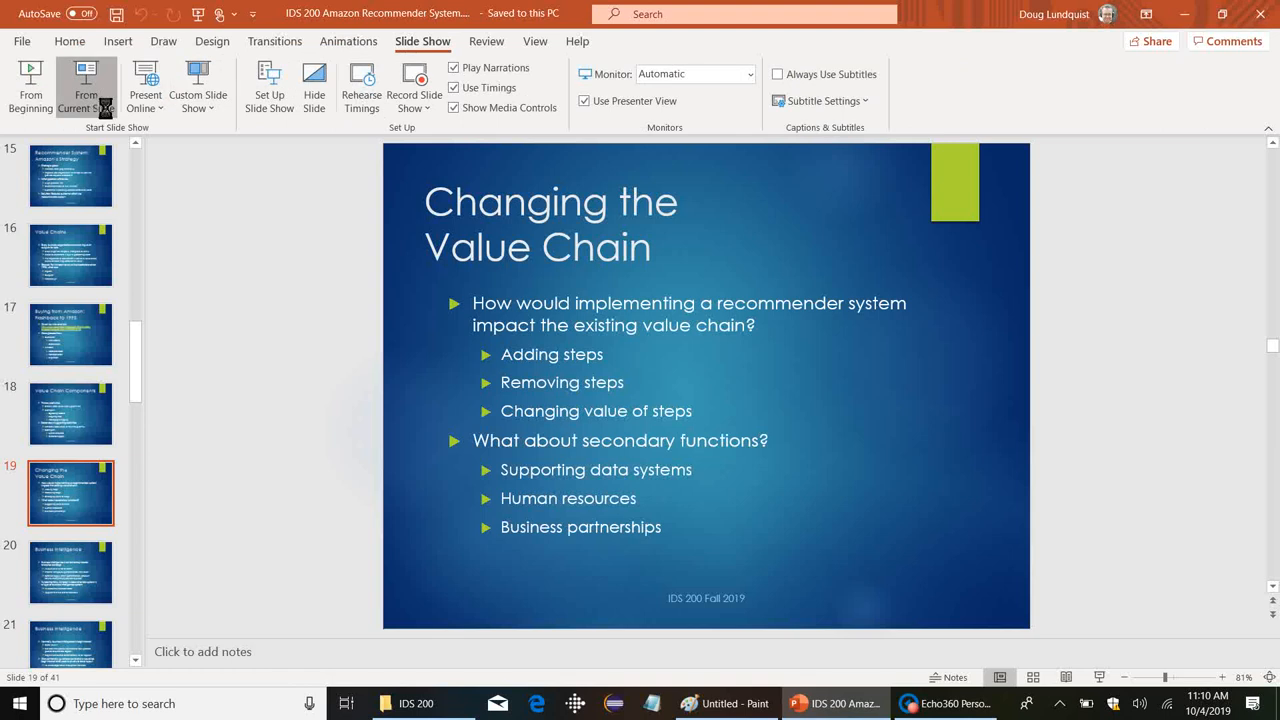
Start Presenter View from the current slide and advance to Business Intelligence, slide 20 of 41.
left_click(86, 84)
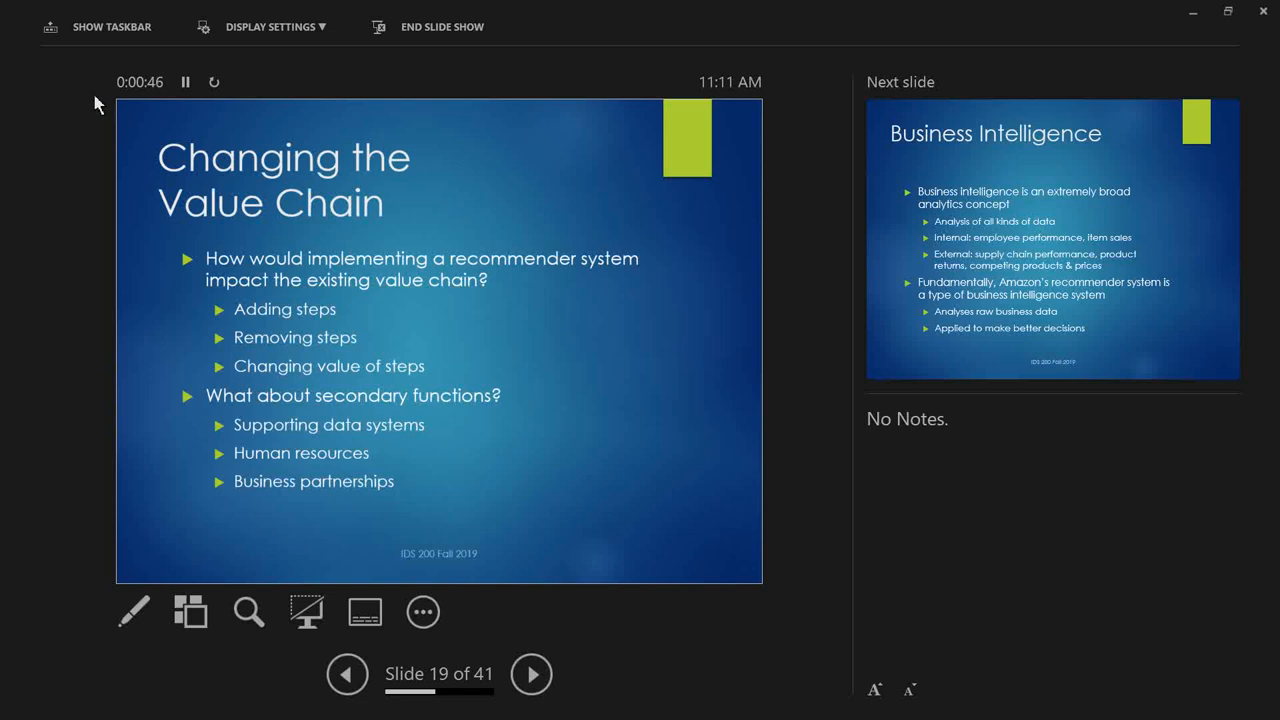
left_click(532, 672)
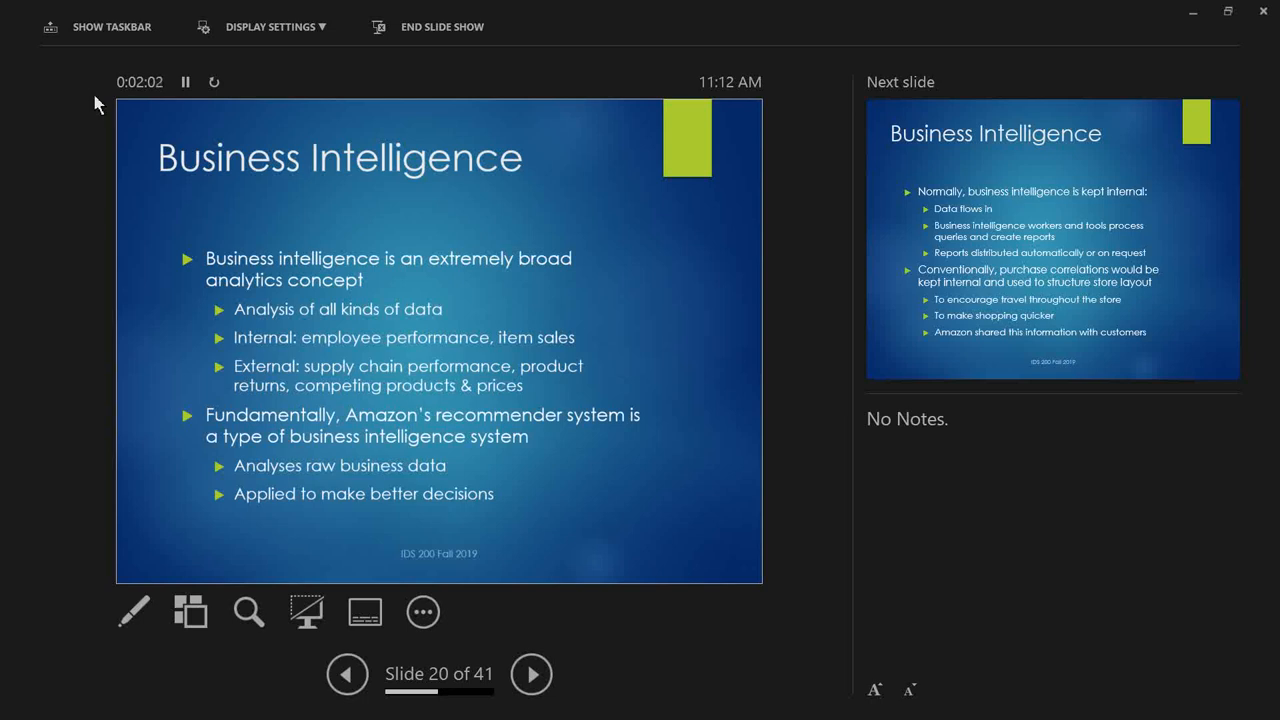
Advance to the second Business Intelligence slide, 21 of 41, and let the show end.
left_click(532, 672)
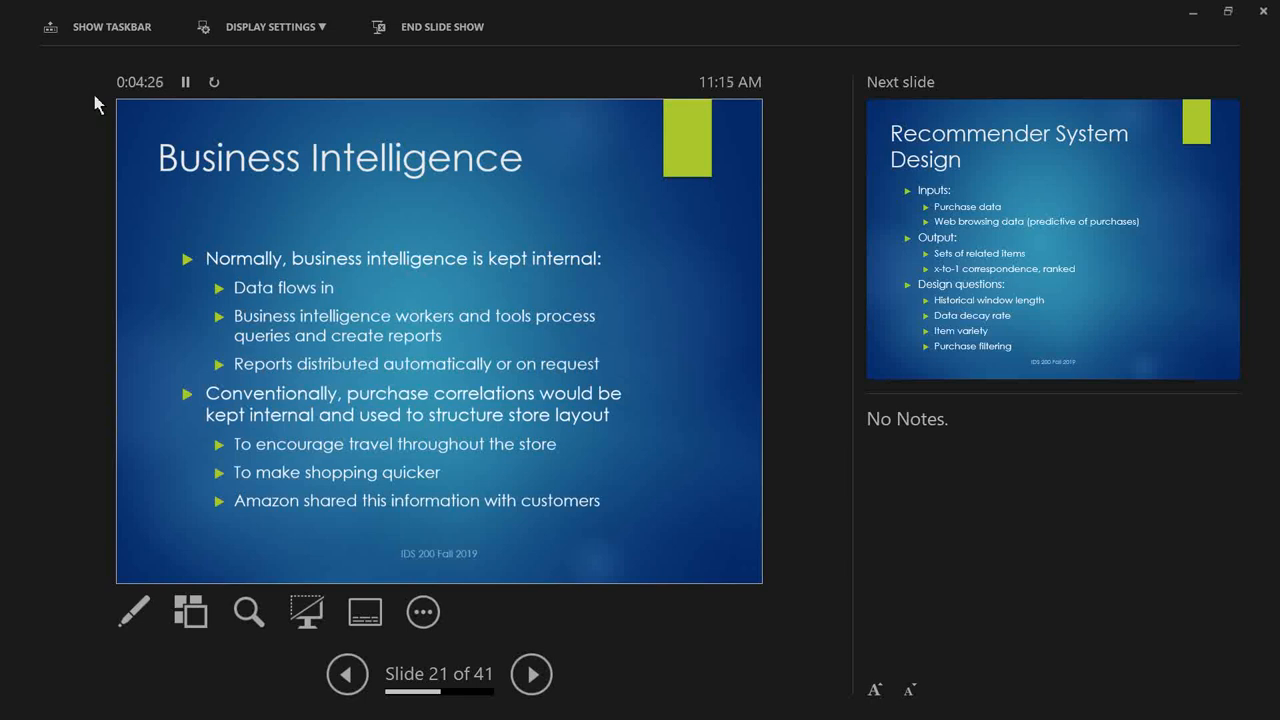
left_click(532, 672)
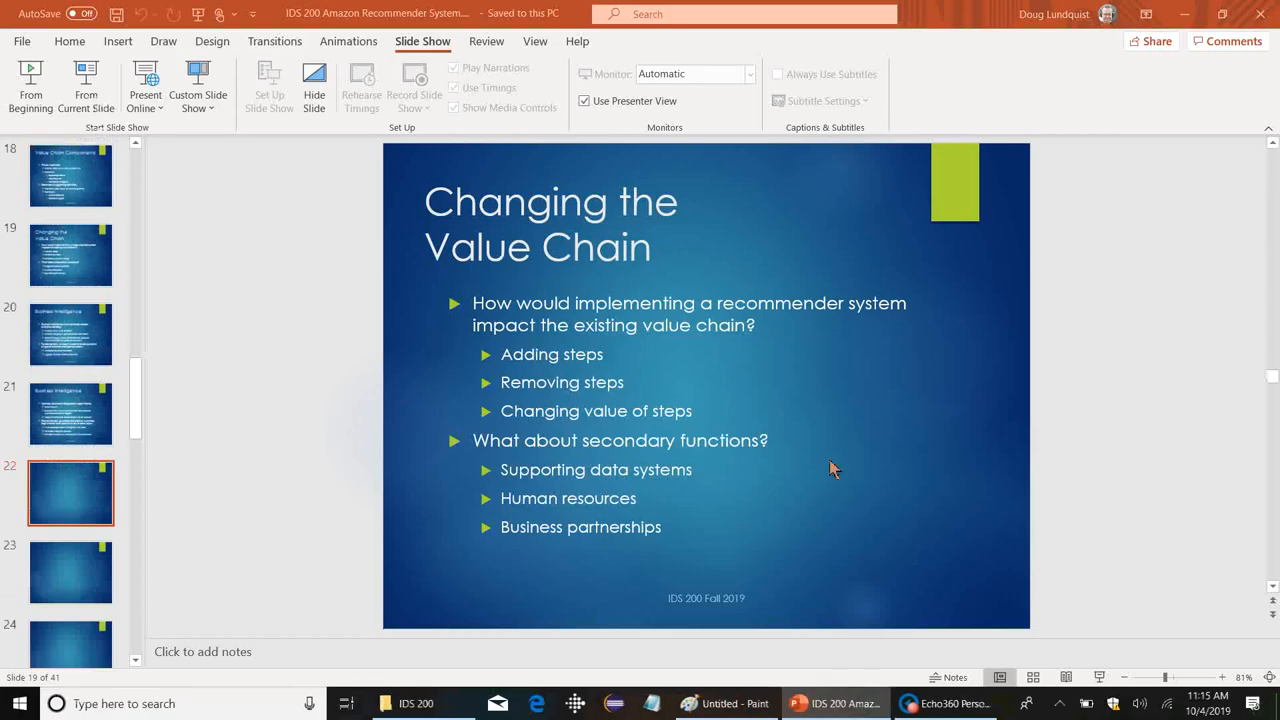
Launch Edge and navigate to the Amazon website via the address bar.
left_click(538, 704)
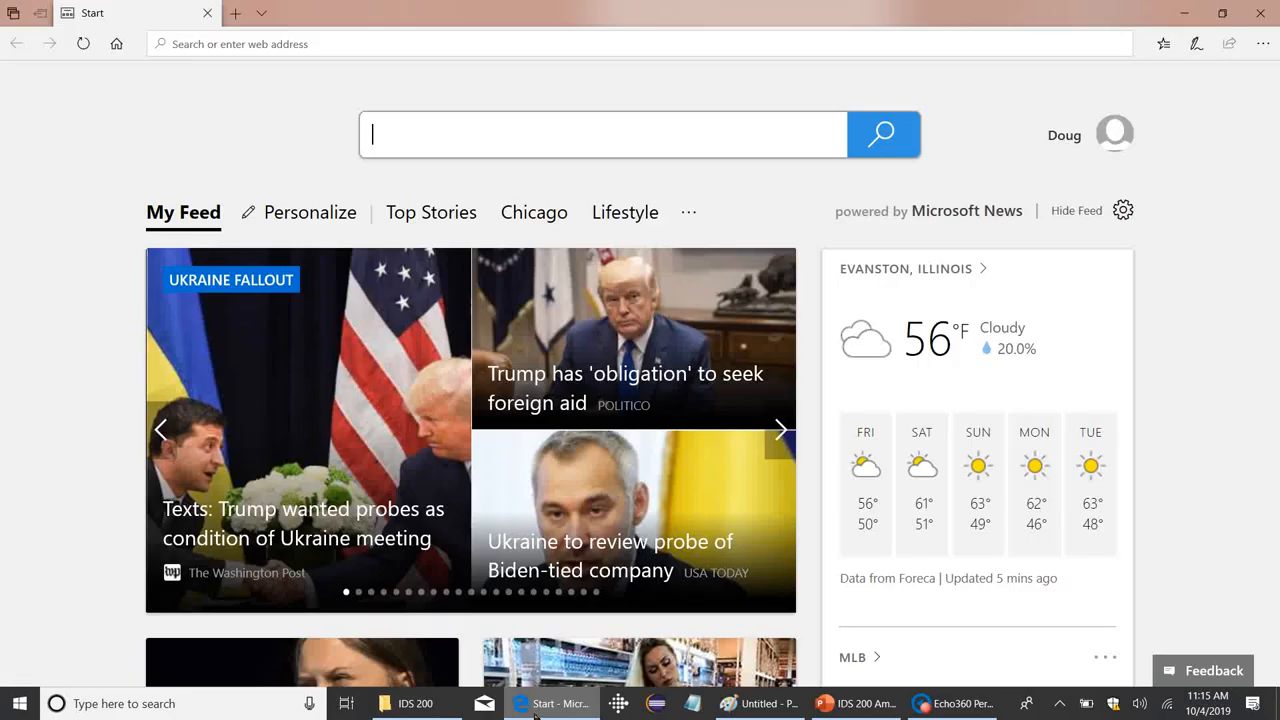
type("a")
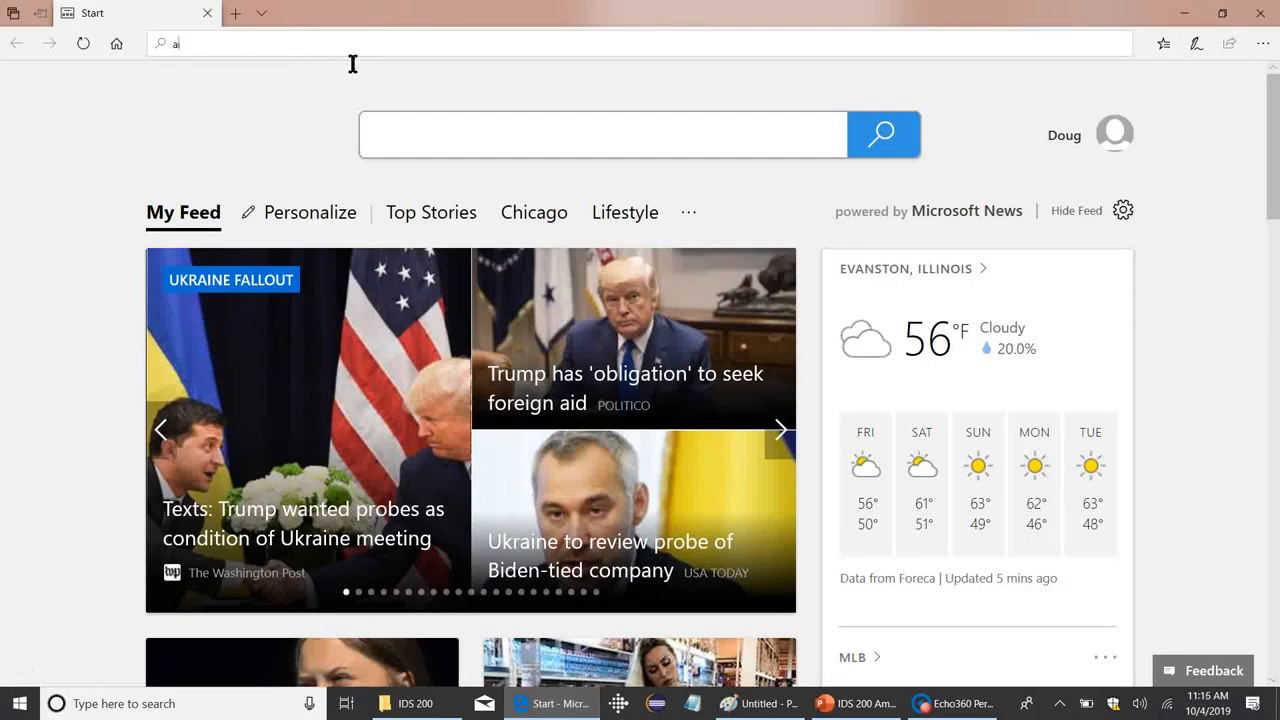
type("maz")
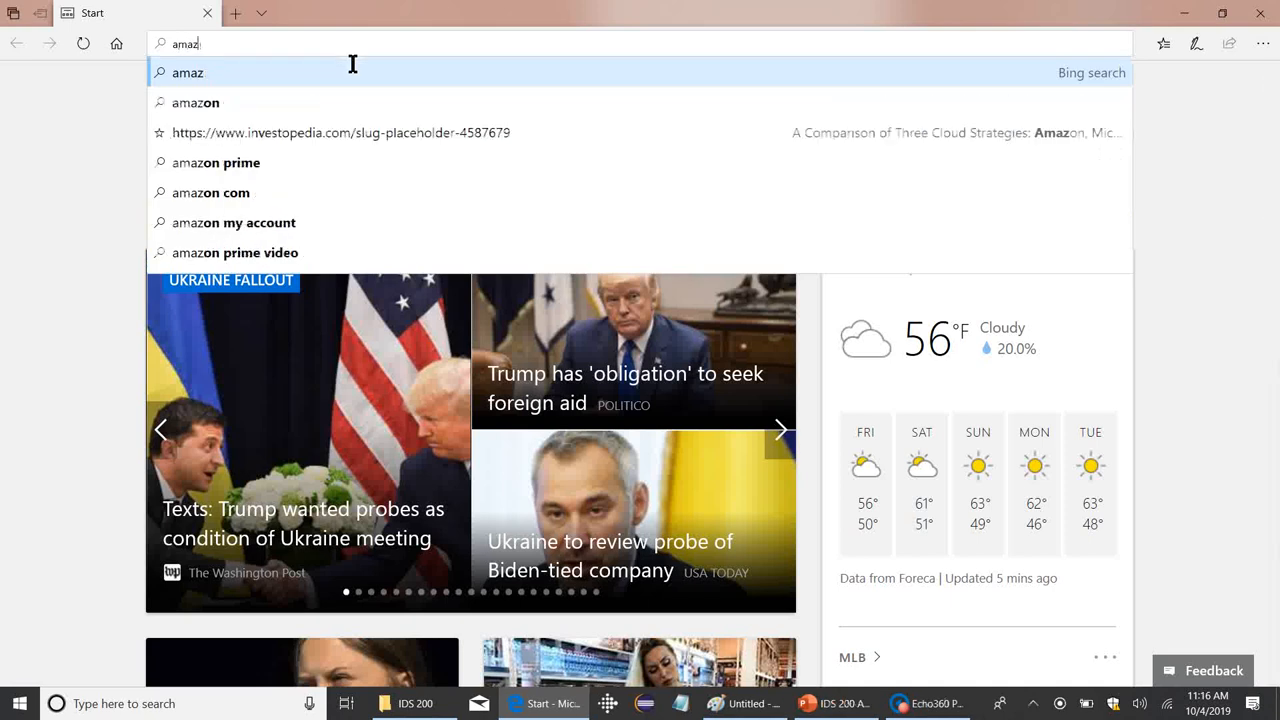
key("Enter")
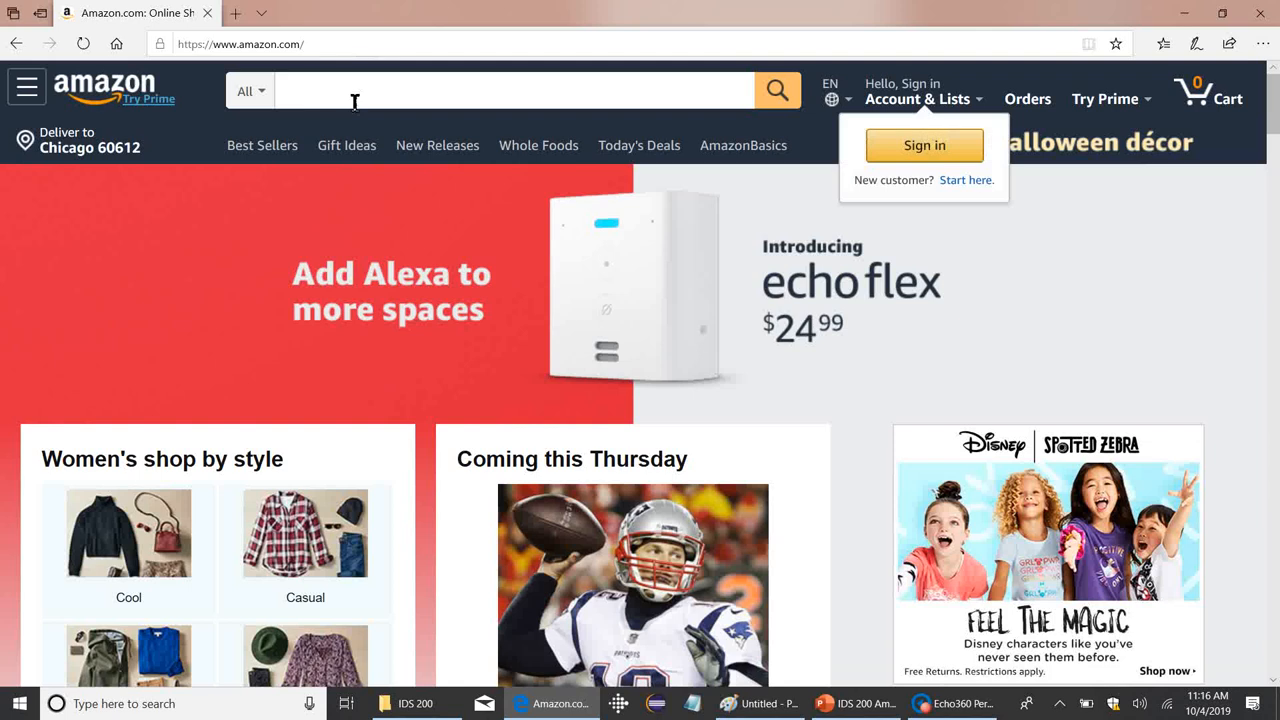
Search Amazon for 'hydro flask' using the suggestion list, getting 131 results.
left_click(500, 90)
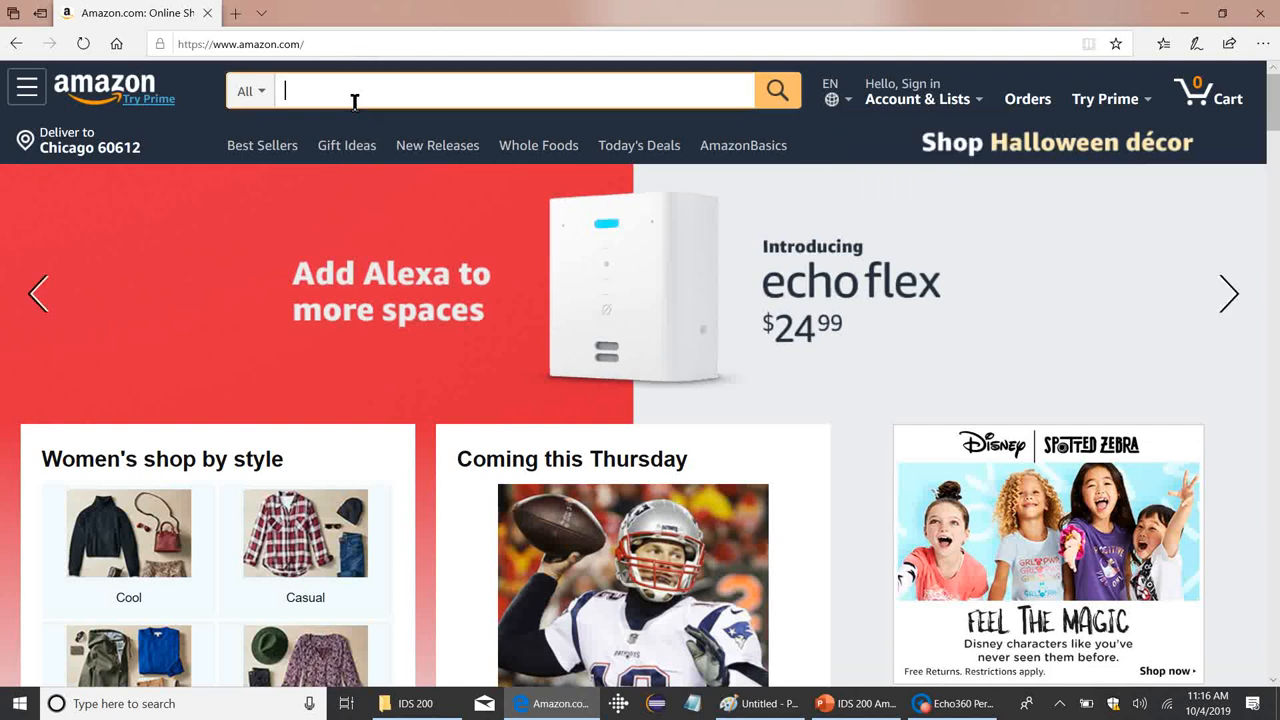
type("hydro flas")
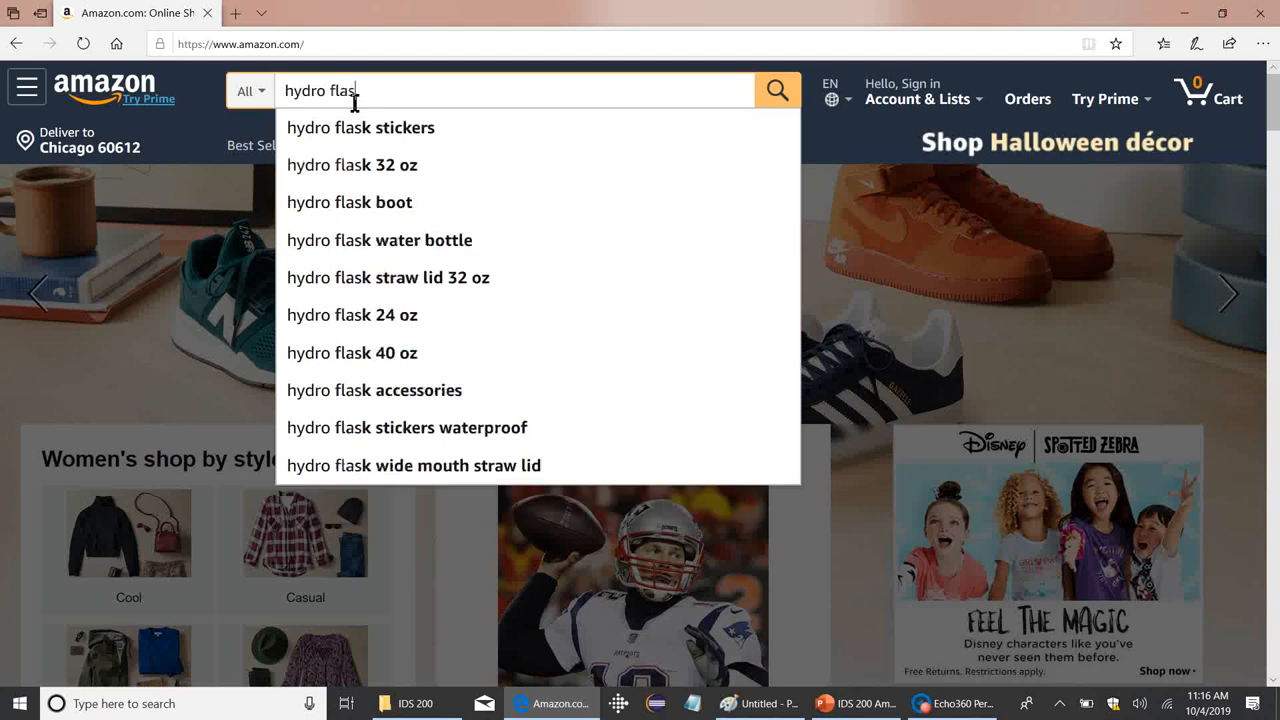
left_click(776, 90)
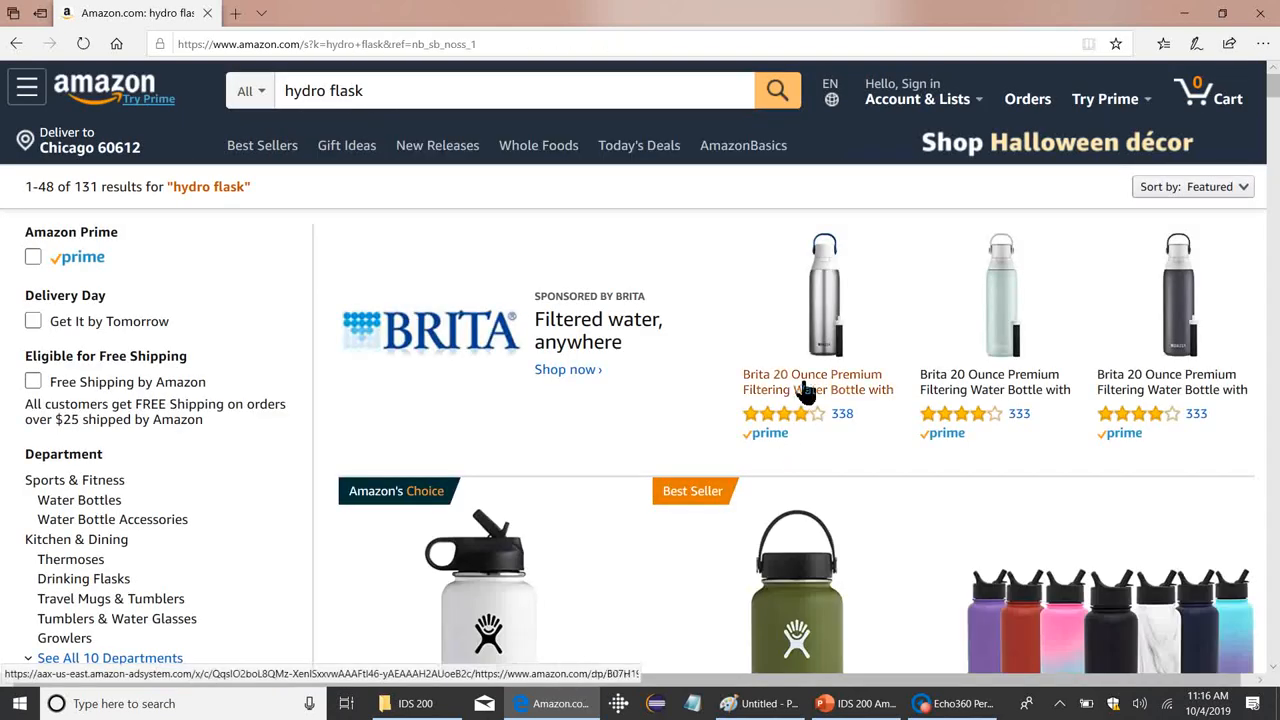
View the Brita 20 Ounce Premium Filtering Water Bottle listing down to 'Customers who viewed this item also viewed'.
left_click(812, 380)
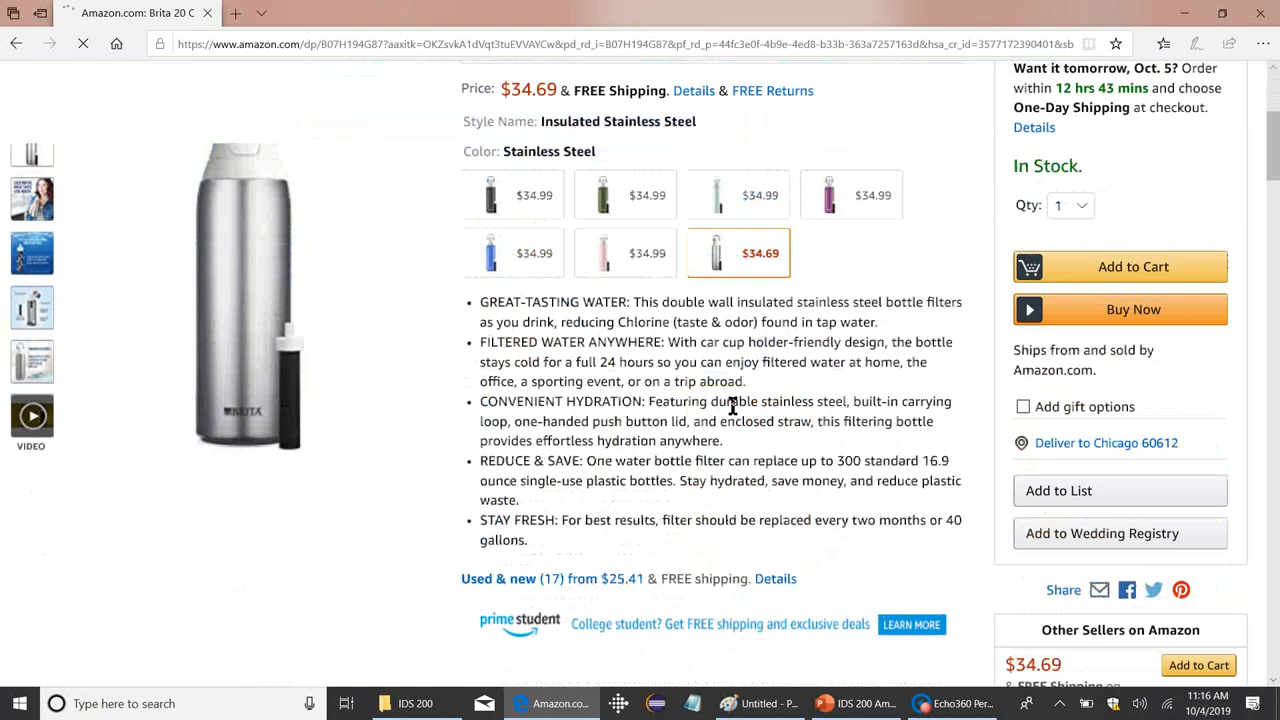
scroll("down", 3)
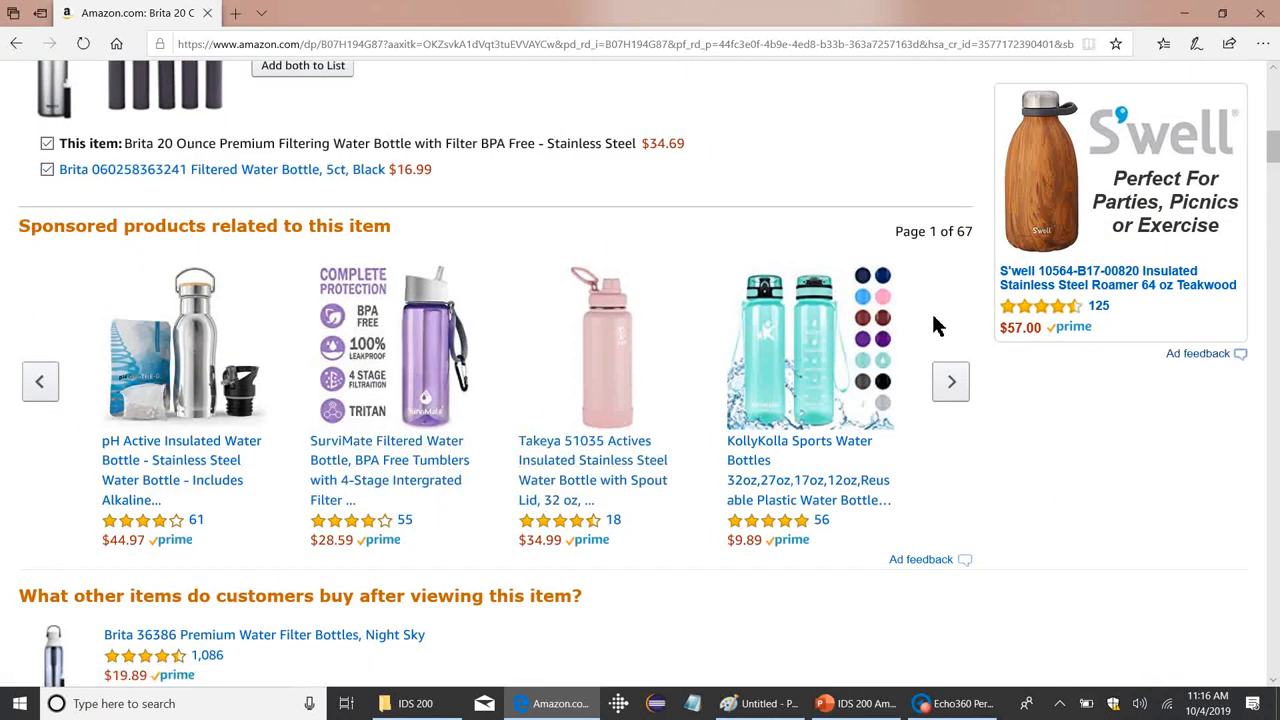
mouse_move(910, 256)
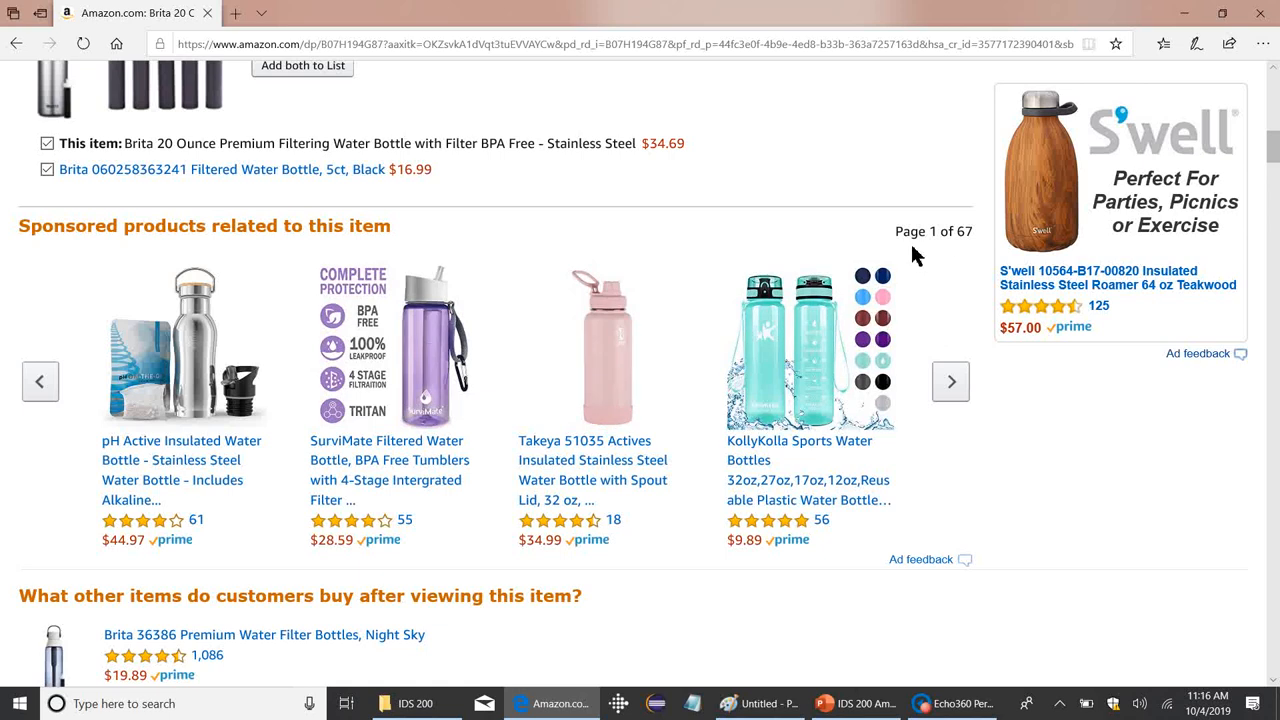
scroll("down", 3)
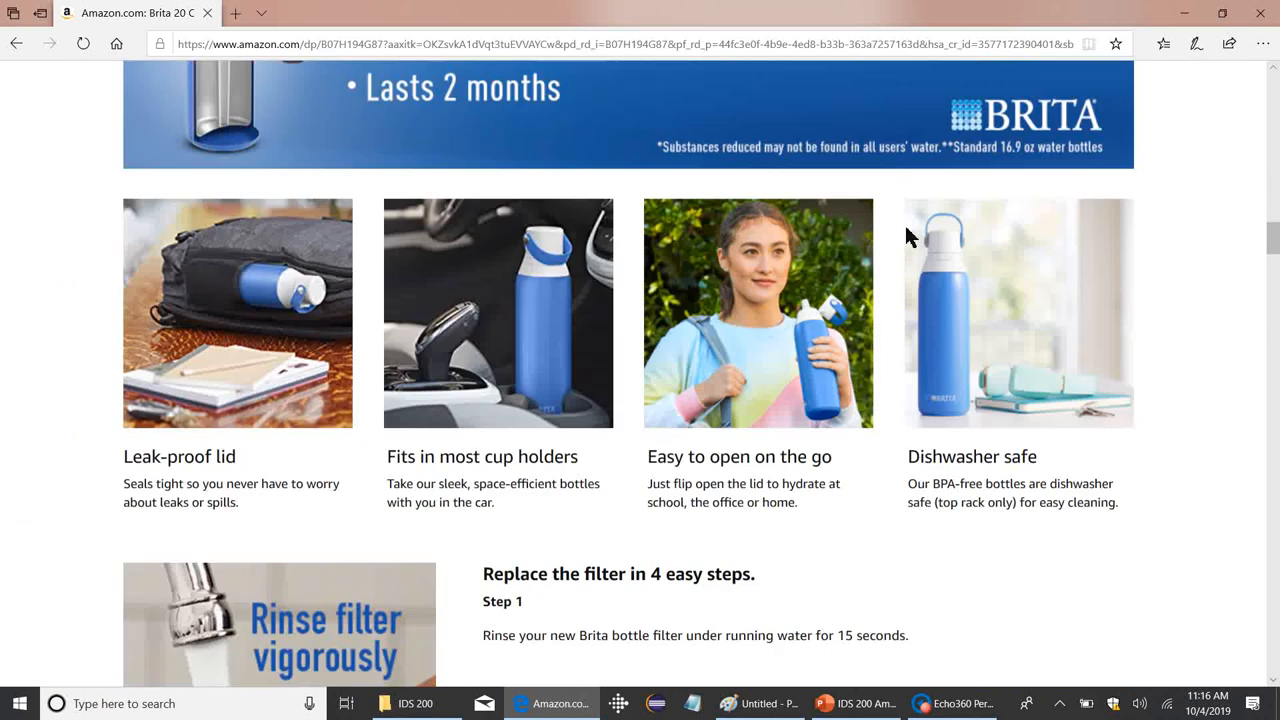
scroll("down", 3)
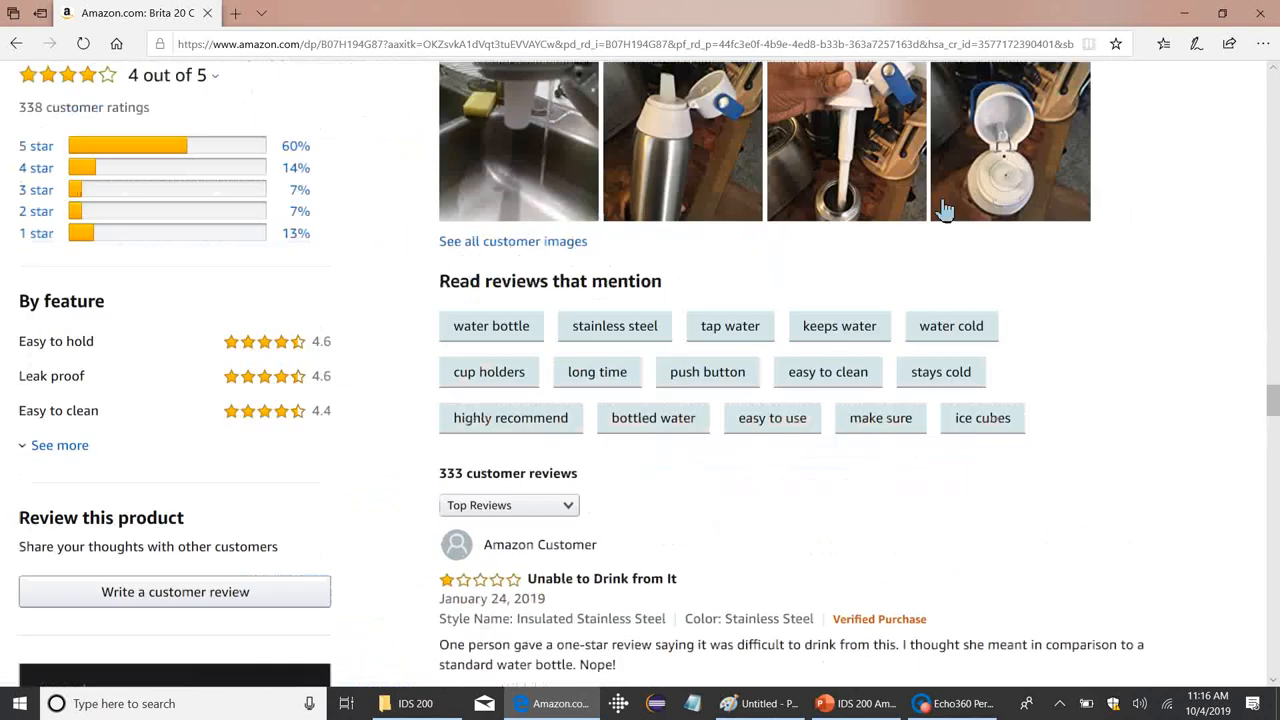
scroll("down", 3)
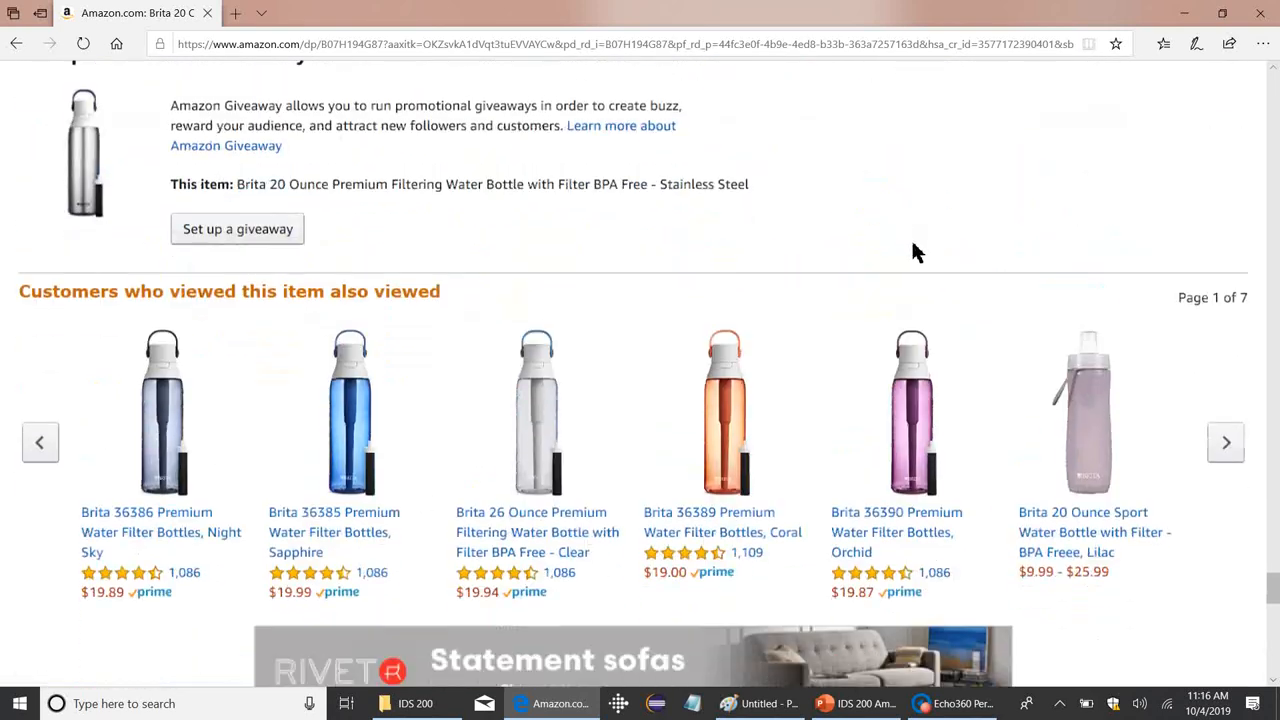
scroll("down", 3)
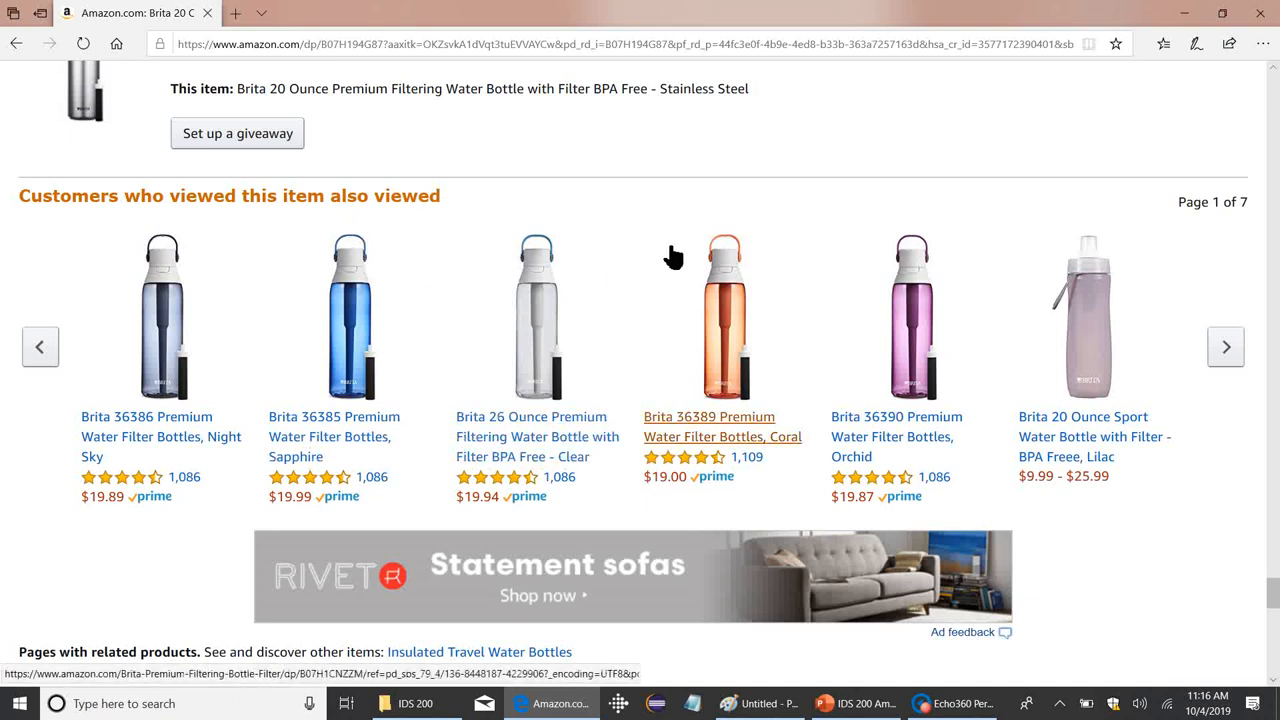
Page the customers-also-viewed carousel forward to page 3 of 7.
scroll("down", 3)
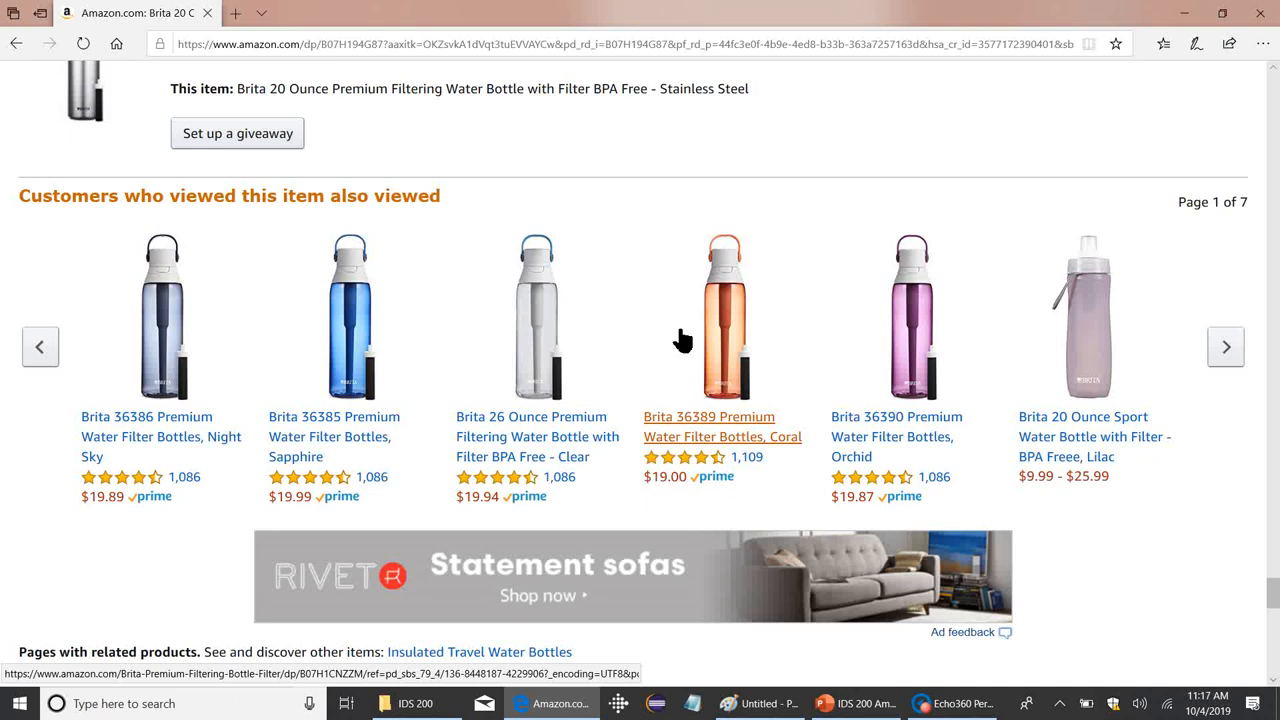
mouse_move(970, 404)
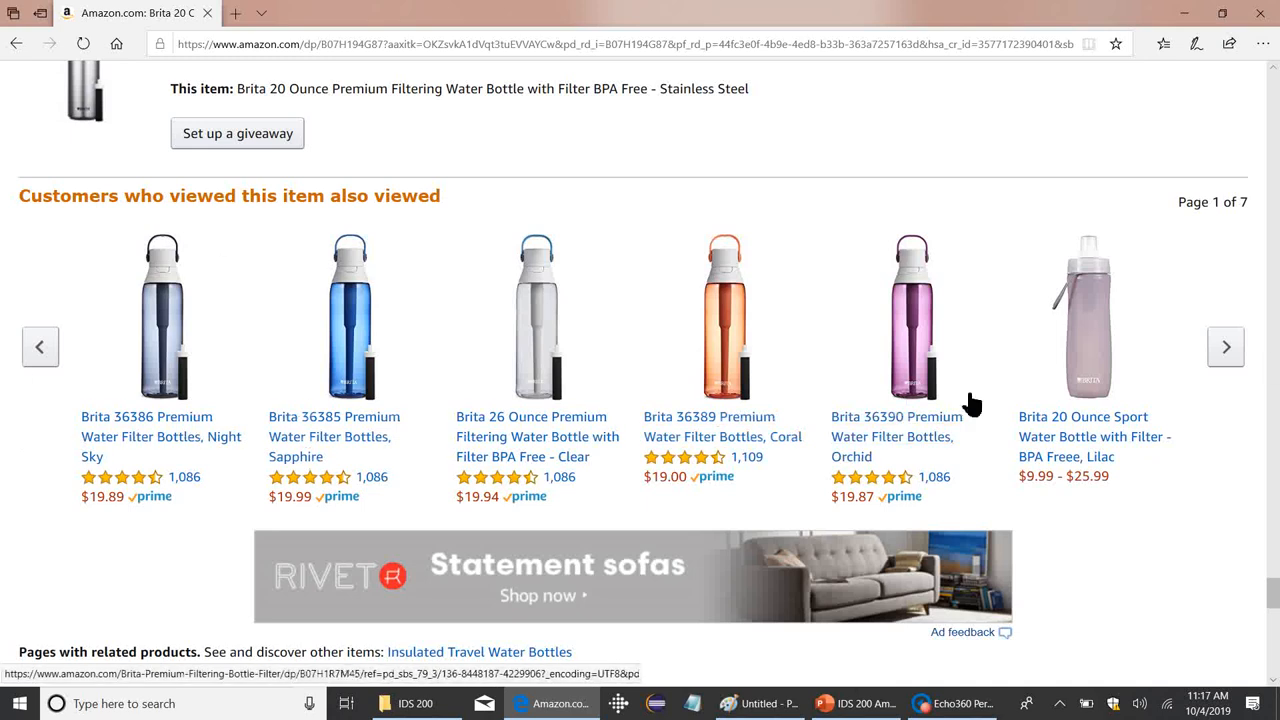
mouse_move(384, 576)
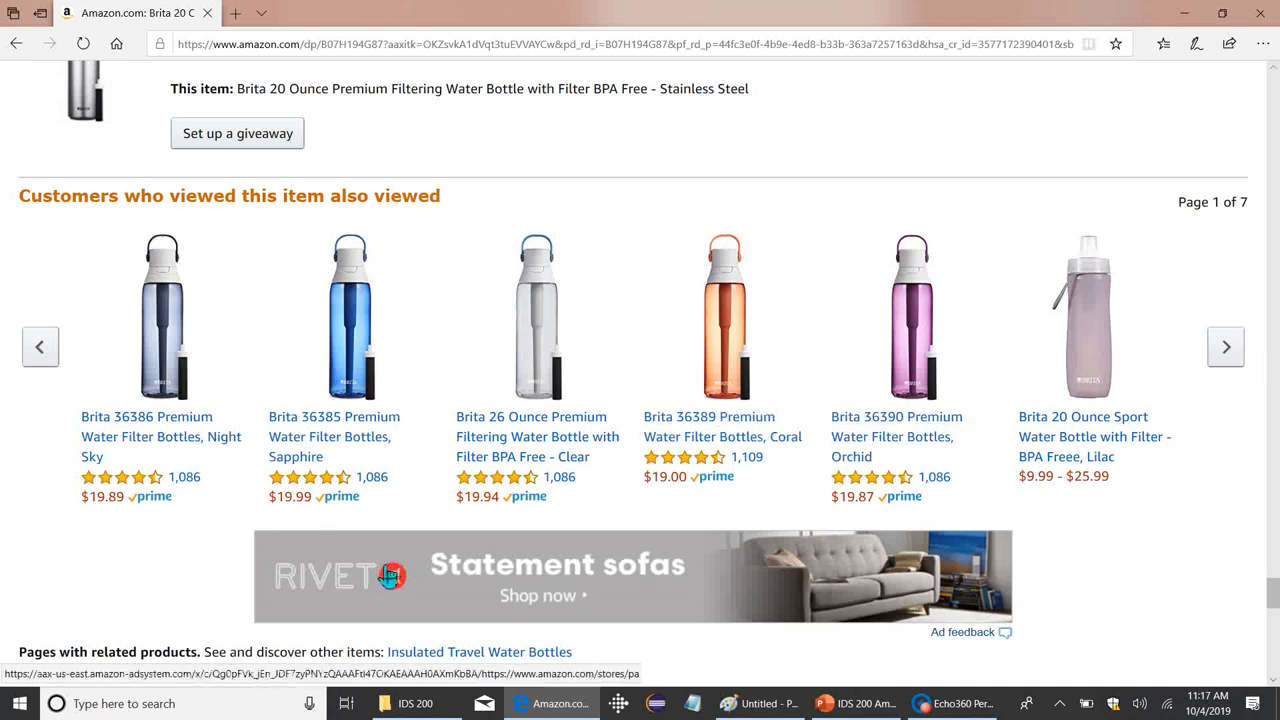
left_click(1224, 346)
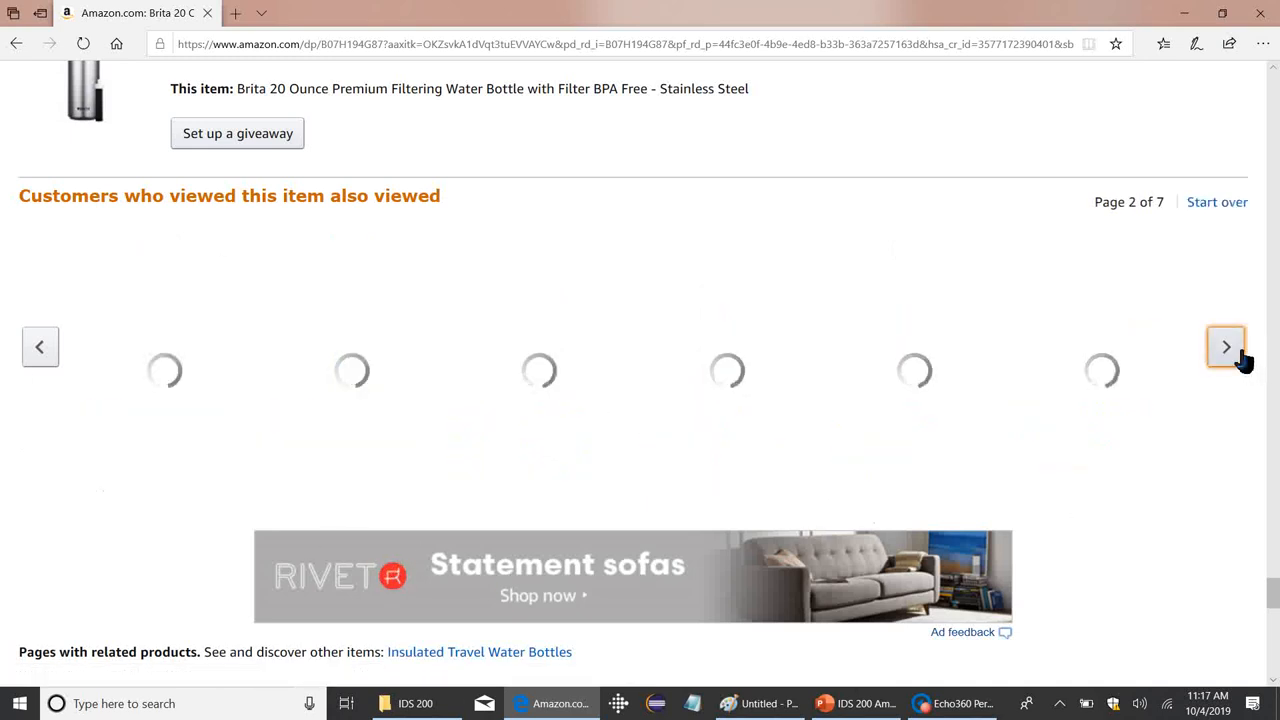
left_click(1226, 346)
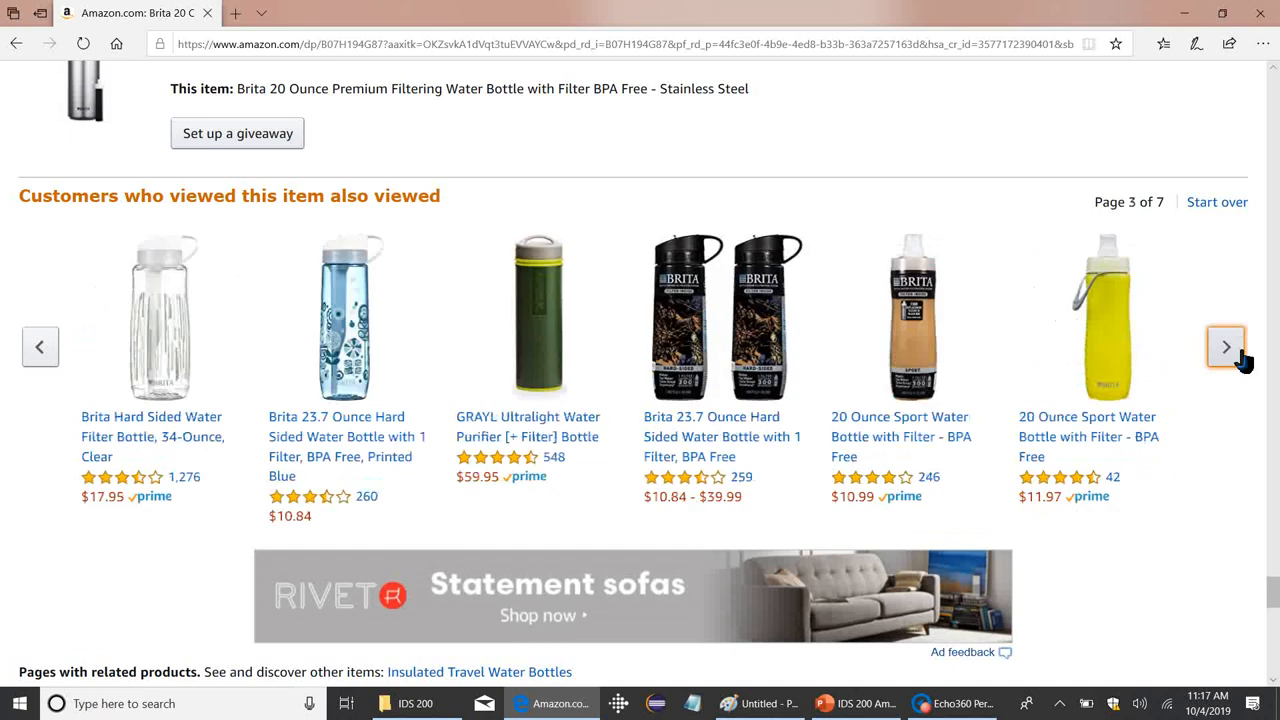
Advance the carousel once more, then return to the Amazon home page via the logo.
left_click(1224, 346)
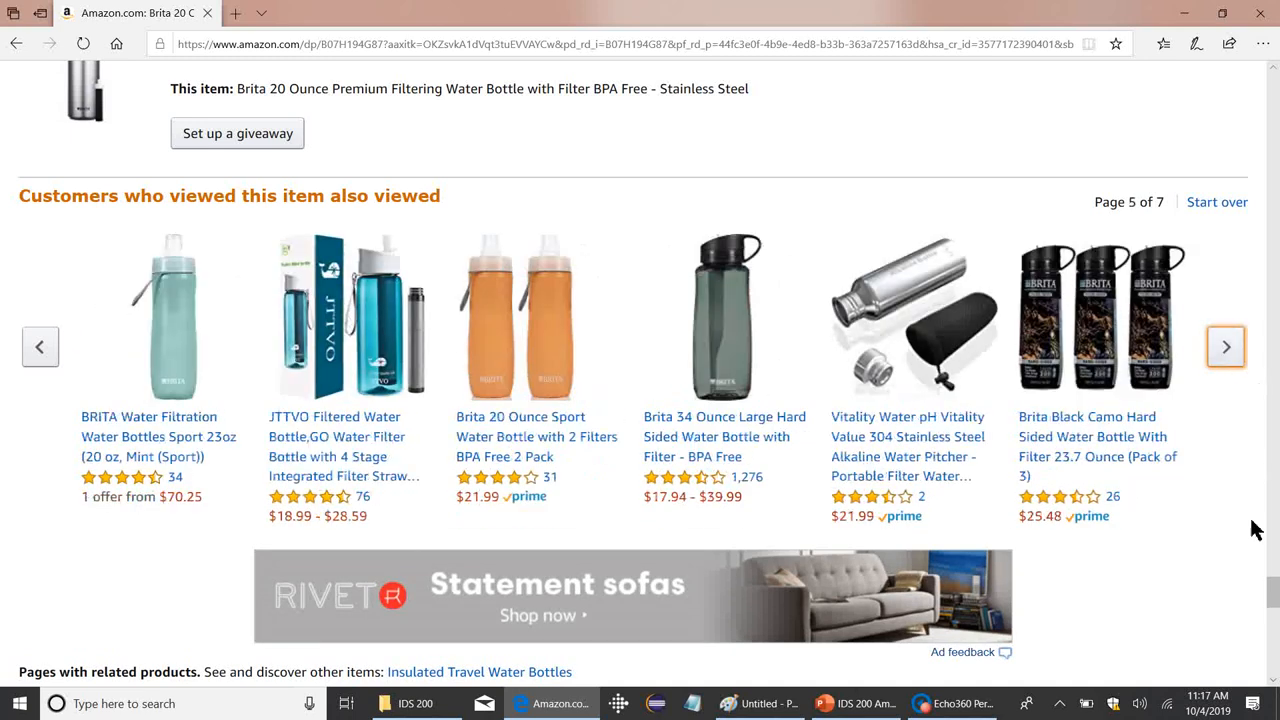
scroll("up", 3)
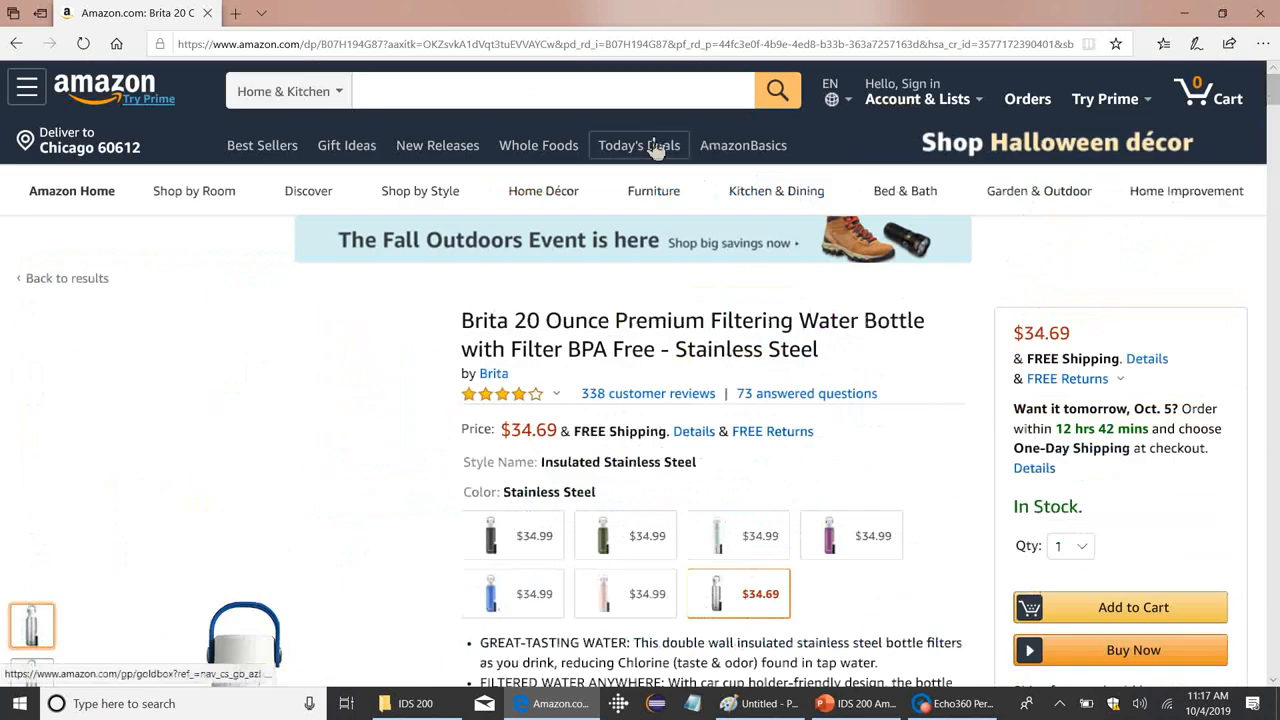
left_click(600, 44)
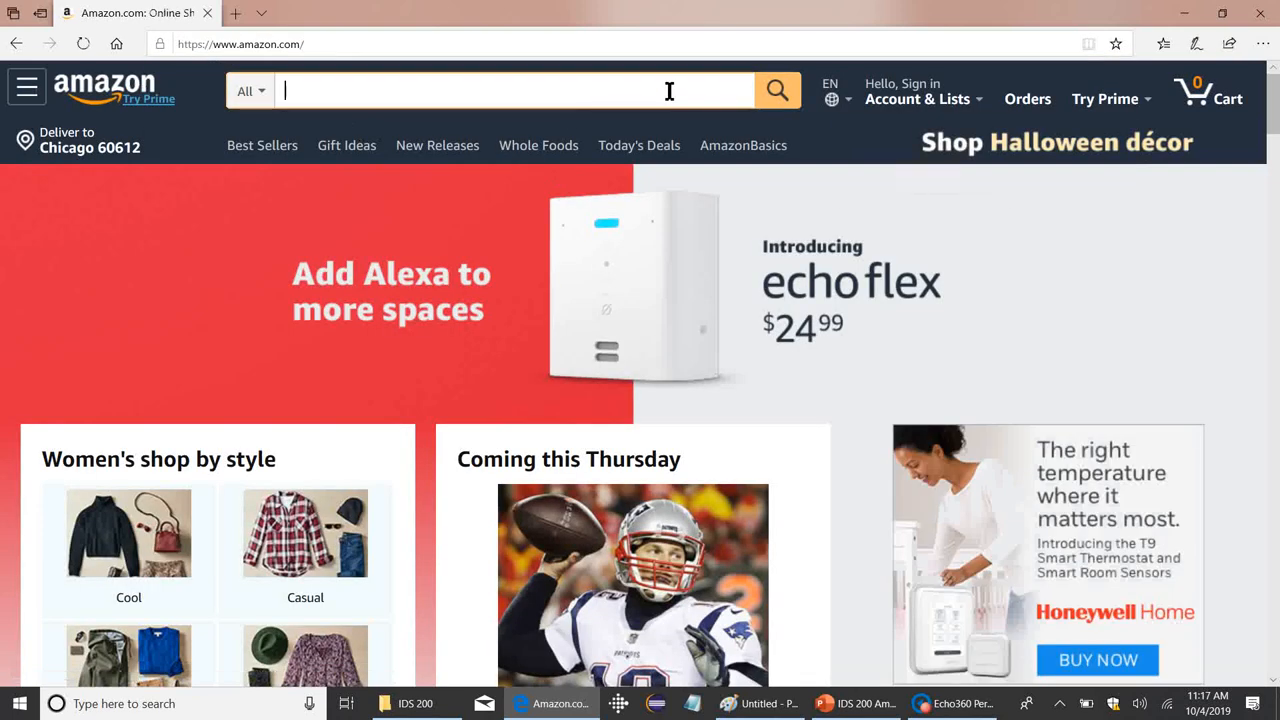
Search Amazon for 'harry potter deathly hallows part 2' from the suggestions and browse the results.
type("harry pott")
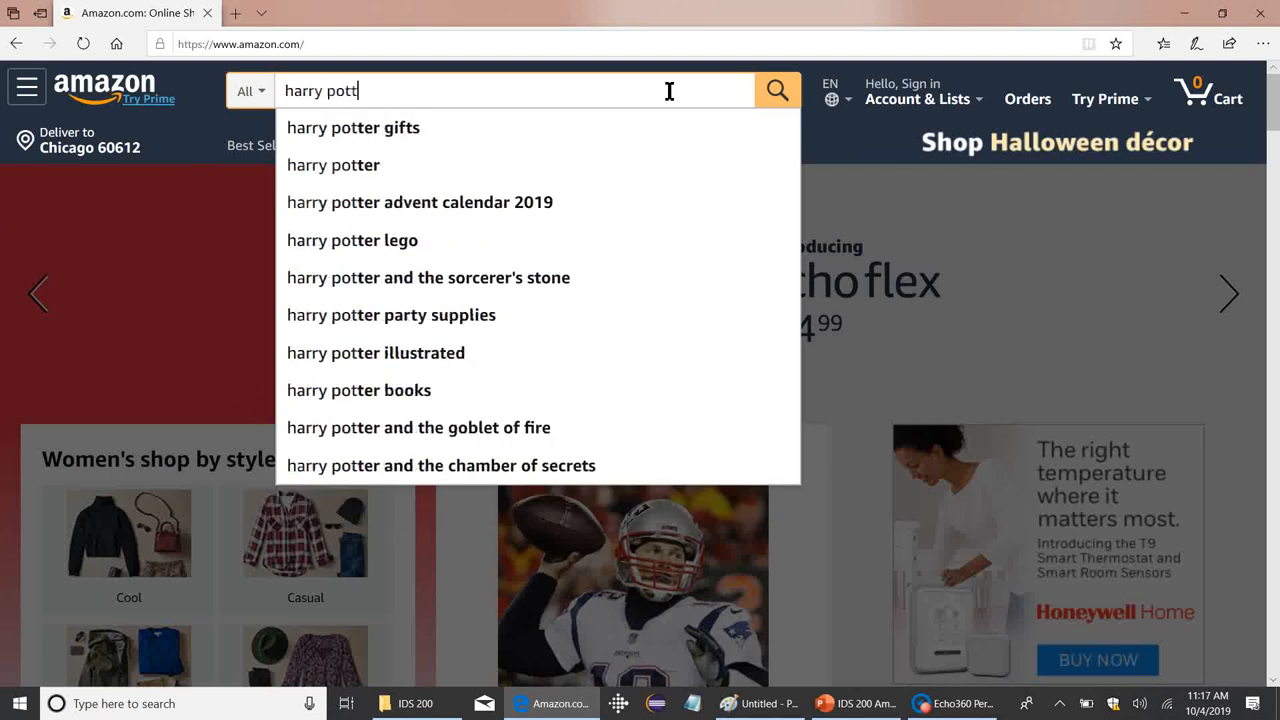
type("er de")
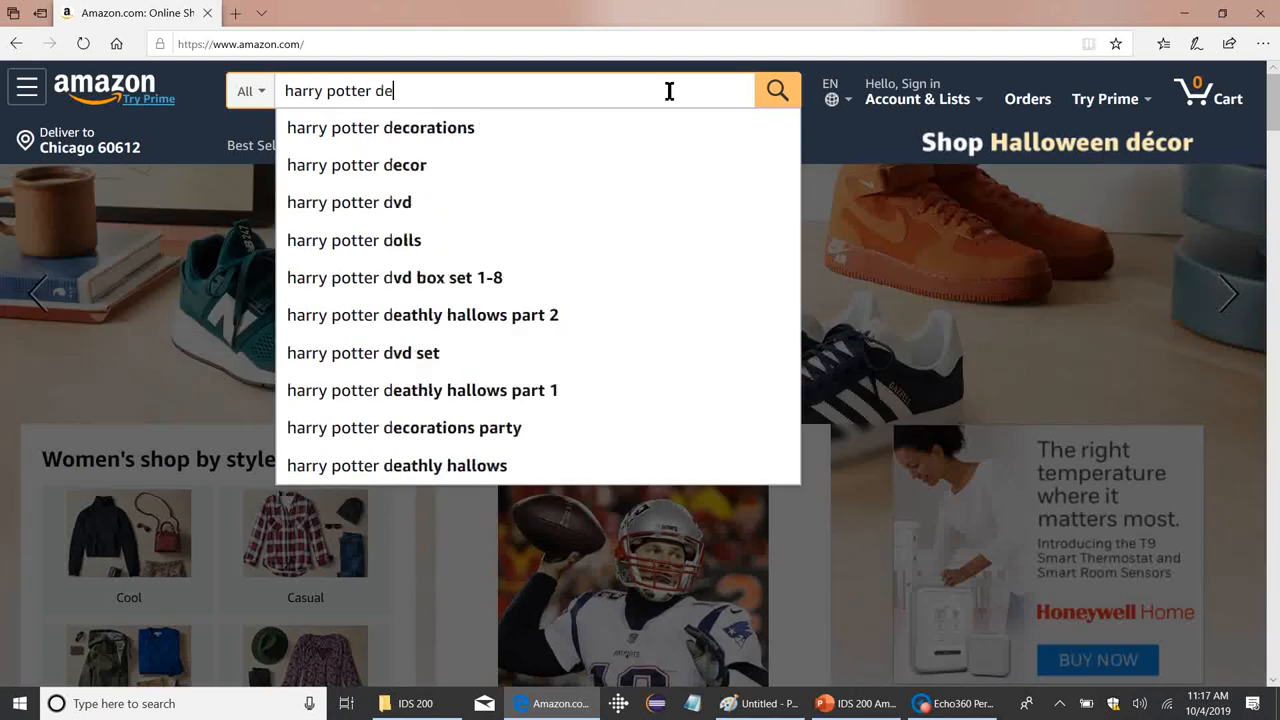
left_click(420, 314)
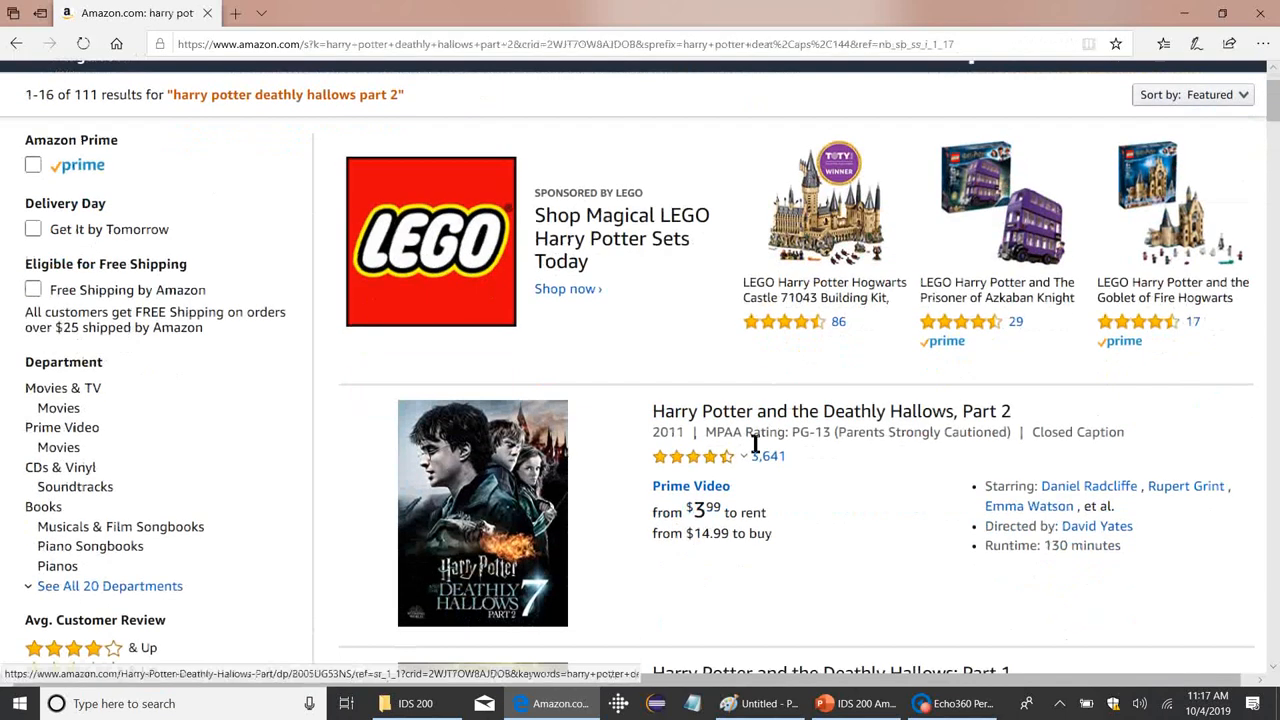
scroll("down", 3)
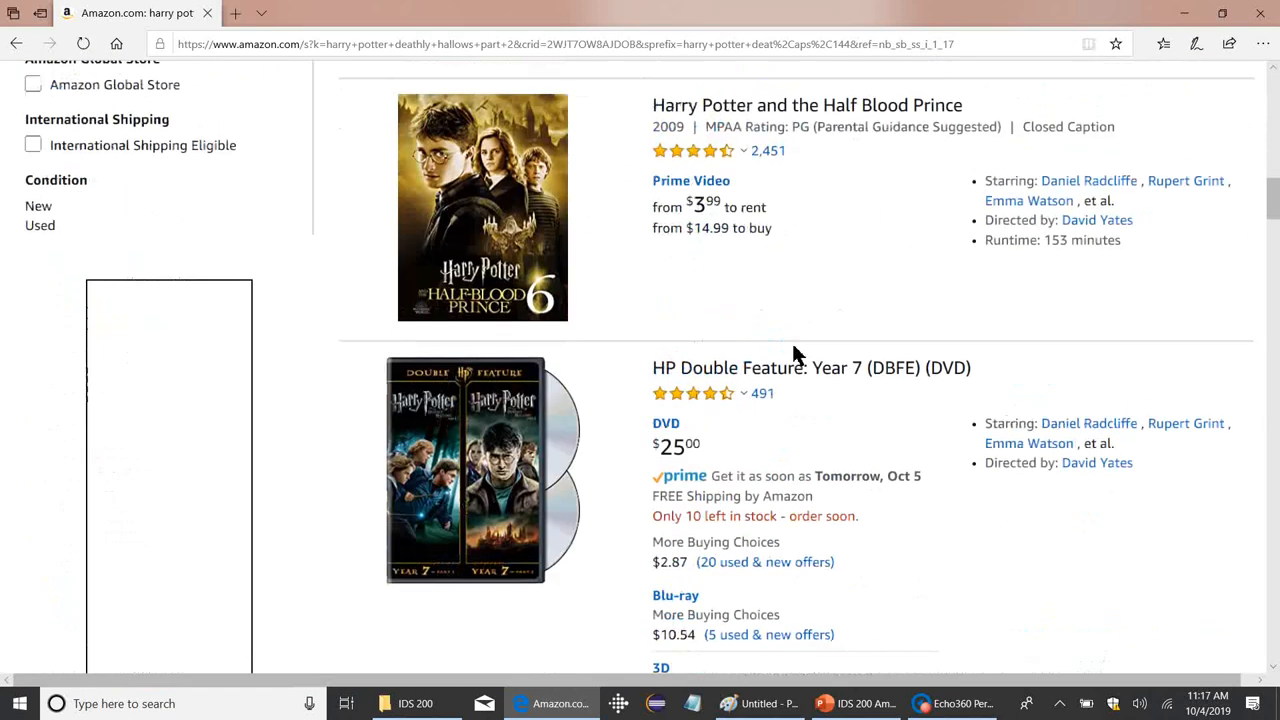
scroll("down", 3)
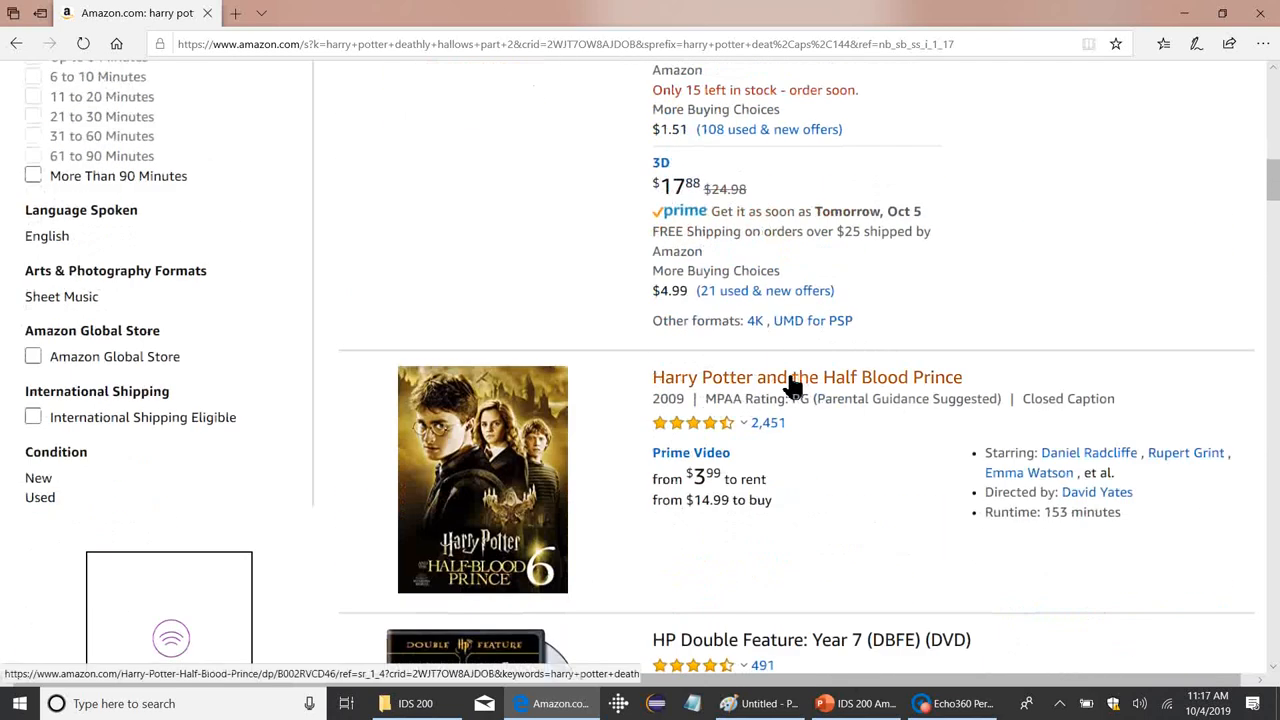
Look over the Half Blood Prince movie page and come back to the results.
left_click(806, 376)
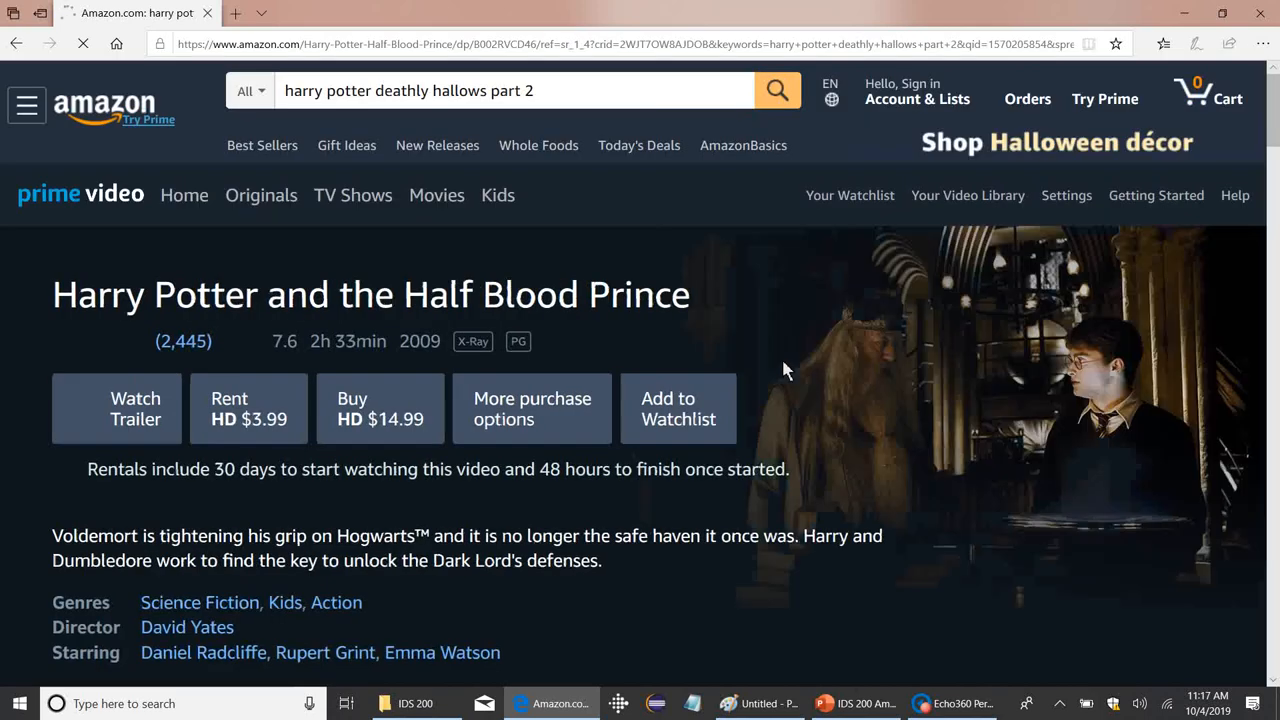
scroll("down", 3)
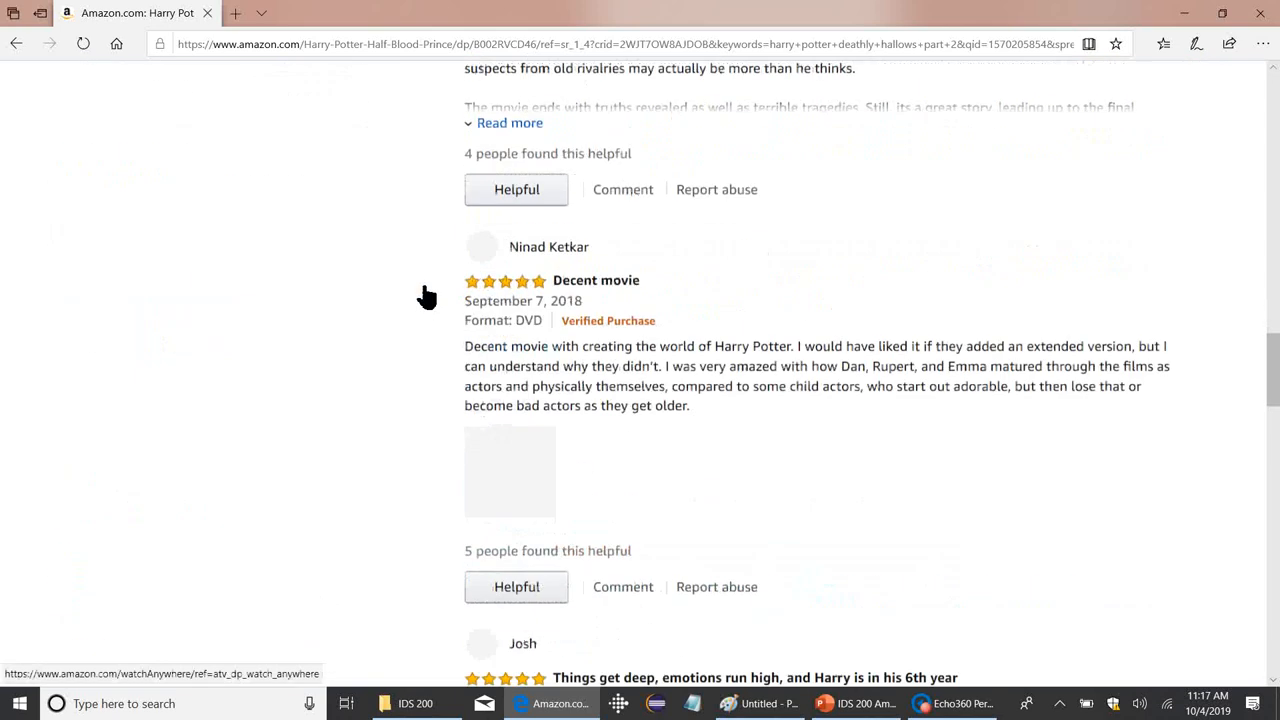
scroll("up", 3)
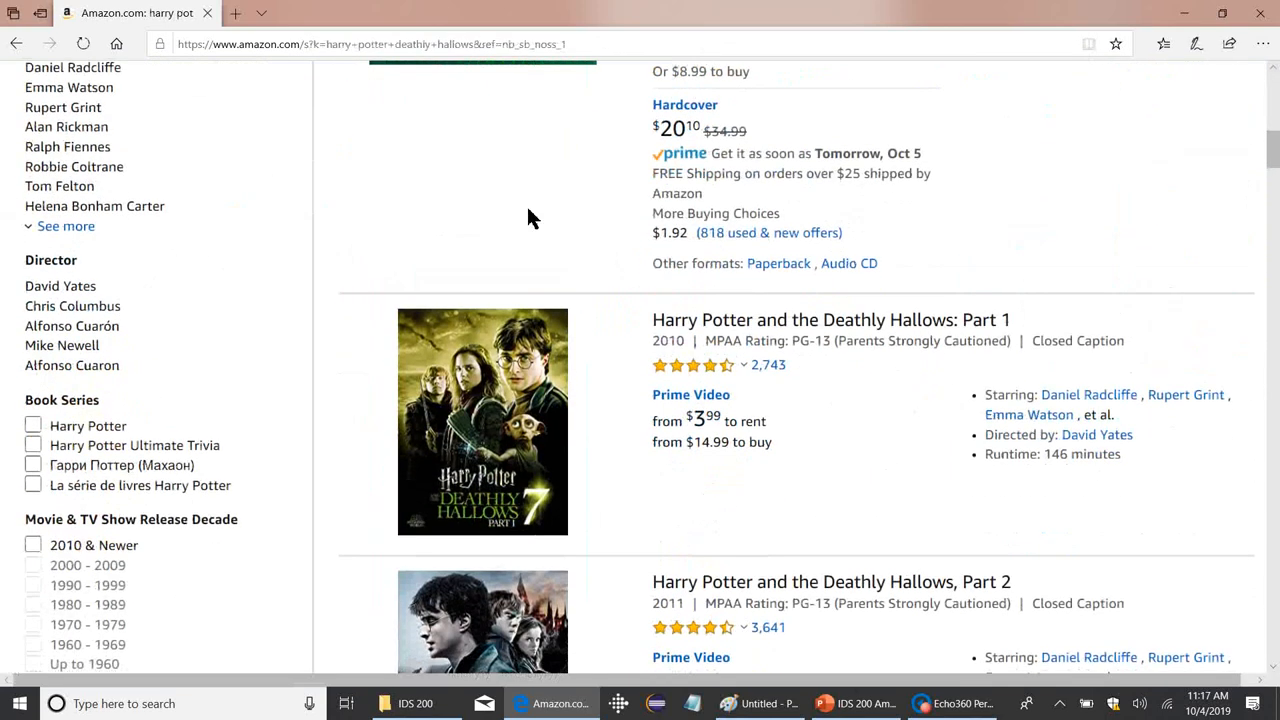
View the Harry Potter and the Deathly Hallows paperback page by J K Rowling, priced $28.37.
scroll("down", 3)
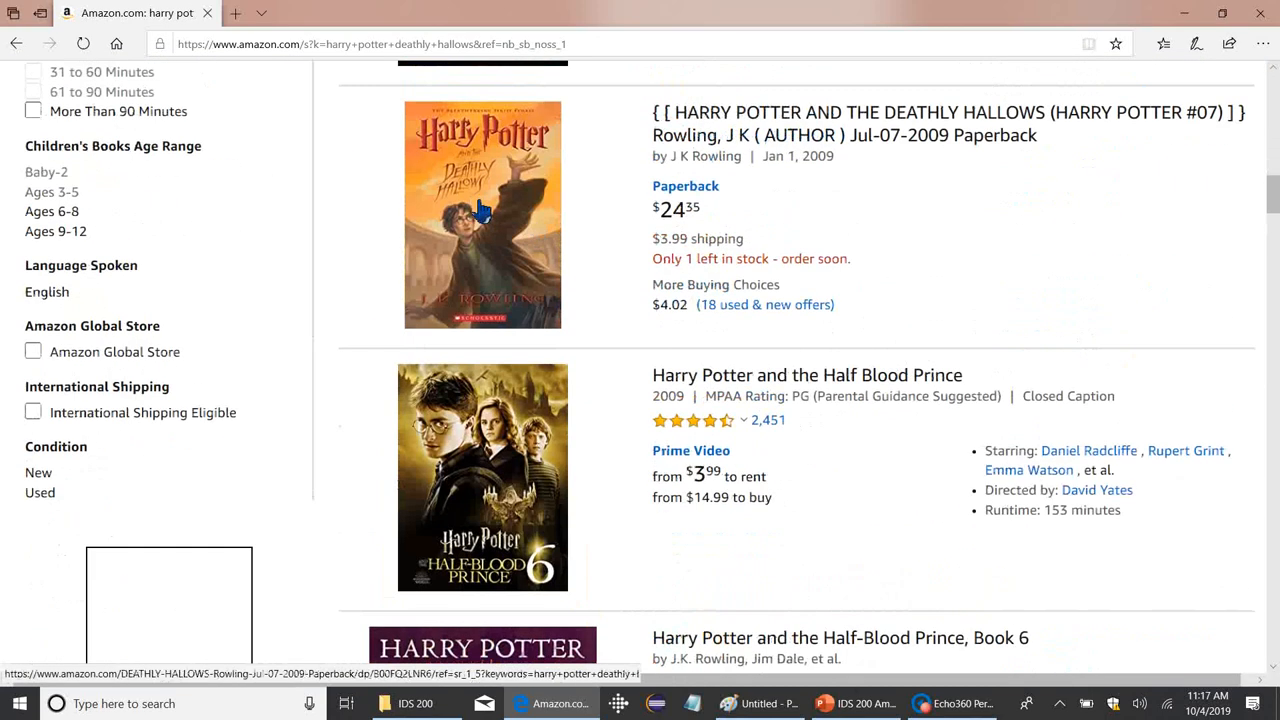
left_click(482, 212)
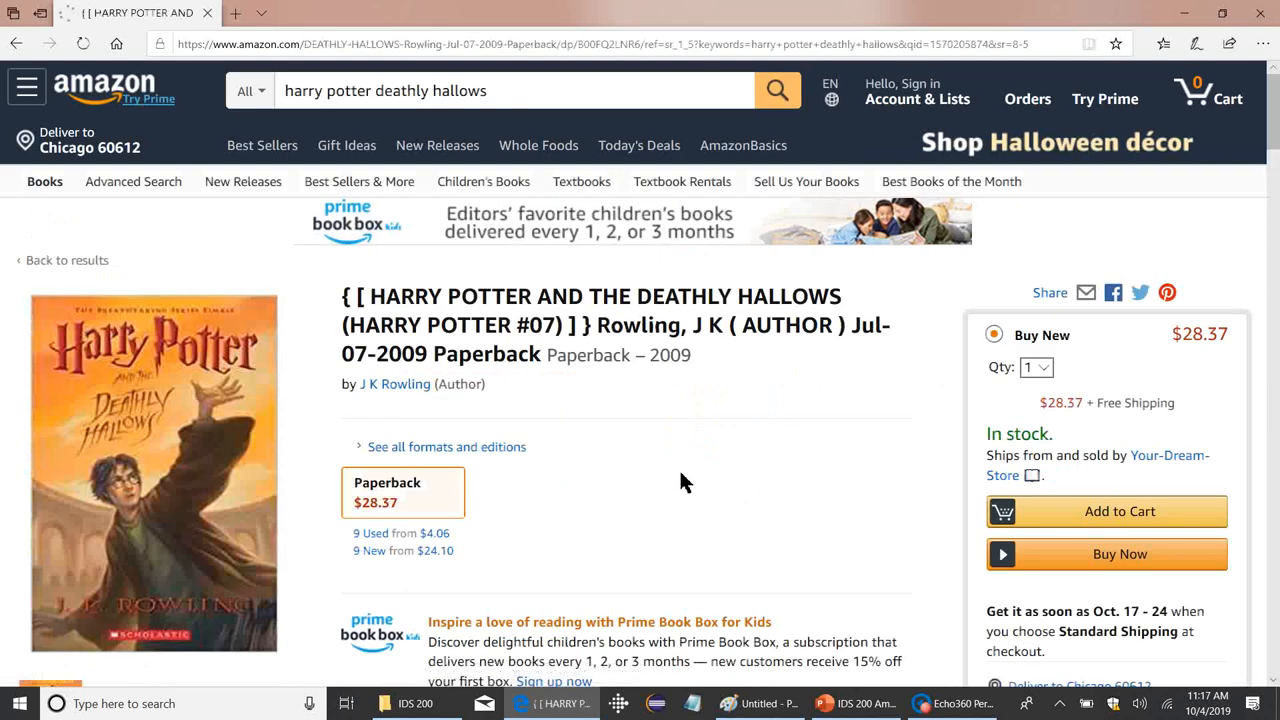
scroll("down", 3)
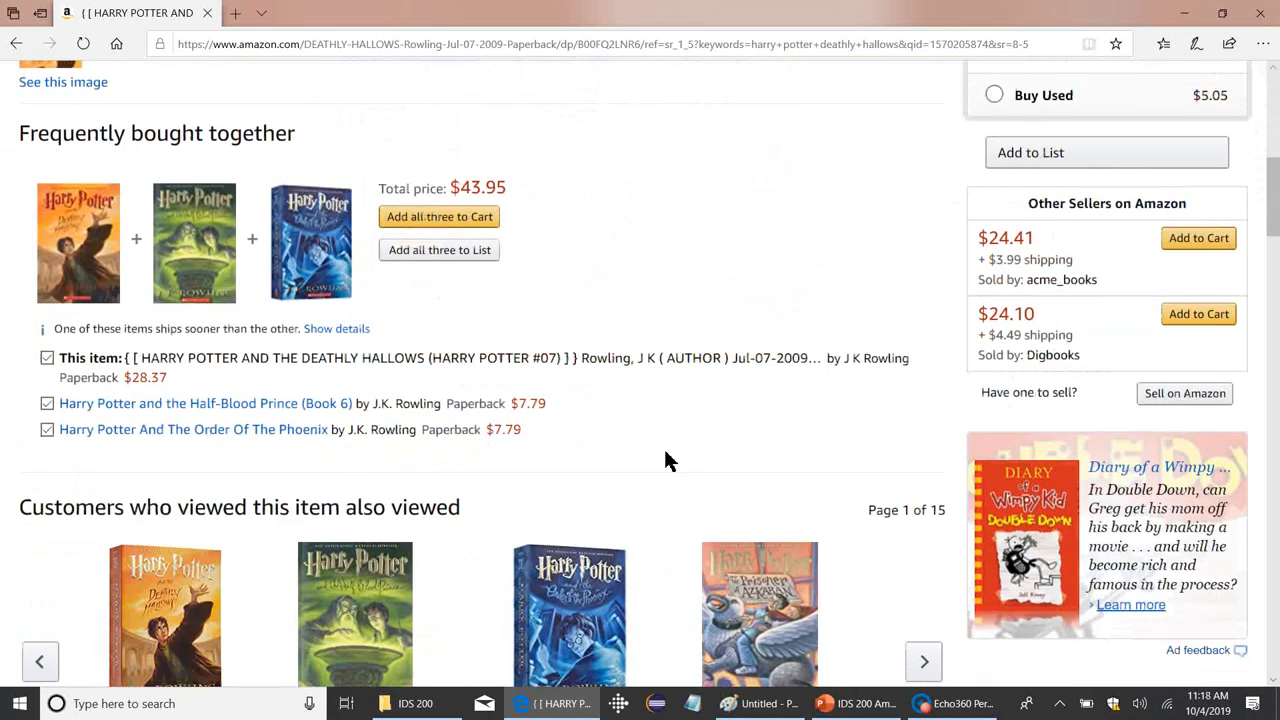
scroll("down", 3)
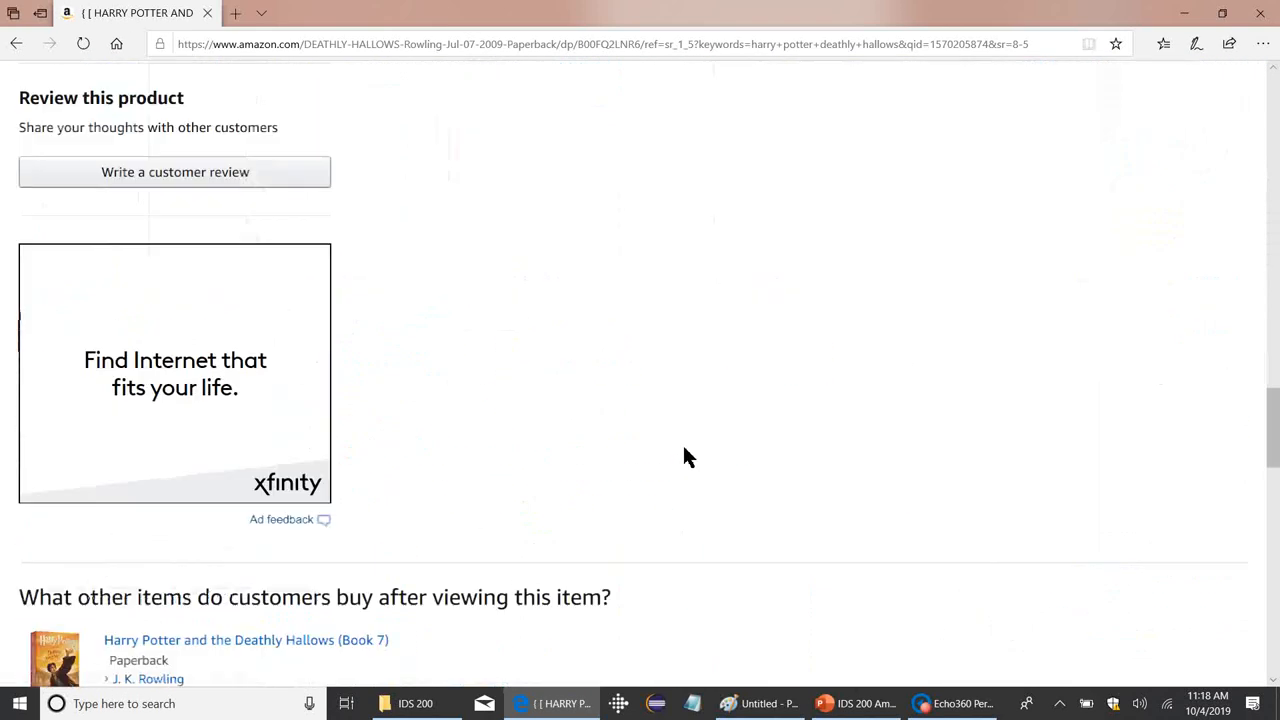
scroll("down", 3)
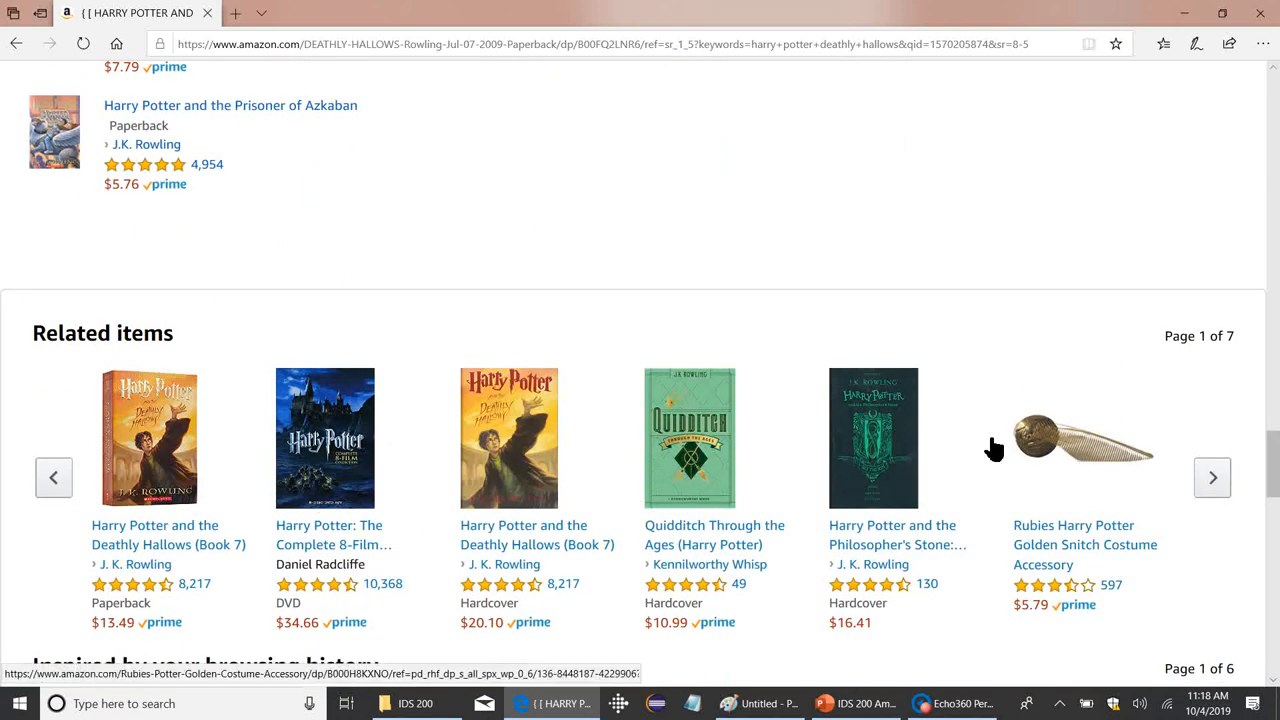
mouse_move(1136, 476)
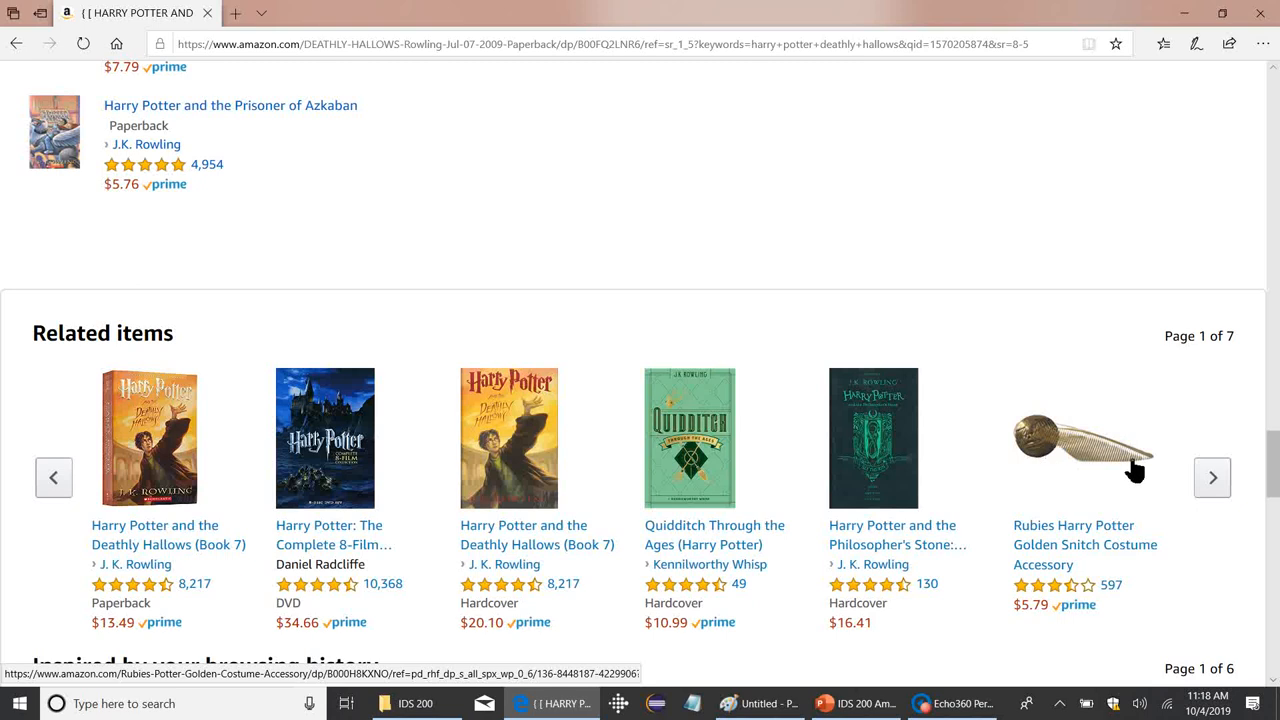
left_click(1212, 476)
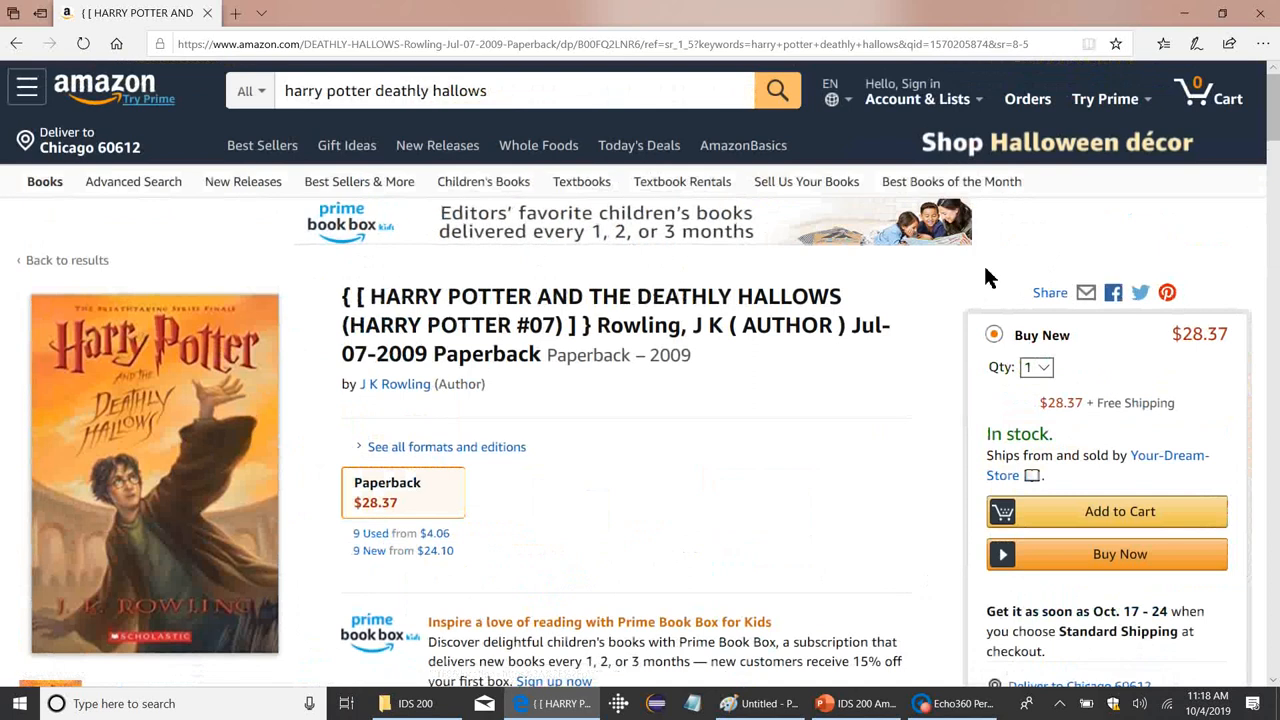
mouse_move(610, 236)
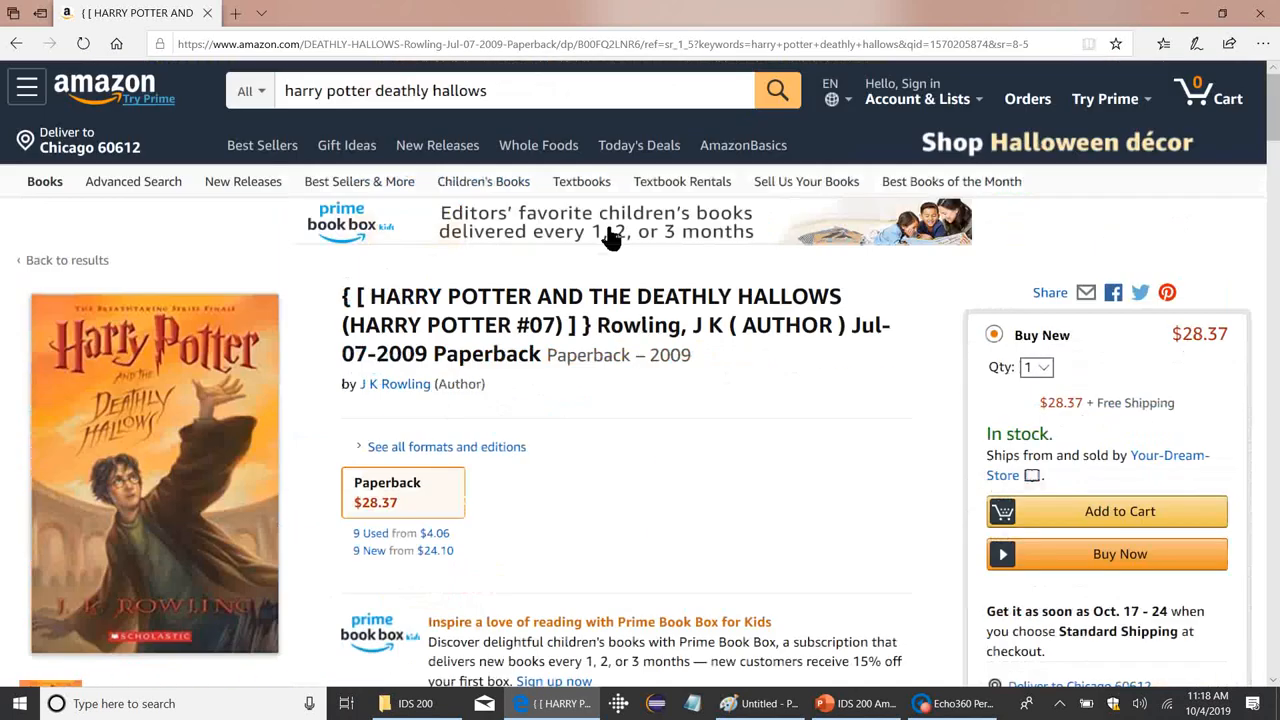
Replace the search with 'lego' and browse down the Harry Potter Lego results.
double_click(440, 90)
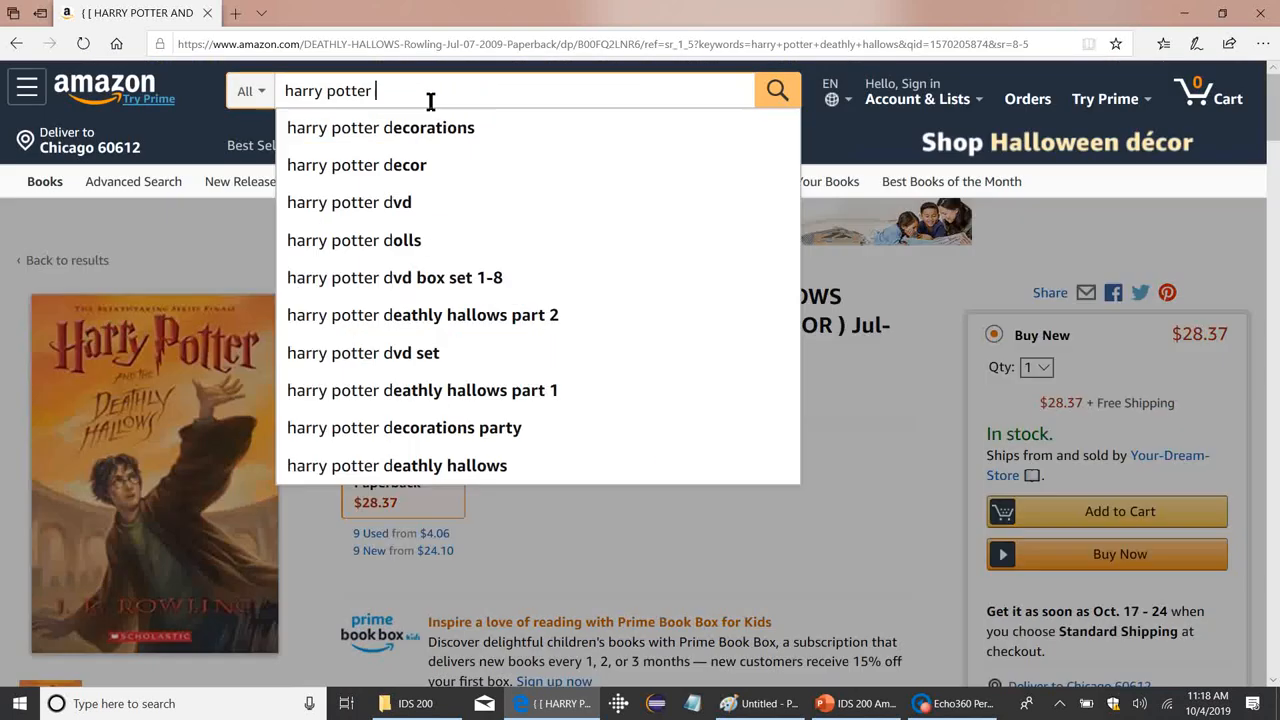
type("lego")
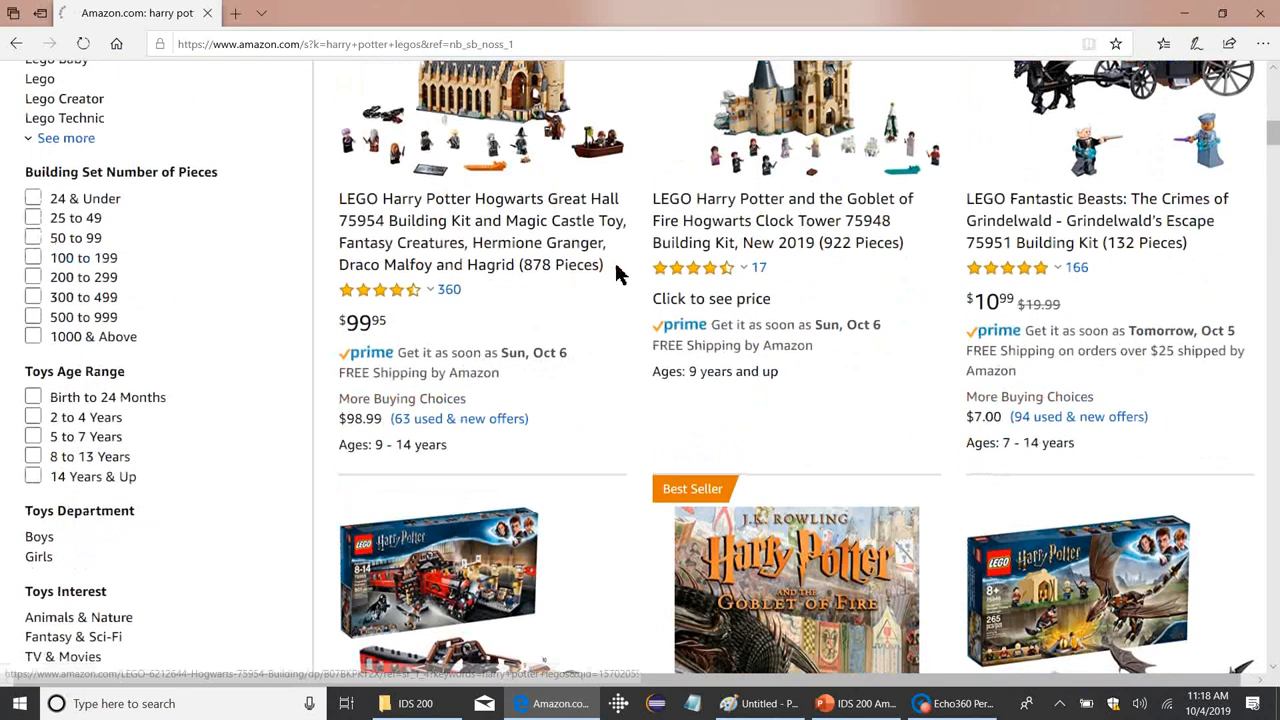
scroll("down", 3)
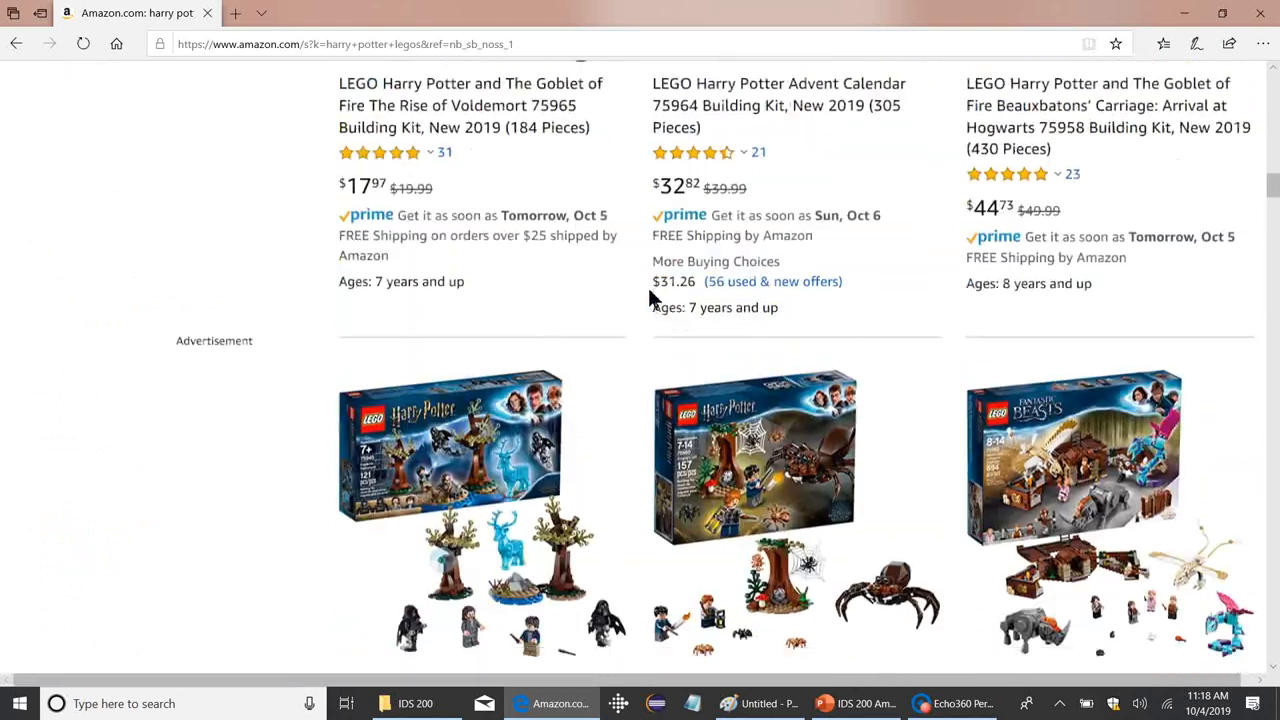
scroll("down", 3)
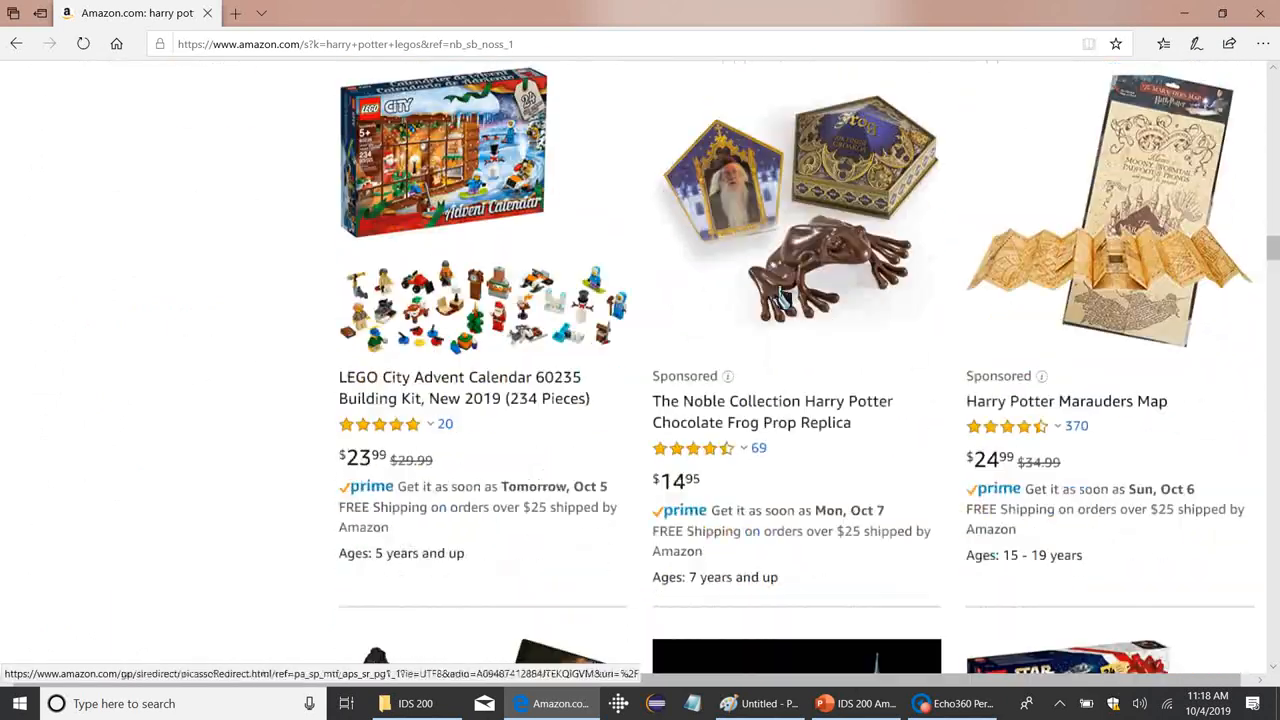
scroll("down", 3)
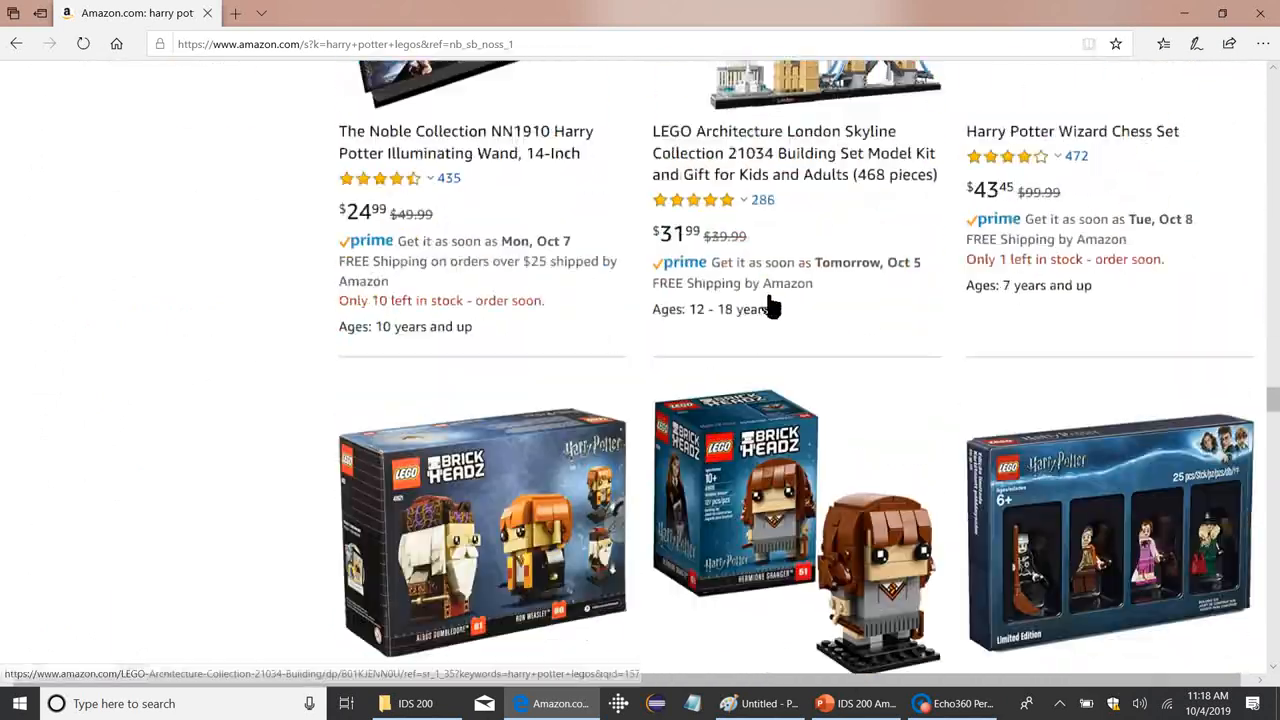
scroll("down", 3)
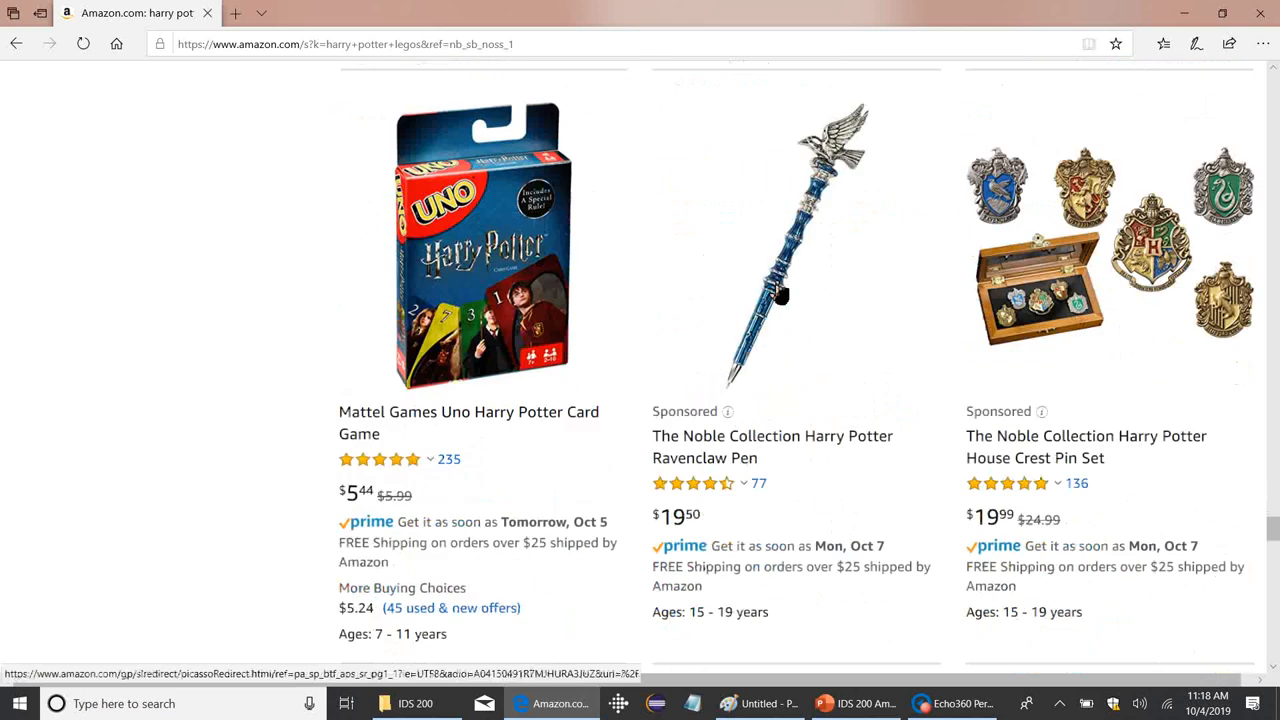
scroll("down", 3)
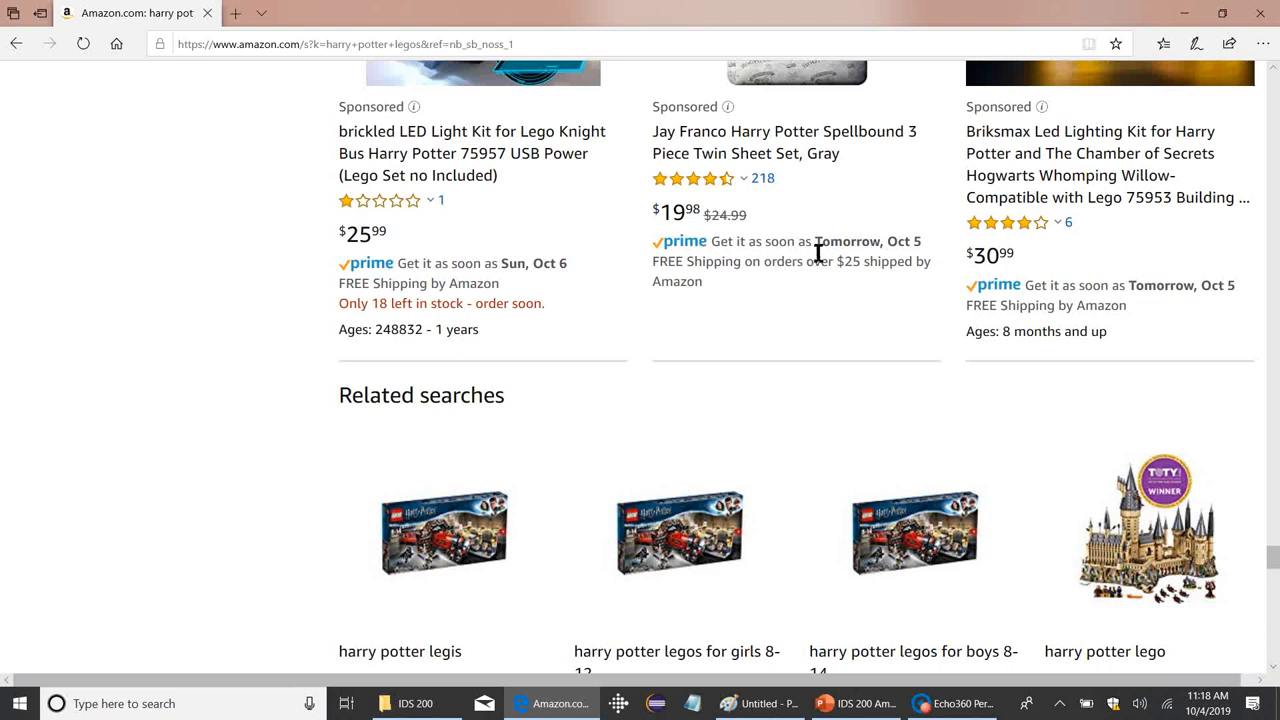
mouse_move(776, 230)
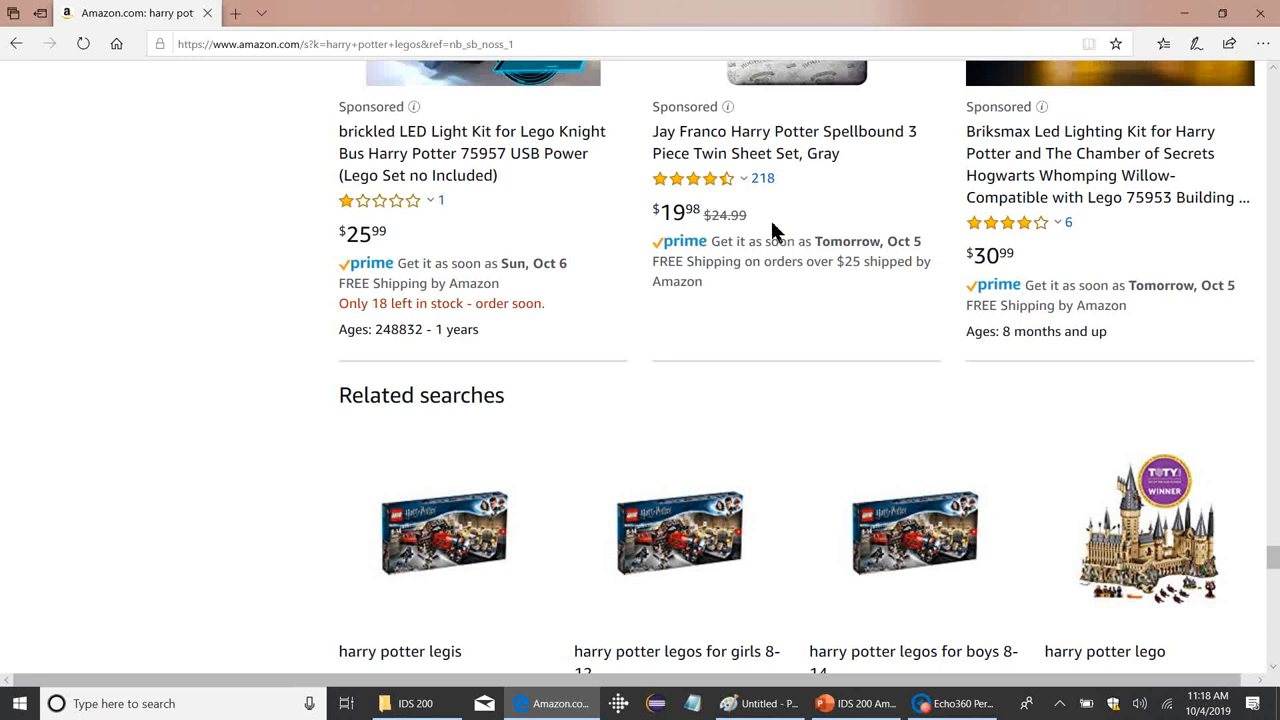
mouse_move(984, 364)
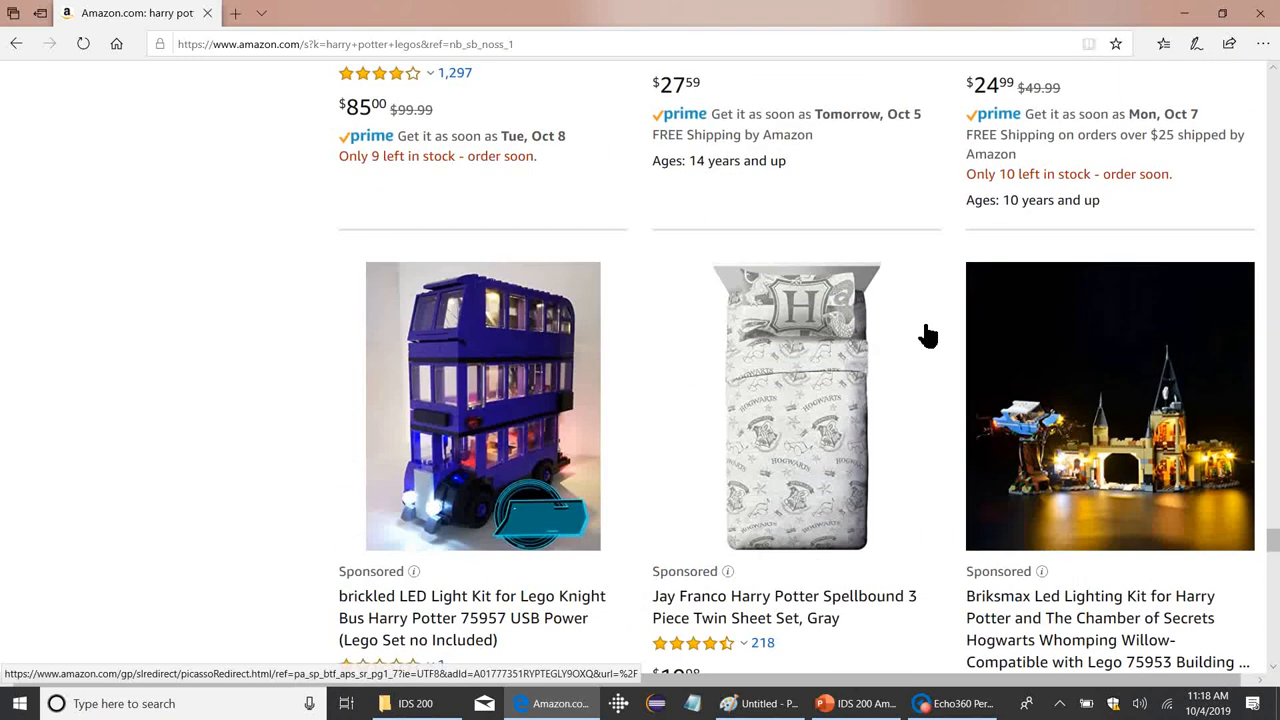
scroll("down", 3)
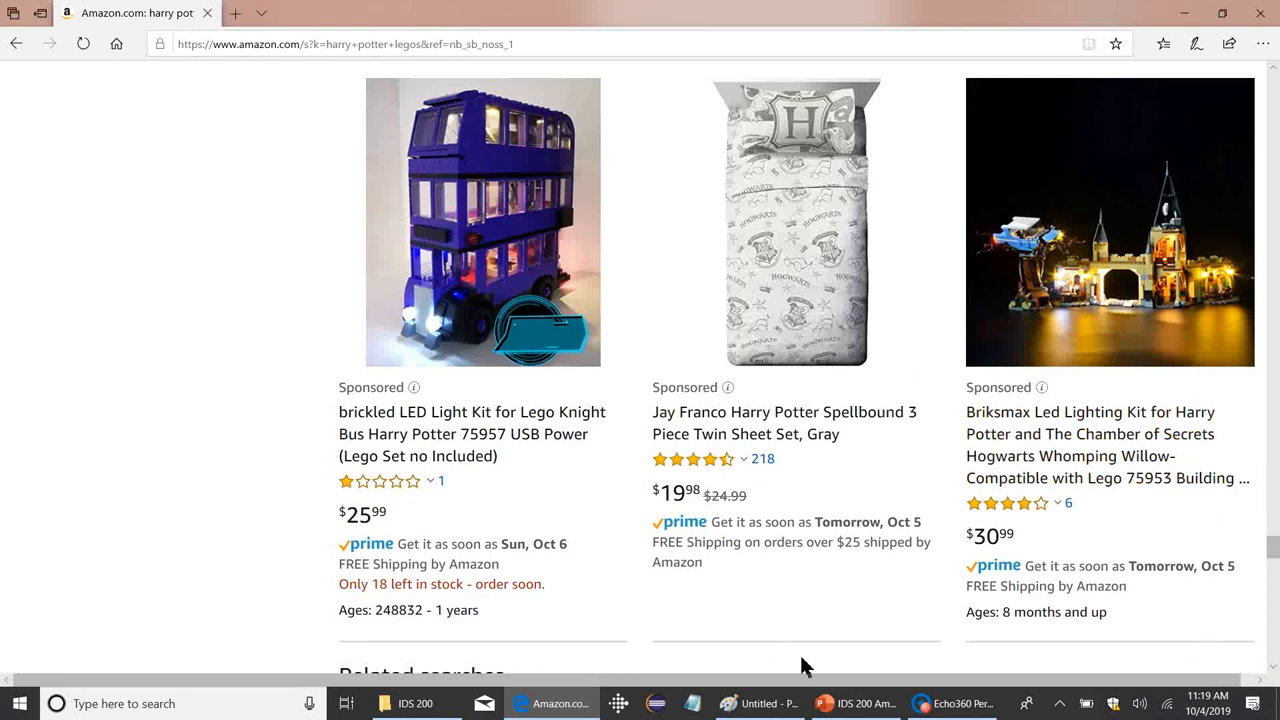
Switch back to the lecture deck on the Recommender System Design slide, 22 of 41.
left_click(856, 704)
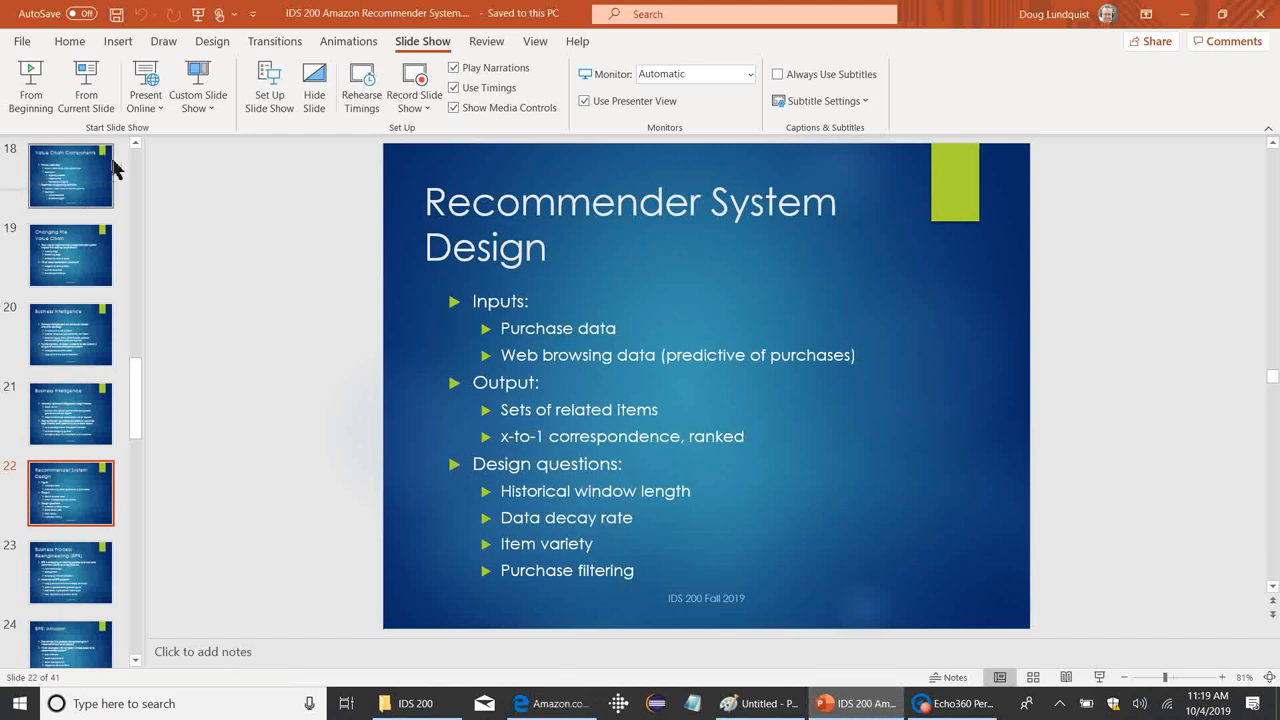
mouse_move(144, 170)
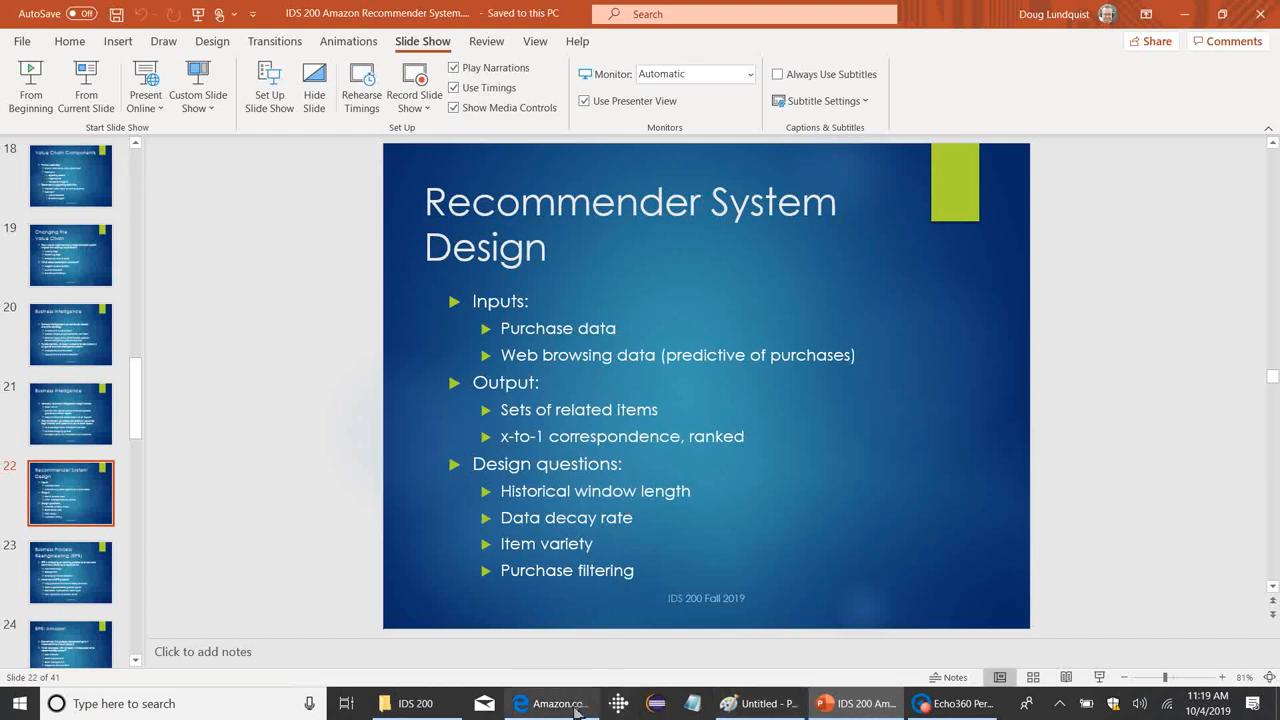
Bring Amazon back up and search it for 'spirograph'.
left_click(550, 704)
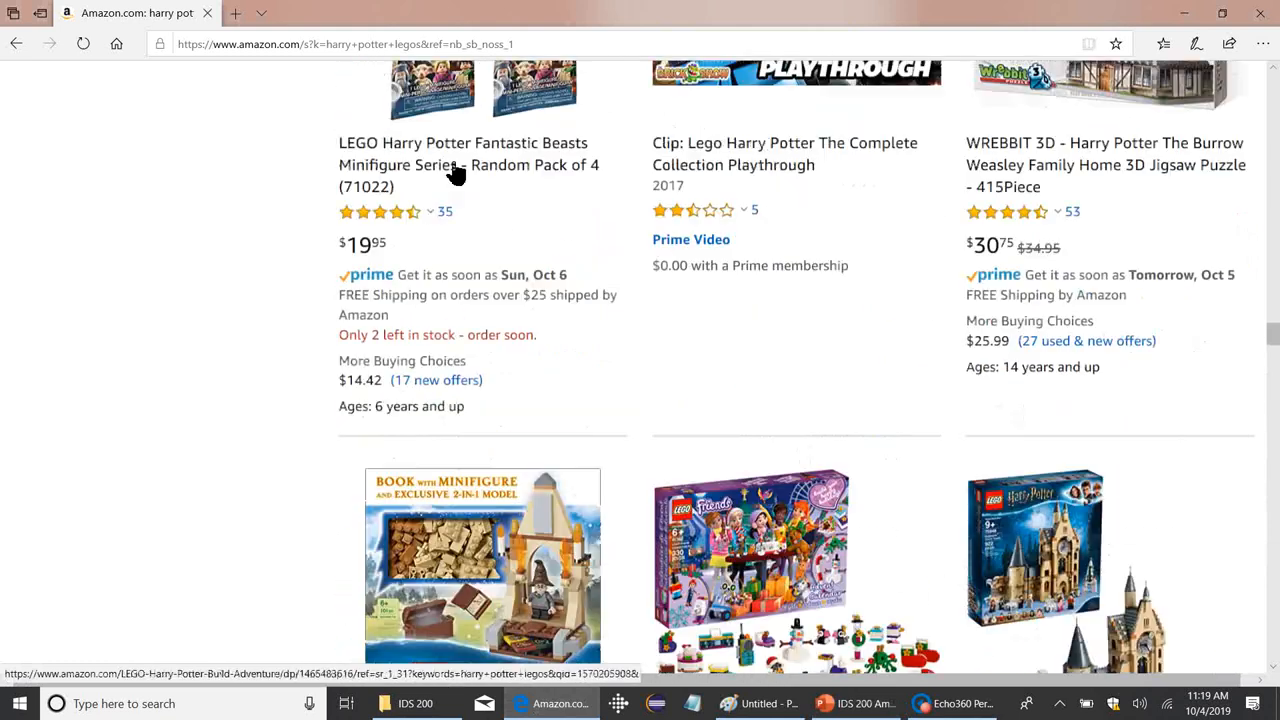
scroll("down", 3)
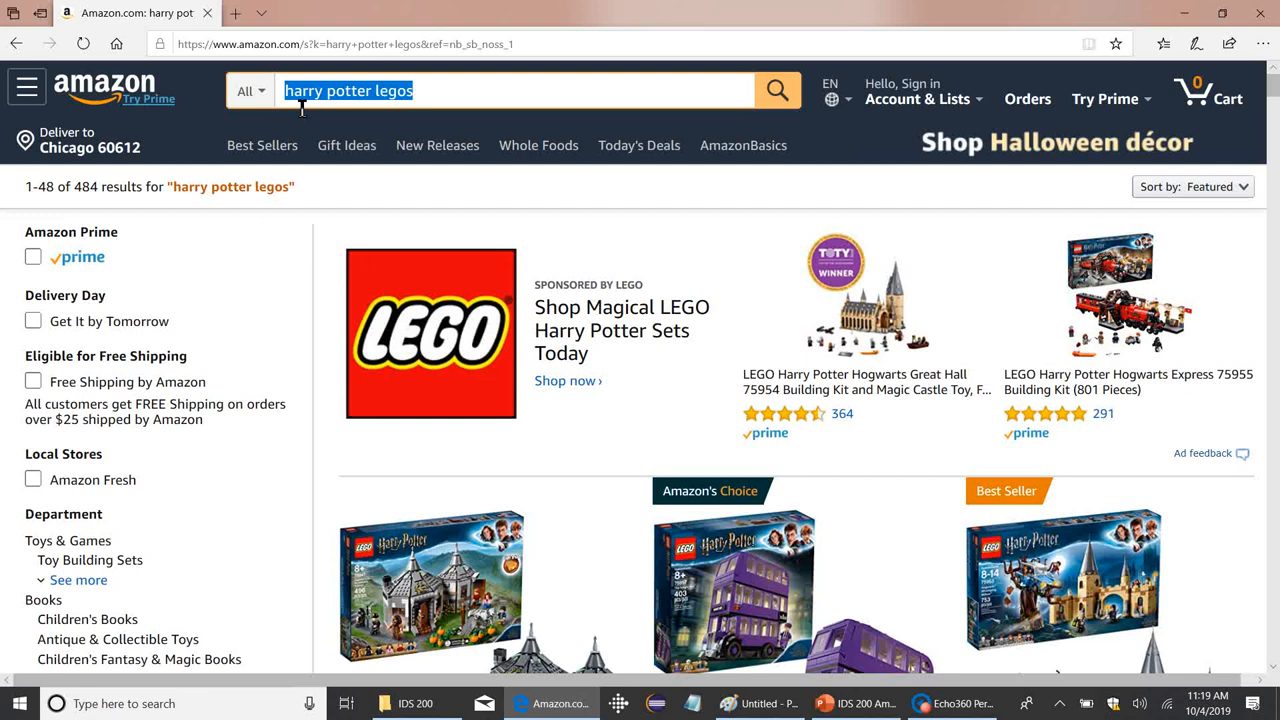
type("spirograp")
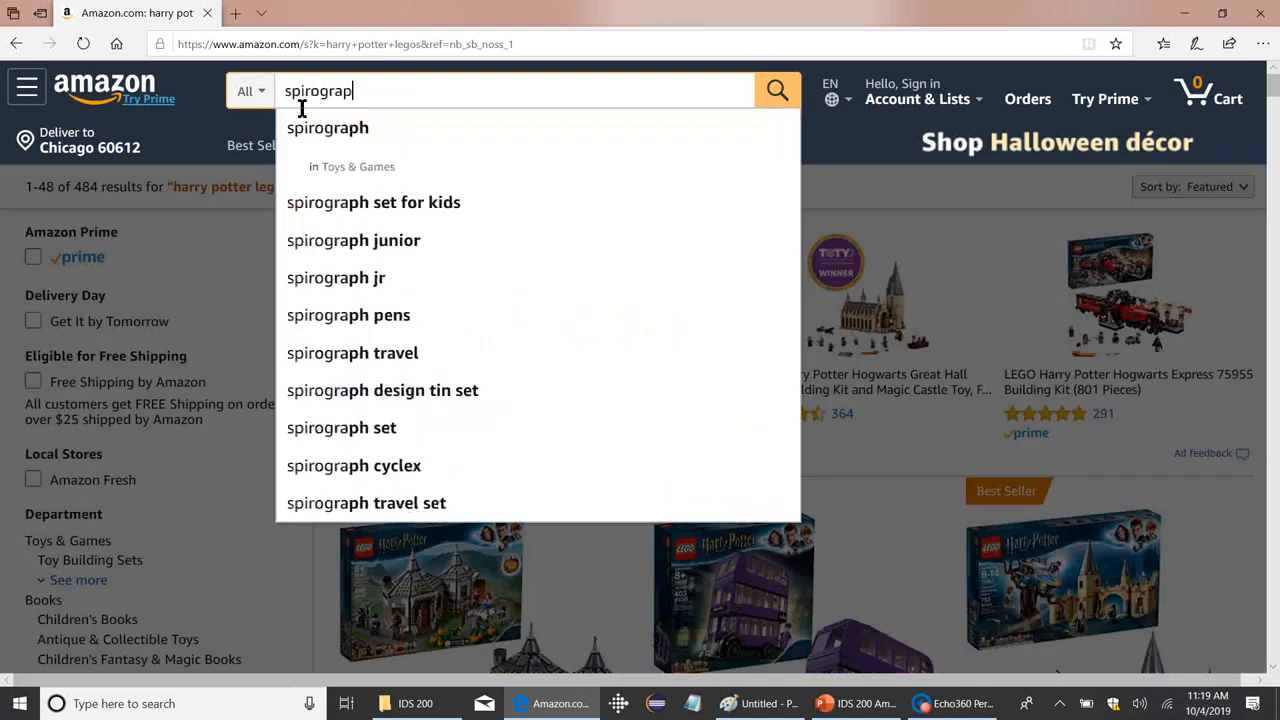
left_click(328, 128)
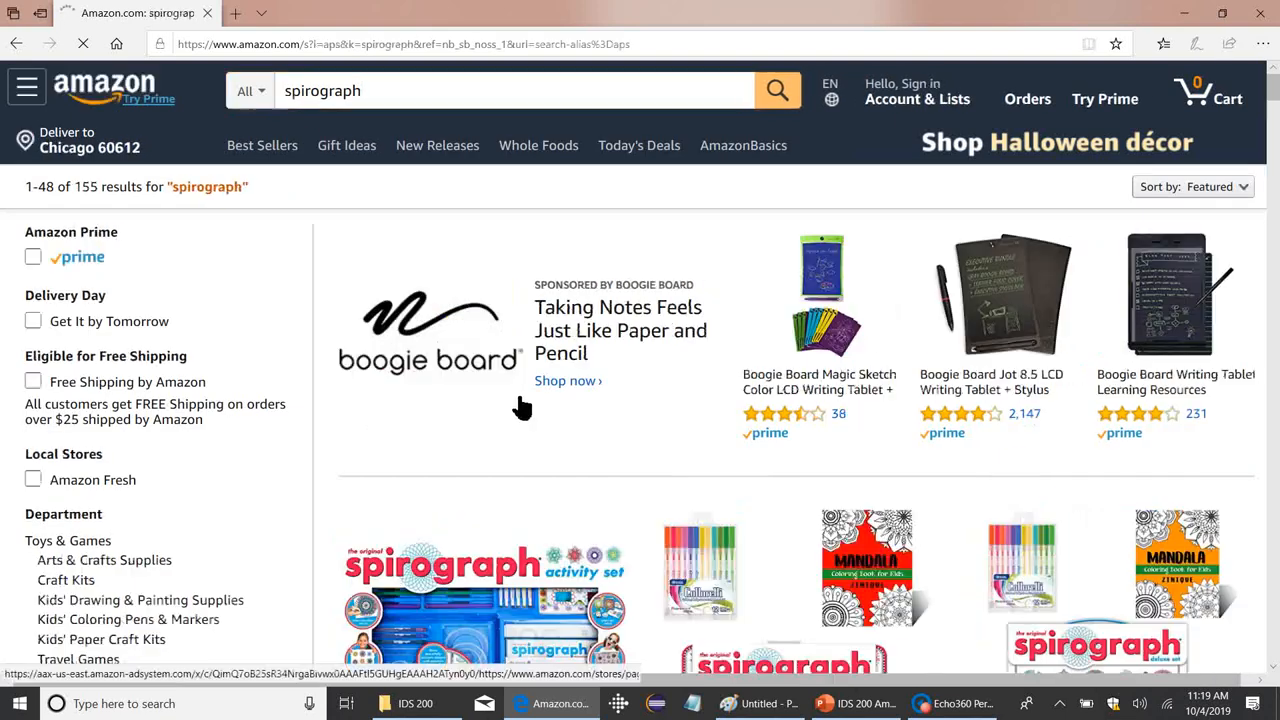
Browse down the spirograph results, then return to the lecture slides.
scroll("down", 3)
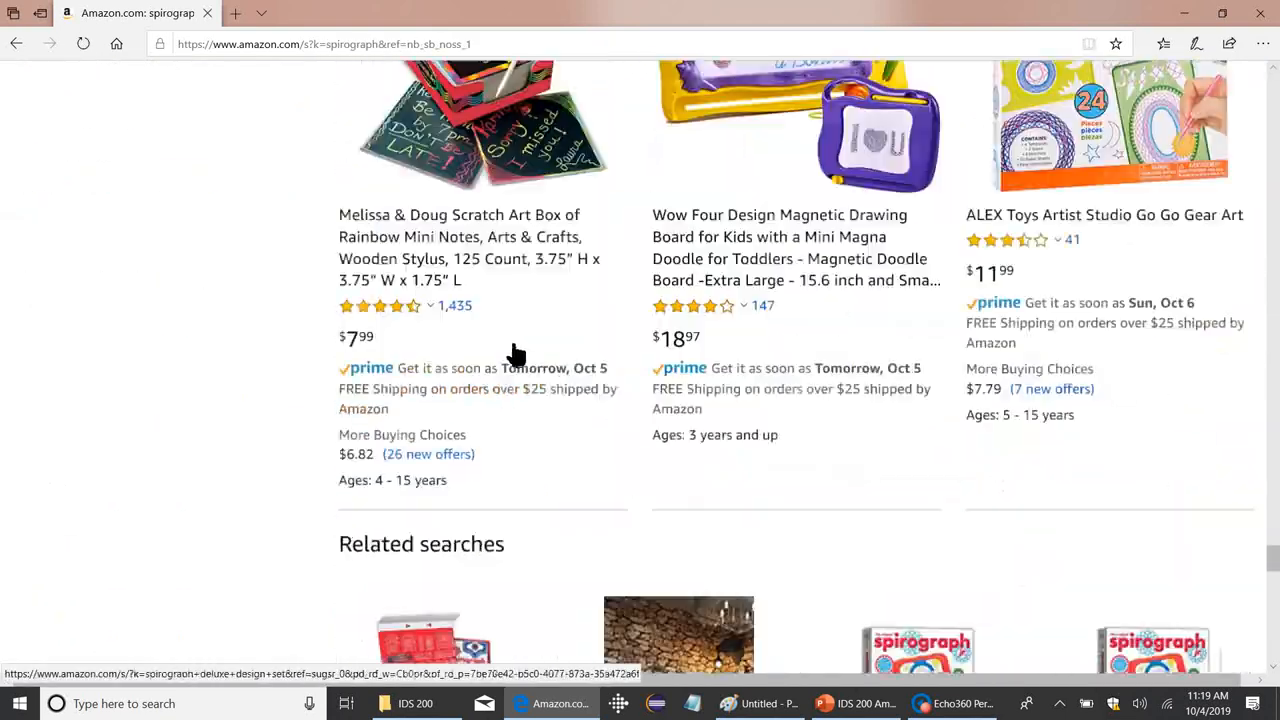
scroll("down", 3)
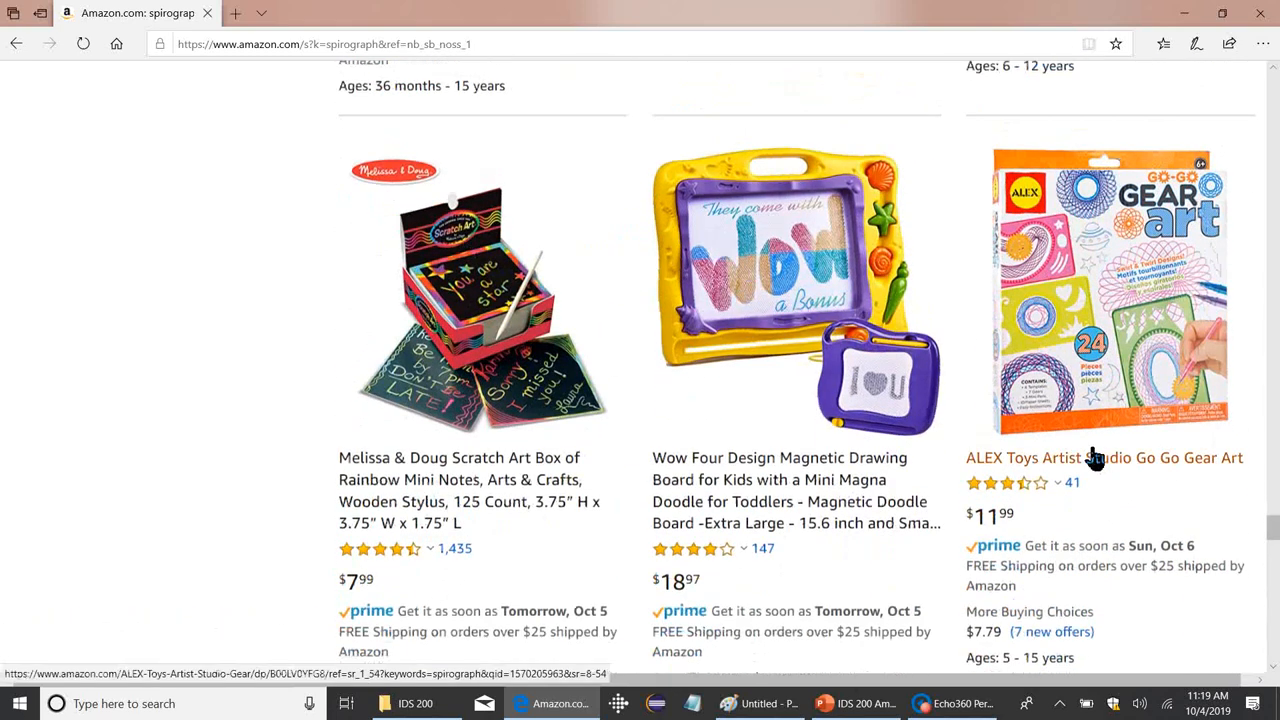
scroll("down", 3)
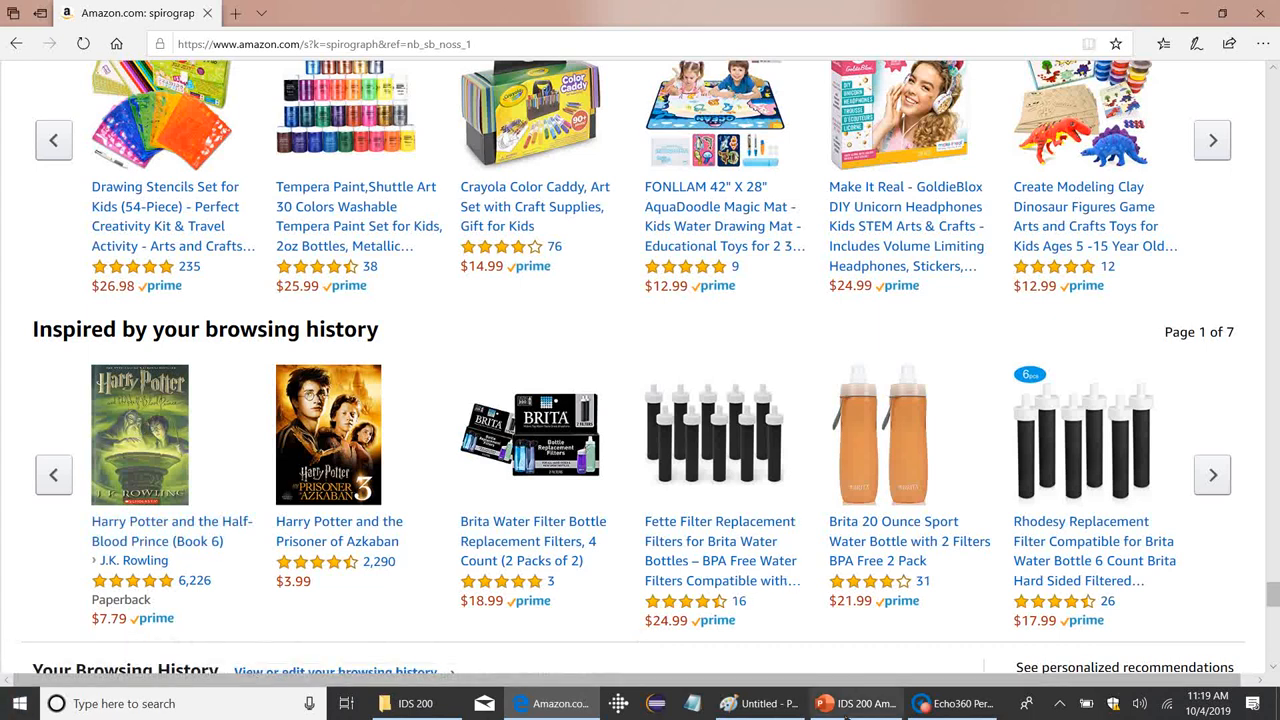
left_click(856, 704)
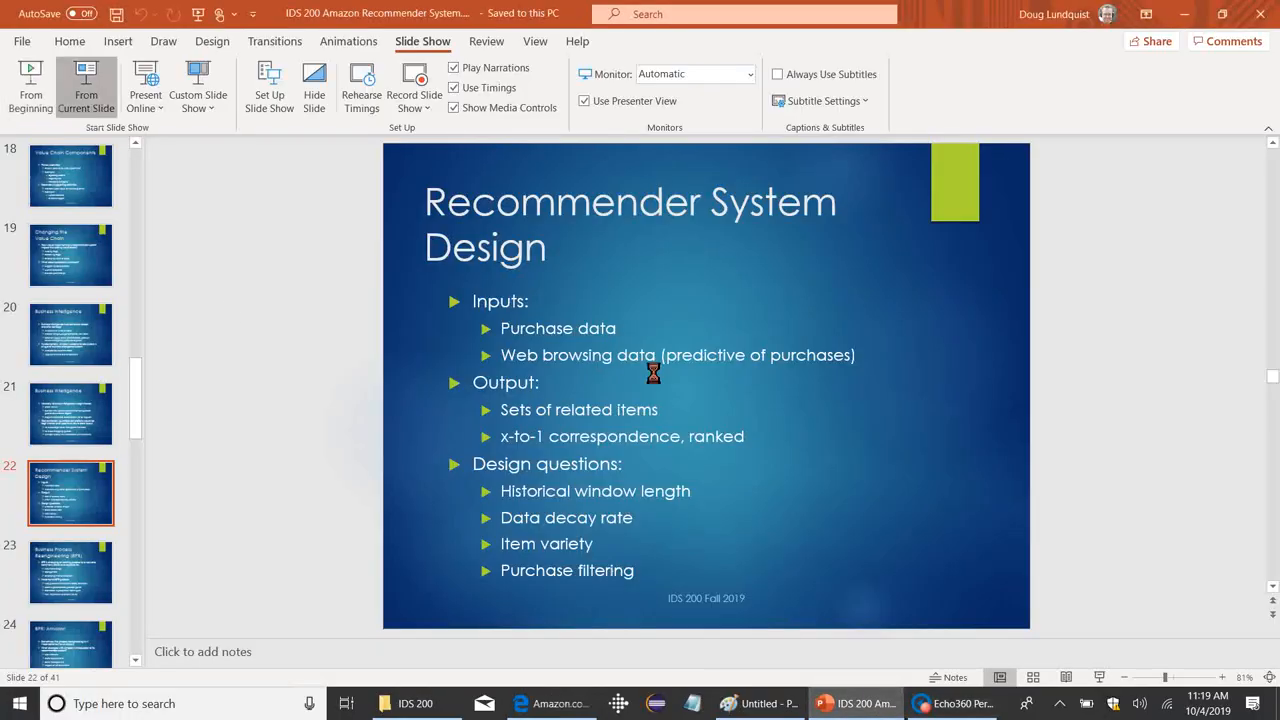
Start presenter view from slide 22, Recommender System Design.
left_click(84, 84)
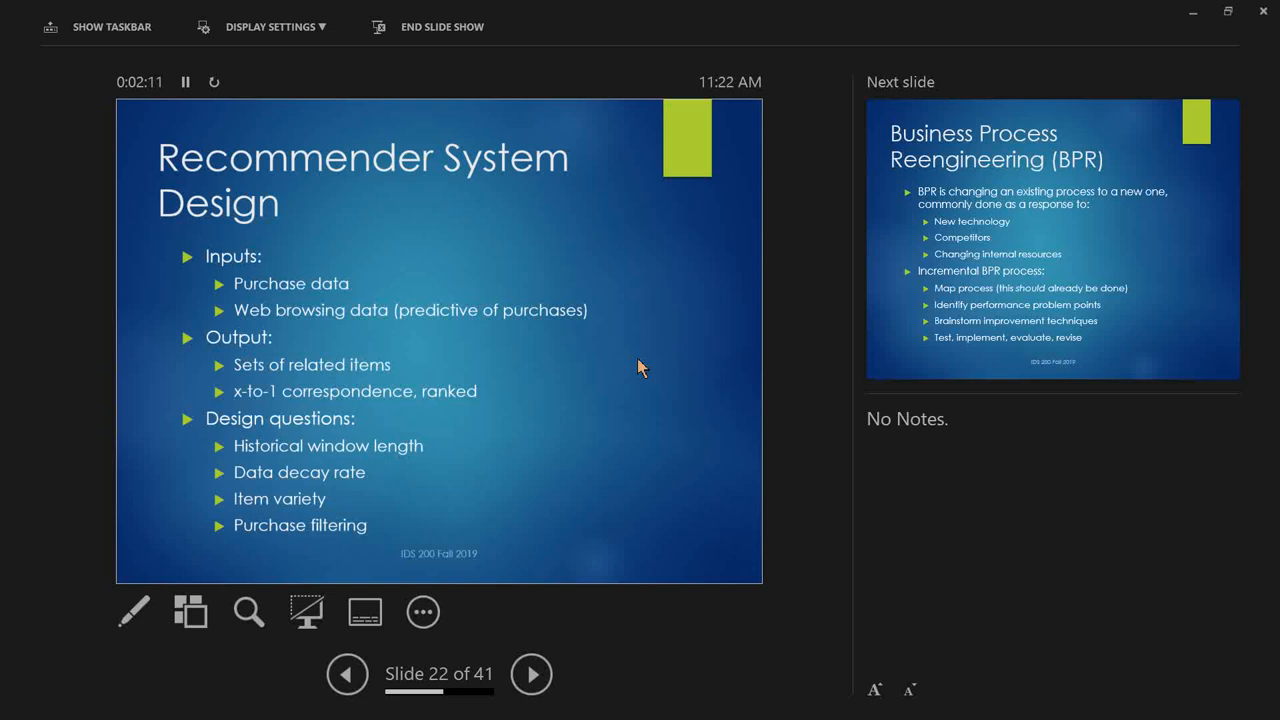
Advance the show to Business Process Reengineering, slide 23 of 41.
left_click(532, 672)
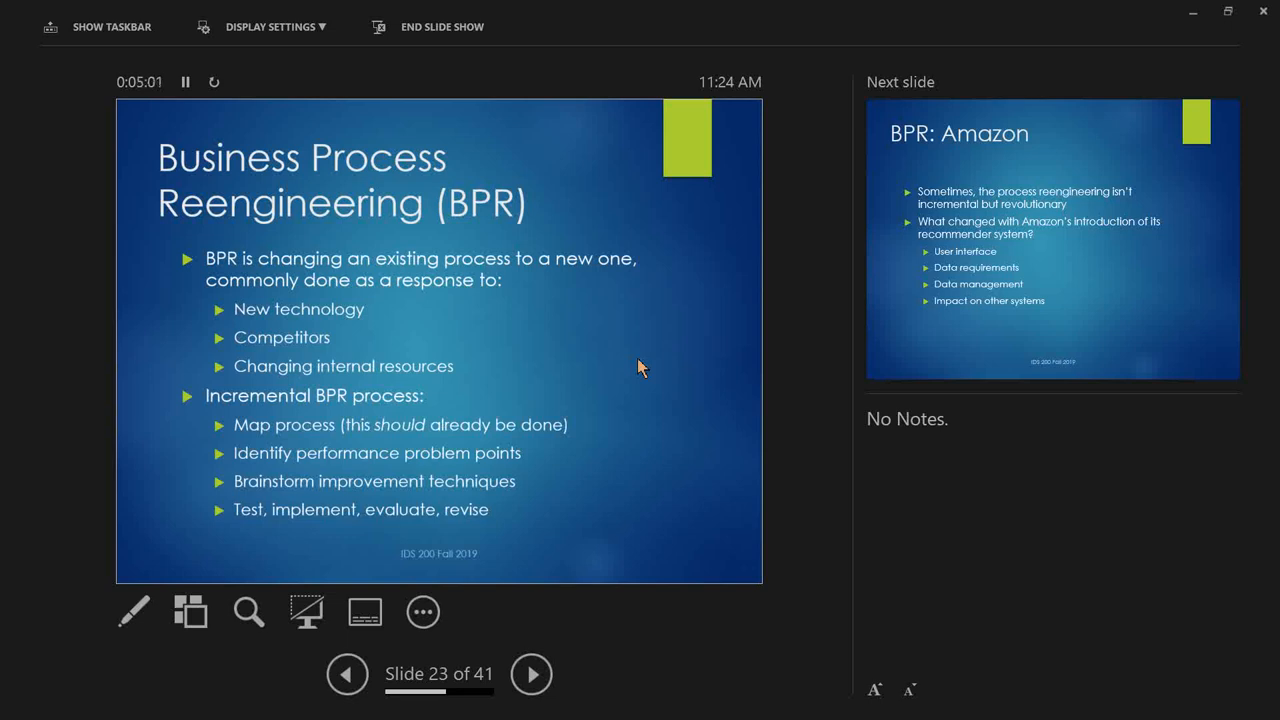
Advance through BPR: Amazon to Speed vs. Integration, slide 25 of 41.
left_click(532, 672)
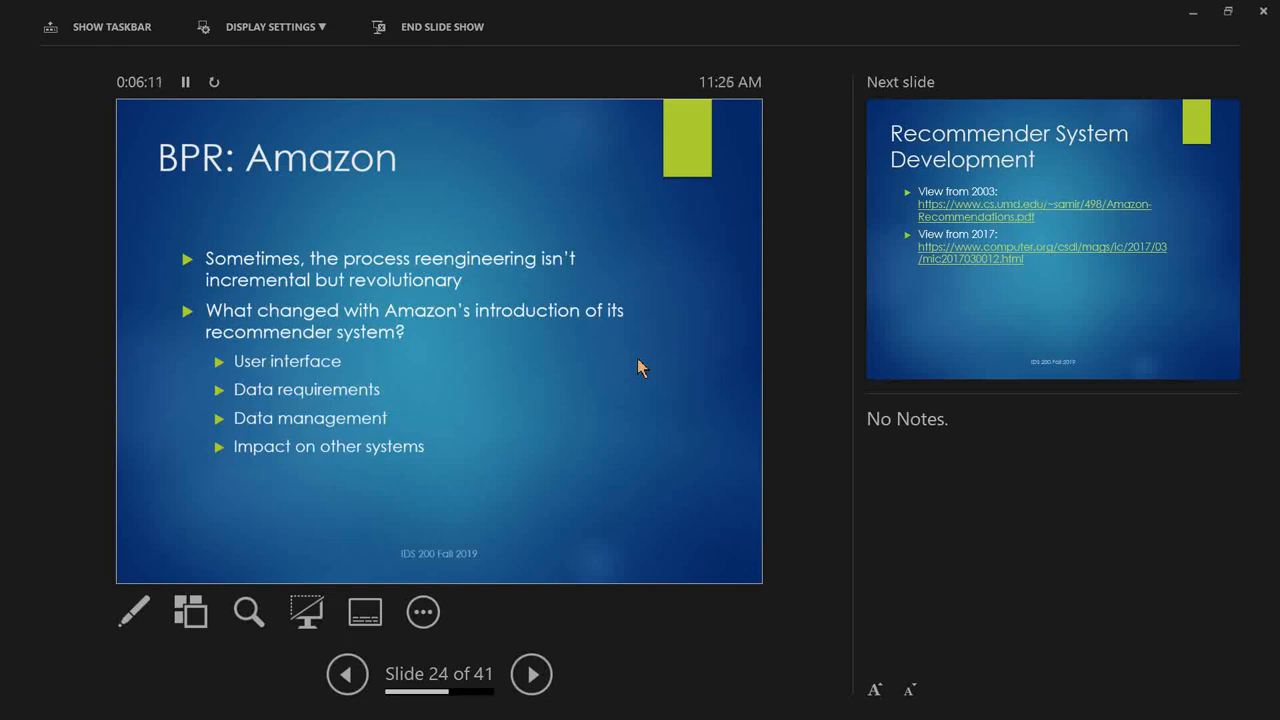
left_click(532, 672)
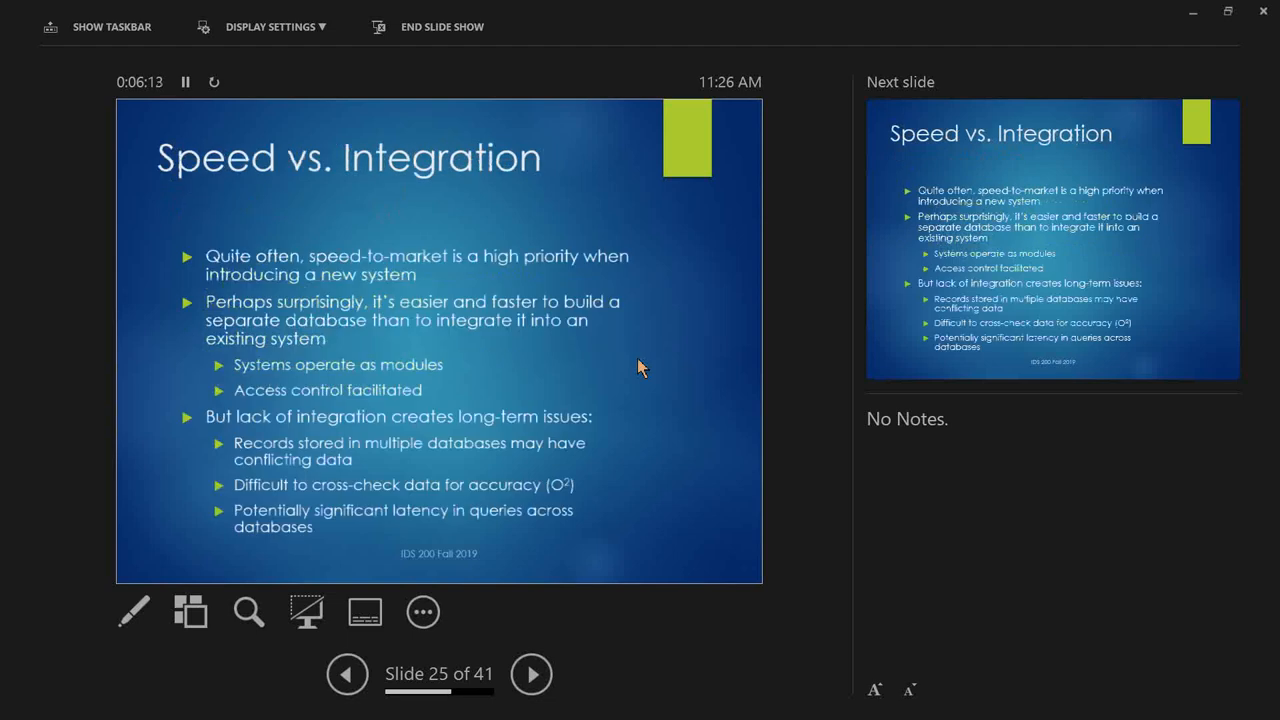
Show the Recommender System Development slide, then switch to the blank Paint canvas.
left_click(532, 672)
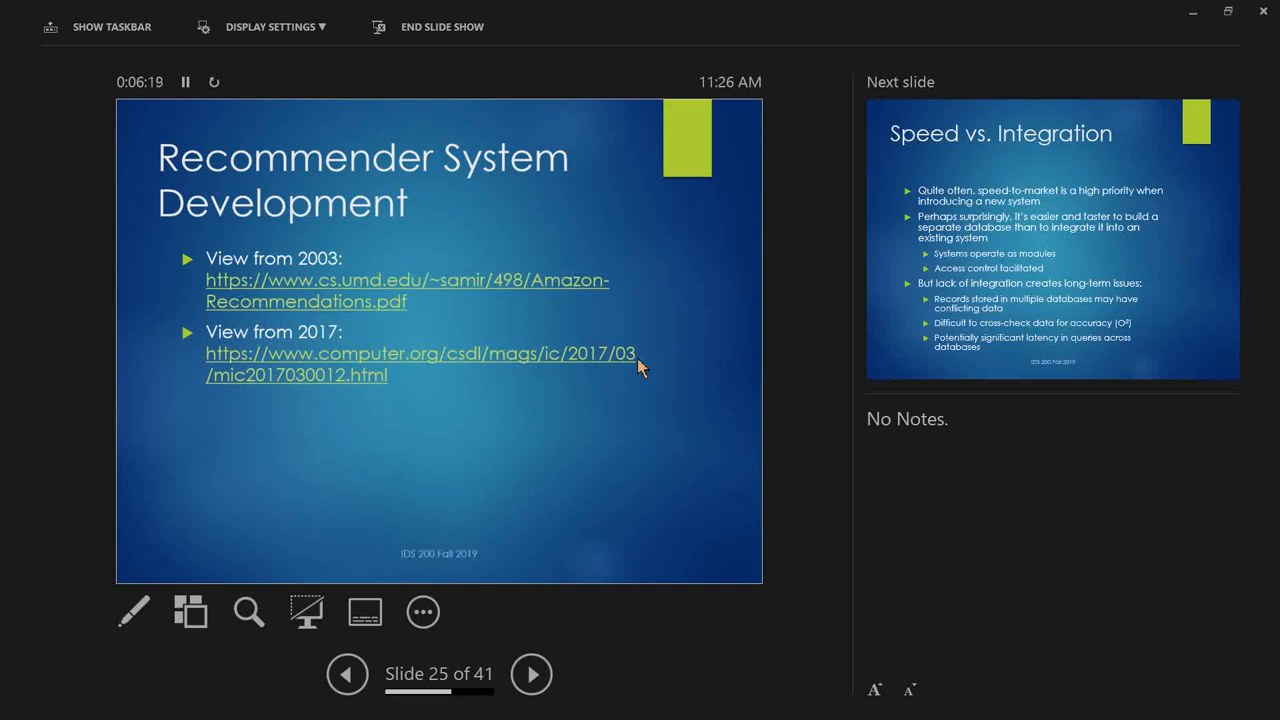
mouse_move(484, 290)
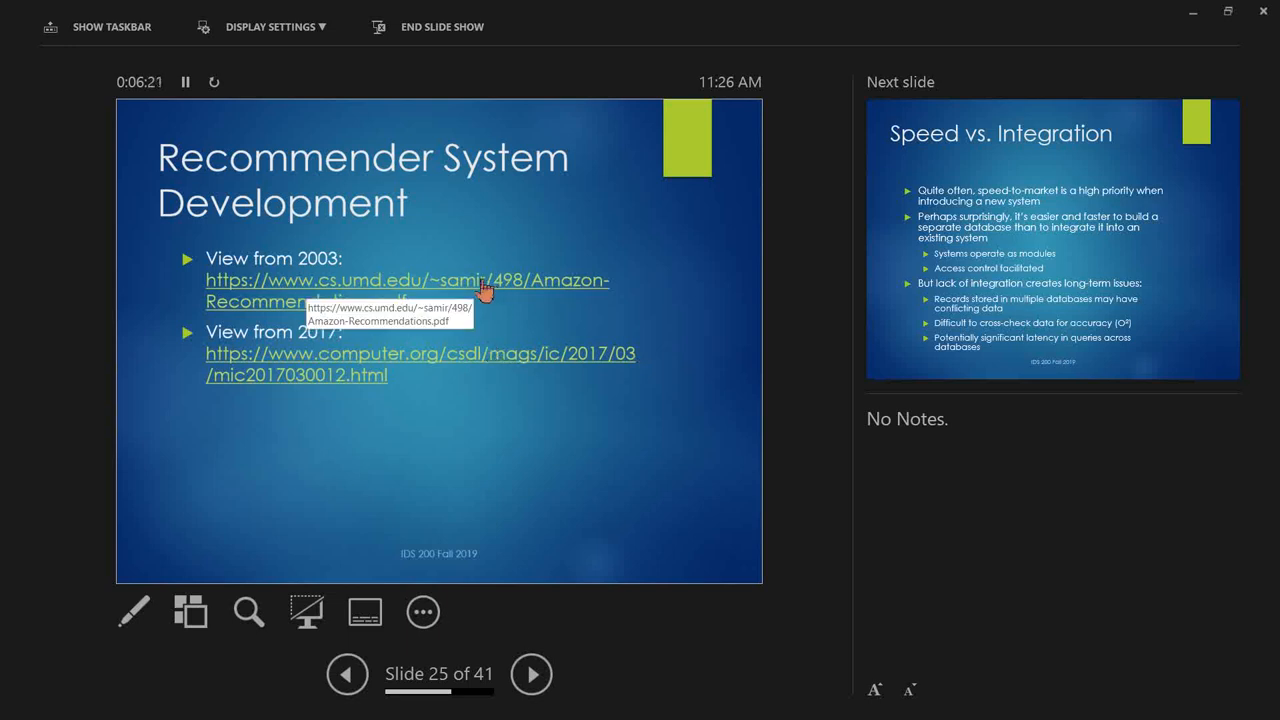
left_click(760, 704)
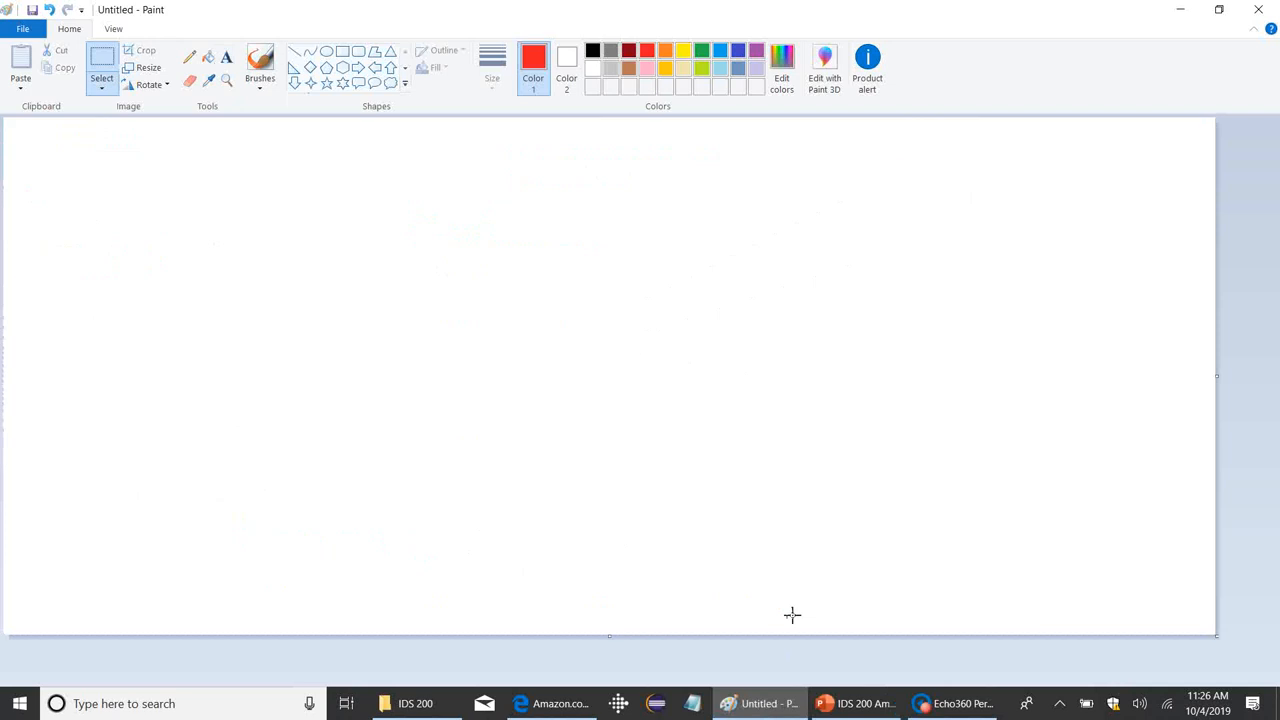
Draw a long rising straight black line across the canvas.
left_click(592, 50)
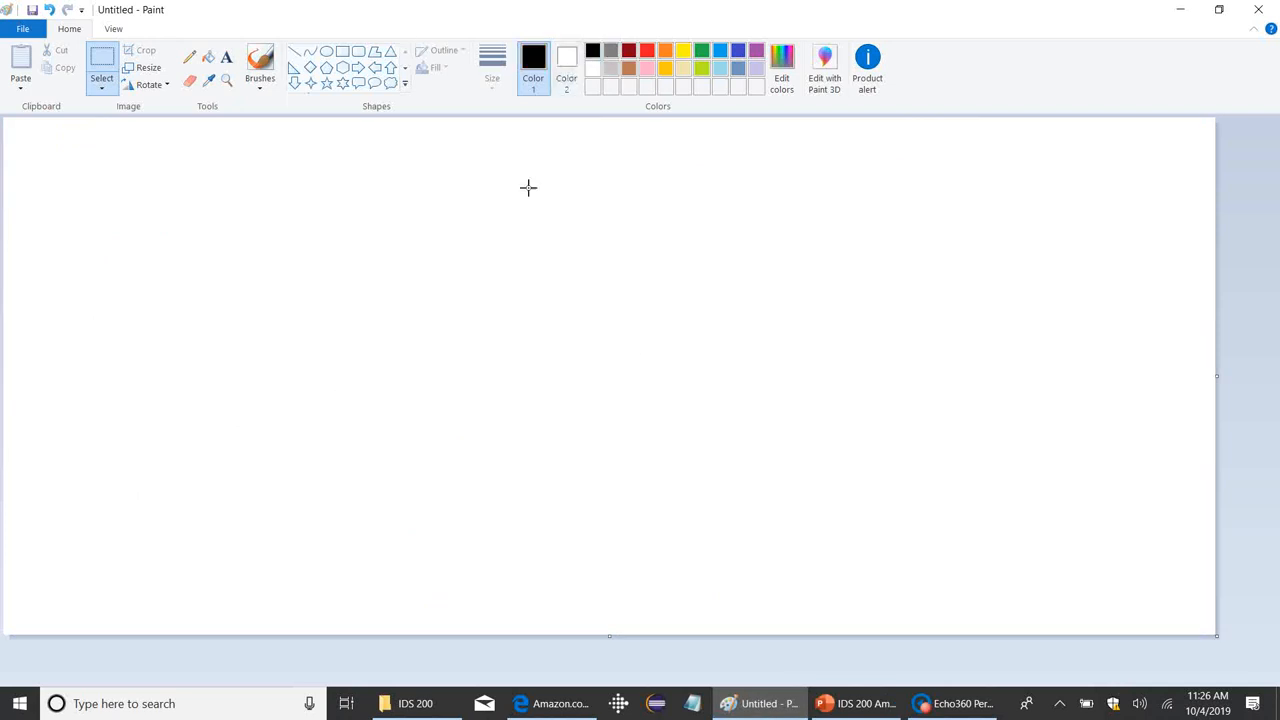
left_click_drag(96, 408, 460, 488)
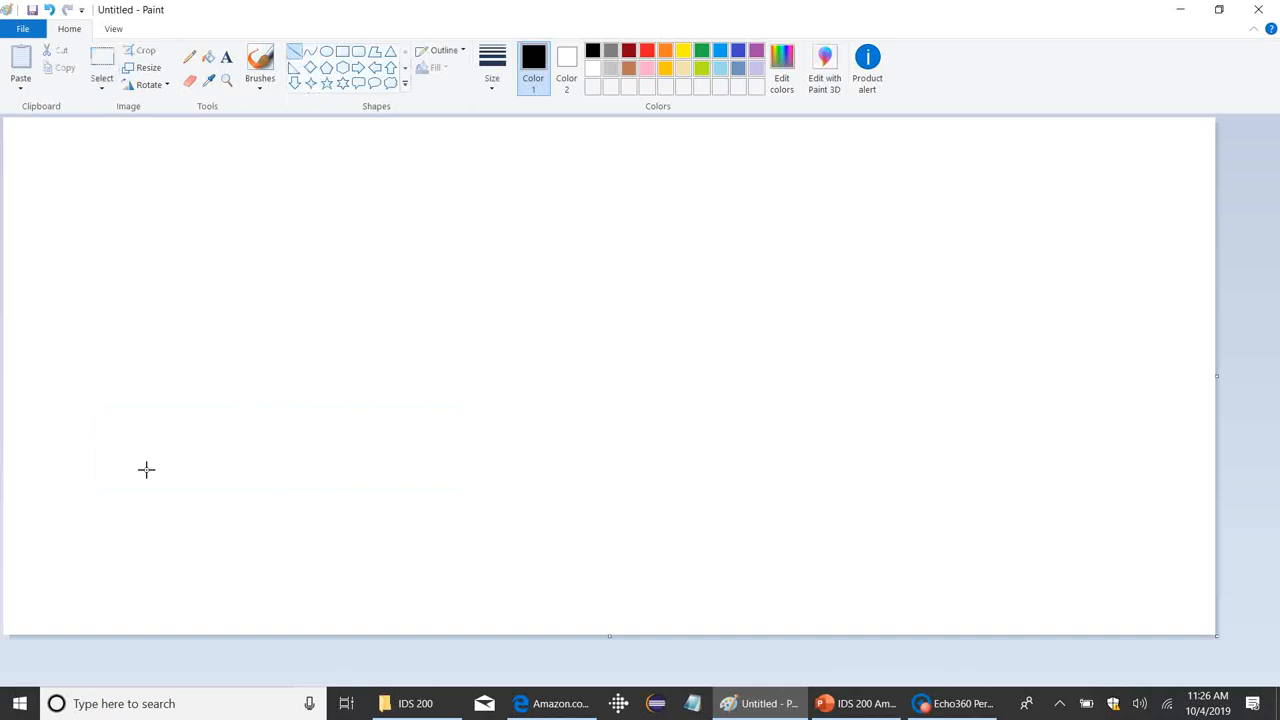
left_click_drag(138, 460, 1104, 212)
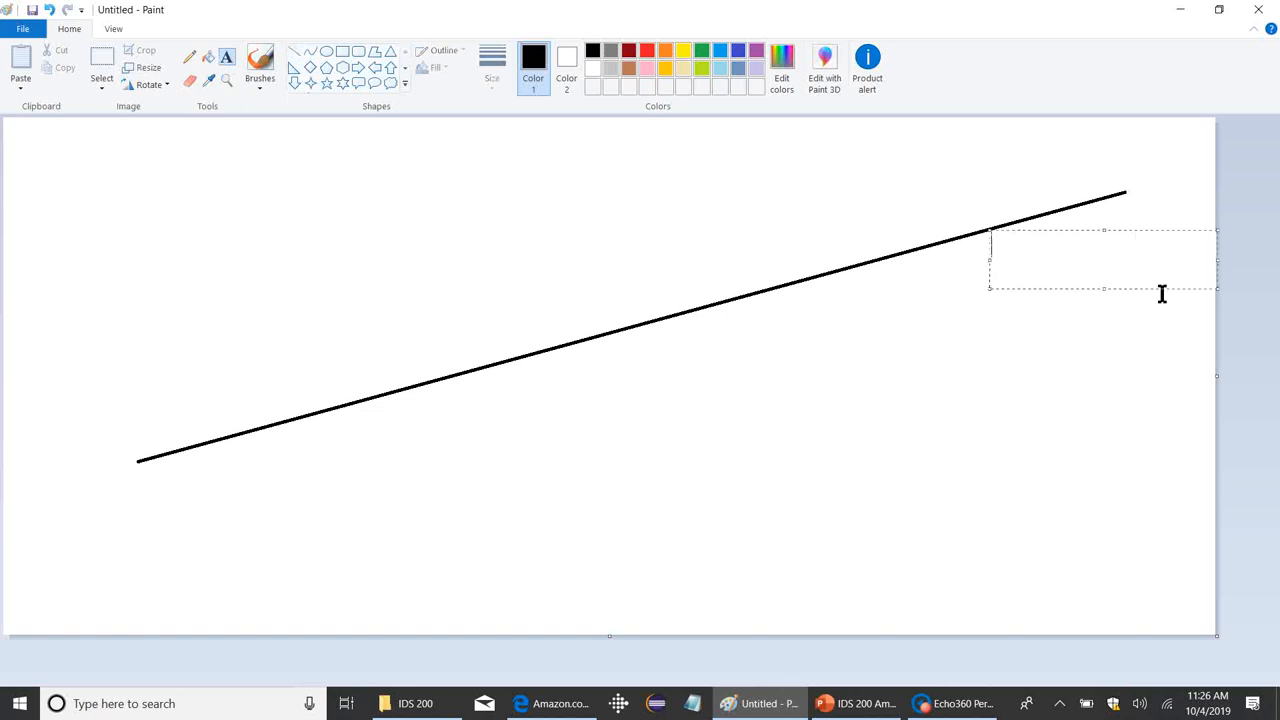
Label the black line 'represent data as a line' near its upper end.
type("represent")
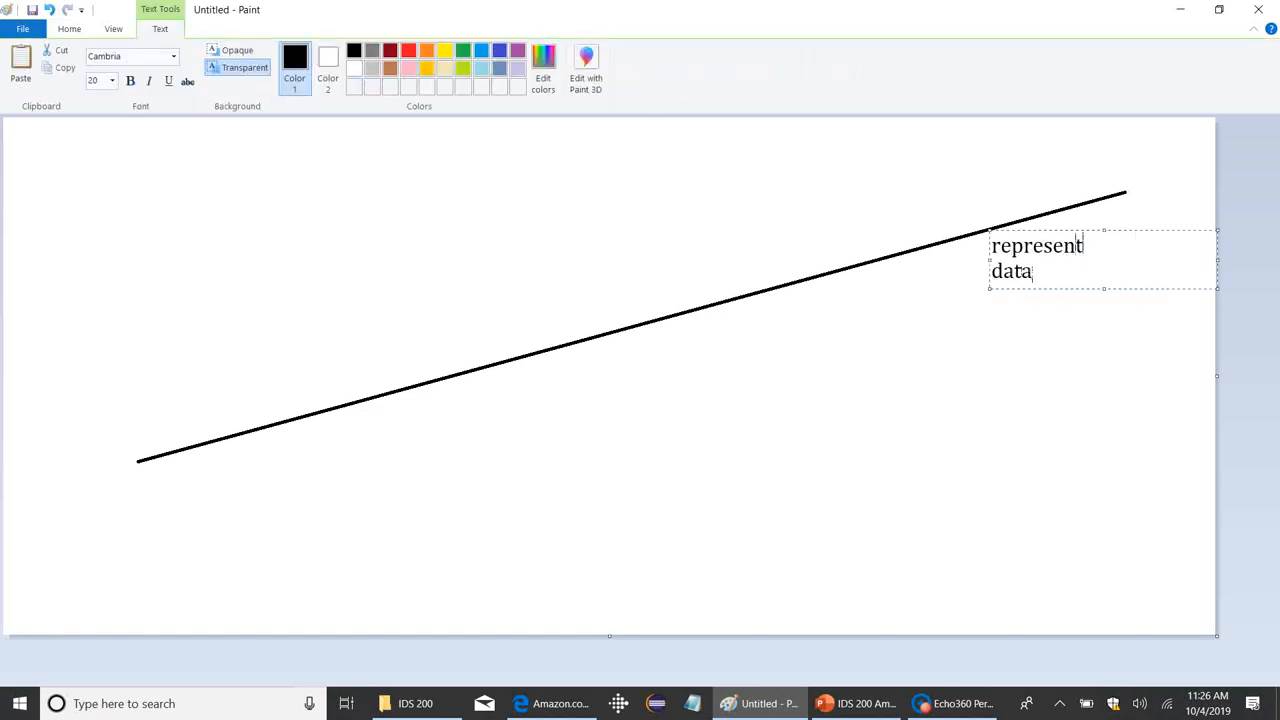
type("as a line")
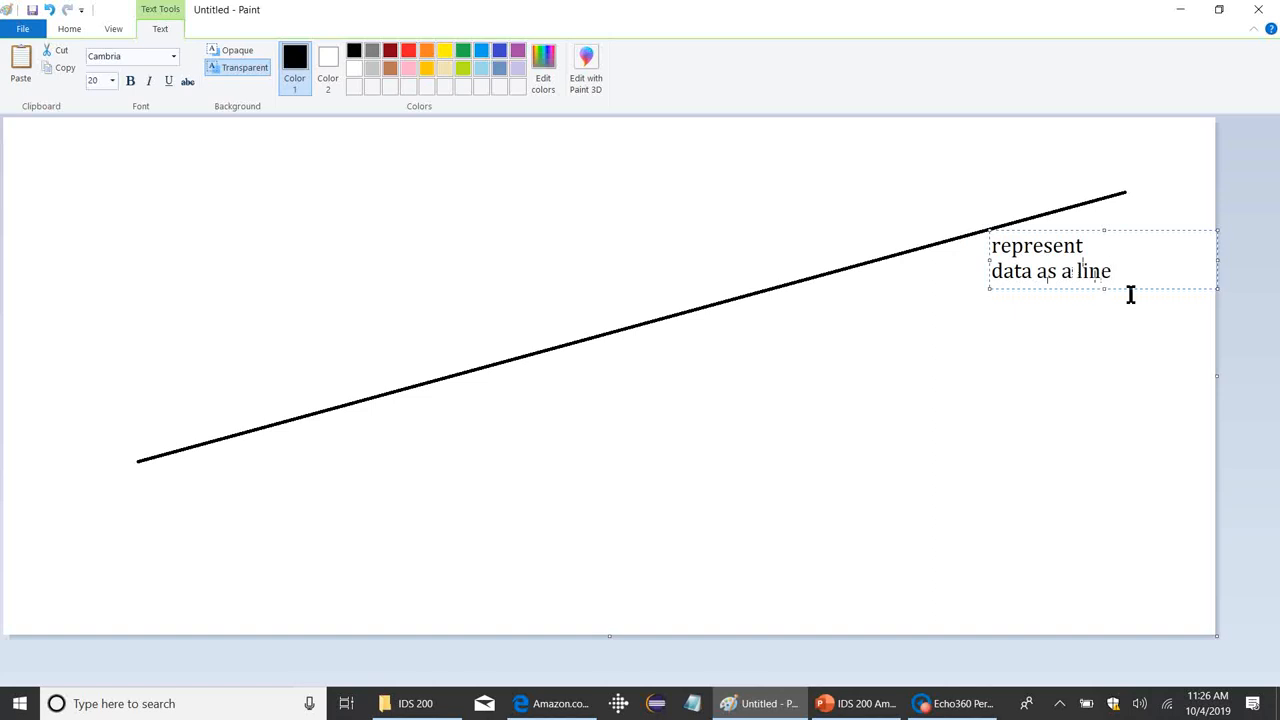
left_click(1000, 368)
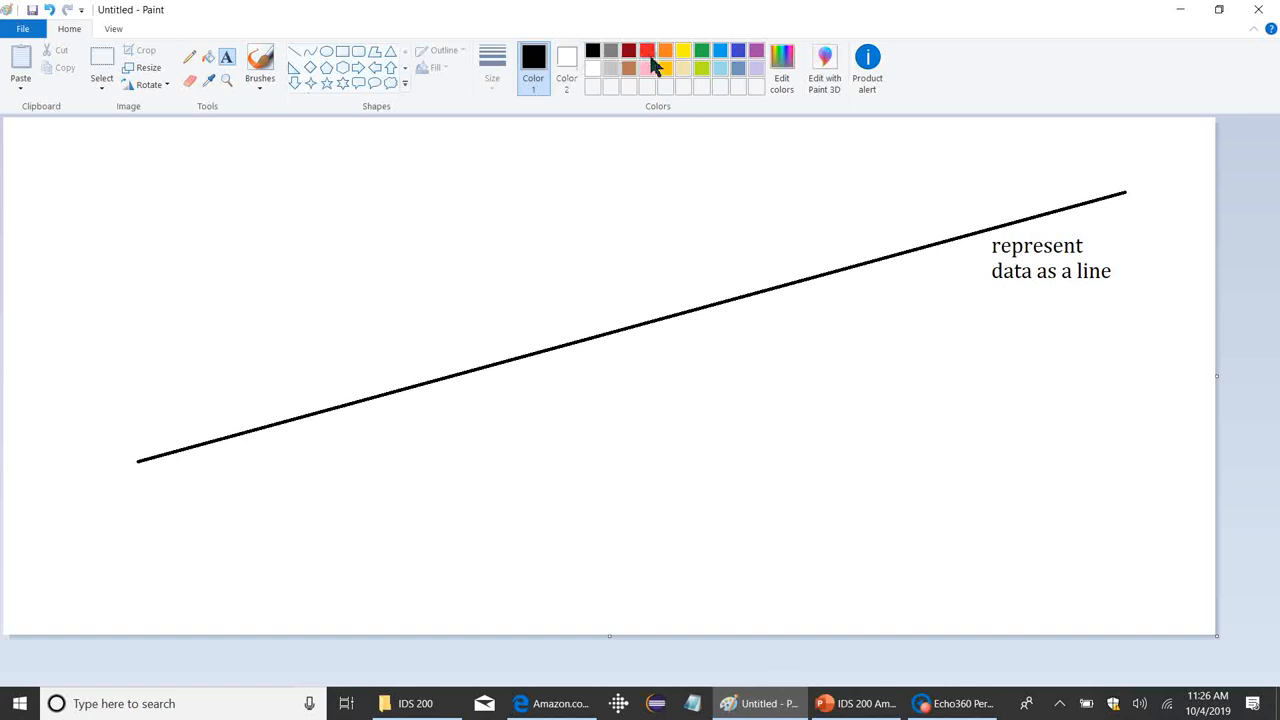
Draw a red line close to the black one and label it 'close fit: good match'.
left_click(646, 50)
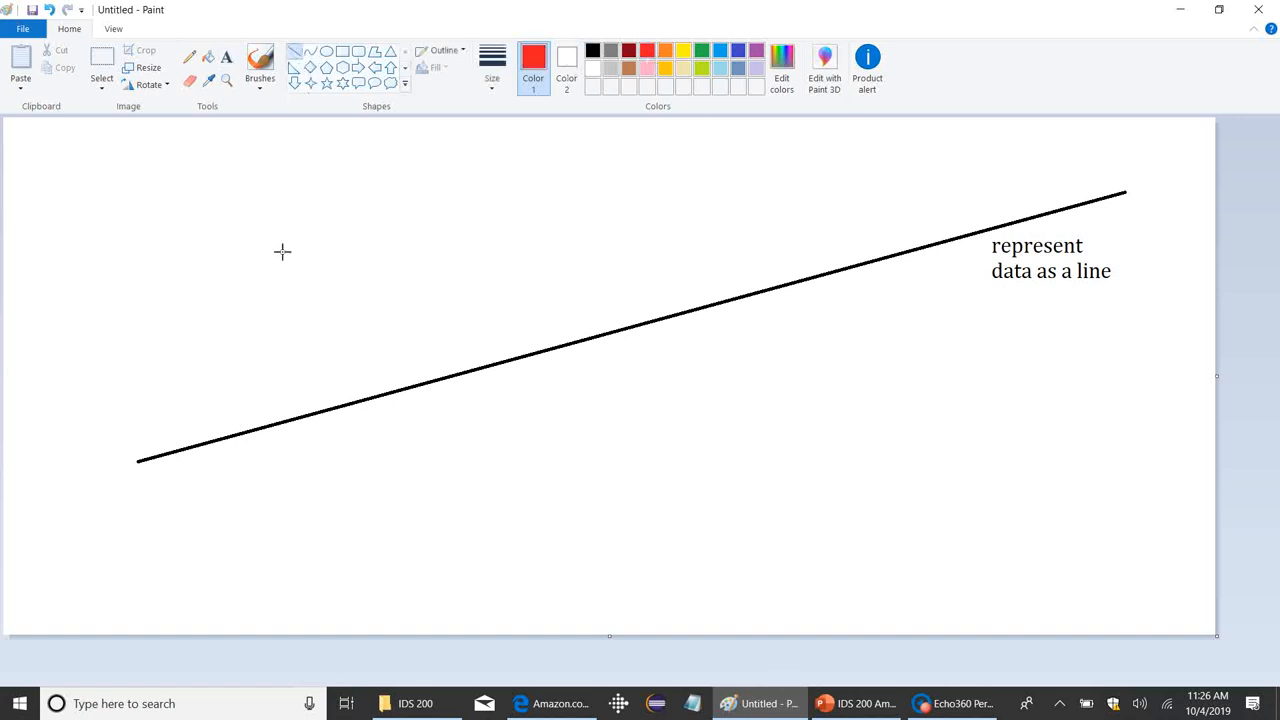
left_click_drag(96, 440, 936, 230)
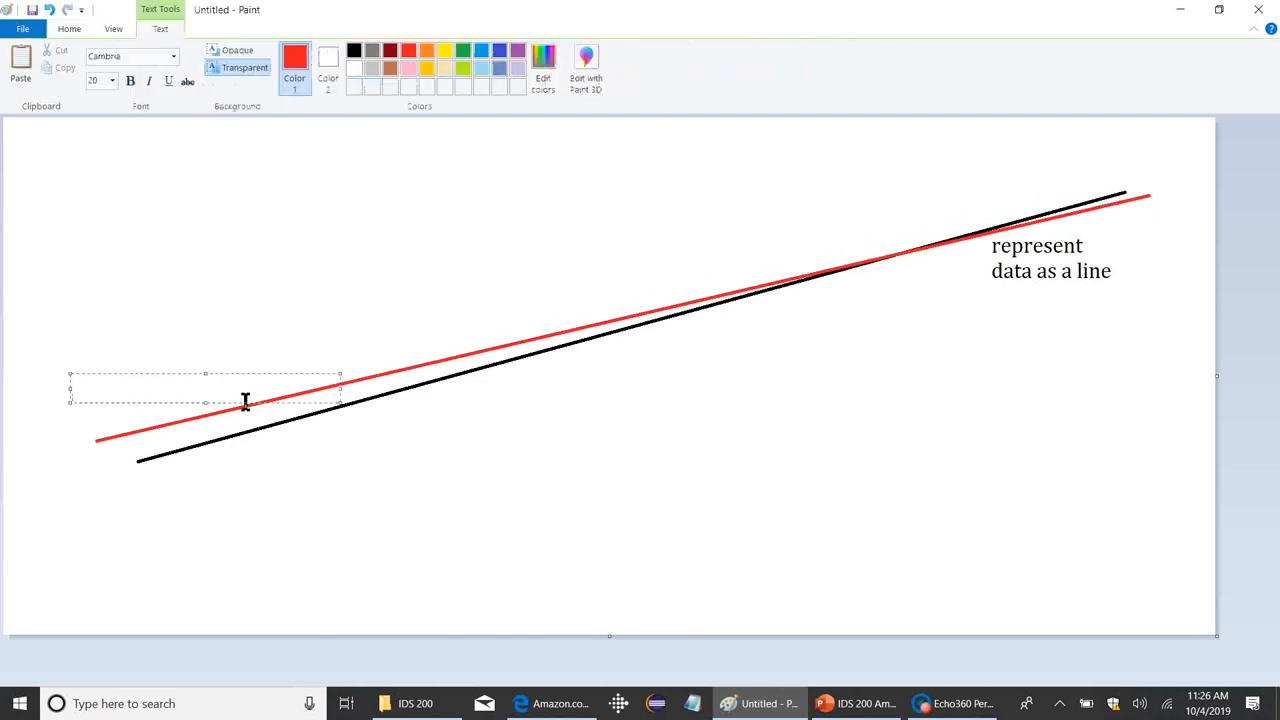
type("close fit:")
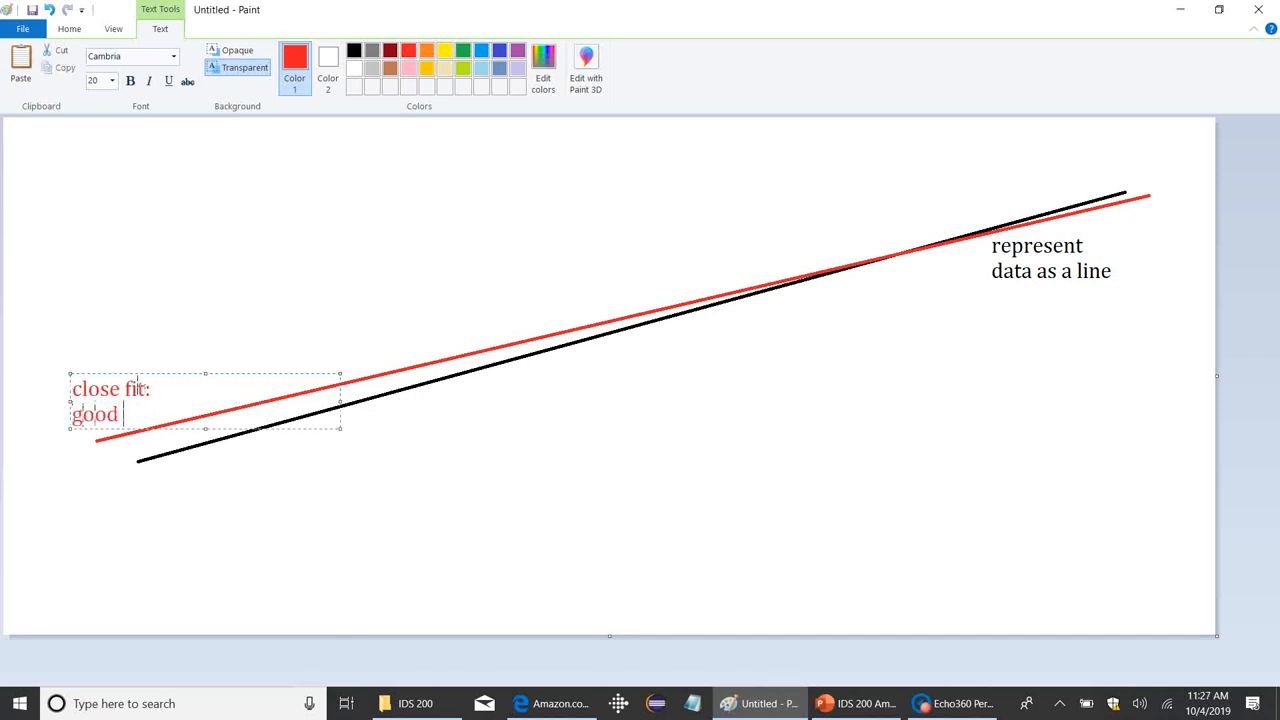
type("match")
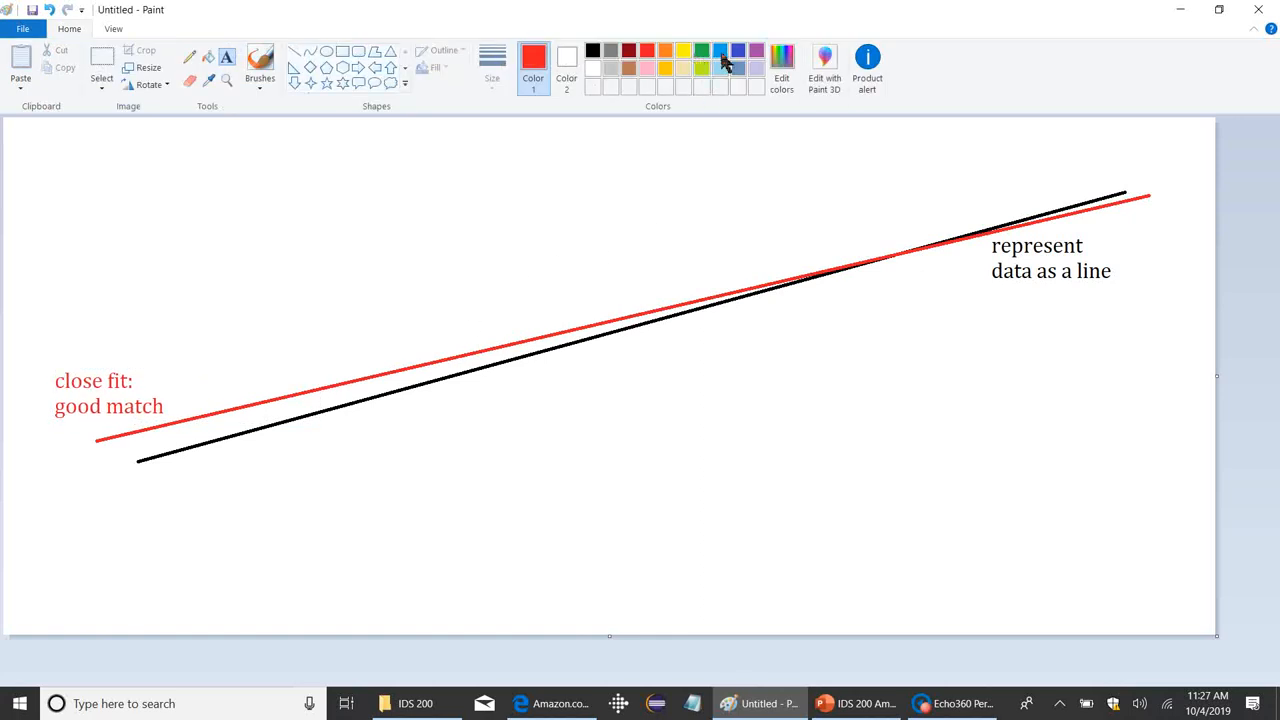
Draw a steep blue line crossing the other lines.
left_click(720, 52)
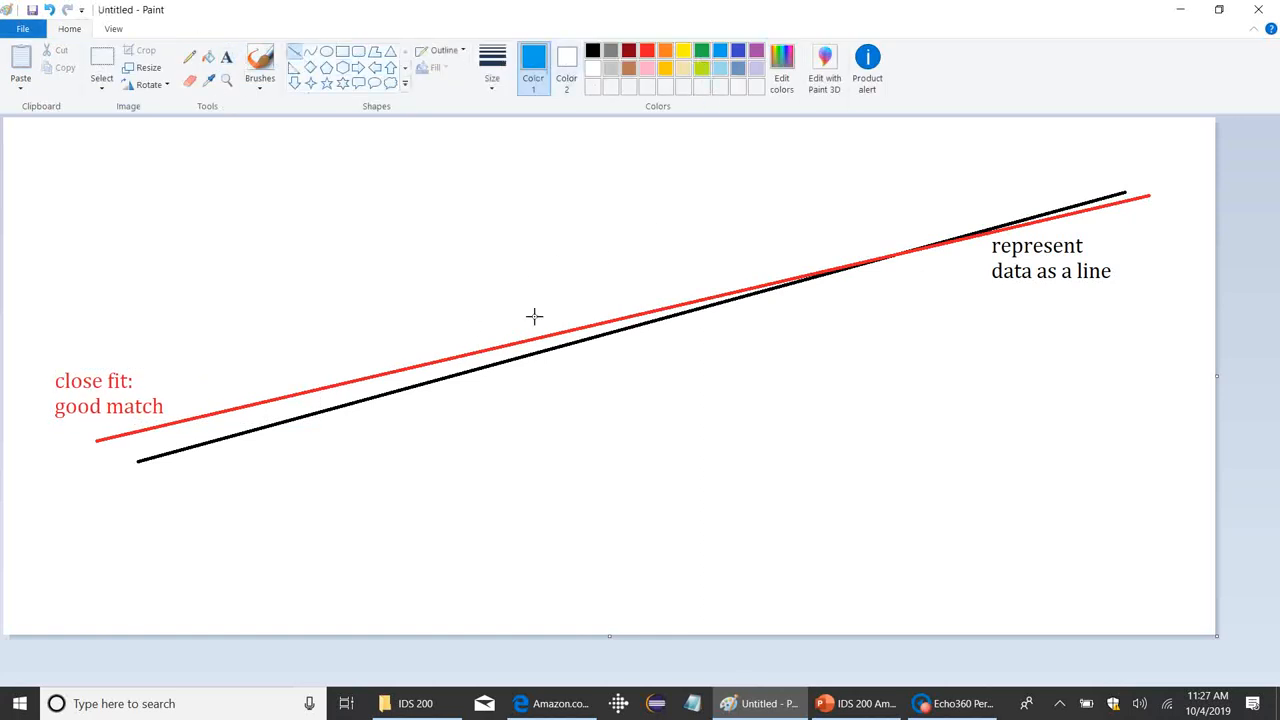
left_click_drag(528, 608, 1032, 136)
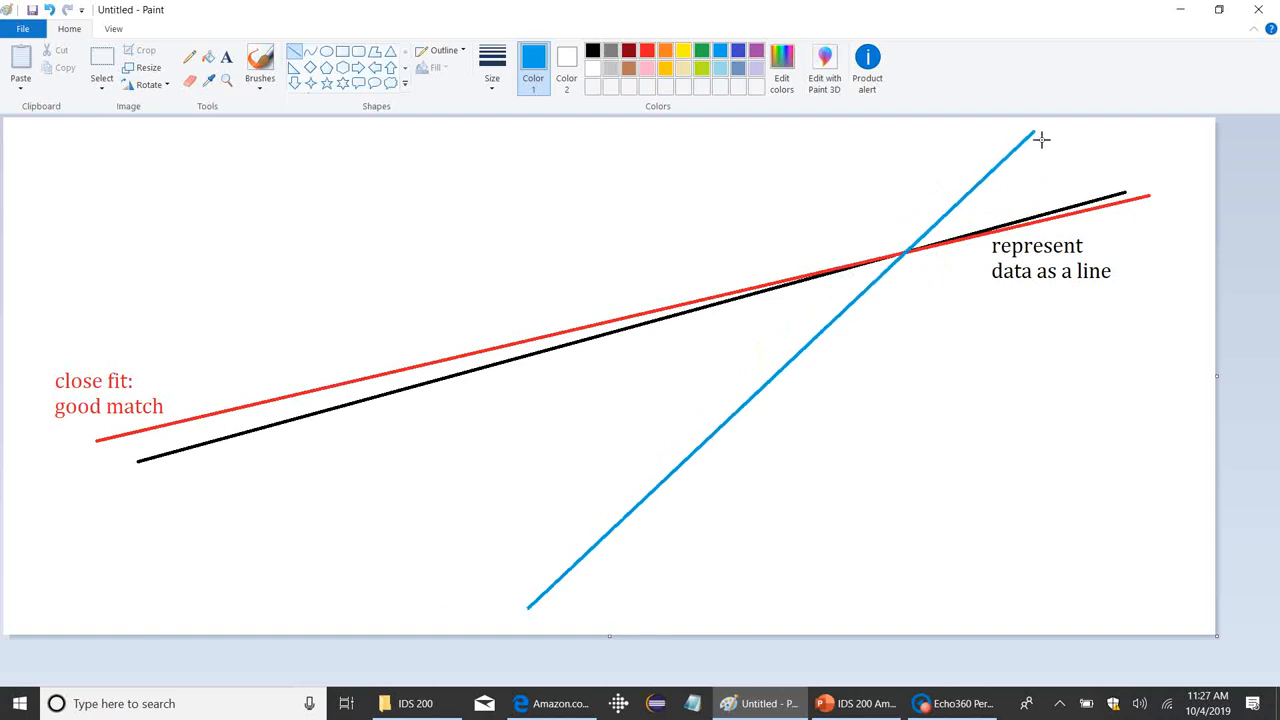
mouse_move(696, 510)
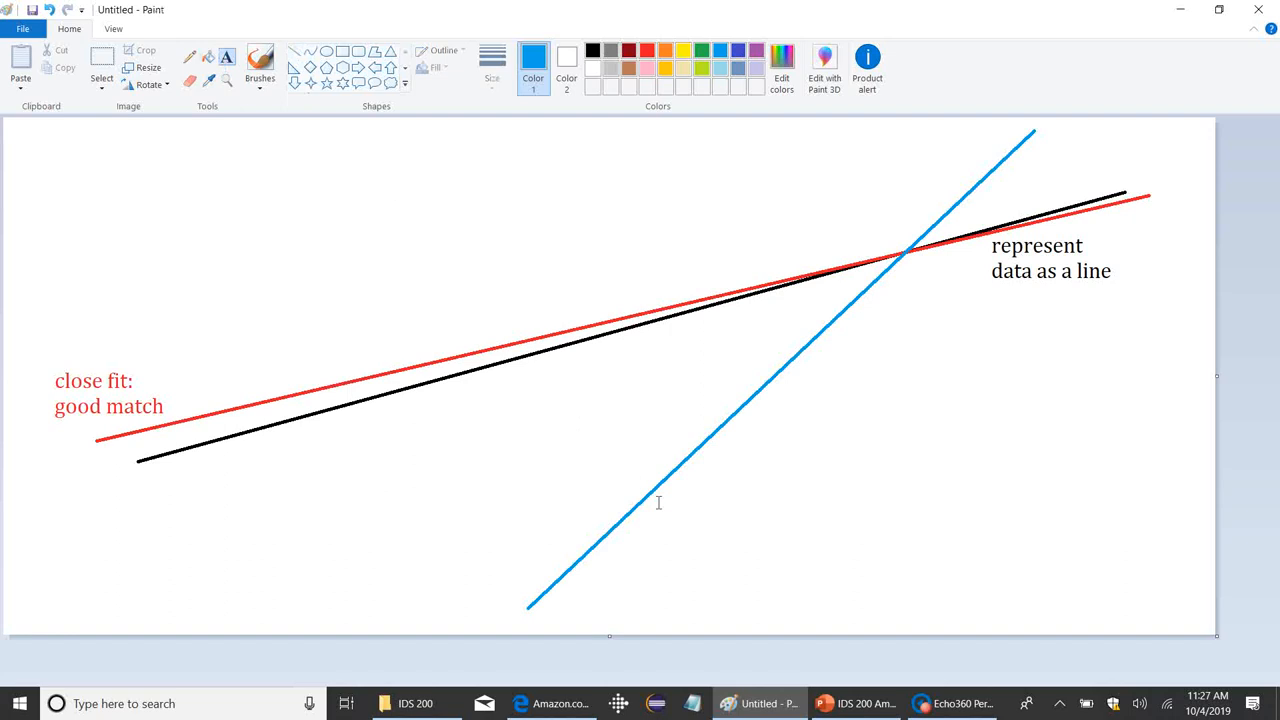
type("not")
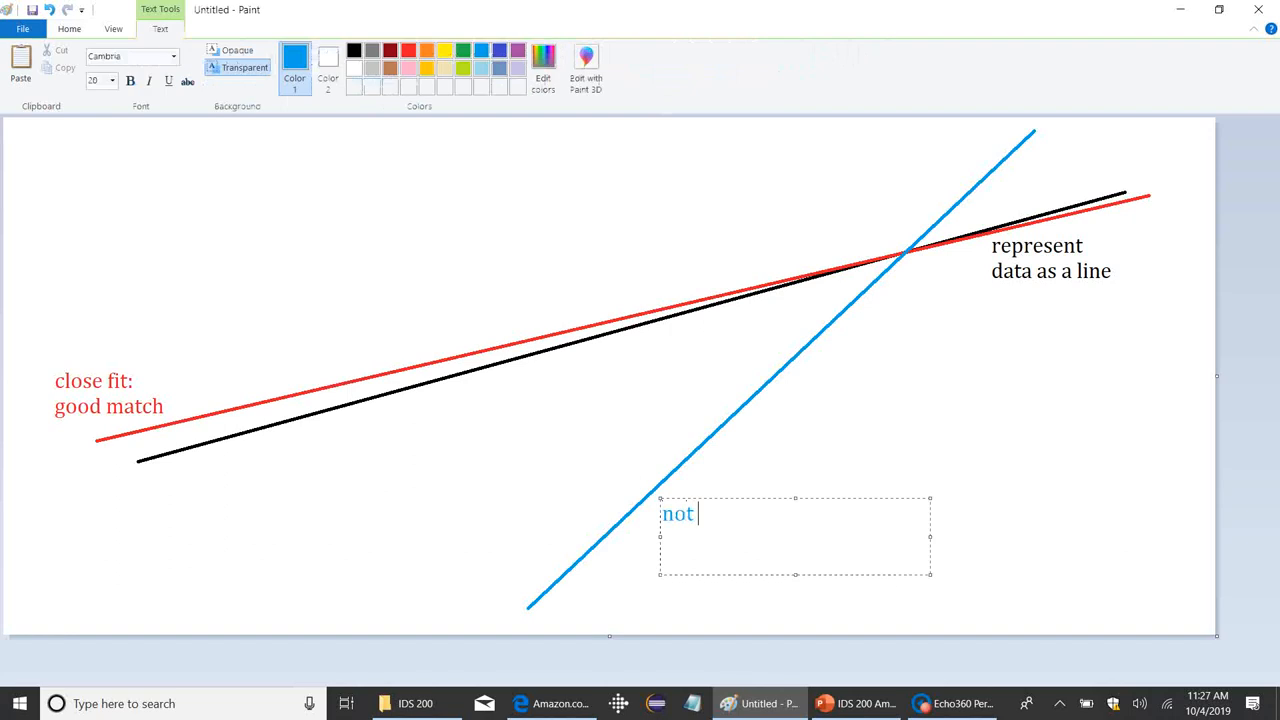
Label the blue line 'not closely lined up, not a good match'.
type("closely lined up")
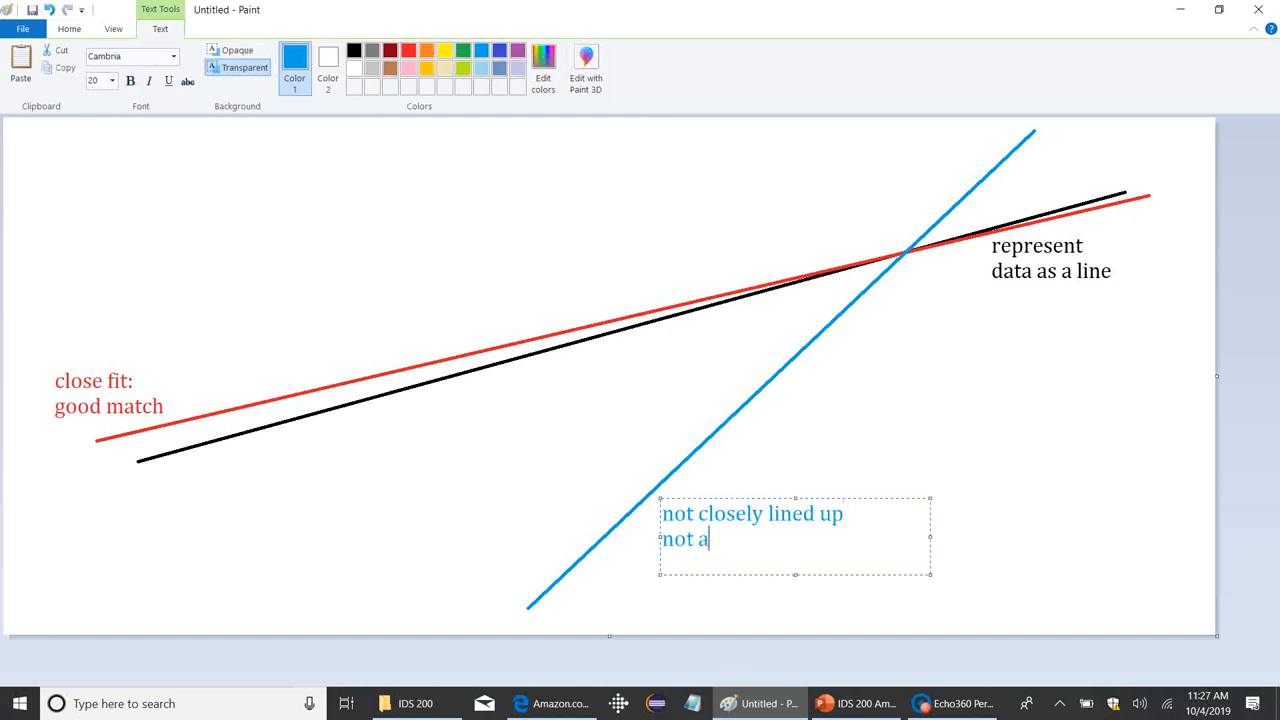
type("good match")
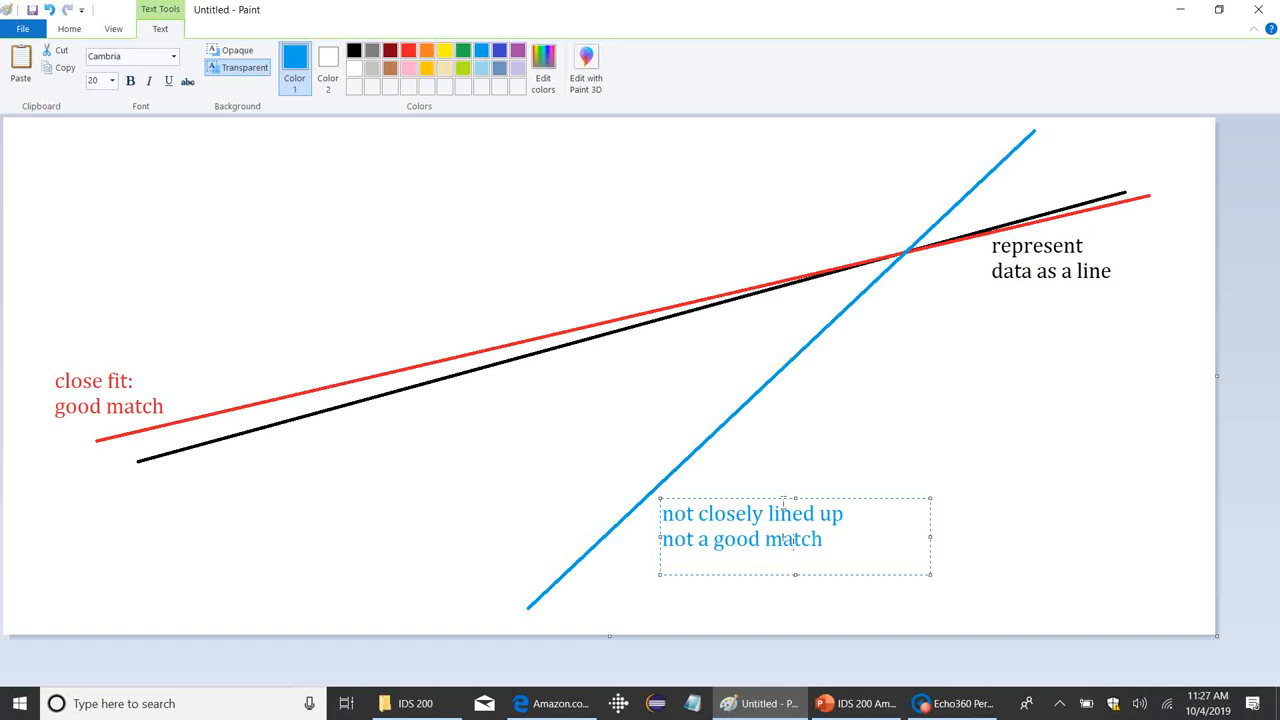
left_click(588, 404)
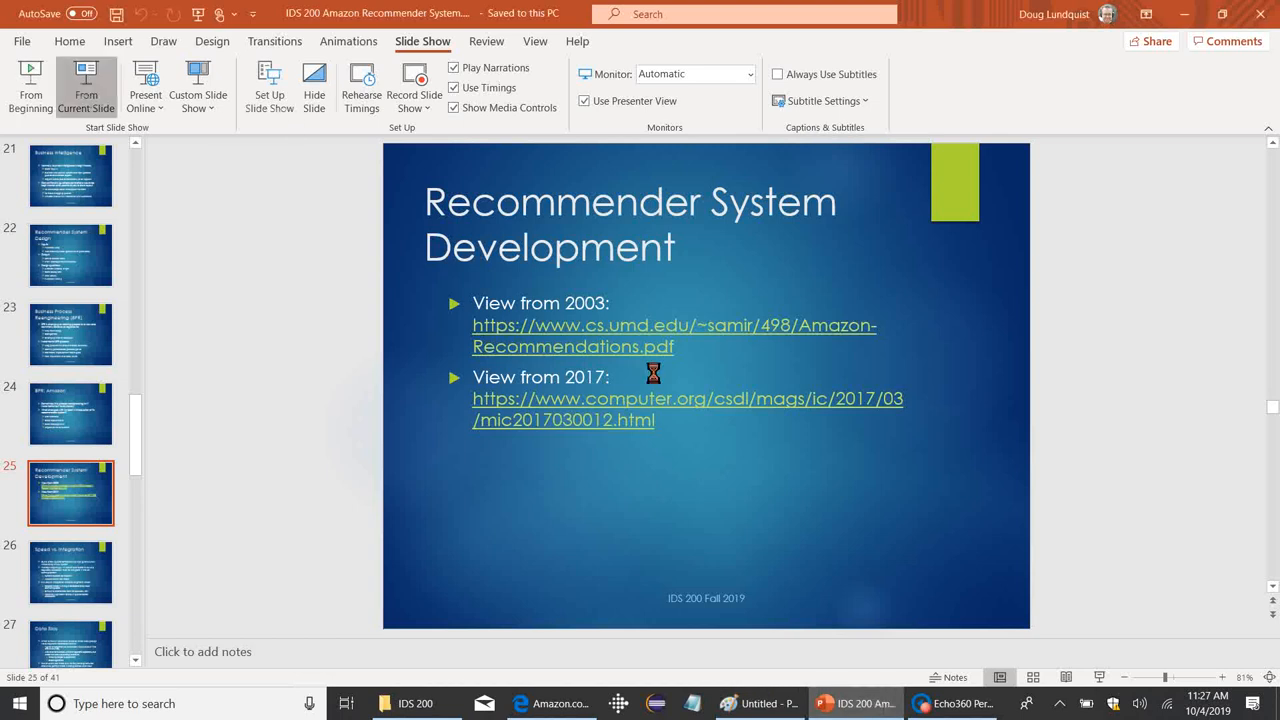
Resume presenter view at Recommender System Development and advance to Speed vs. Integration, slide 26.
left_click(86, 88)
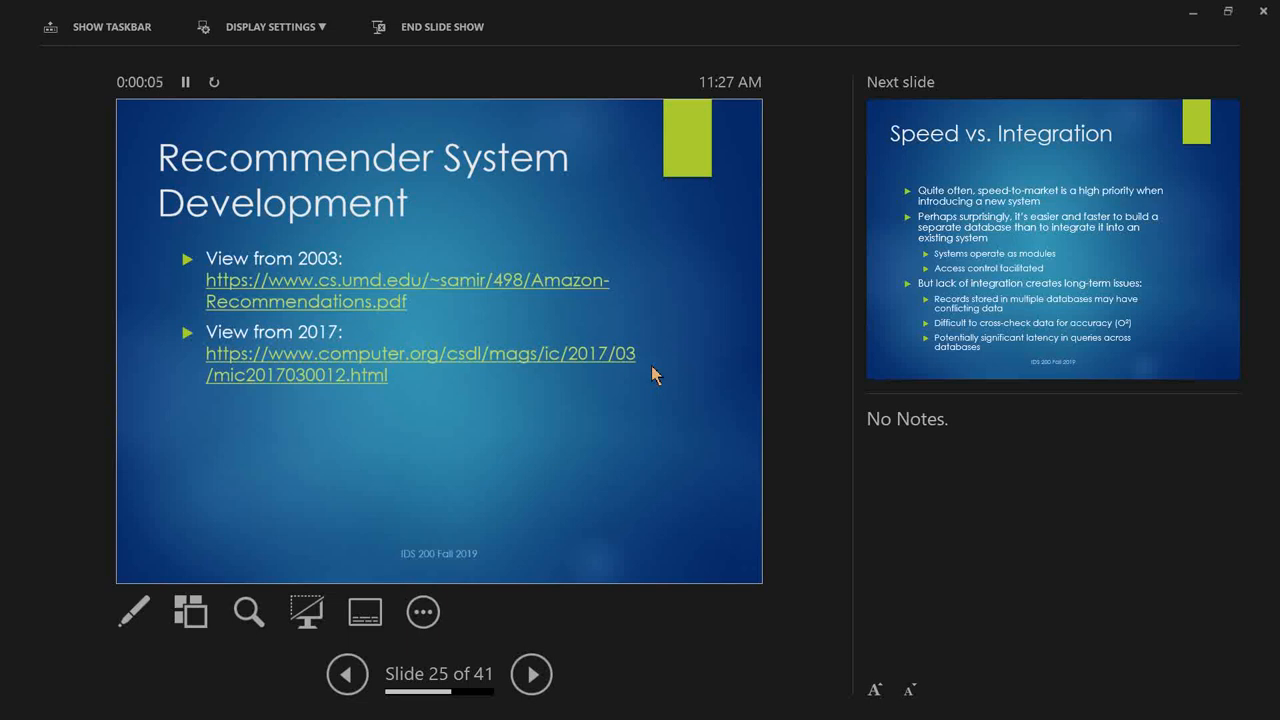
left_click(532, 672)
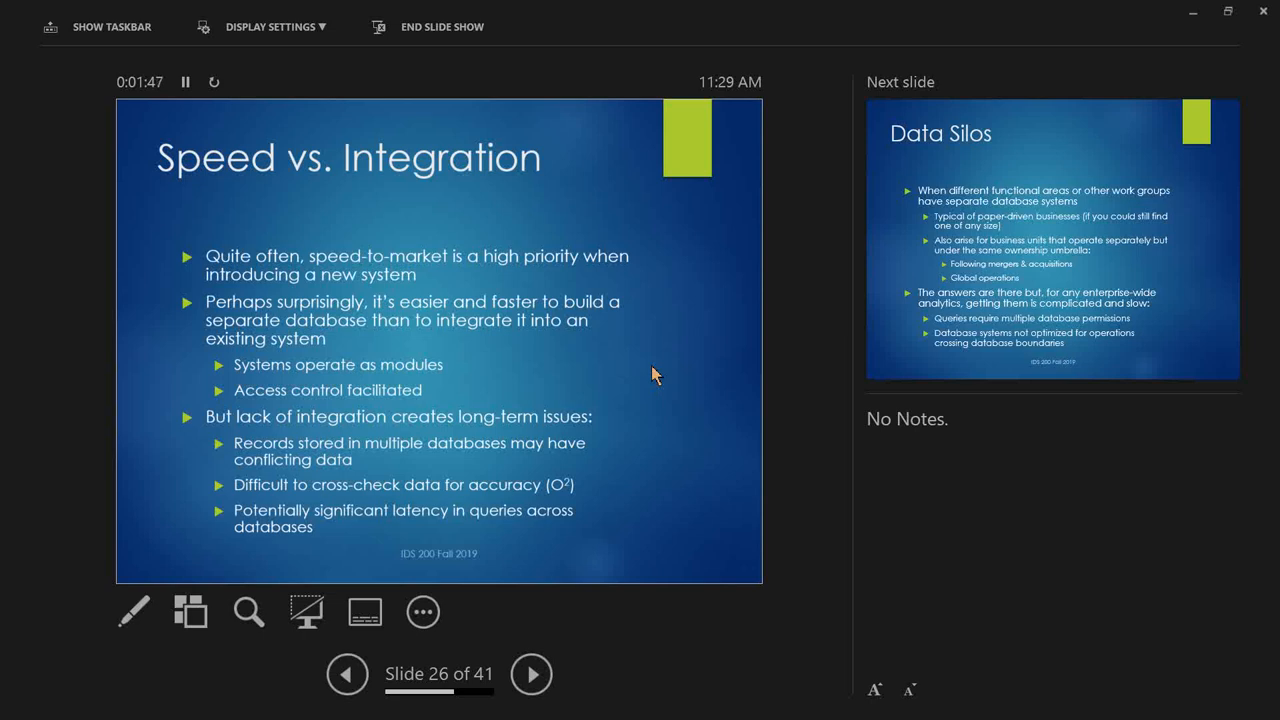
Advance the show to Data Silos, slide 27 of 41.
left_click(532, 672)
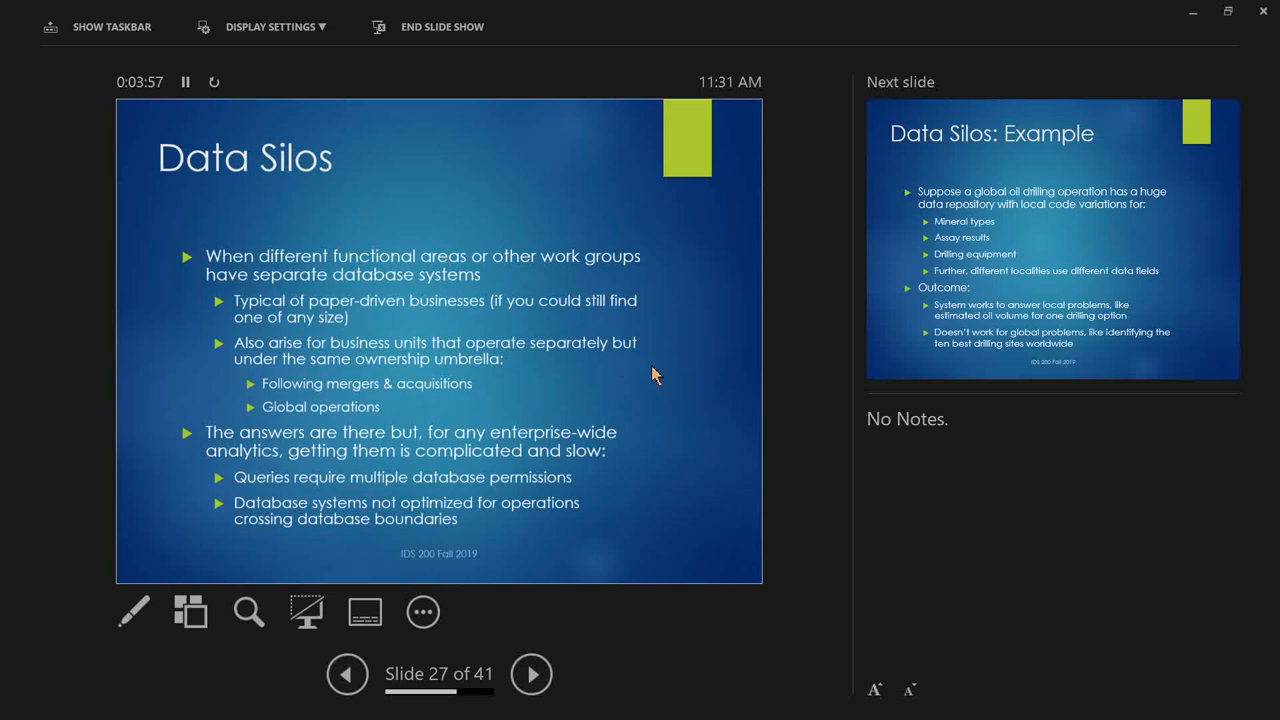
Advance the slide show to Data Silos: Example, slide 28 of 41.
left_click(532, 672)
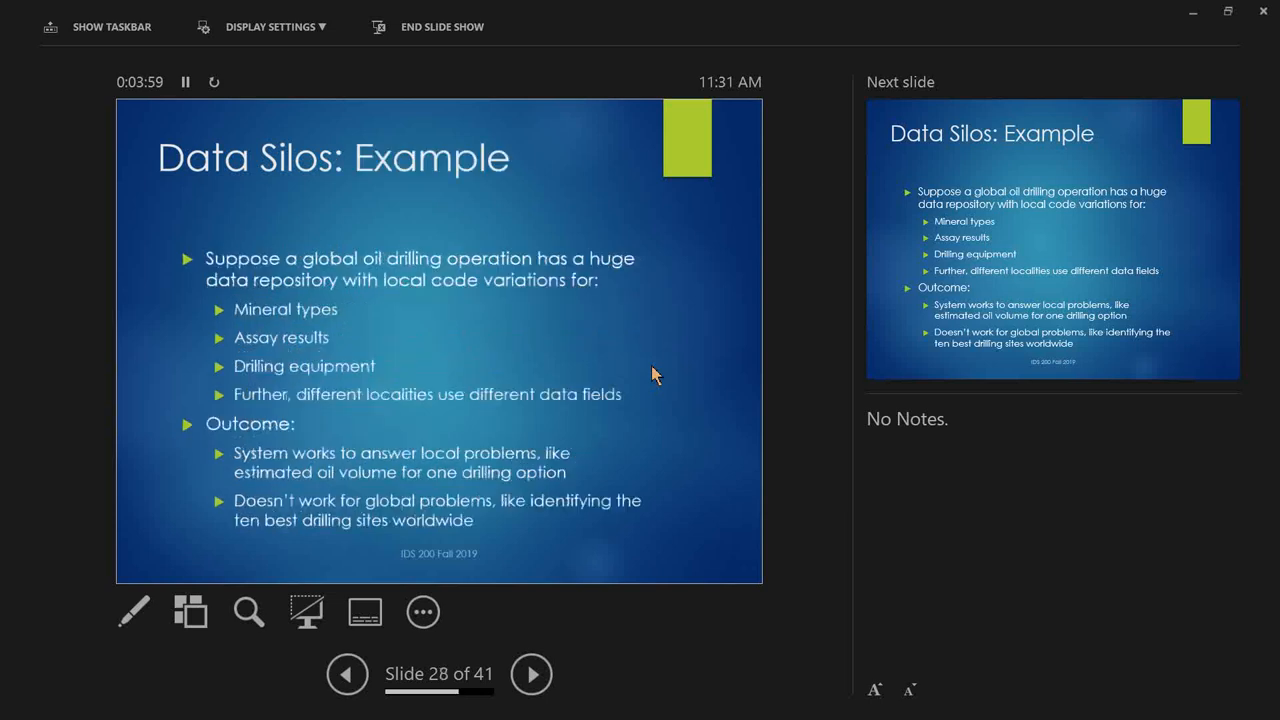
Advance the slide show from the oil-drilling example to Integrating Data Silos, slide 29 of 41.
left_click(348, 672)
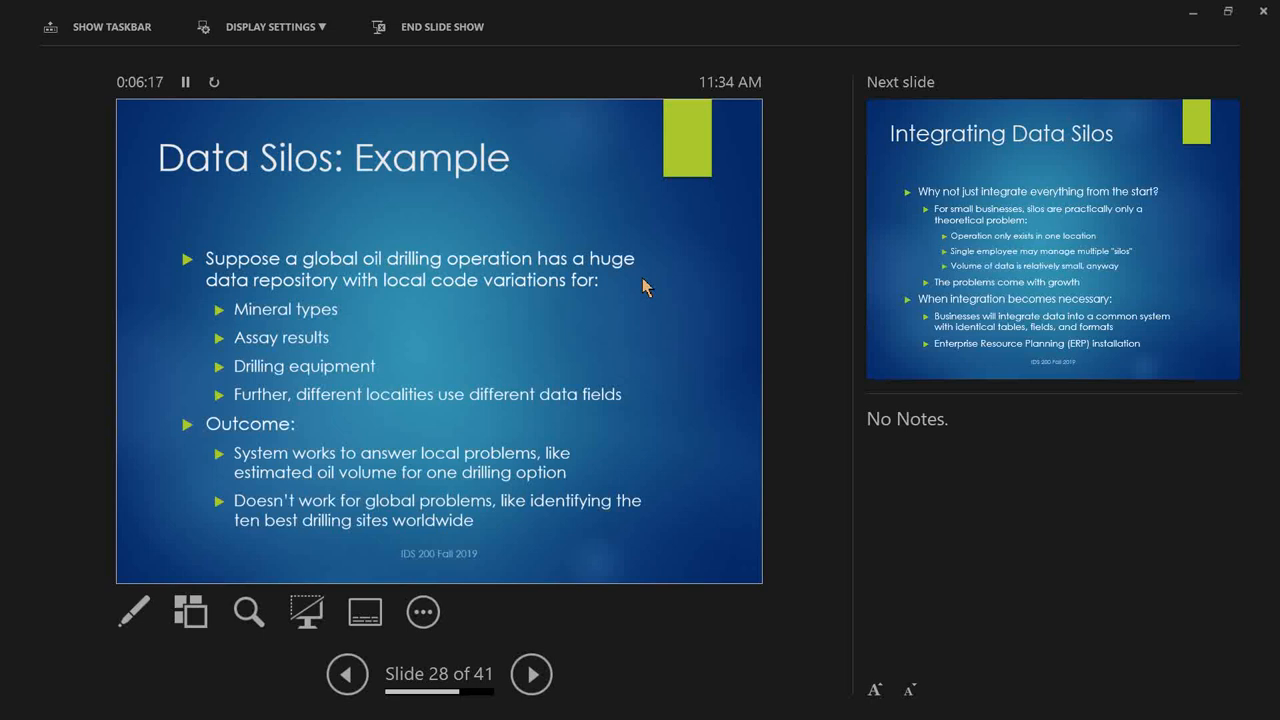
left_click(532, 672)
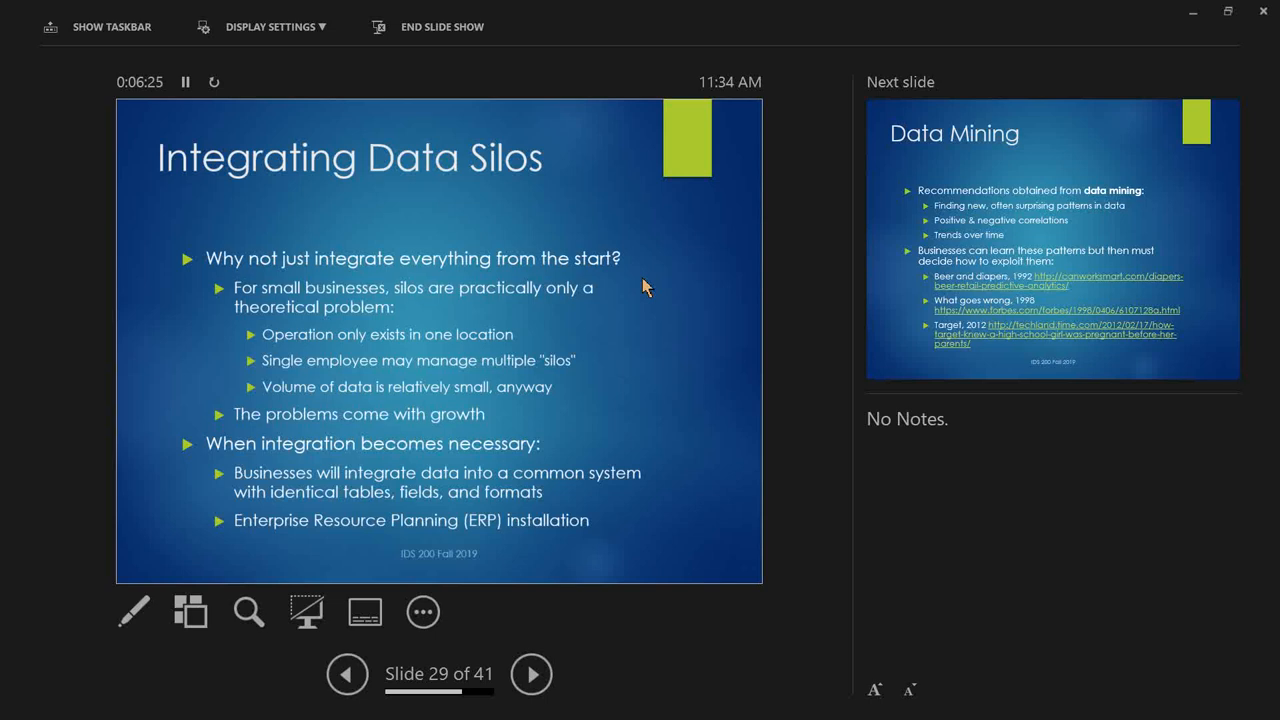
left_click(348, 672)
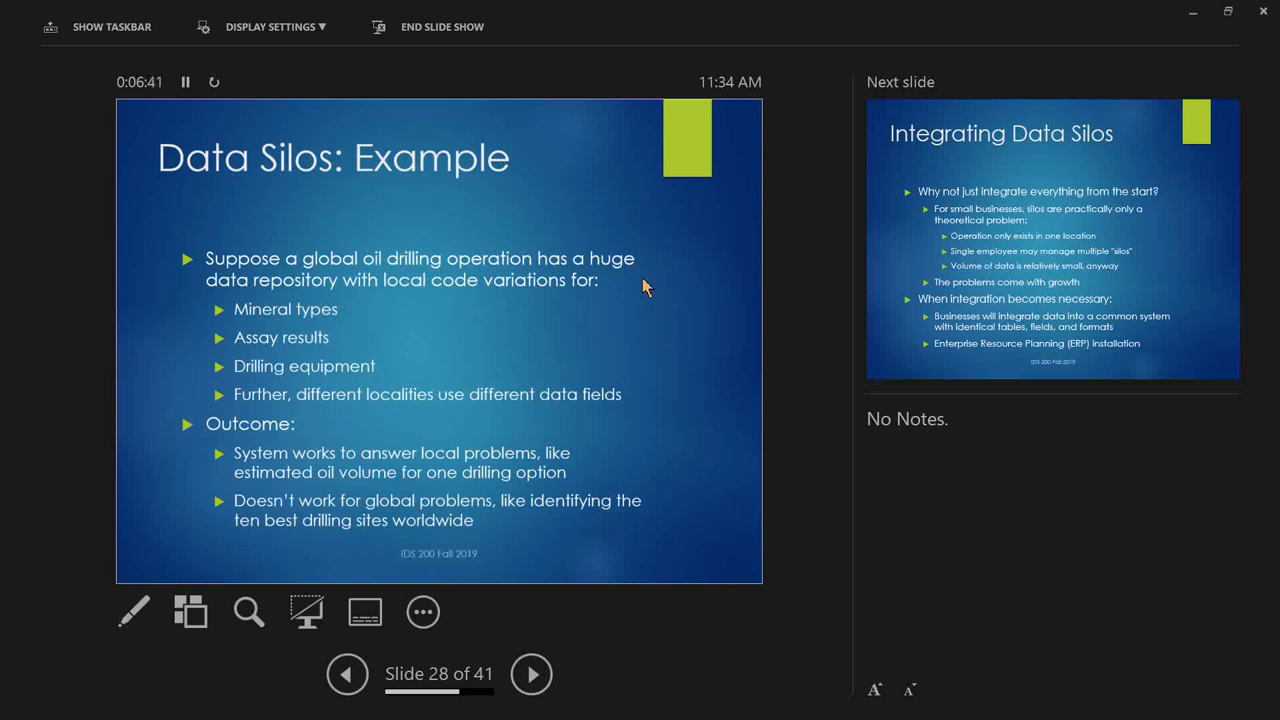
left_click(532, 672)
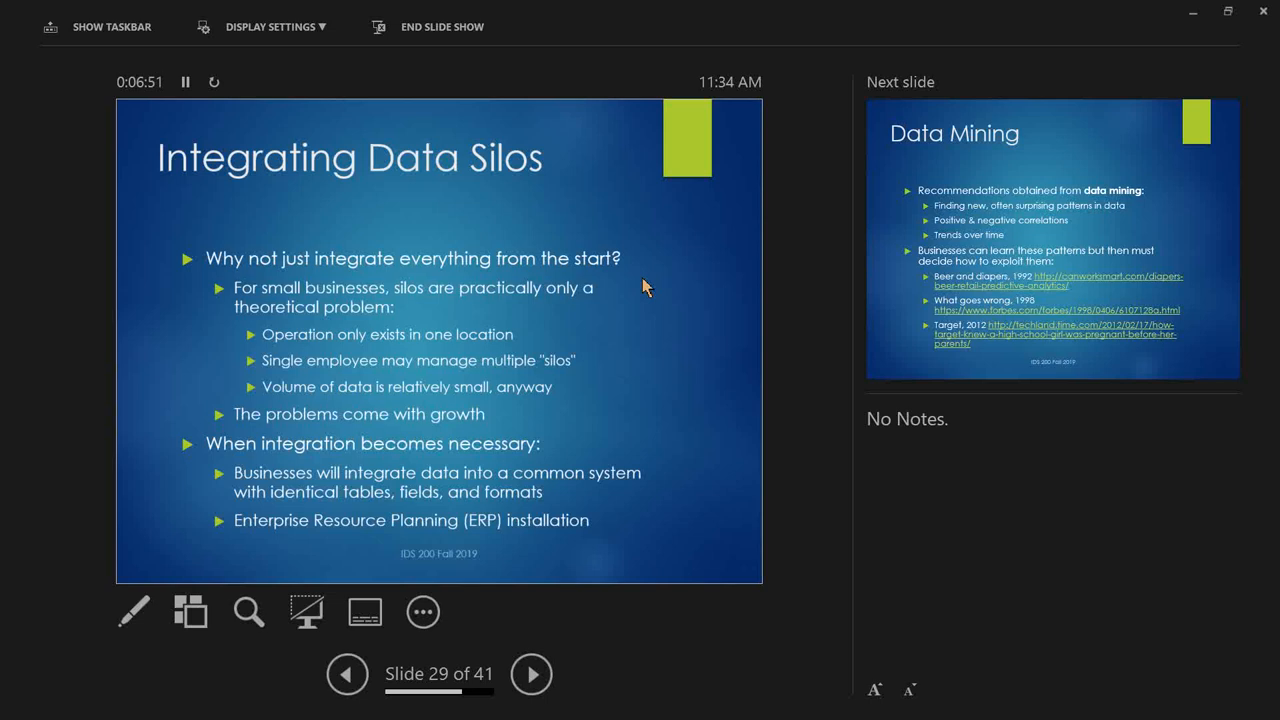
left_click(348, 672)
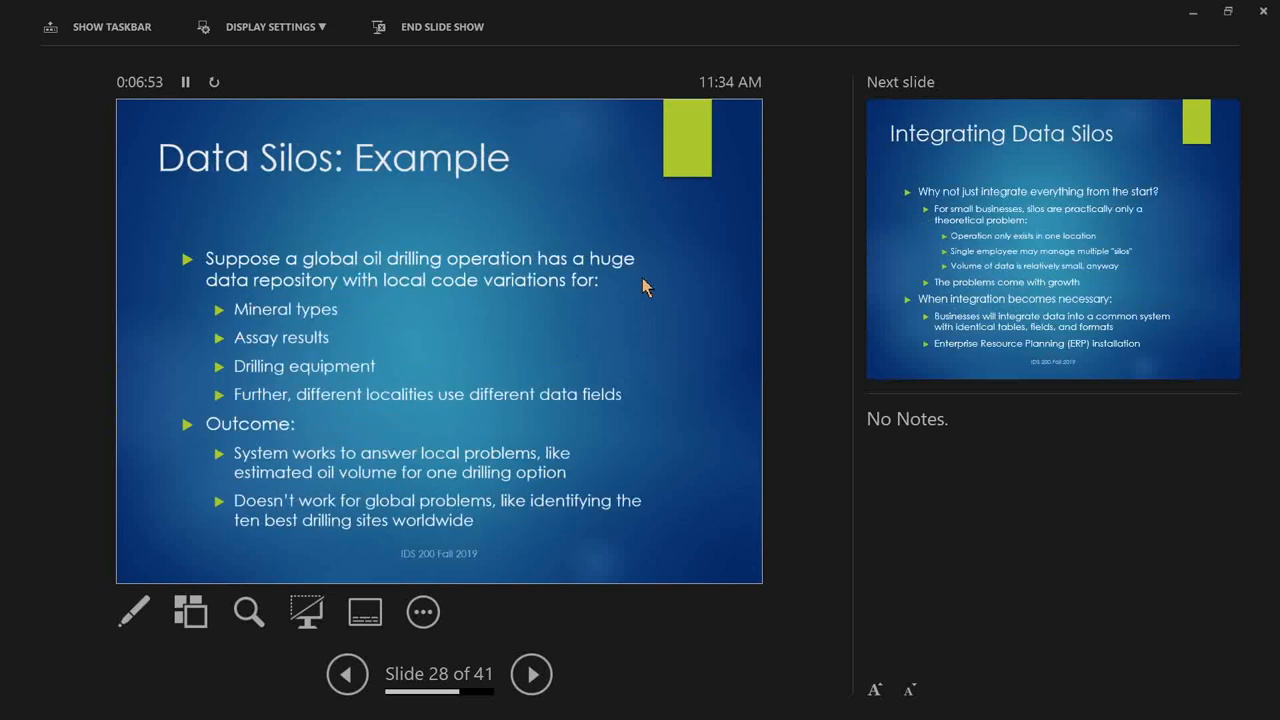
left_click(532, 672)
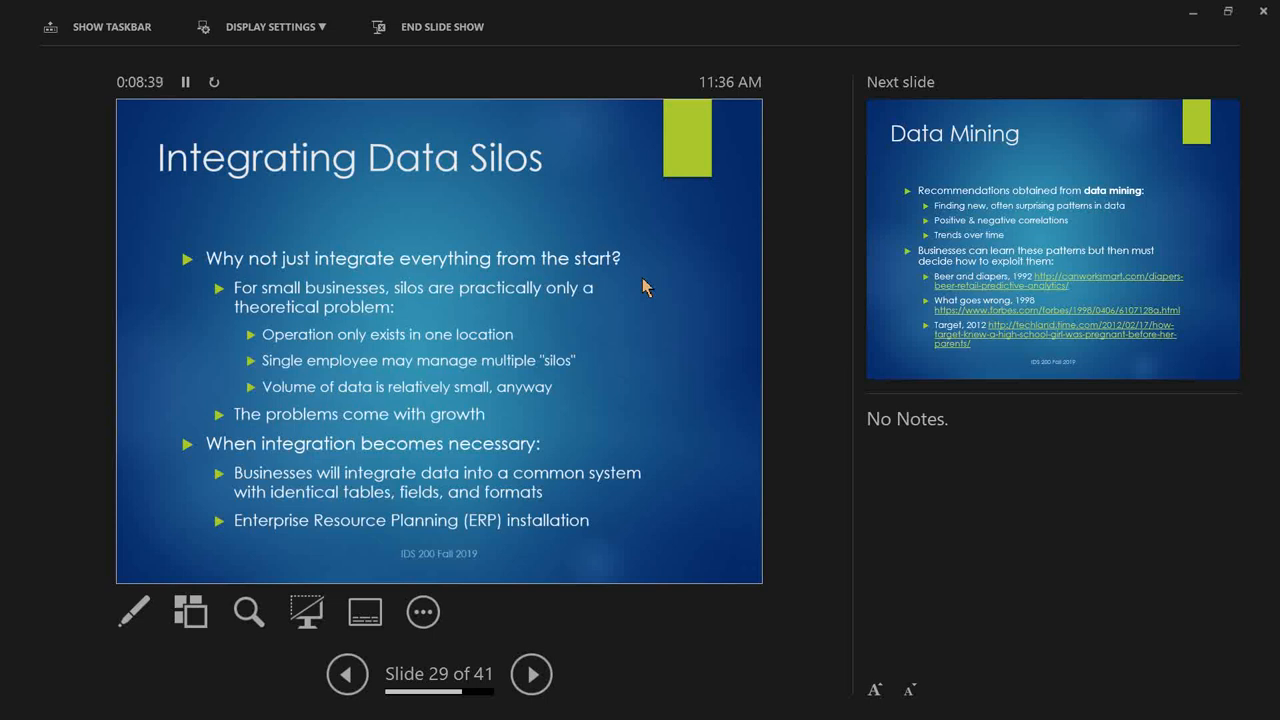
left_click(760, 704)
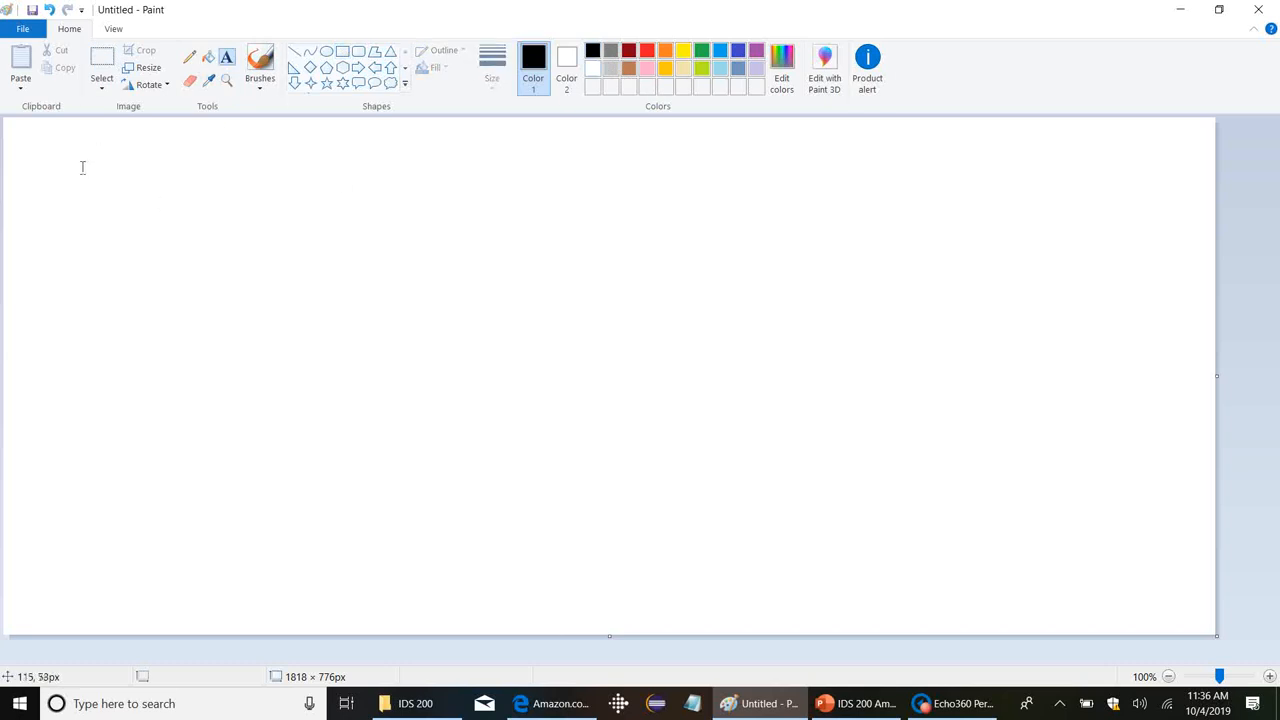
Add a text box on the blank canvas headed 'English language (US)'.
left_click_drag(84, 148, 516, 488)
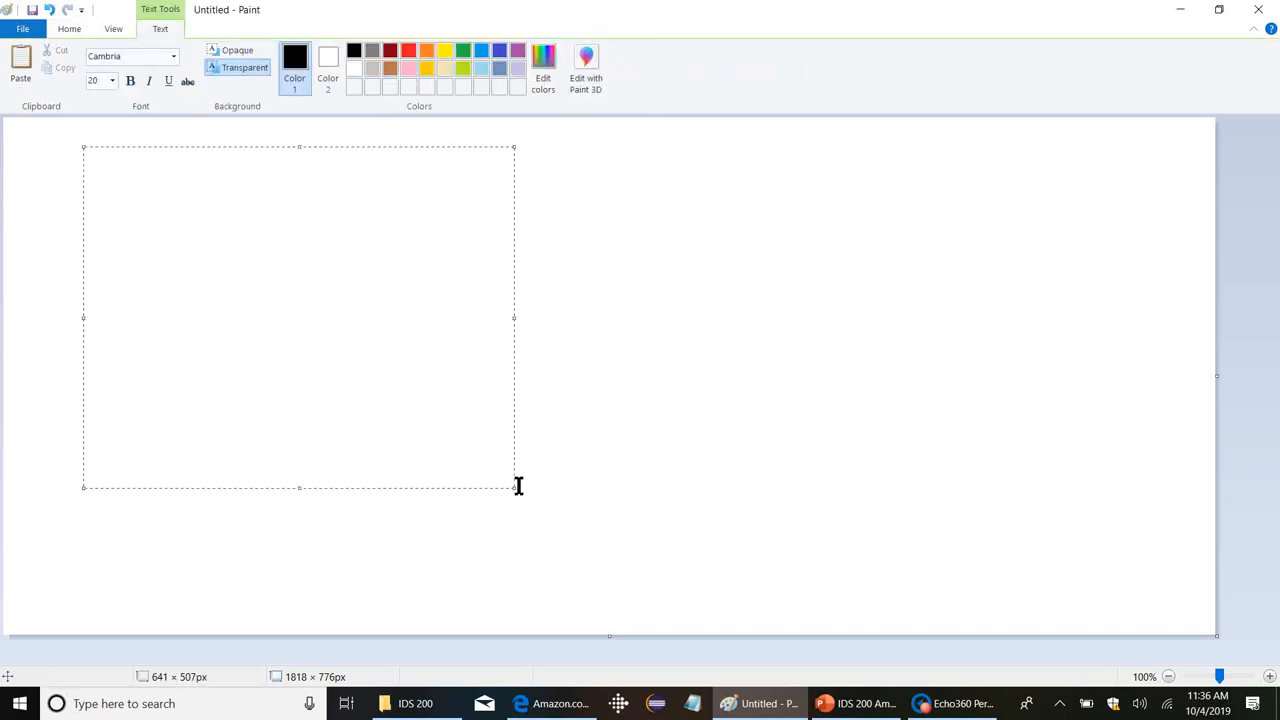
type("English language")
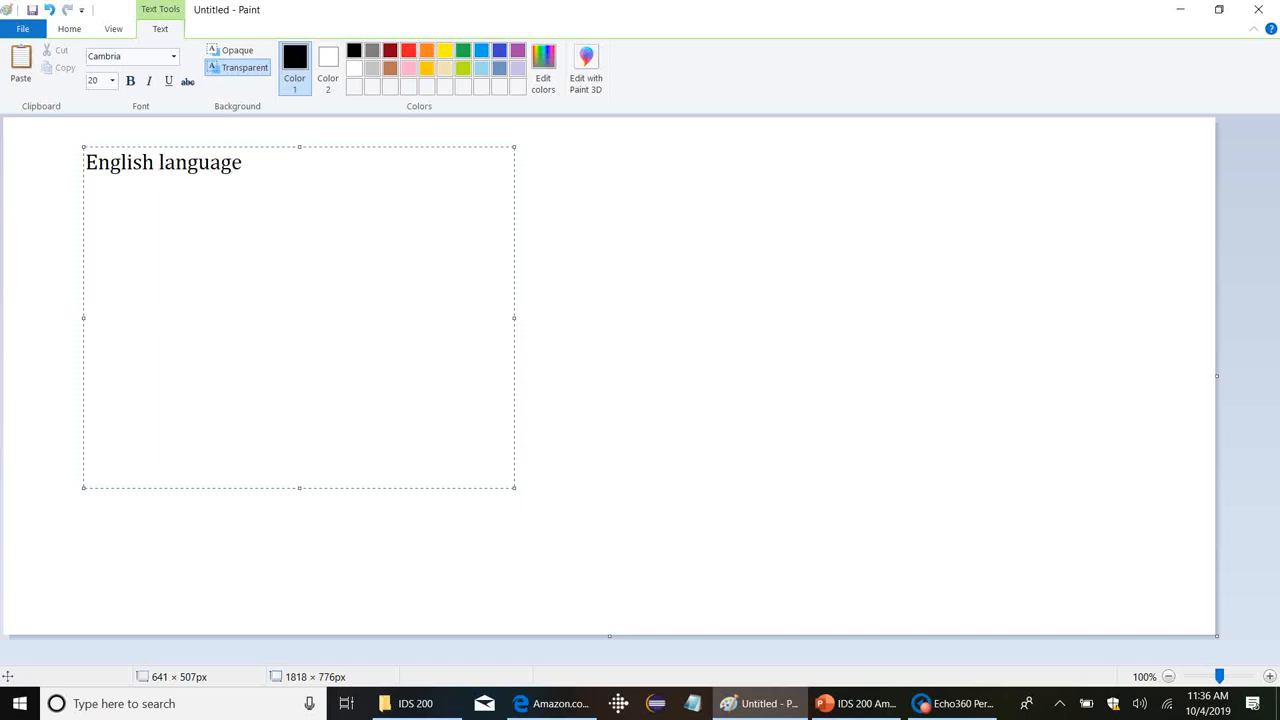
type("(US)")
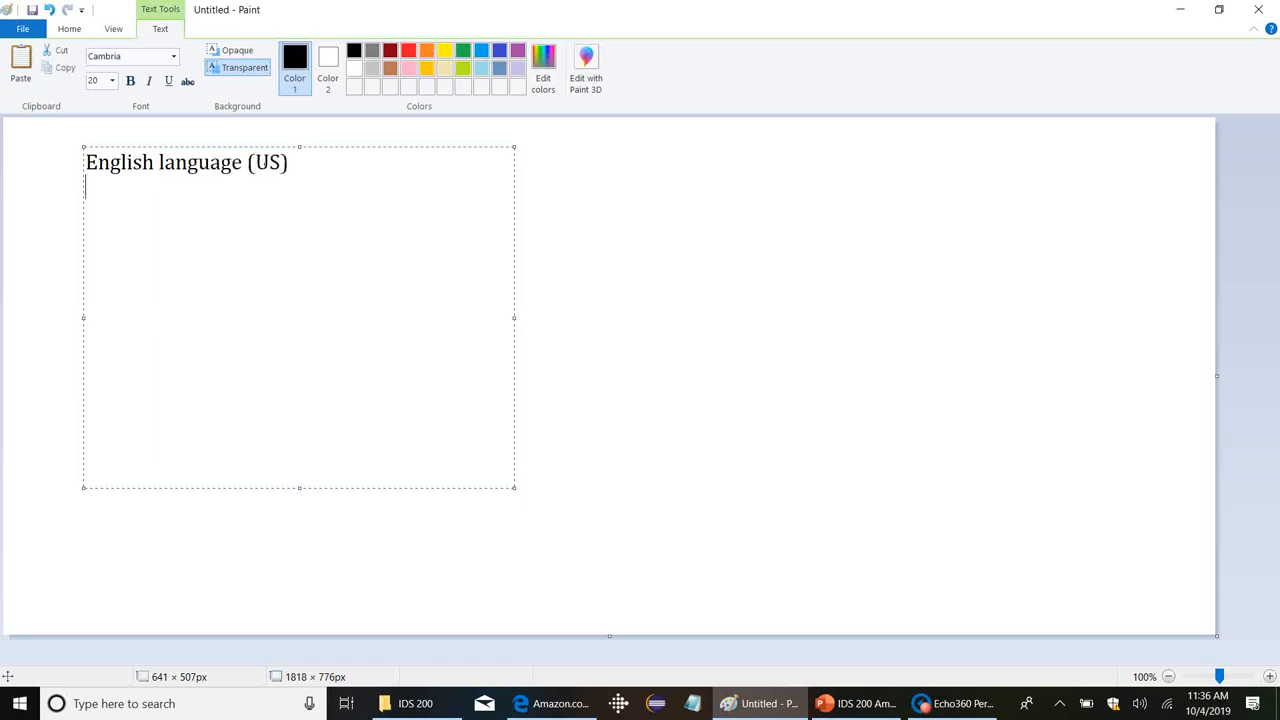
Write the variable headings 'oil quality mineral1 mineral2 volume' beneath, then mark a second text area on the right.
type("oil")
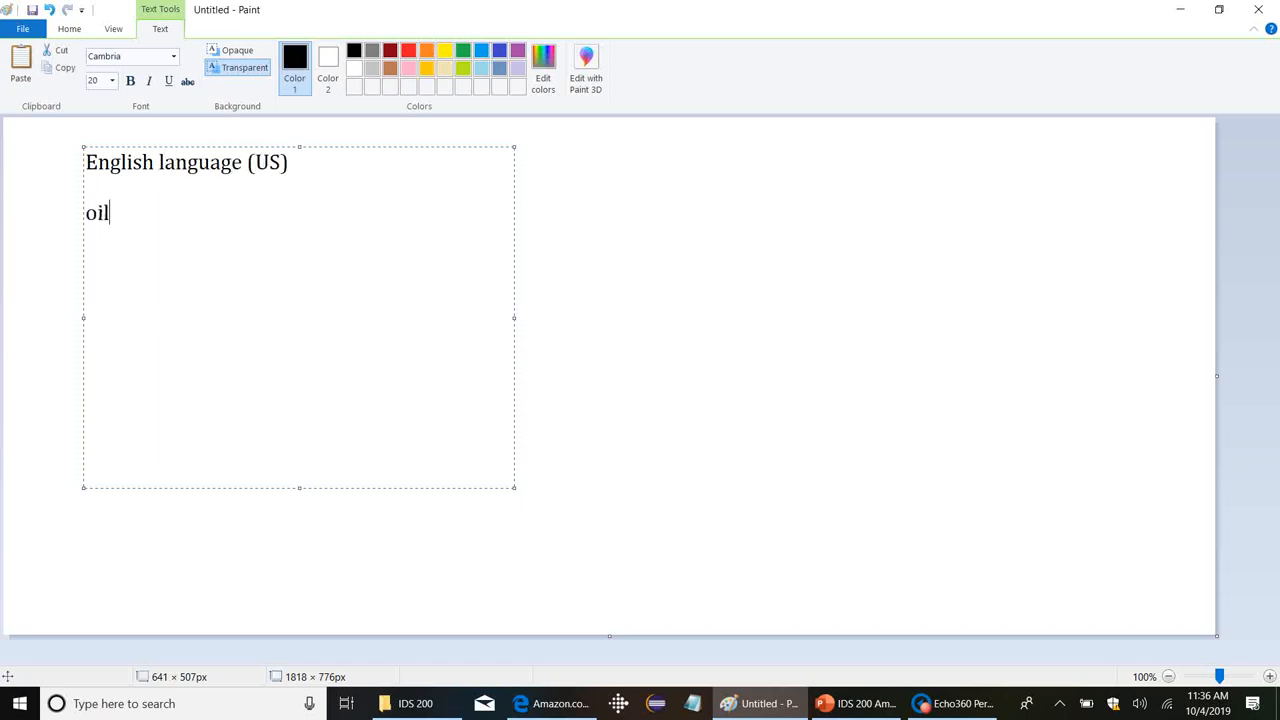
type("quality")
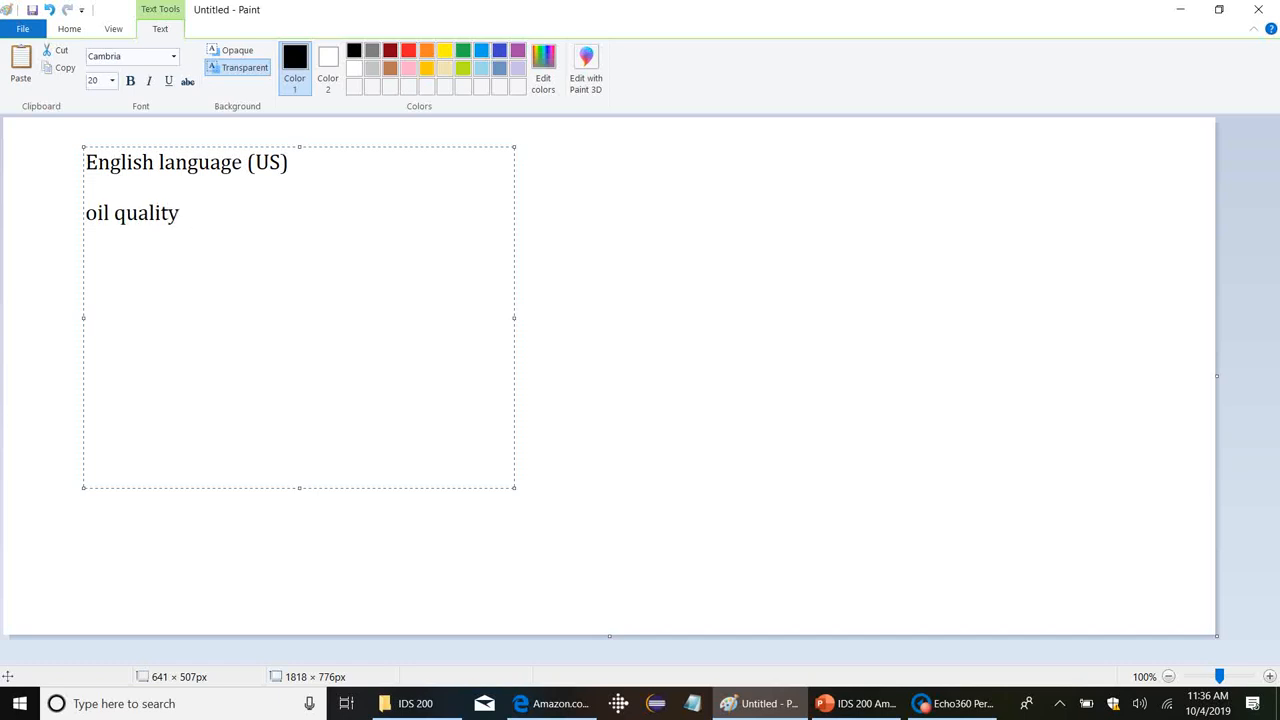
type("mineral 1")
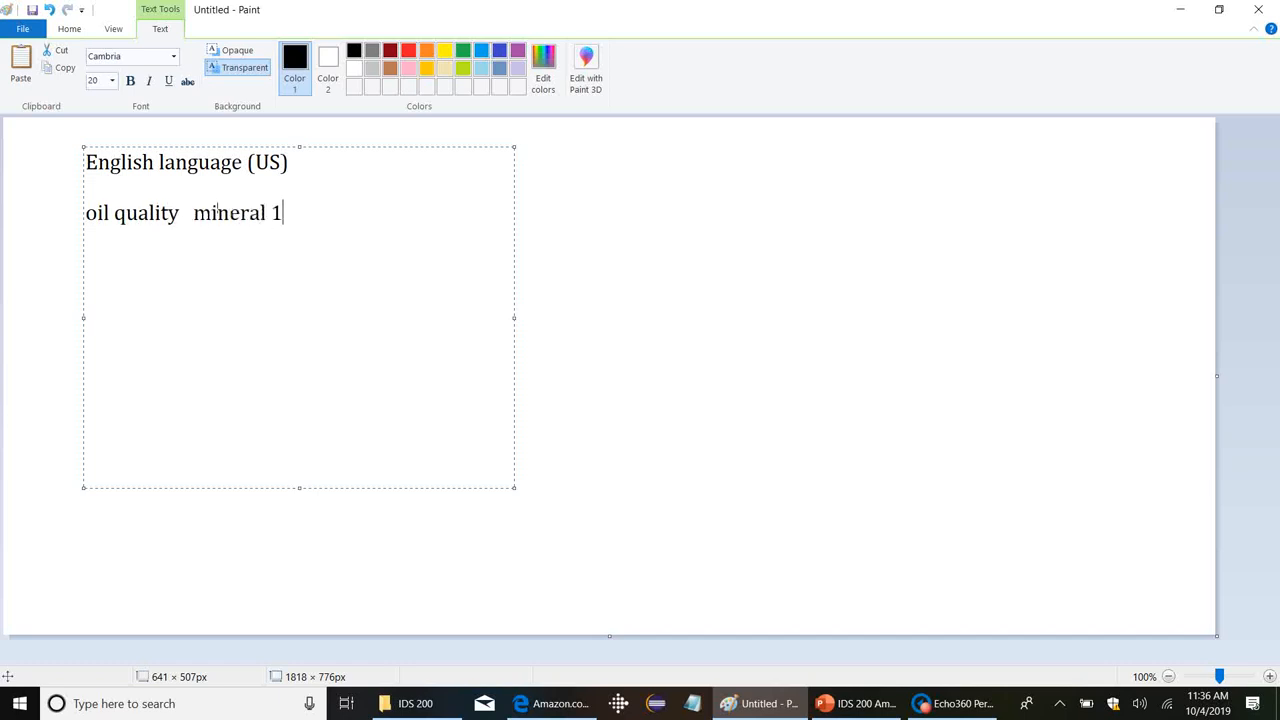
key("Backspace")
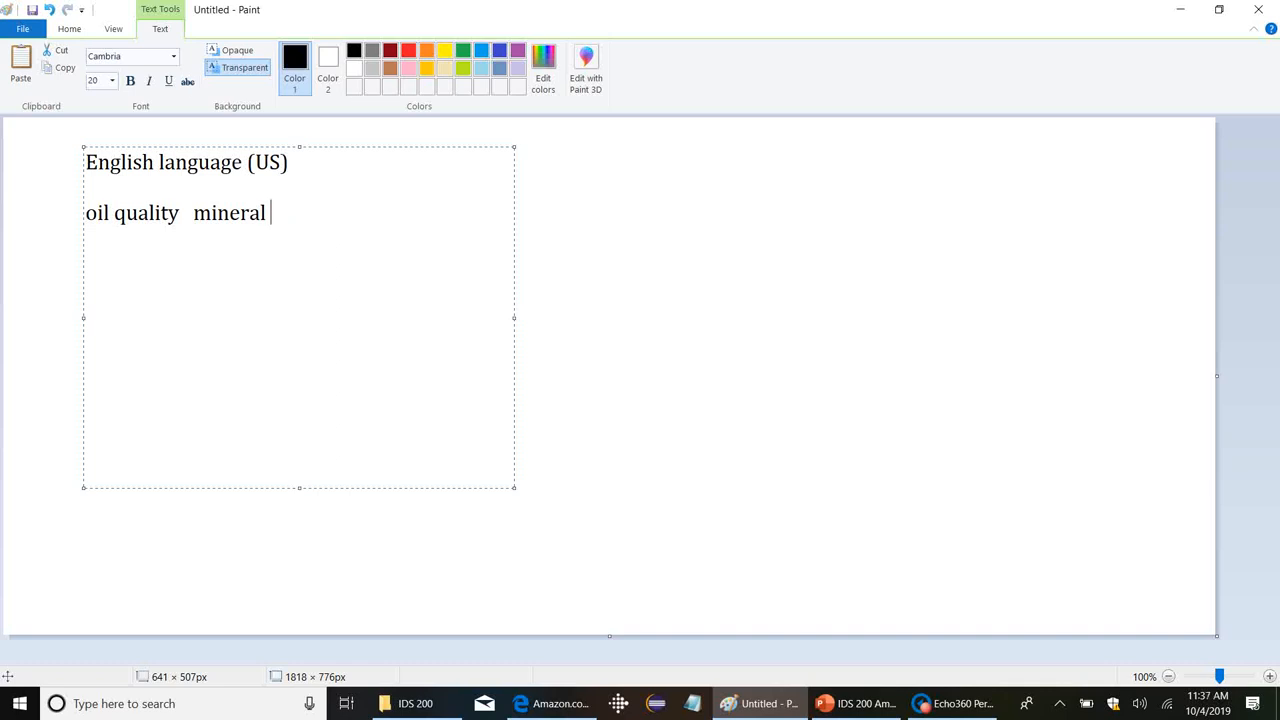
type("1 mineral")
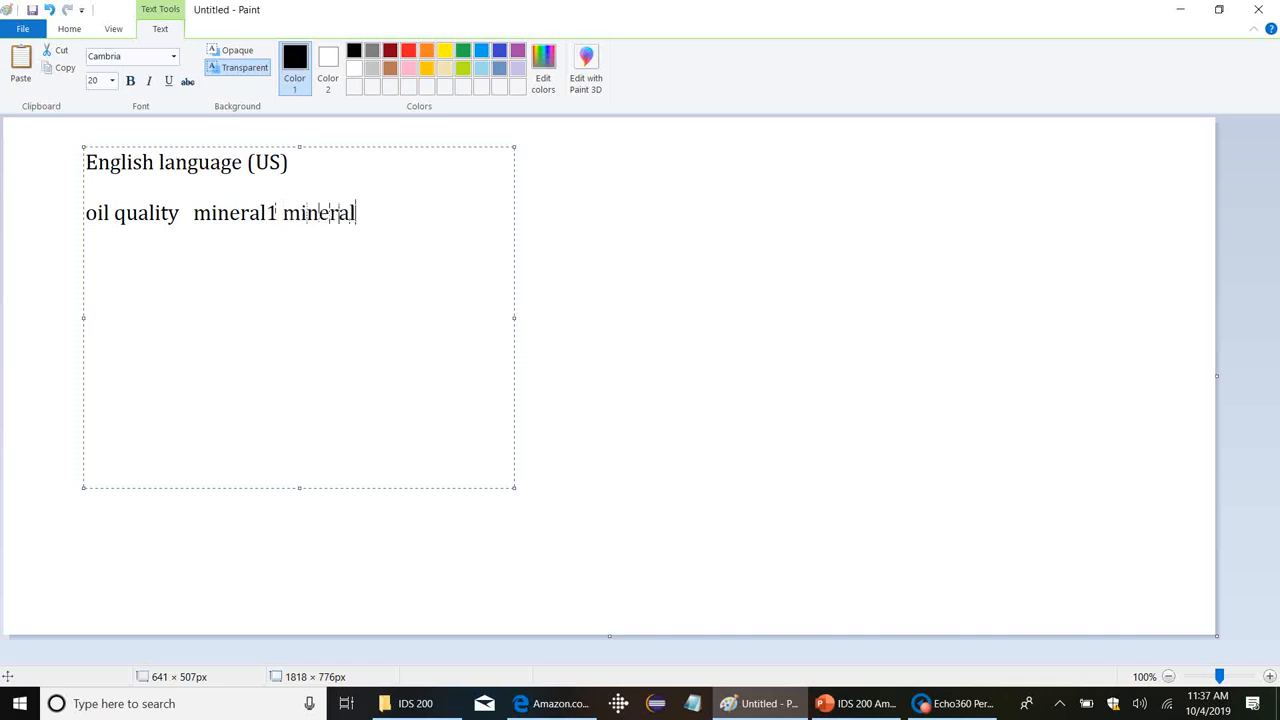
type("2 vo")
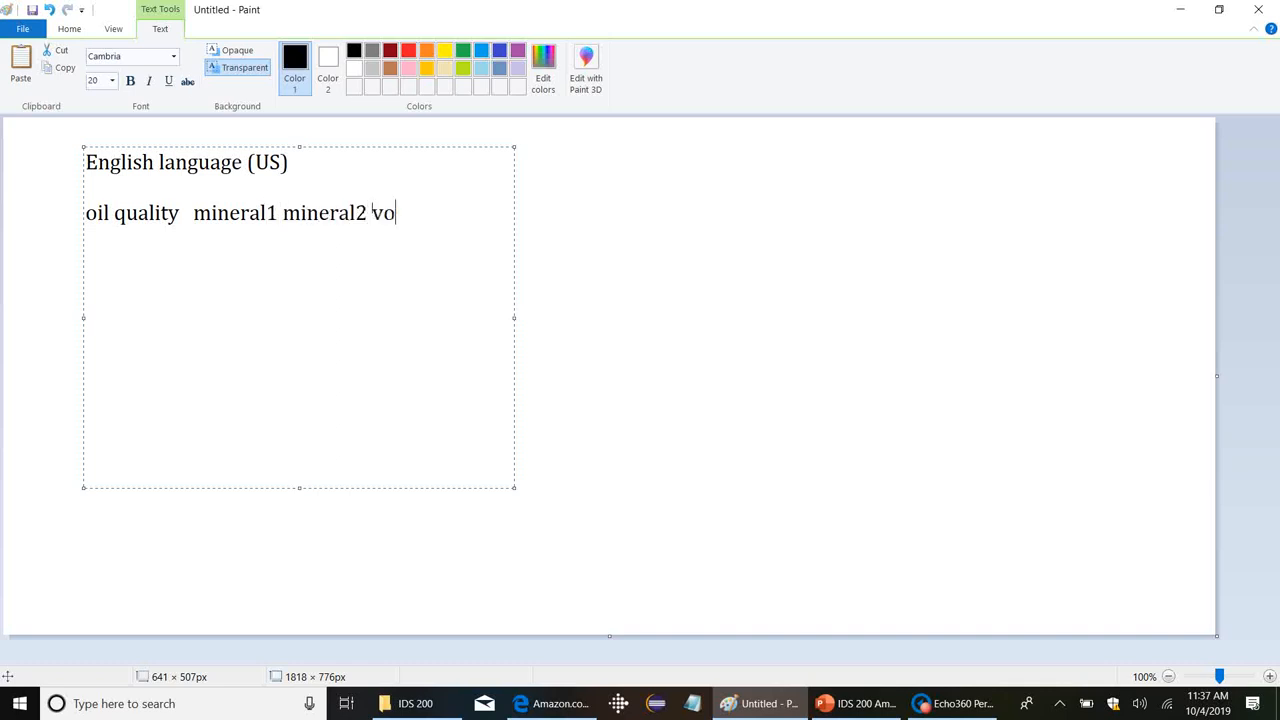
type("lume")
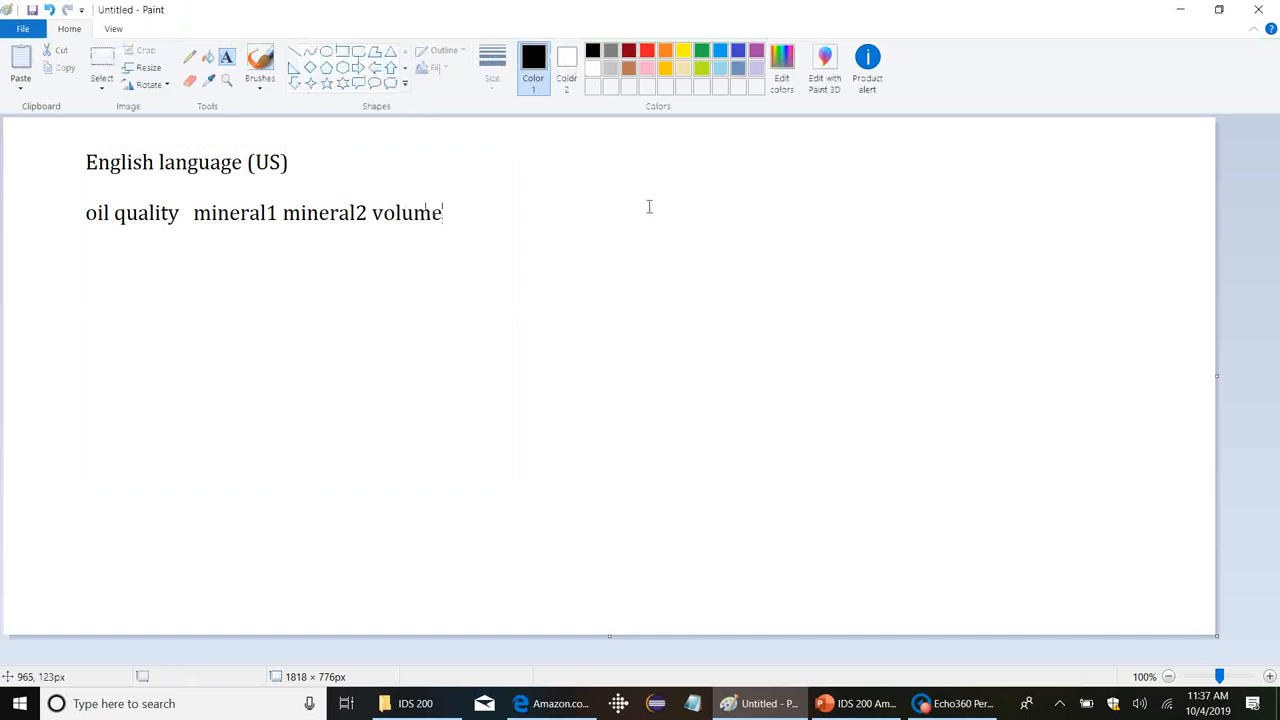
left_click_drag(624, 156, 1086, 512)
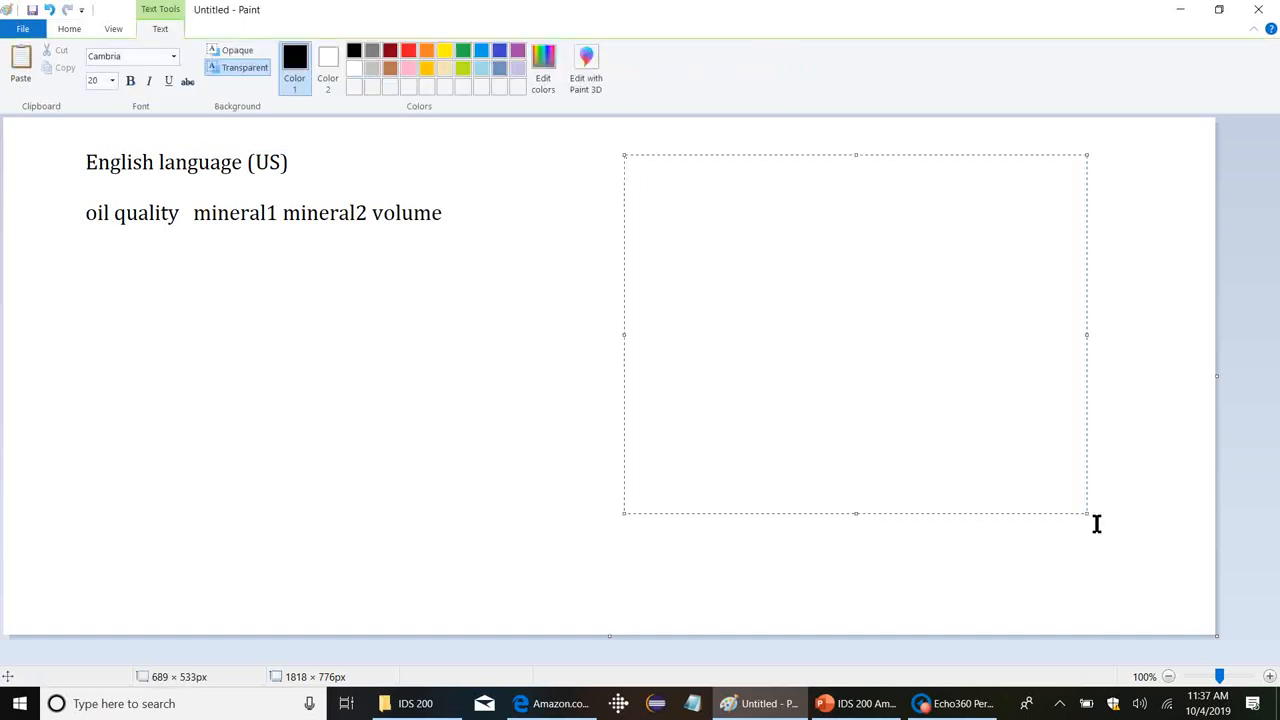
type("E")
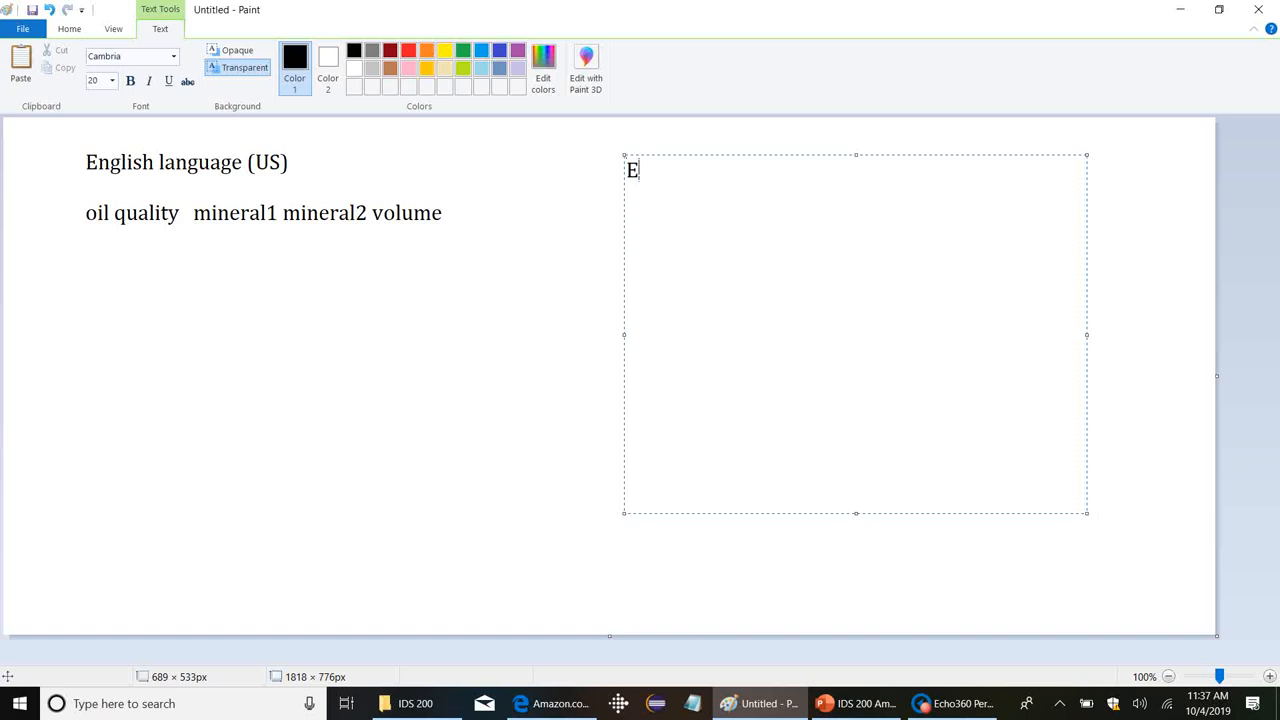
type("nglish (")
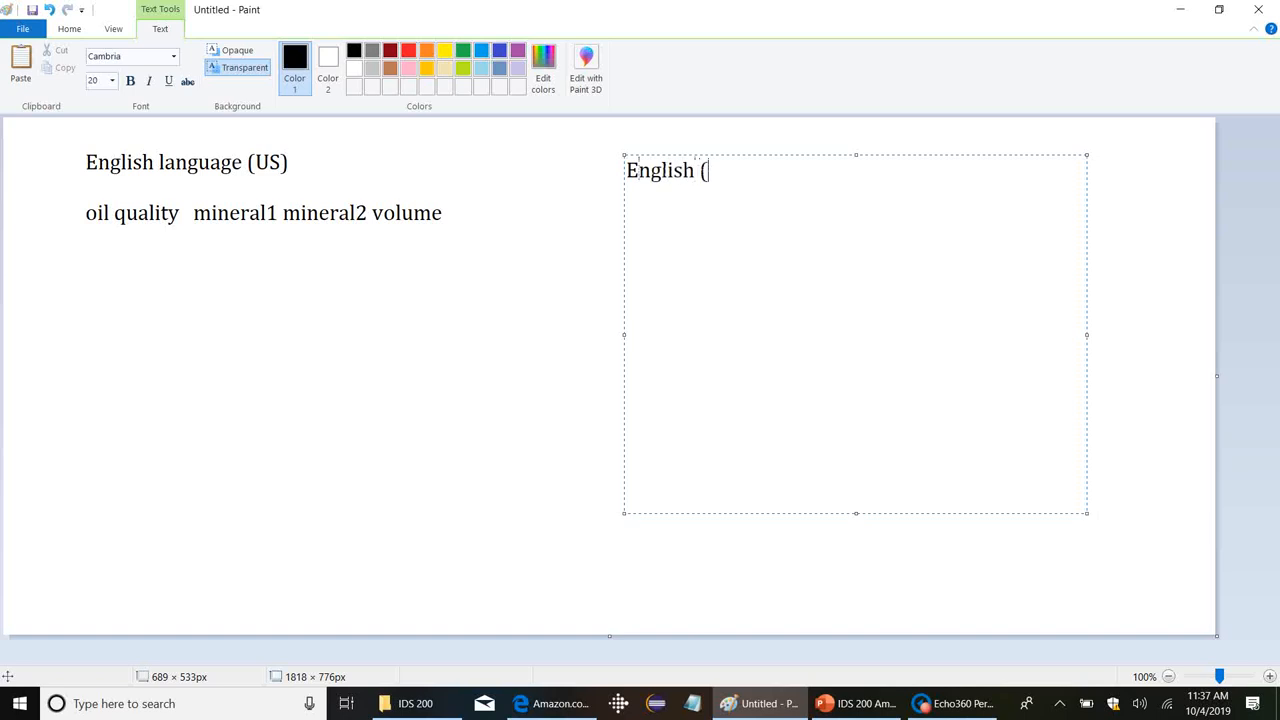
type("UK)")
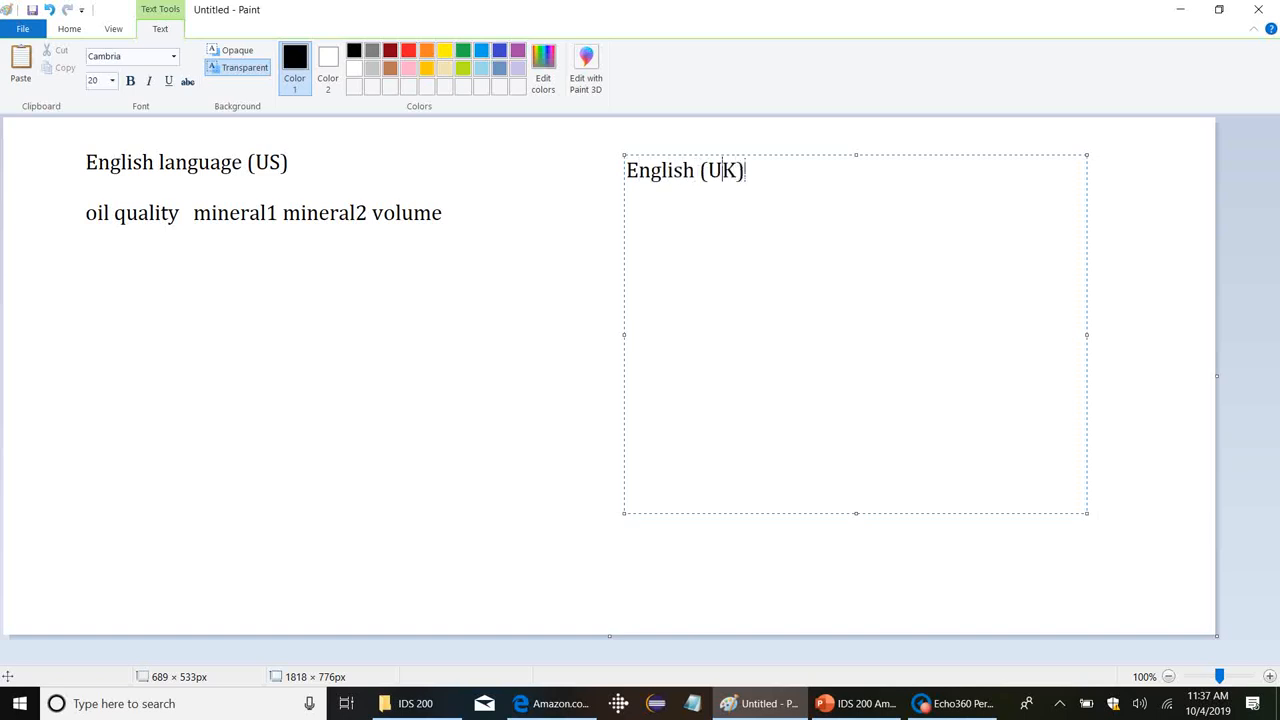
type("oil")
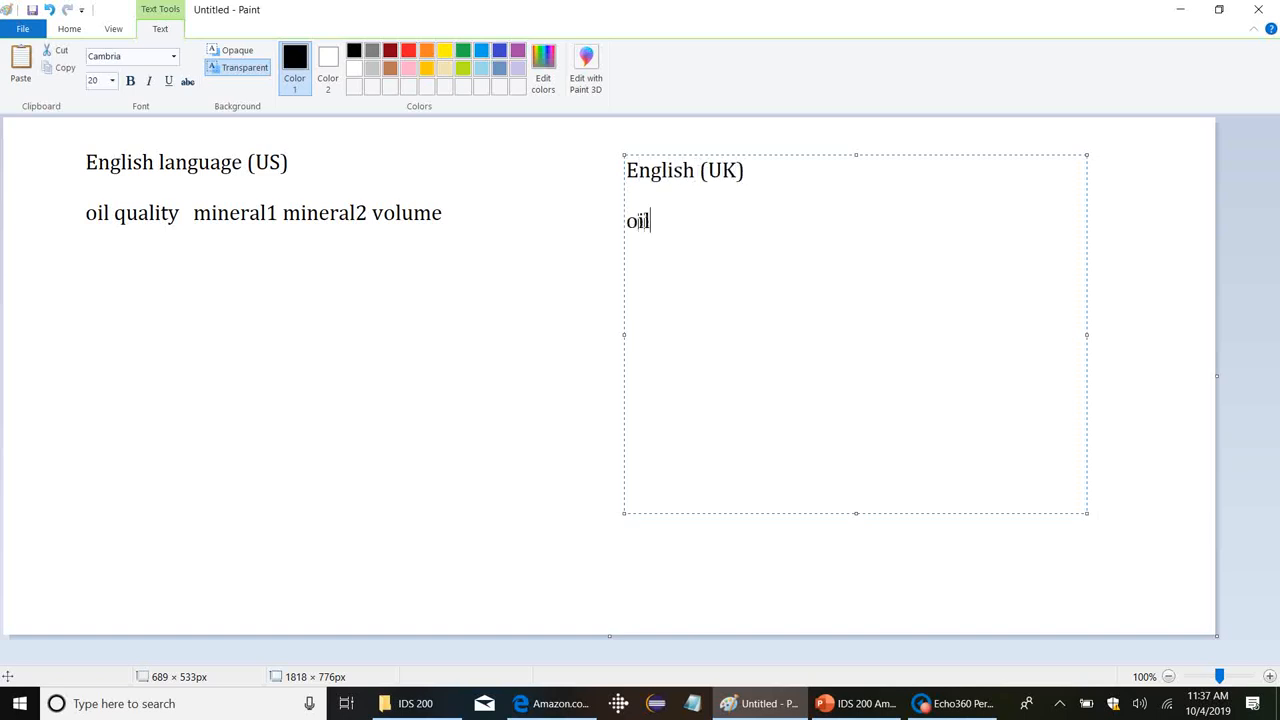
type("quality")
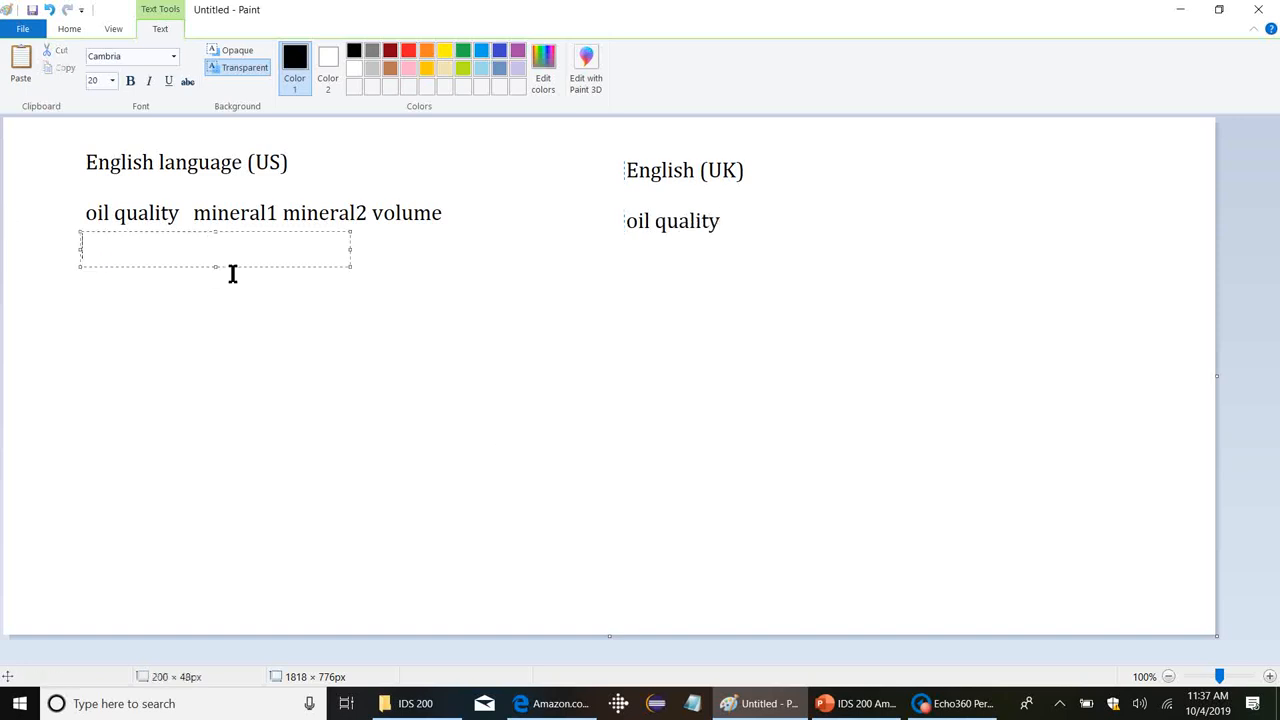
type("1 -9")
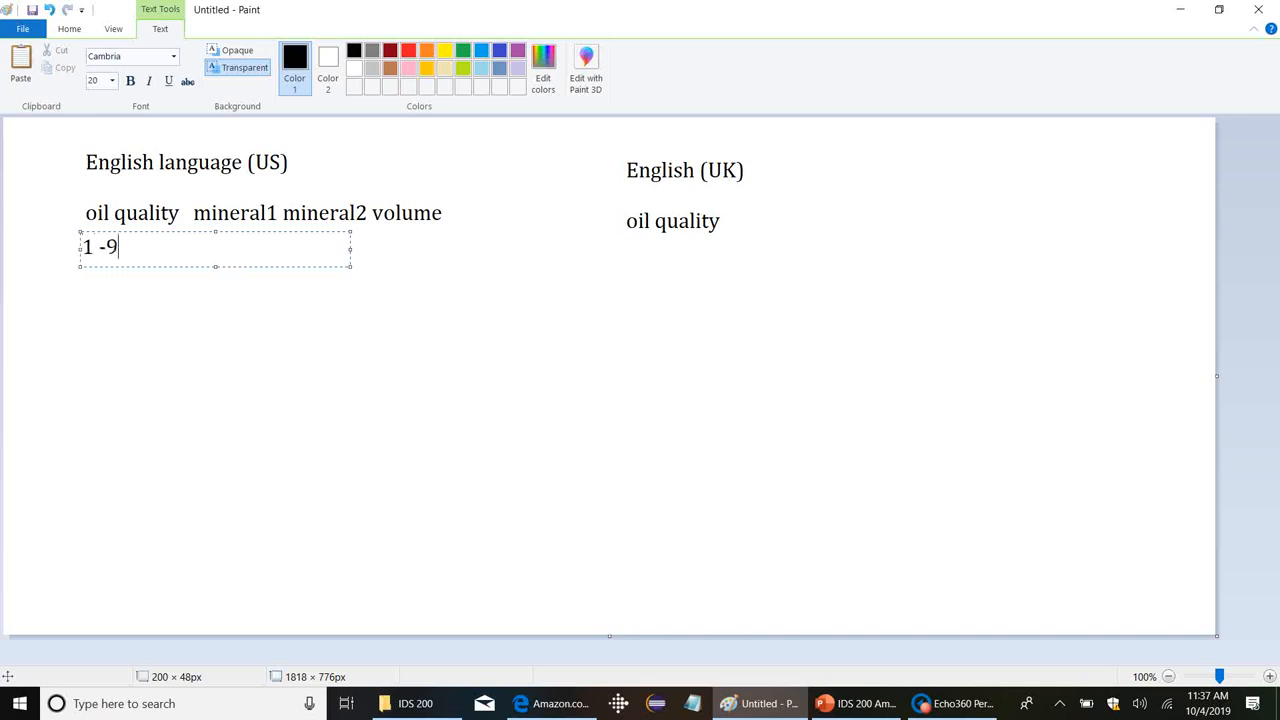
type("89")
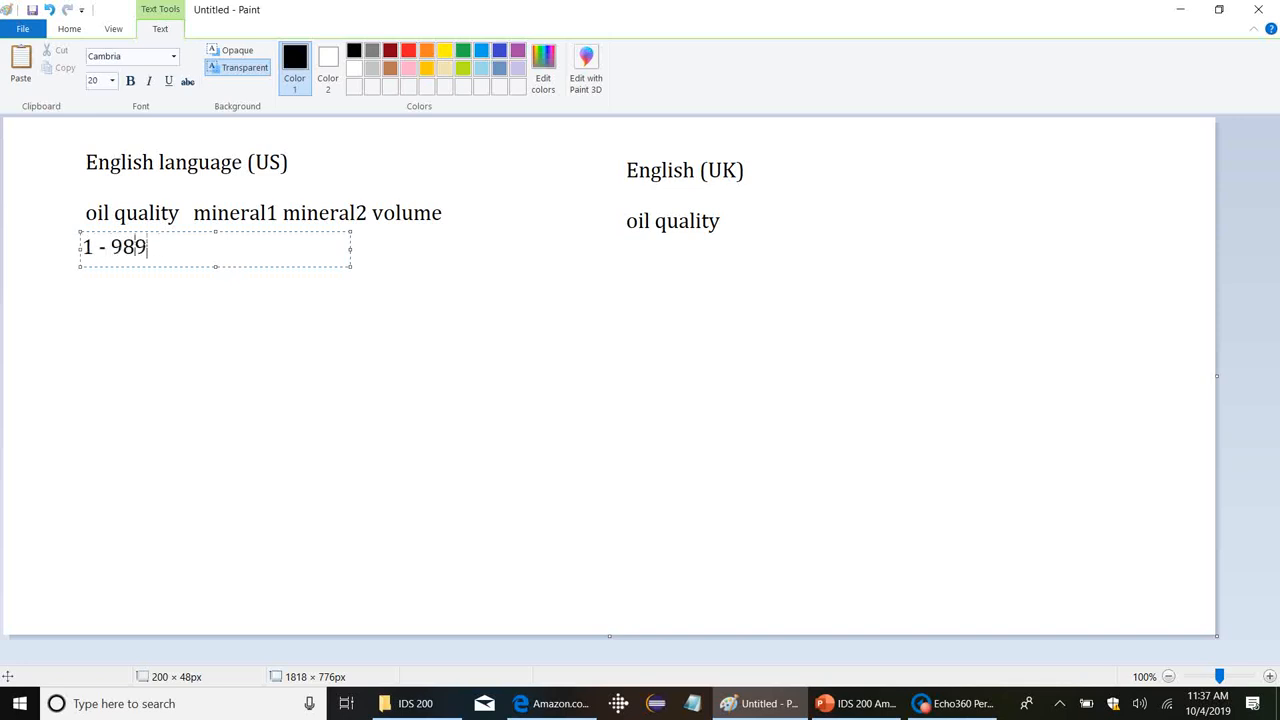
key("Backspace")
type("A")
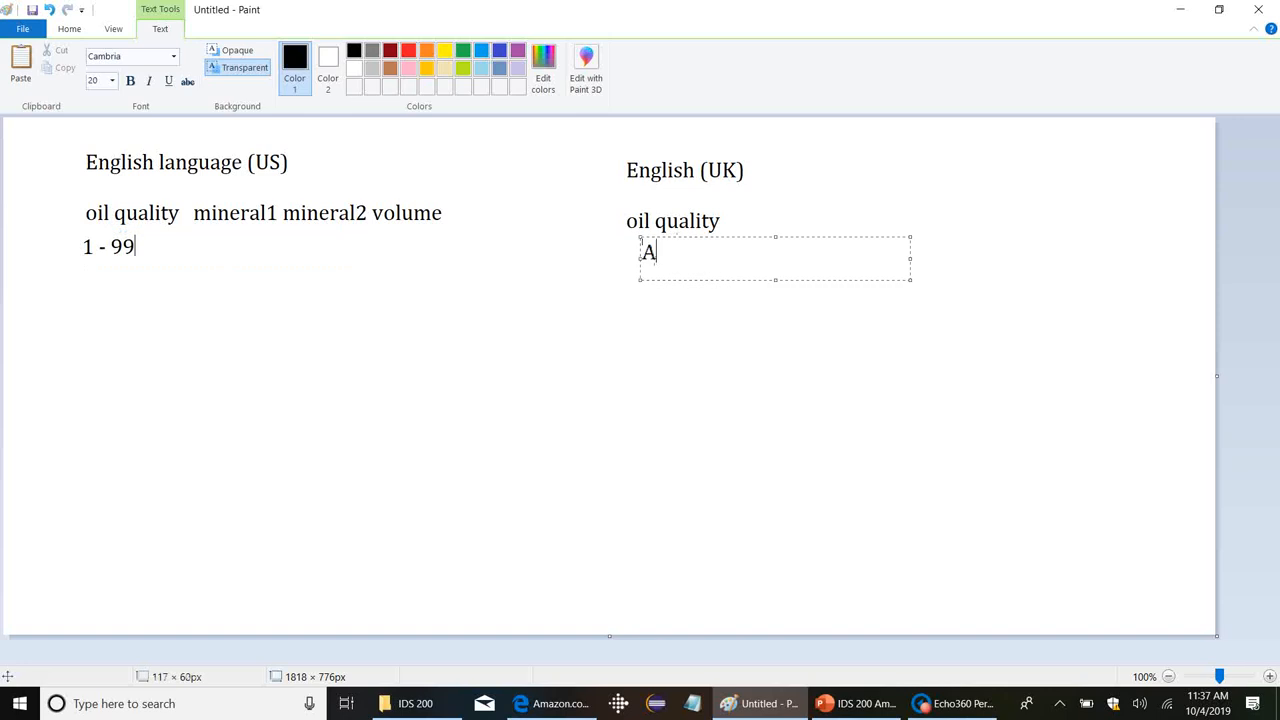
type("- G")
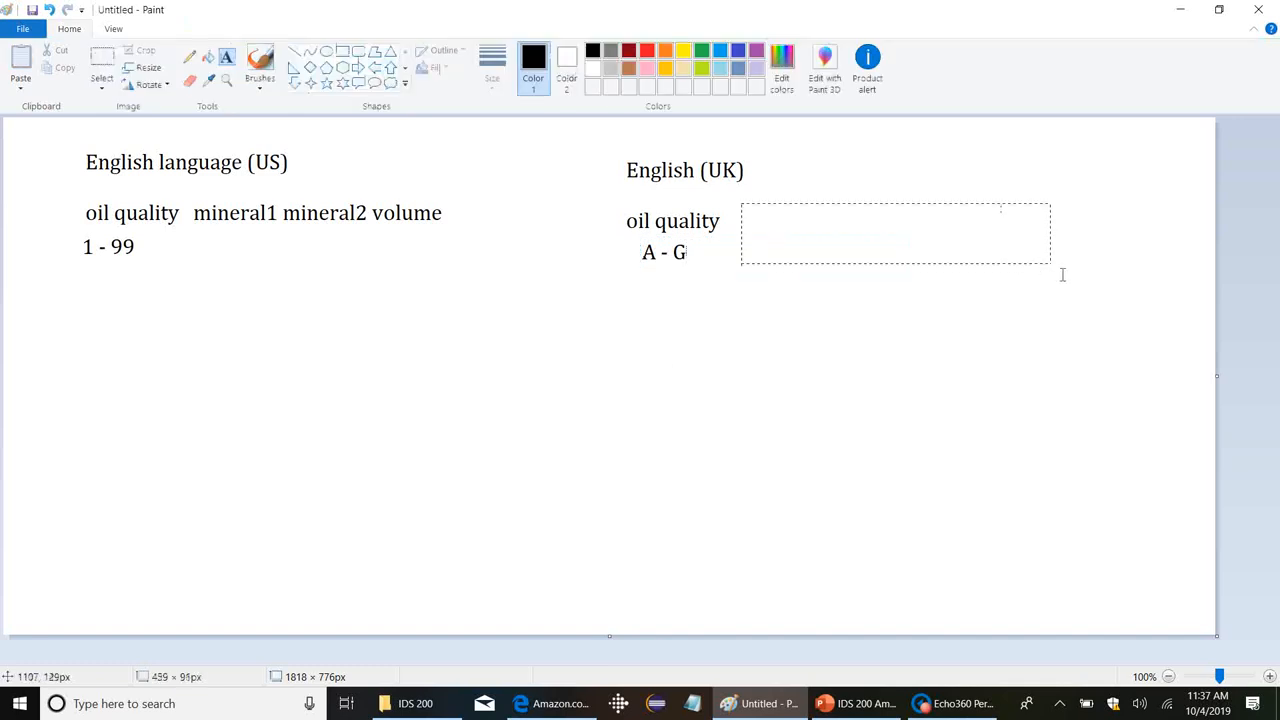
type("mineral1")
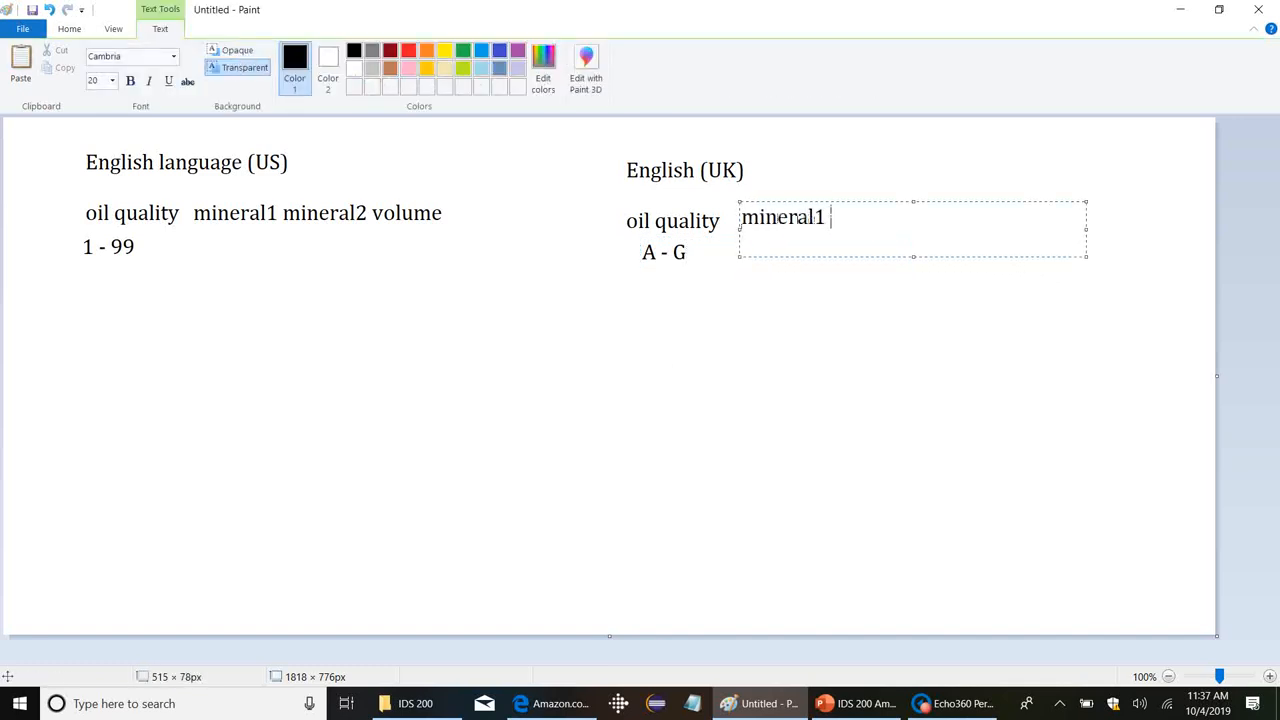
type("mineral2")
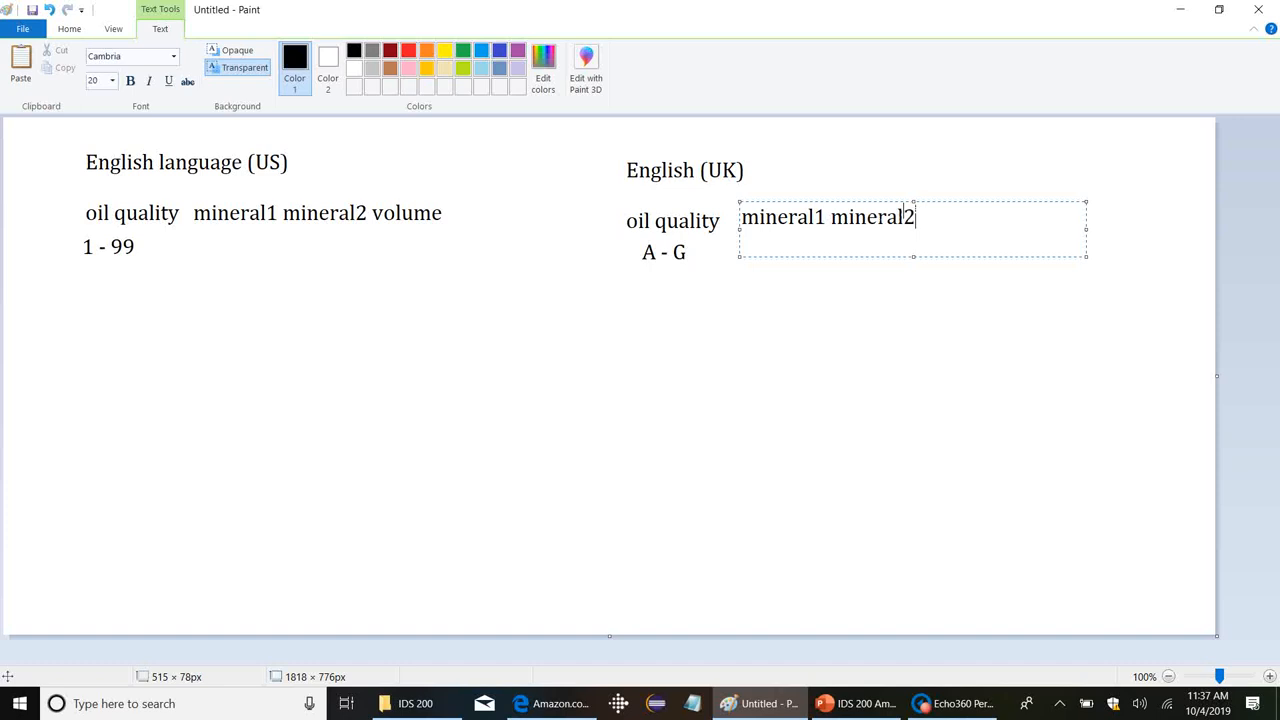
type("mineral3")
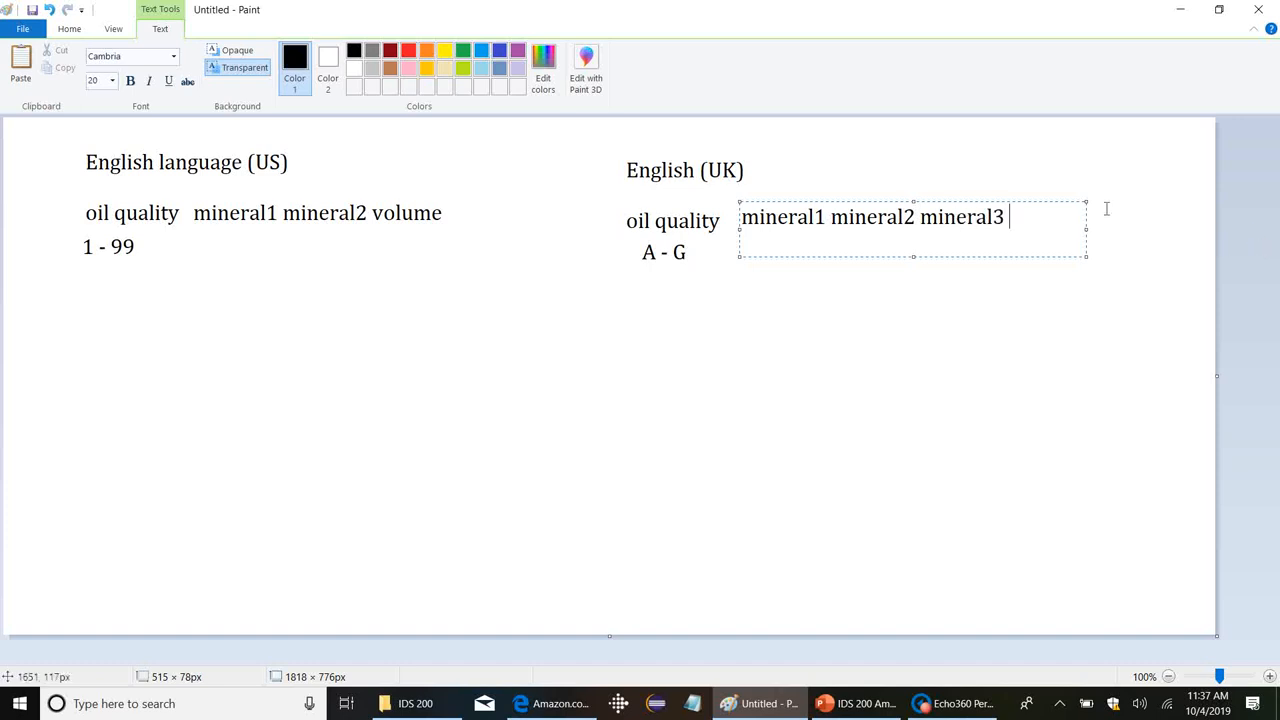
left_click_drag(1084, 230, 1160, 230)
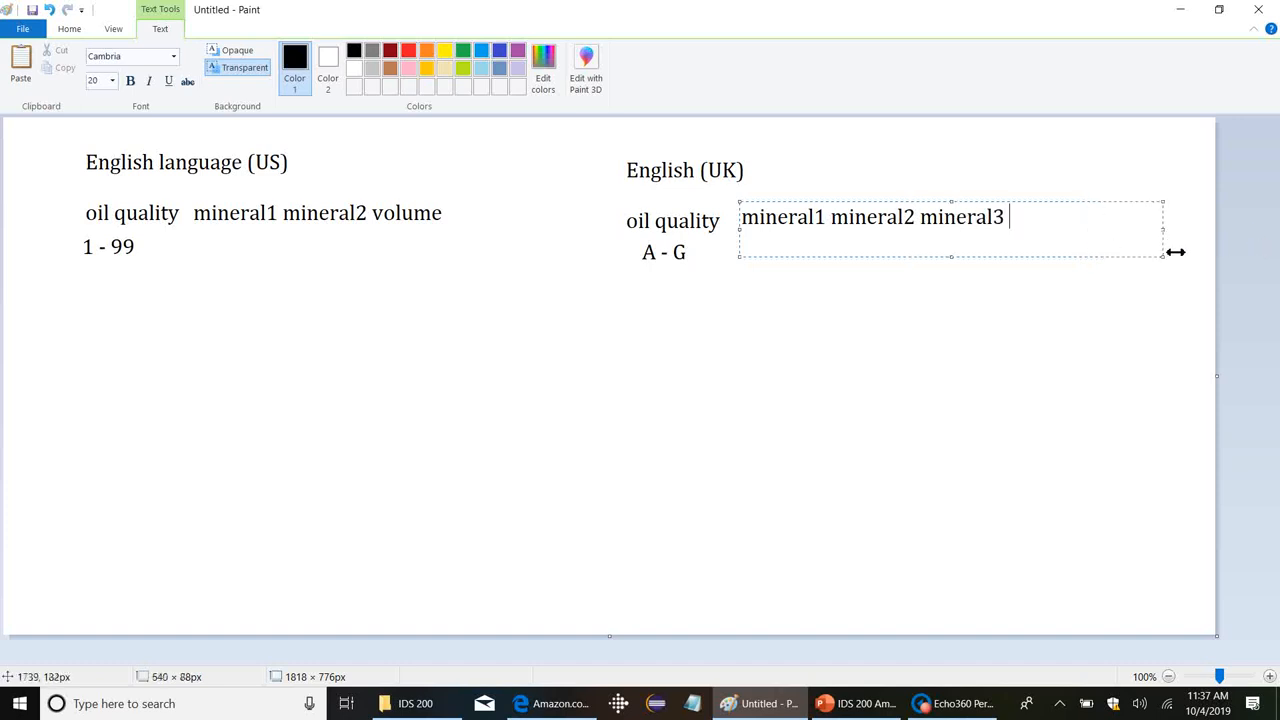
type("volume")
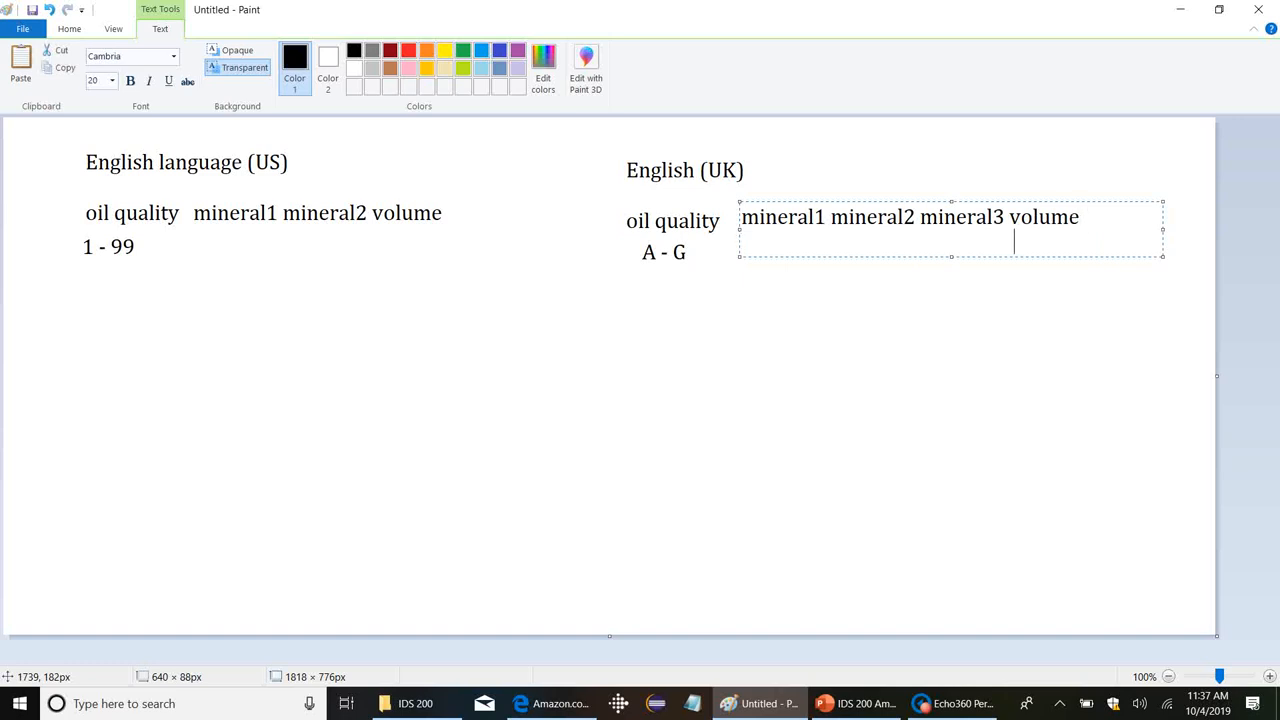
type("metric")
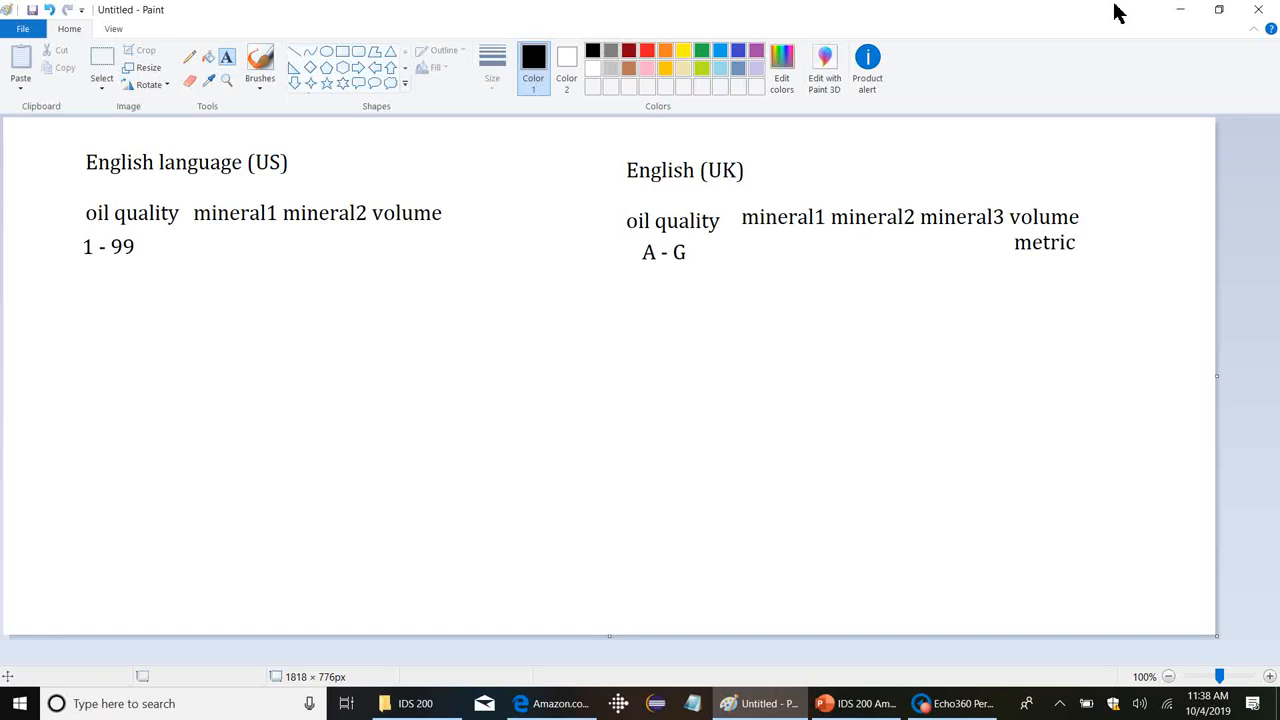
mouse_move(956, 384)
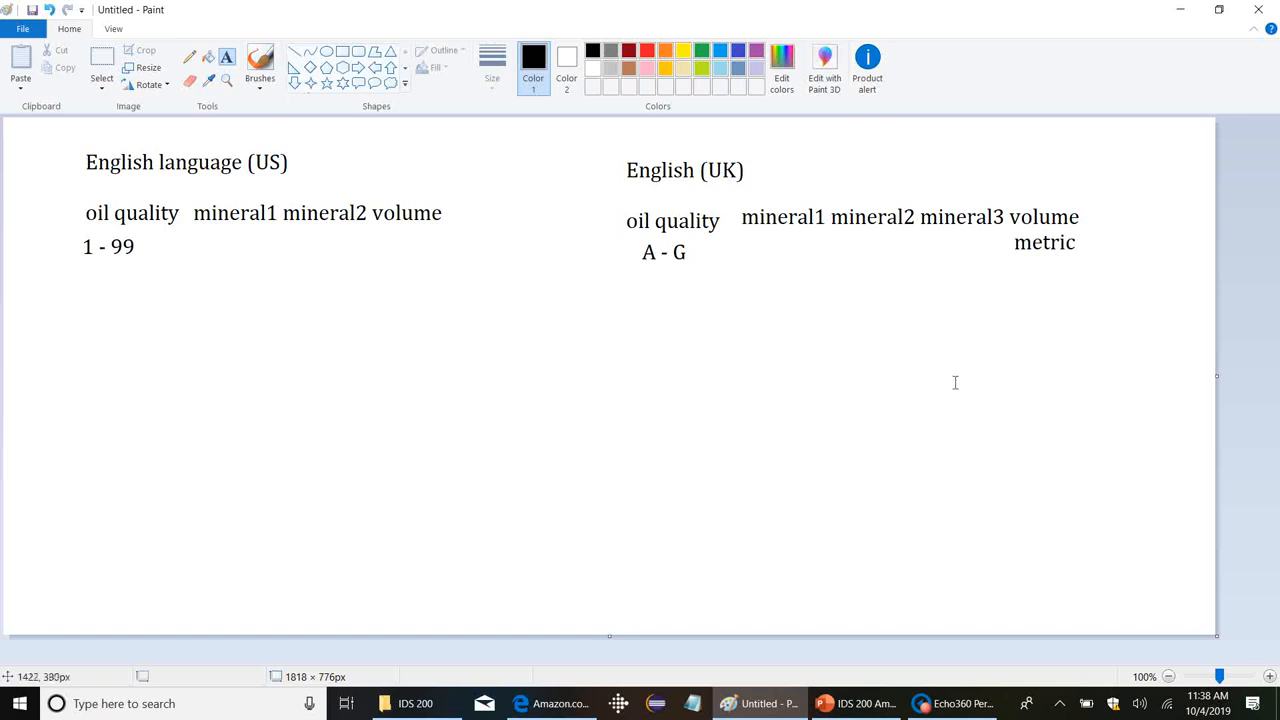
mouse_move(984, 376)
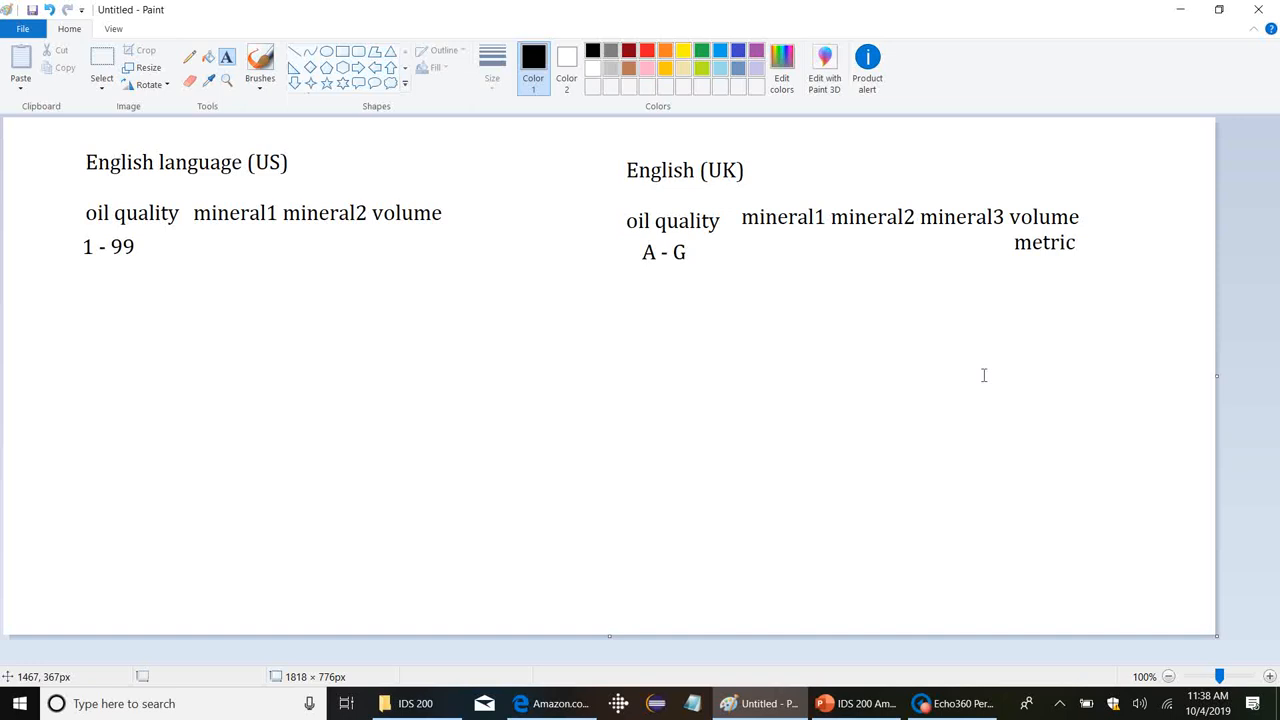
Bring PowerPoint back to the front, showing Integrating Data Silos, slide 29 of 41.
left_click(856, 704)
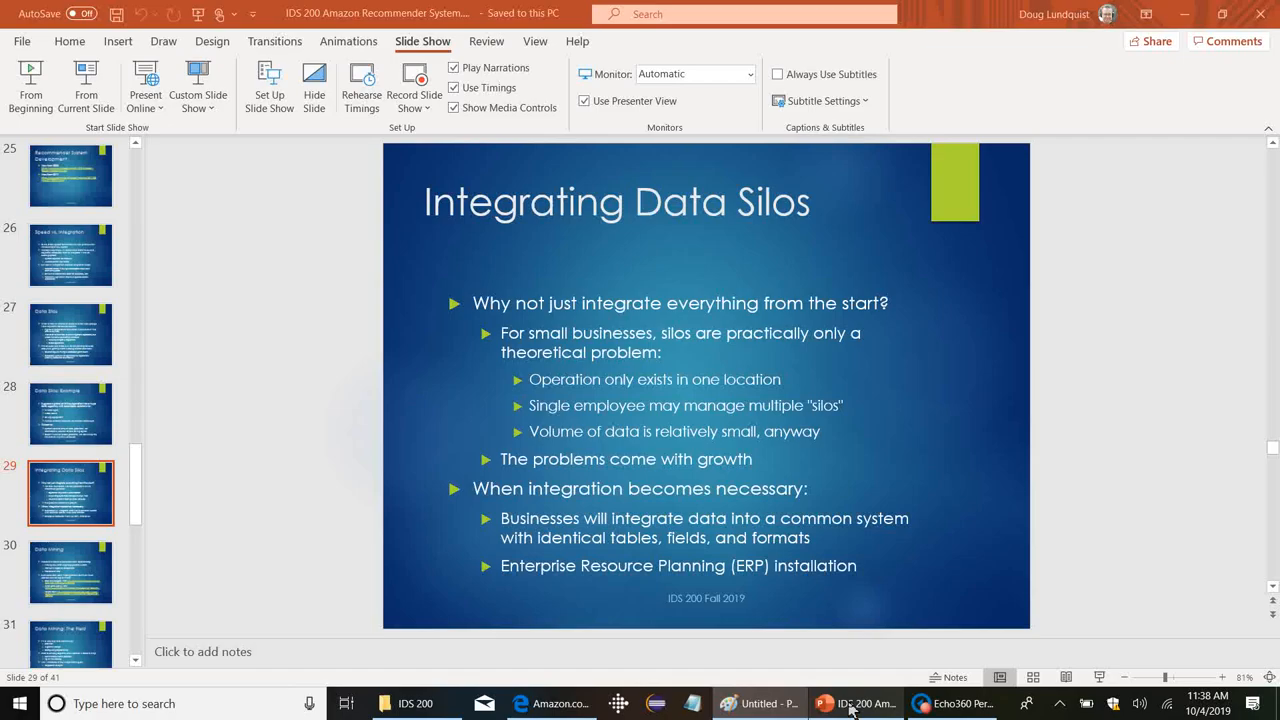
mouse_move(86, 84)
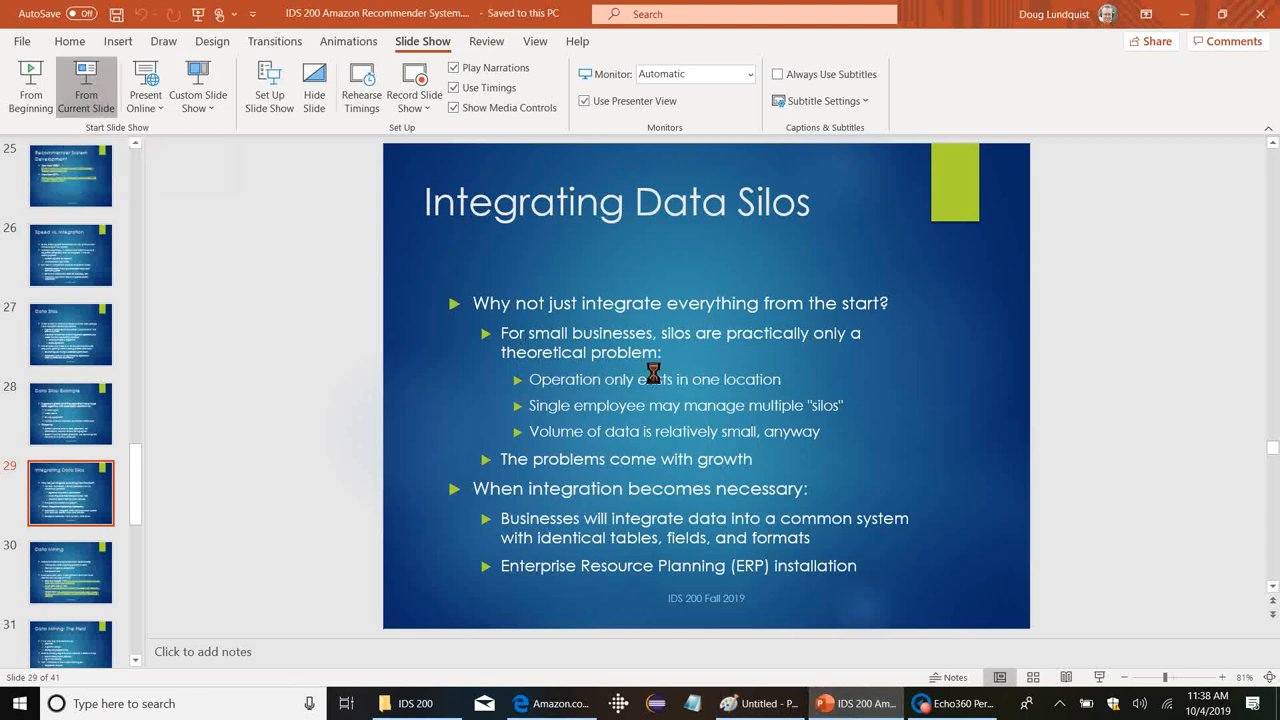
Resume presenting from slide 29 and advance to Data Mining, slide 30 of 41.
left_click(86, 84)
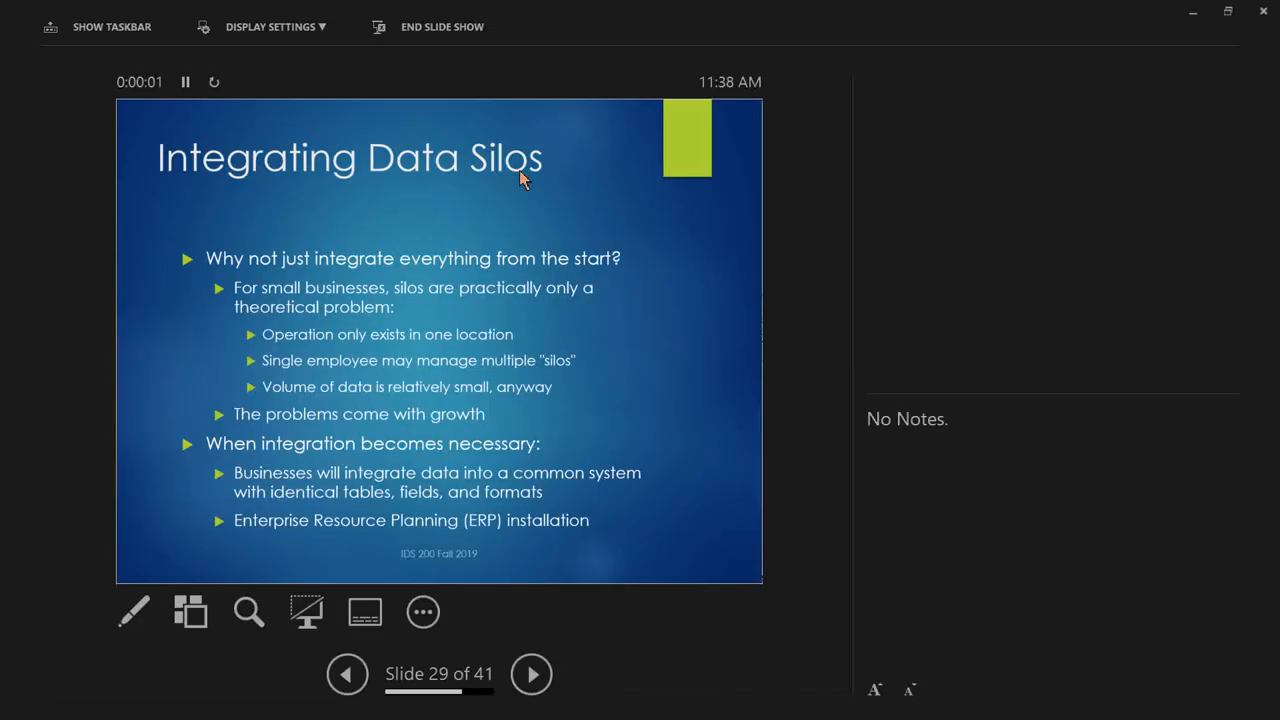
left_click(532, 672)
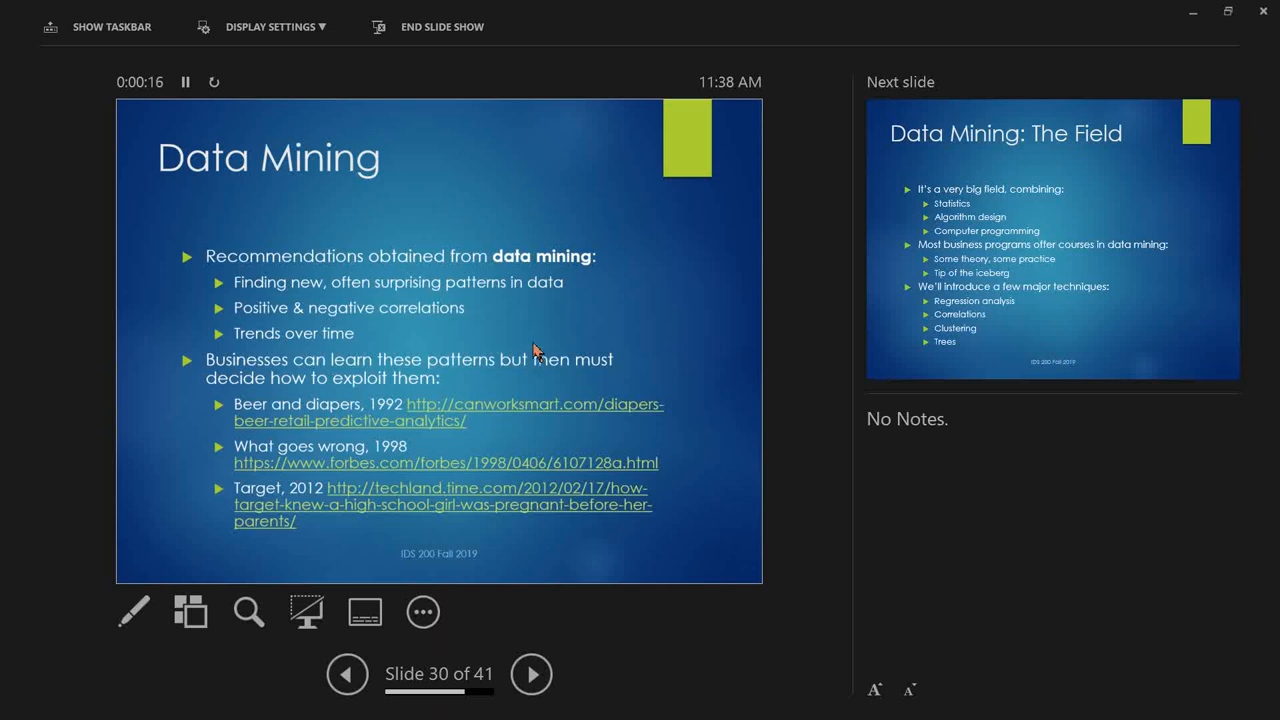
mouse_move(996, 152)
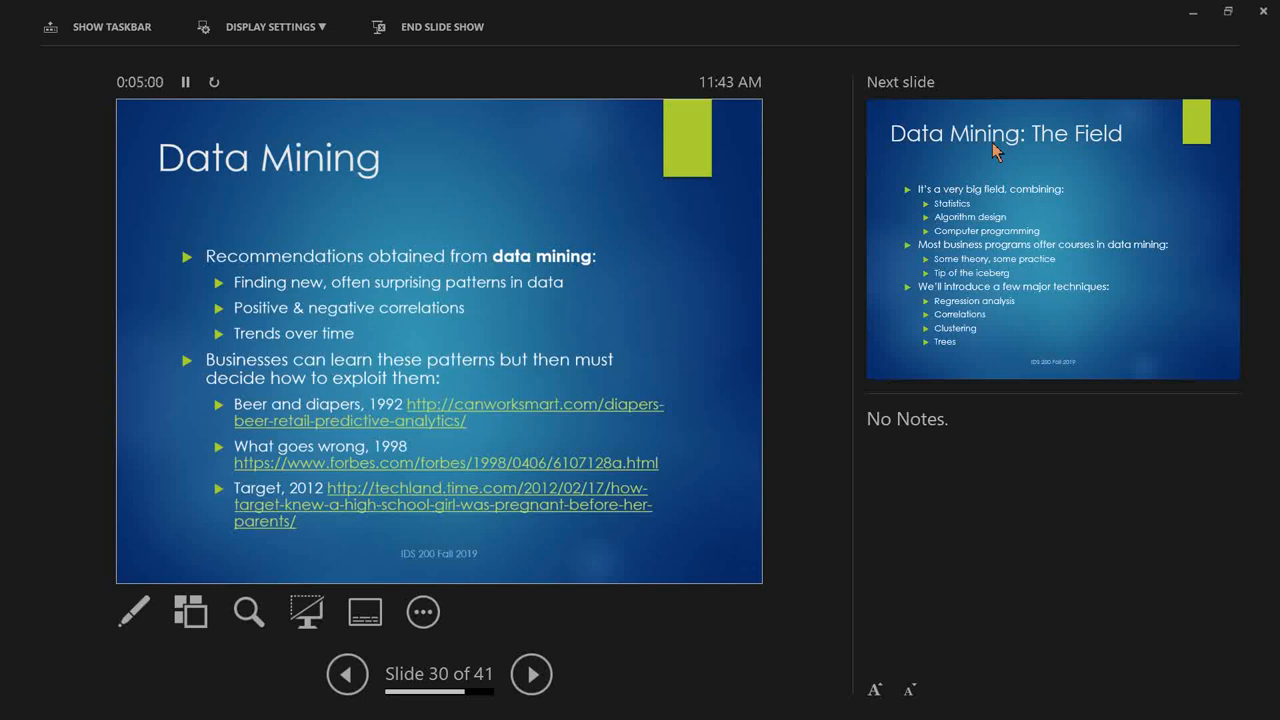
Advance to Data Mining: Regression Analysis, slide 32 of 41.
left_click(532, 672)
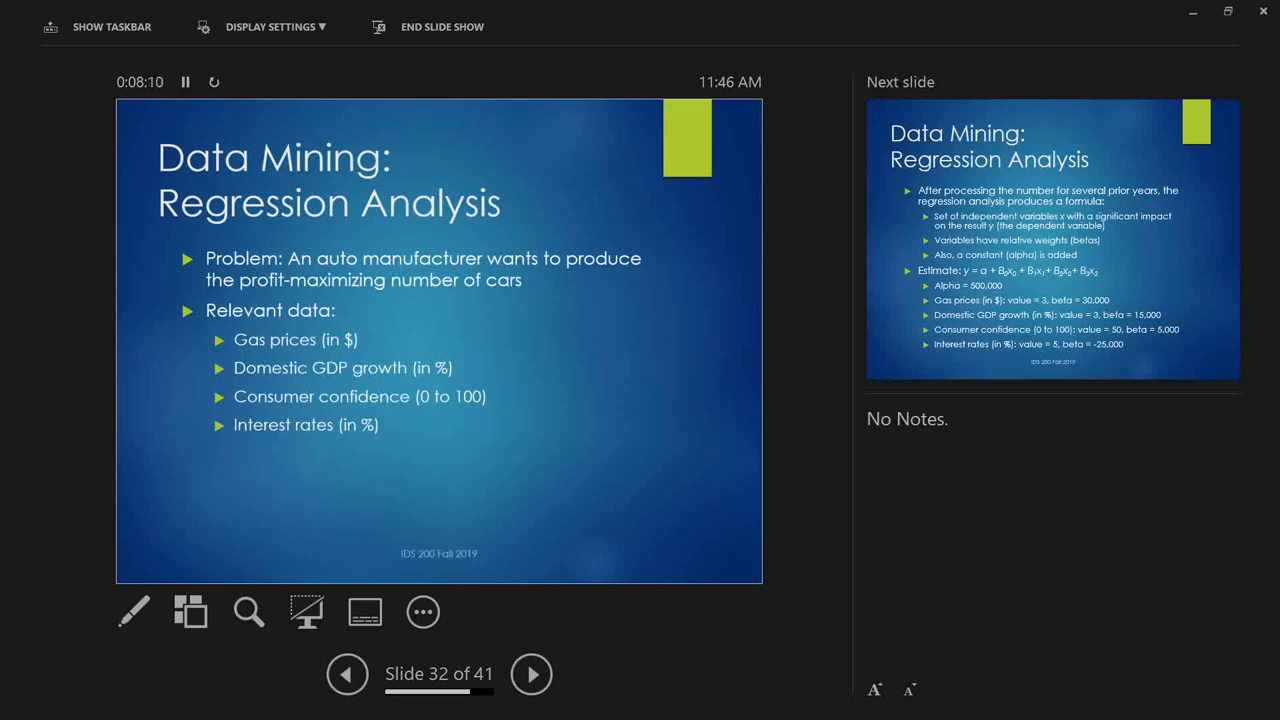
Advance to the regression estimate formula slide, 33 of 41, and resume presenting from it.
left_click(532, 672)
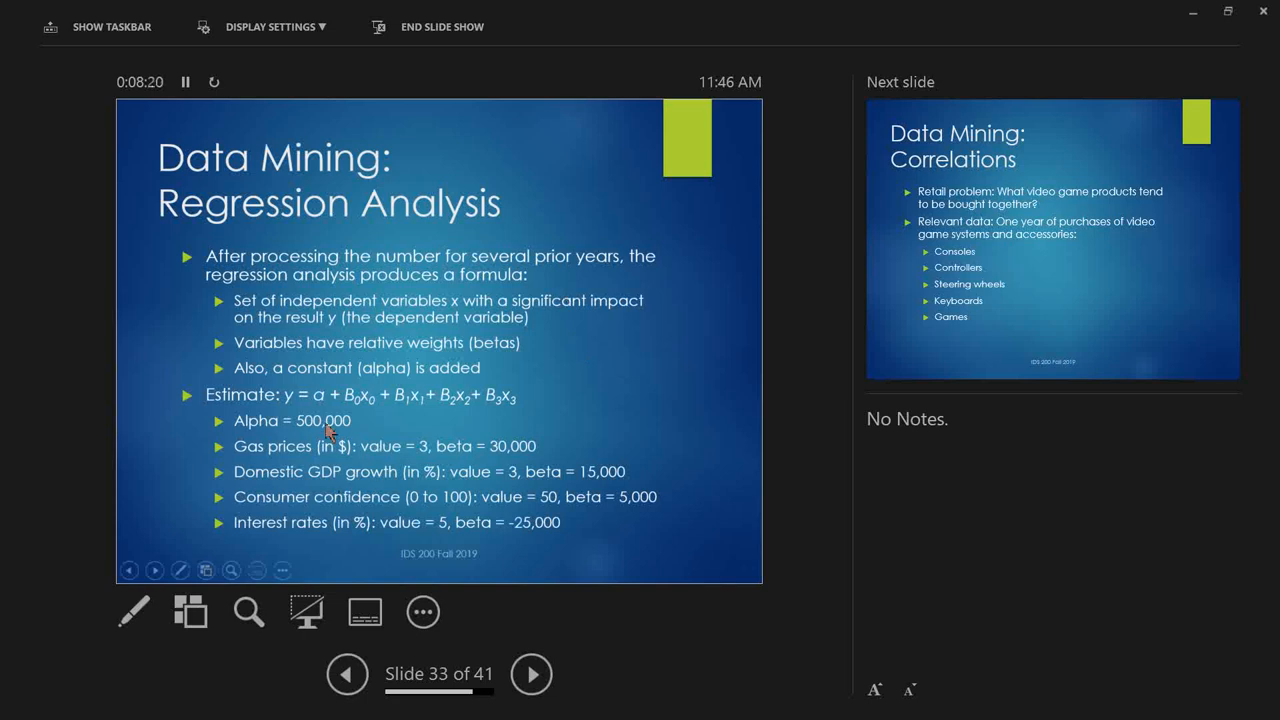
mouse_move(332, 350)
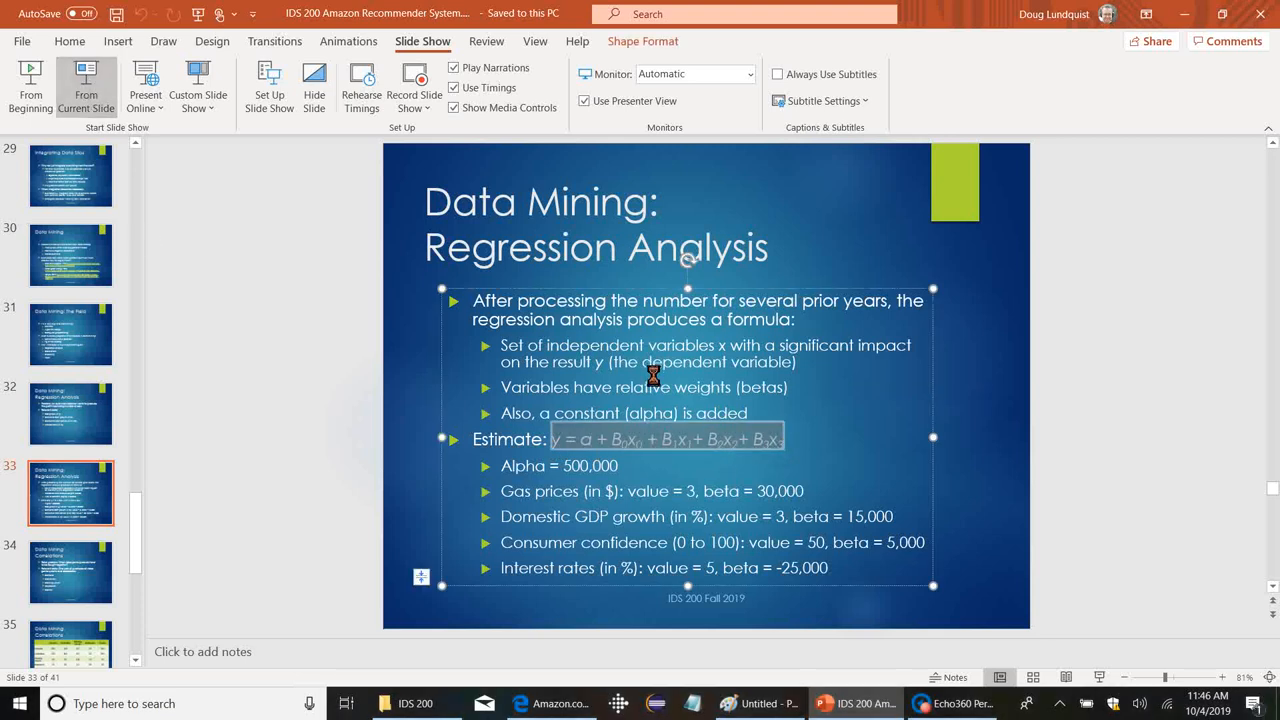
left_click(86, 84)
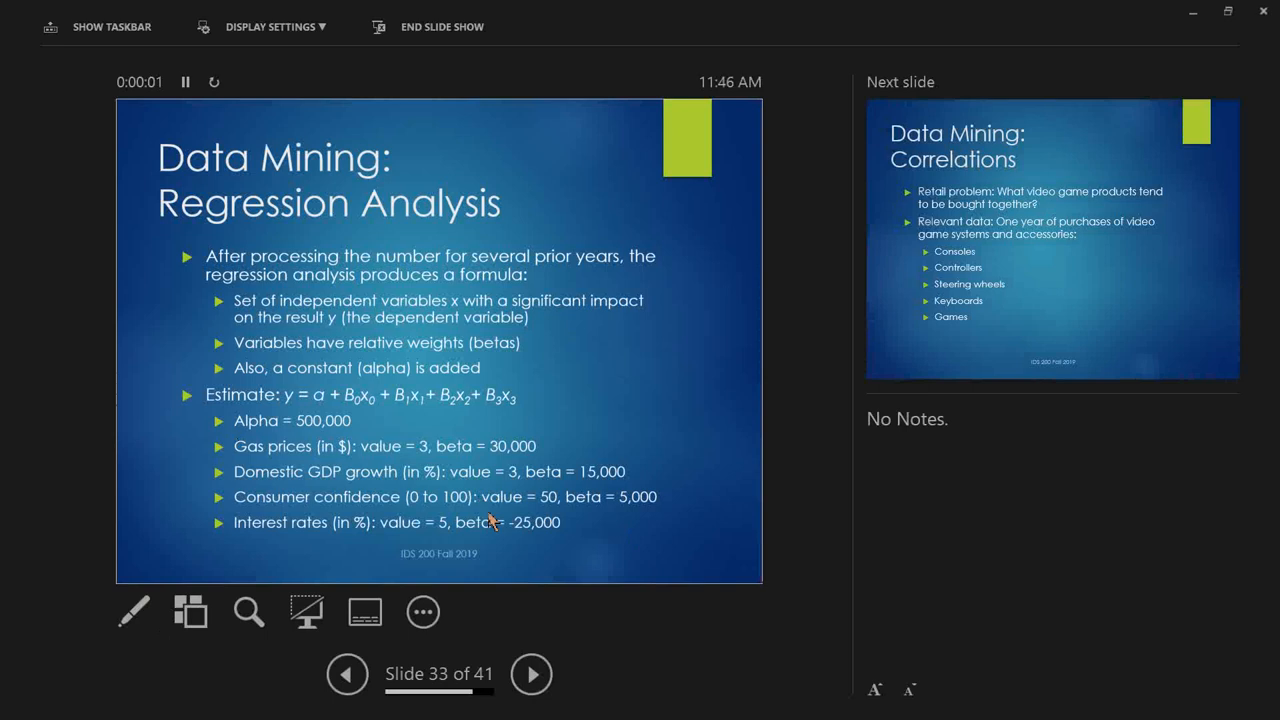
mouse_move(490, 464)
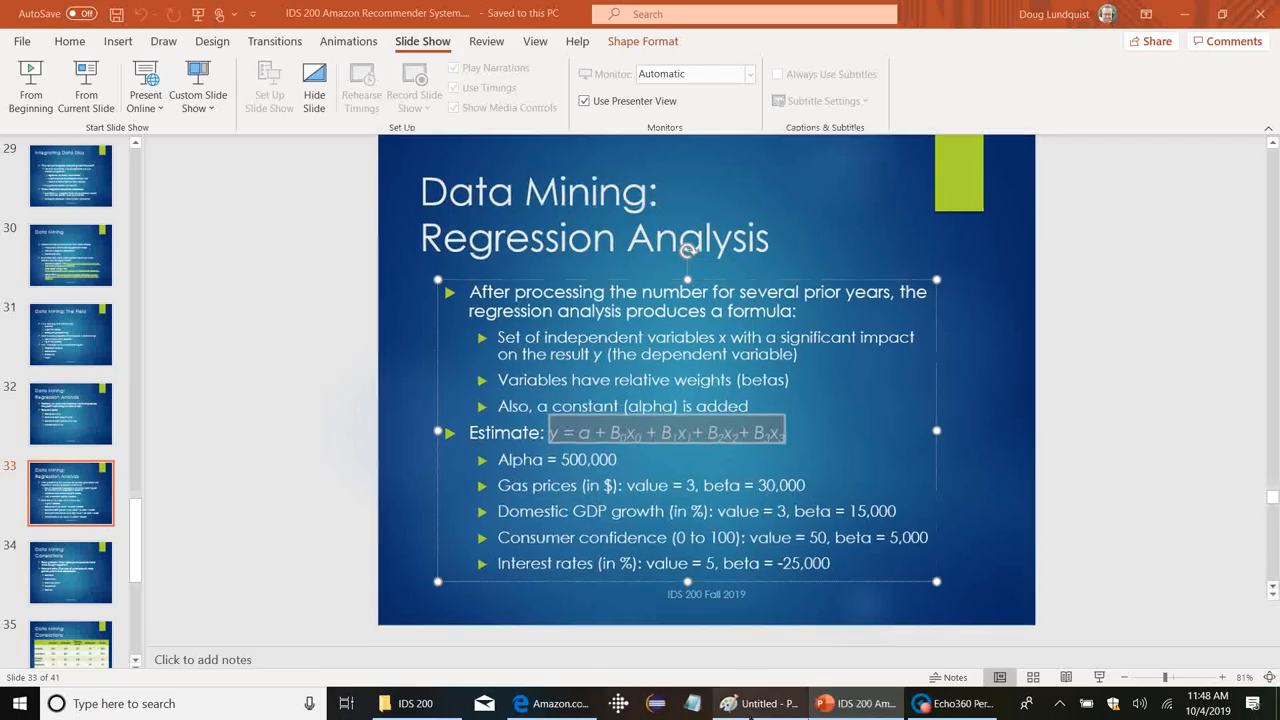
In Paint, draw a sloping regression line and label it with the equation 'y = a + B0X0'.
left_click(760, 704)
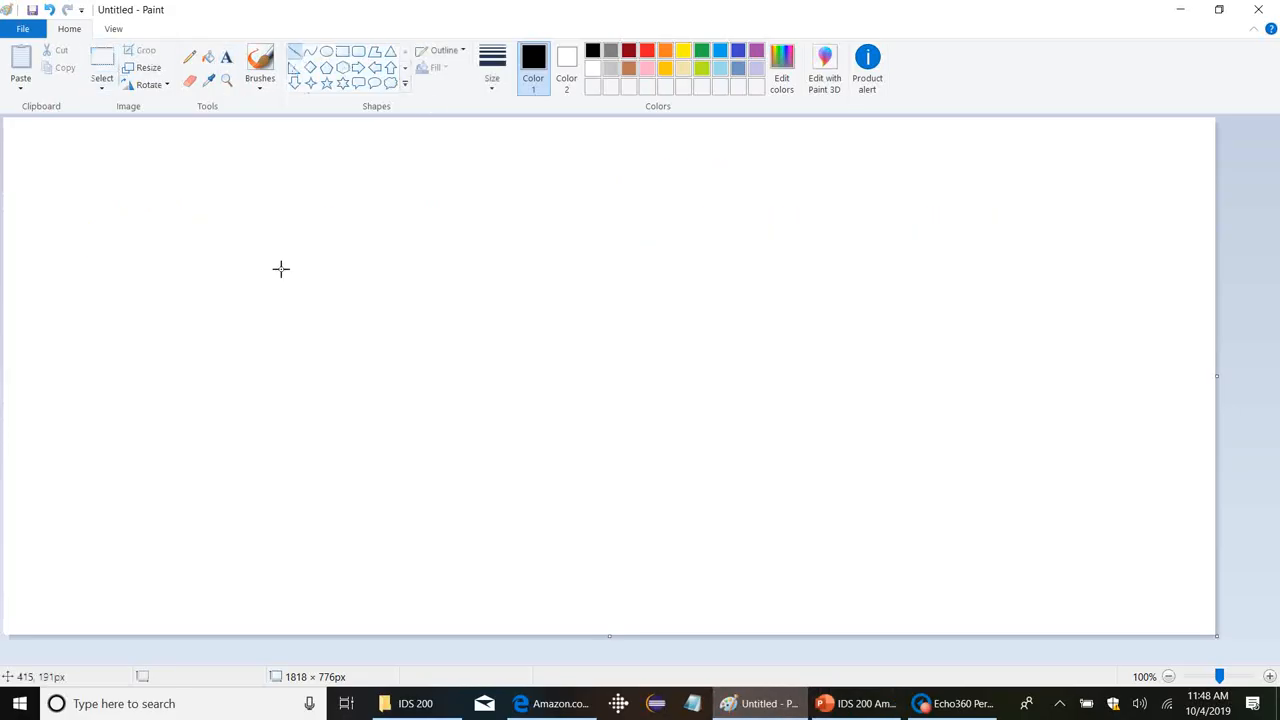
left_click_drag(188, 188, 1000, 440)
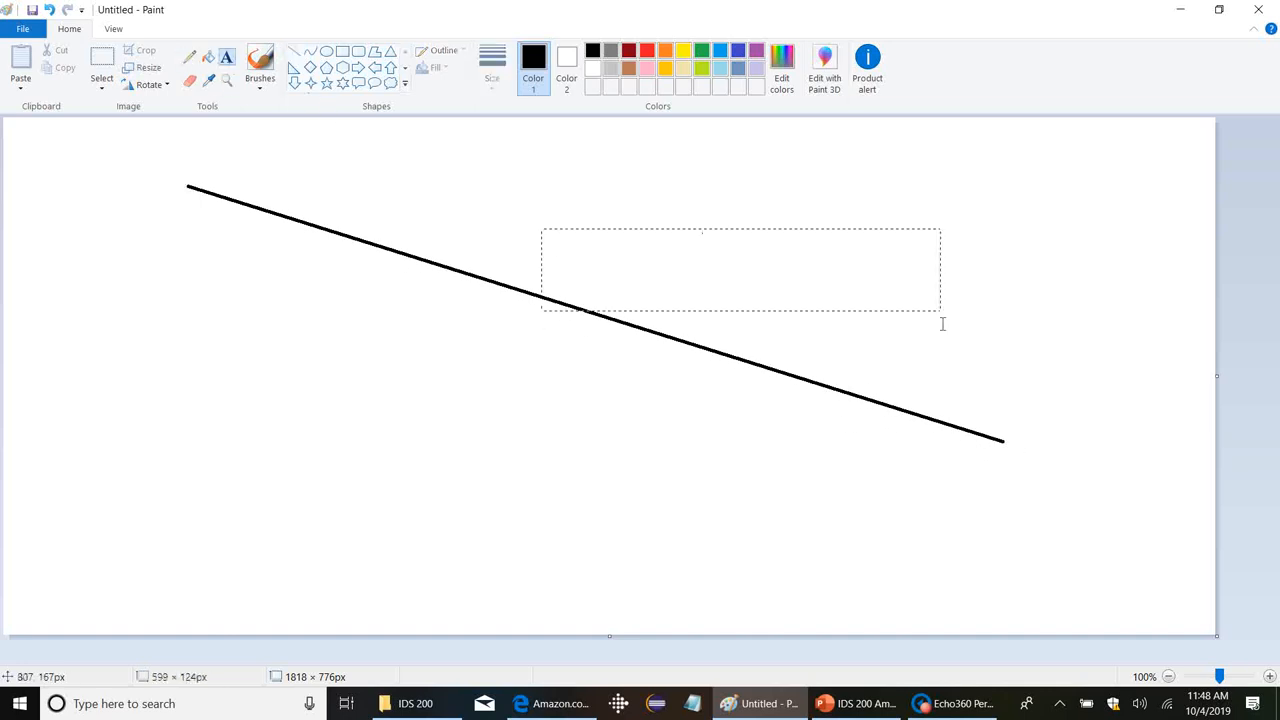
type("y = a")
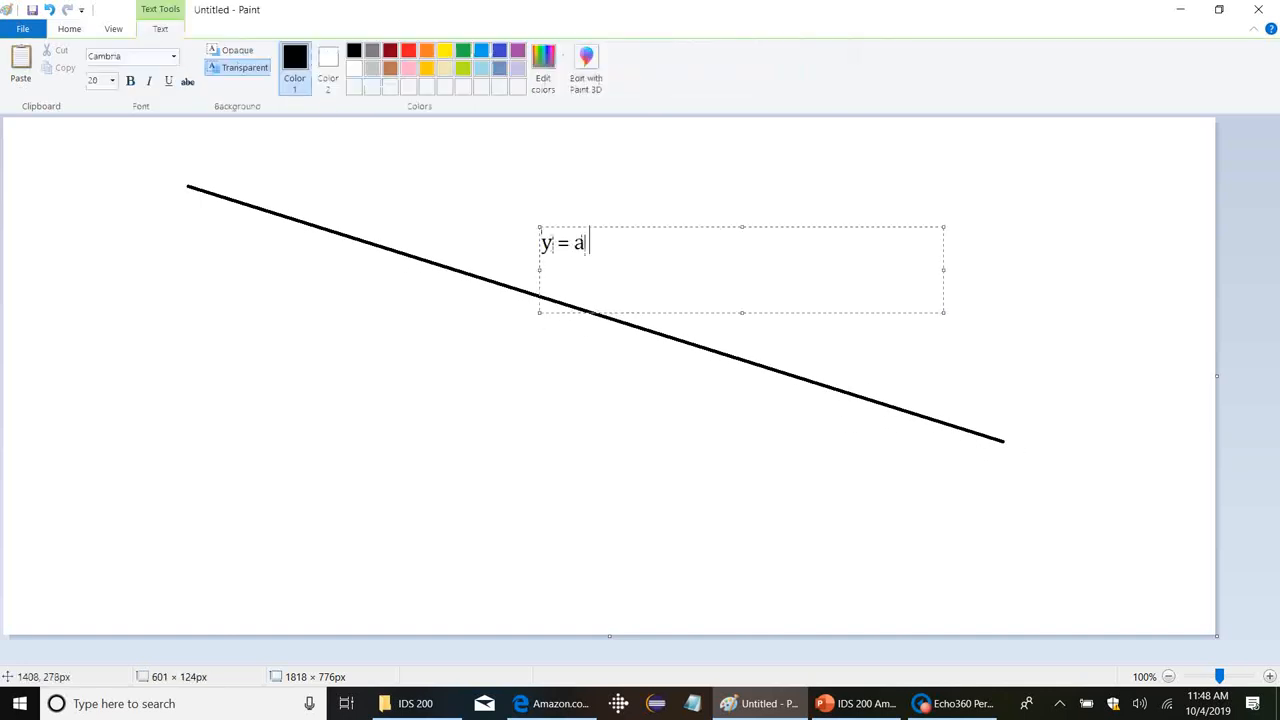
type("+ B0")
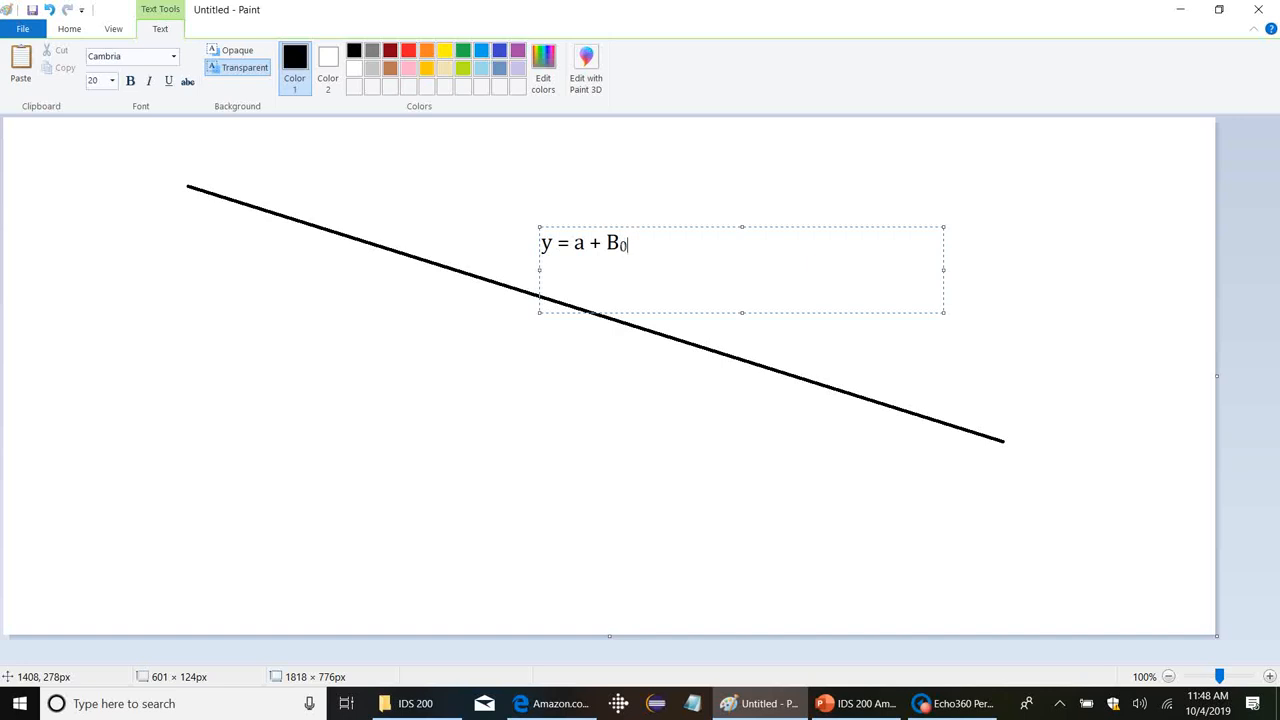
type("X0")
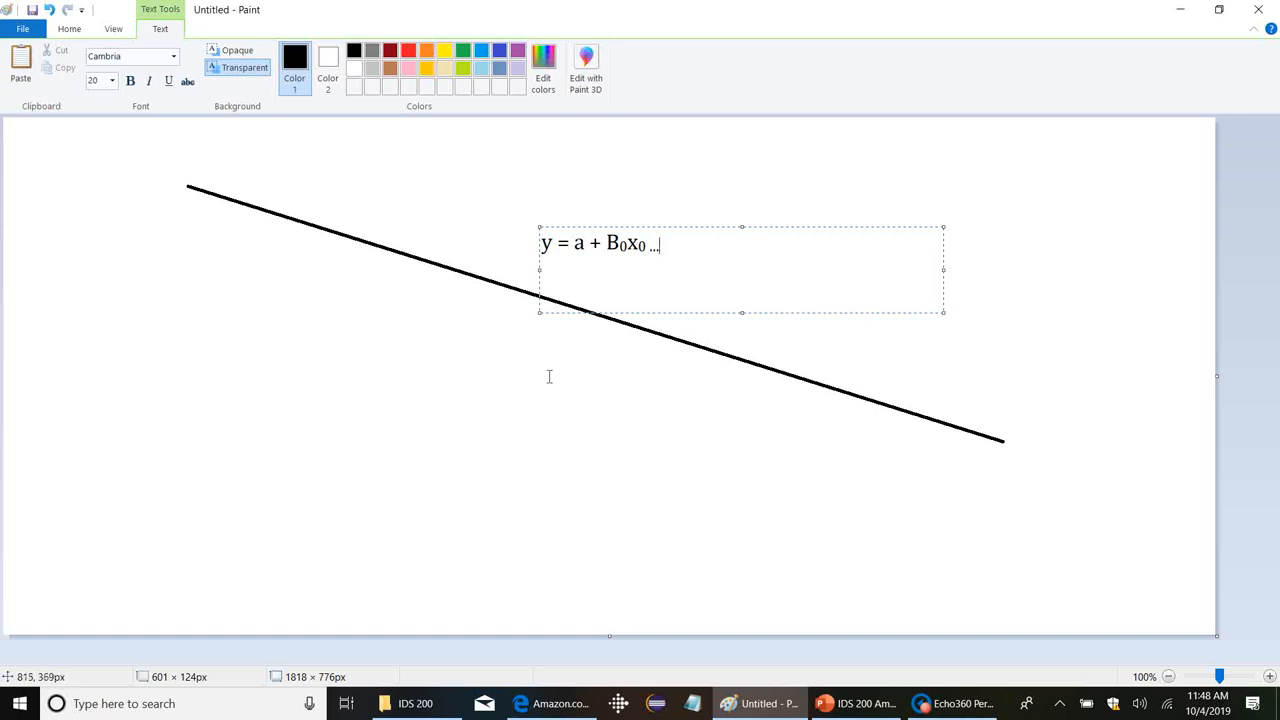
mouse_move(390, 508)
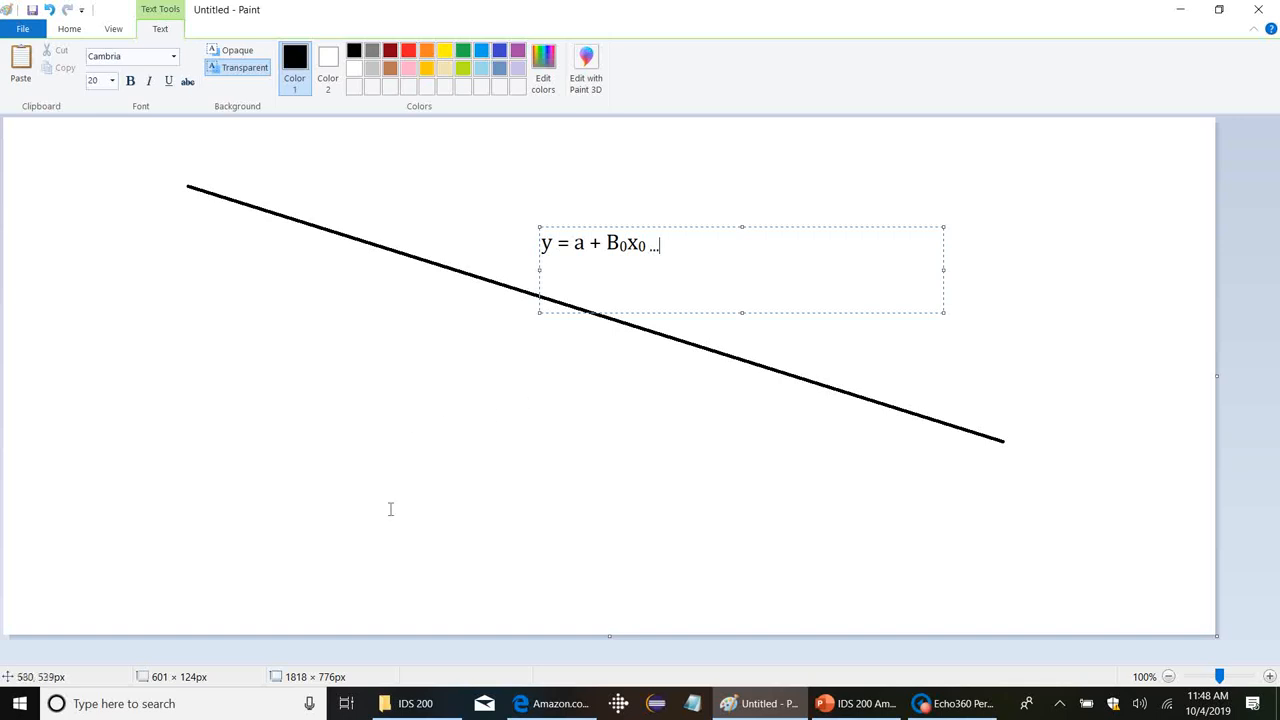
Return to PowerPoint and resume presenting from slide 33.
left_click(856, 704)
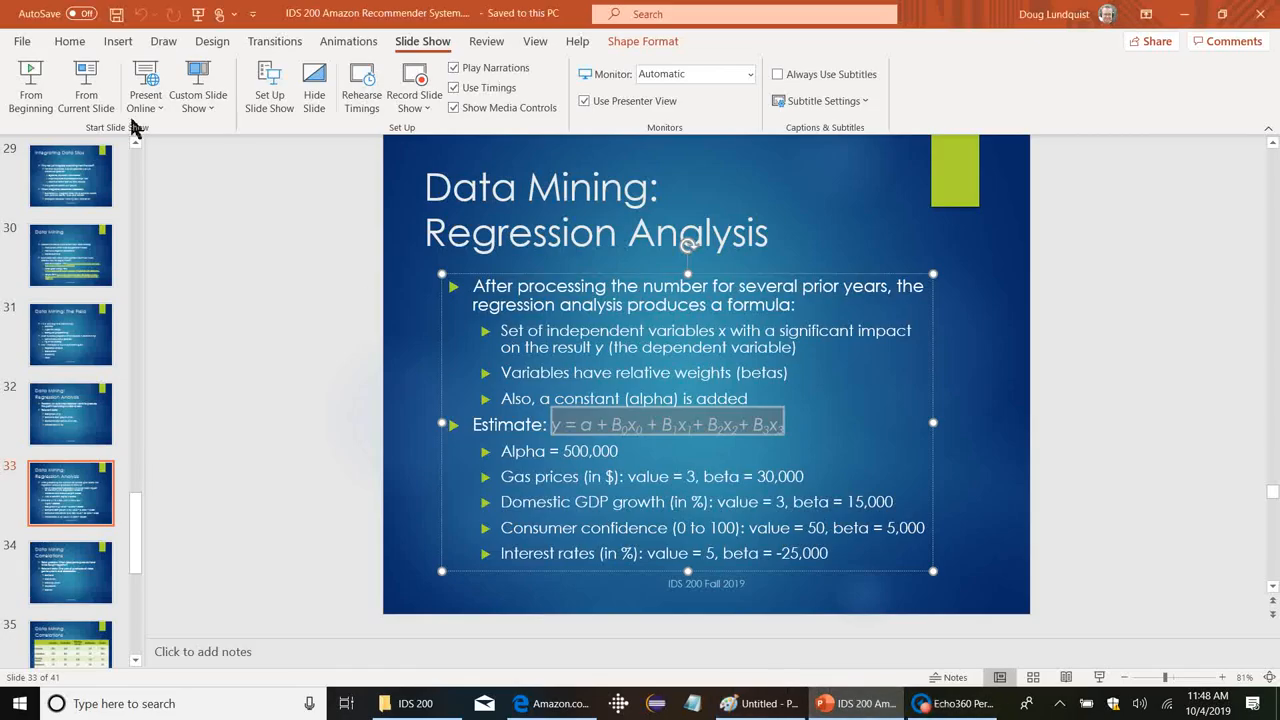
left_click(144, 84)
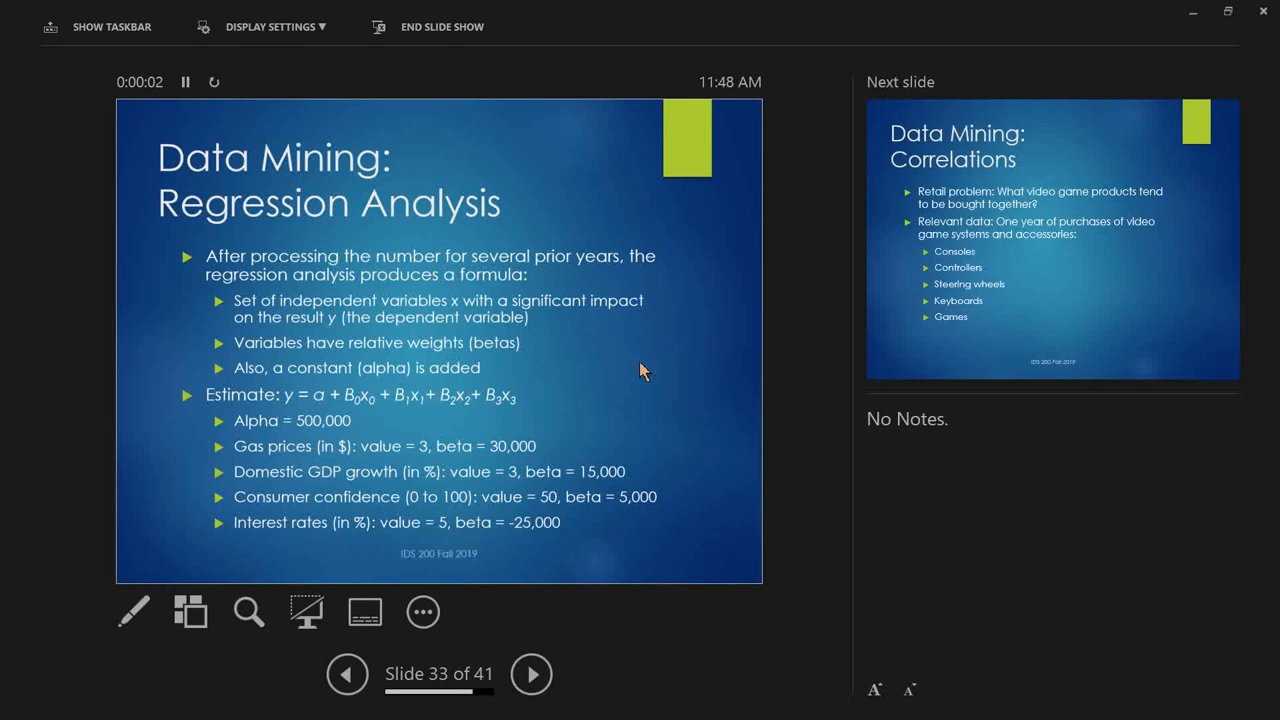